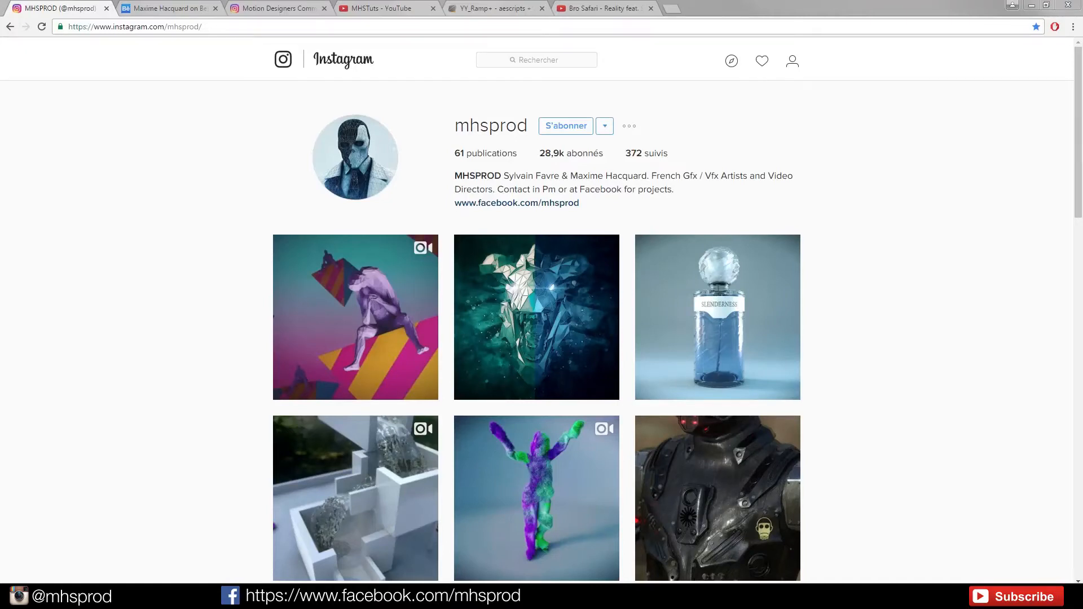
mouse_move(870, 202)
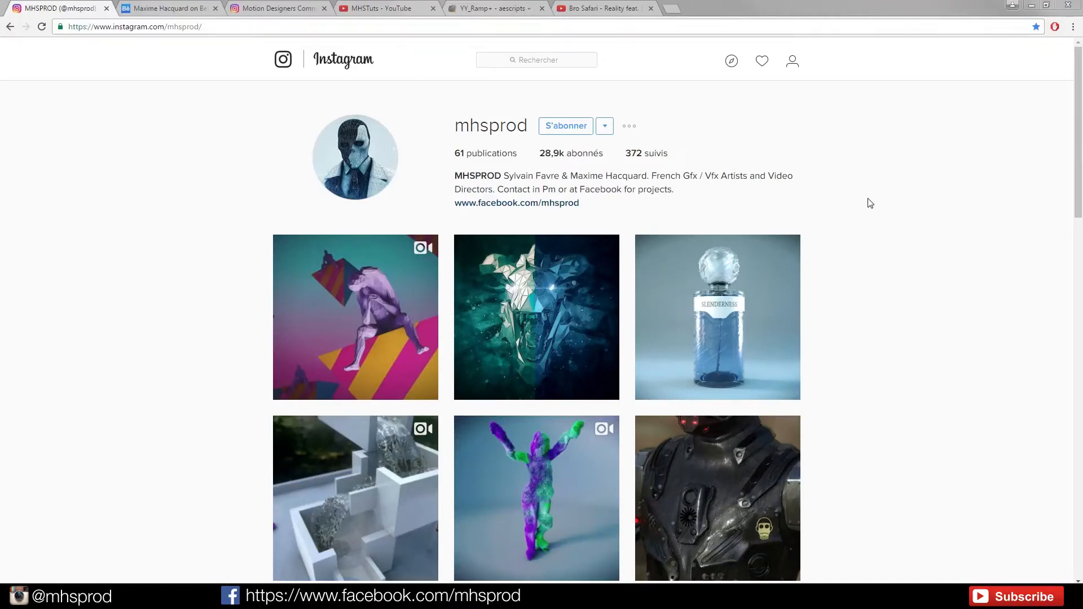
mouse_move(893, 213)
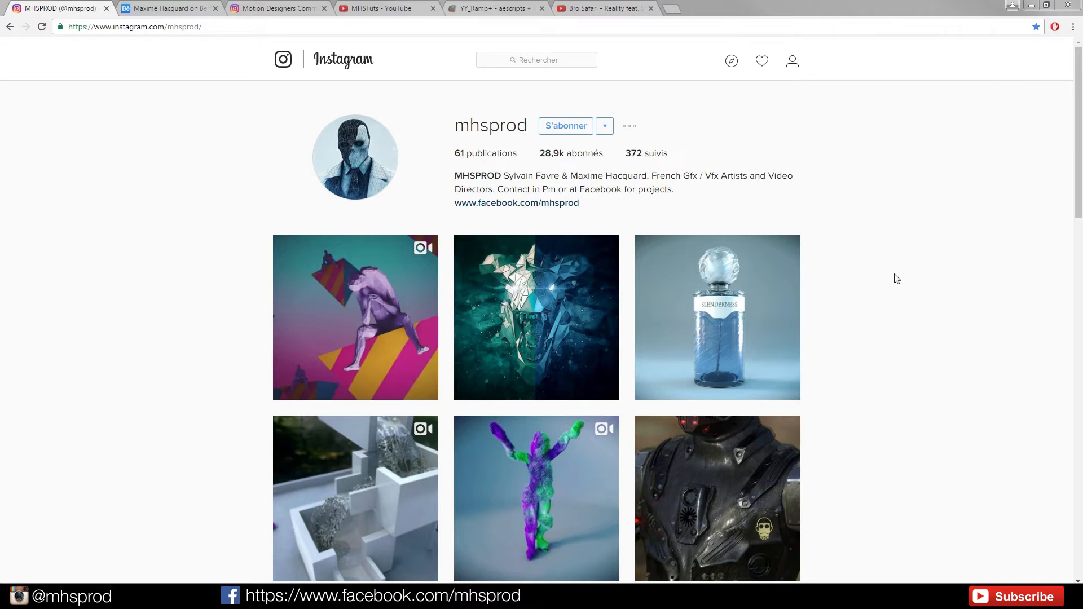
mouse_move(863, 295)
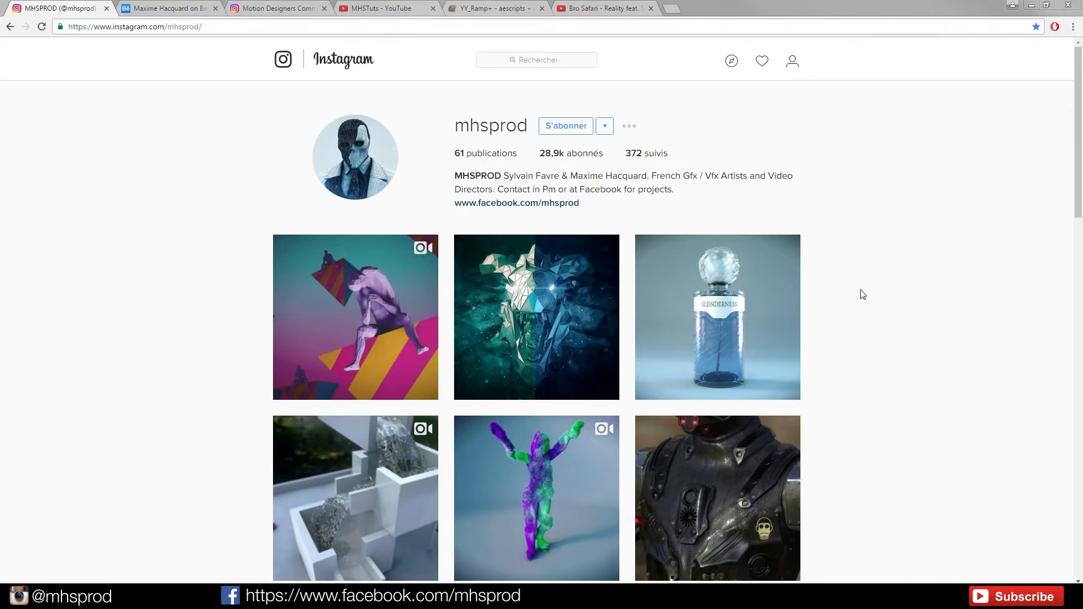
mouse_move(649, 188)
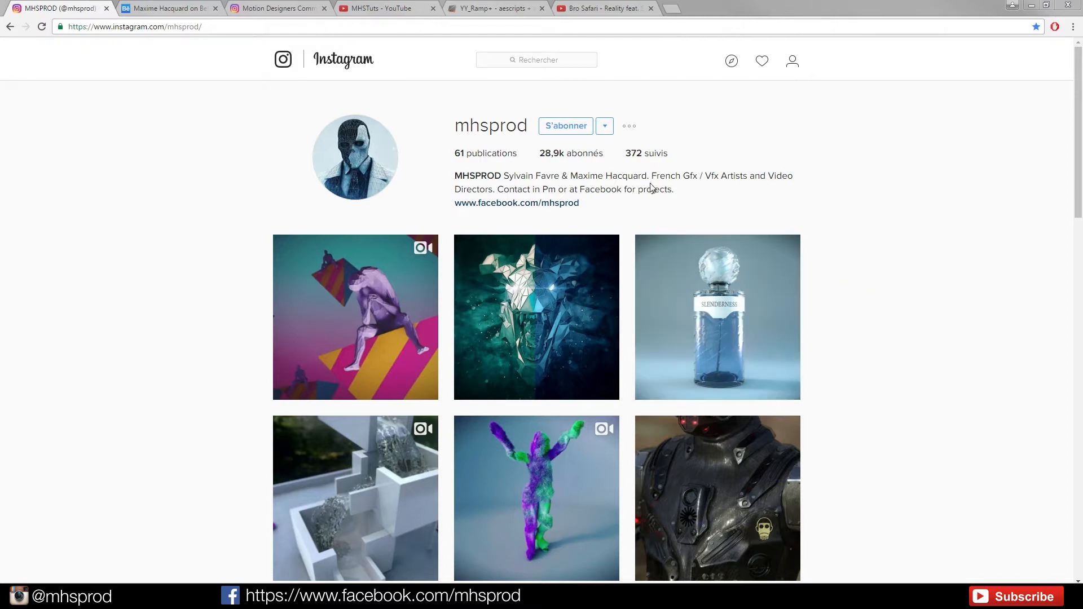
mouse_move(523, 159)
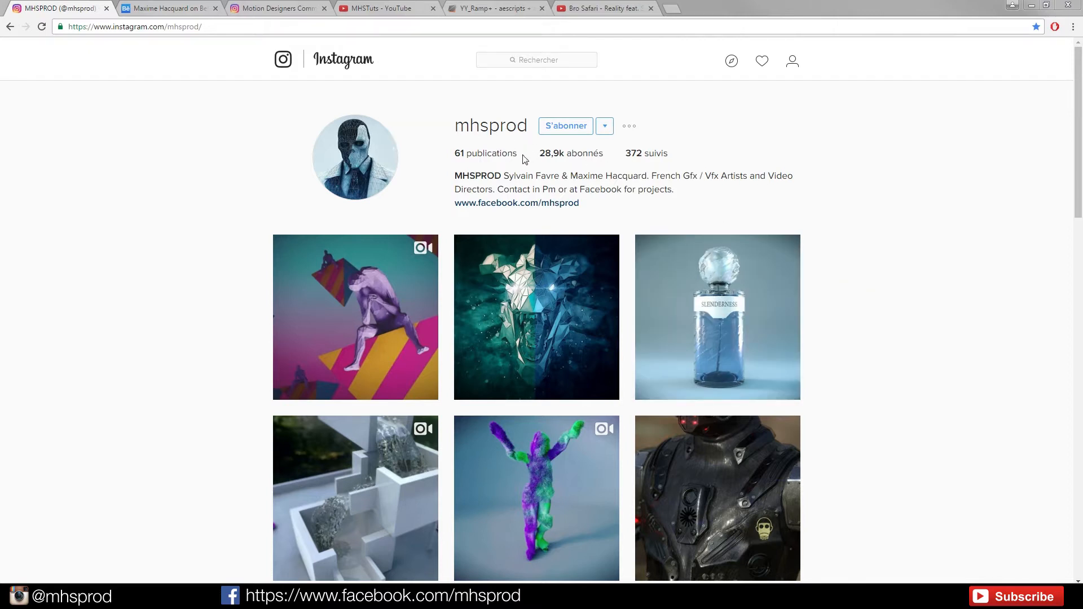
mouse_move(355, 317)
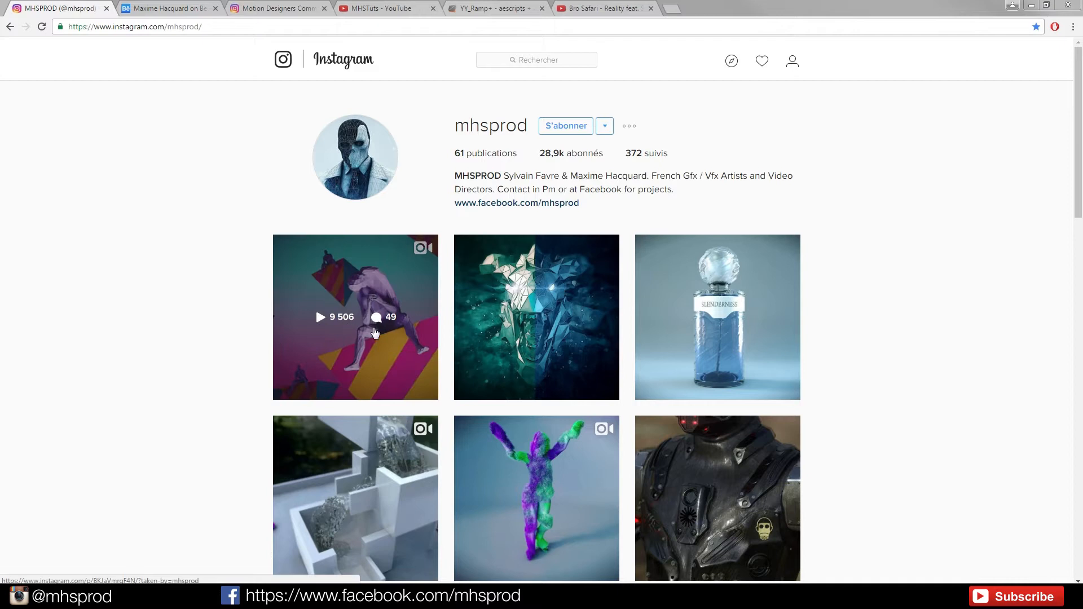
mouse_move(353, 324)
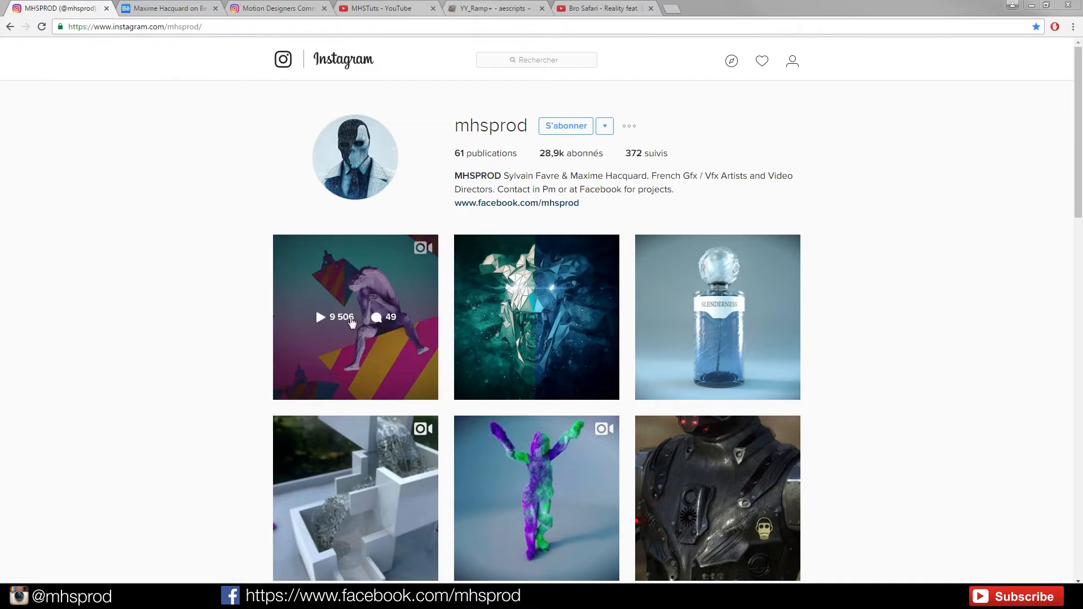
Step: Switch to the Bro Safari 'Reality' lyric video and play it past its opening
left_click(604, 8)
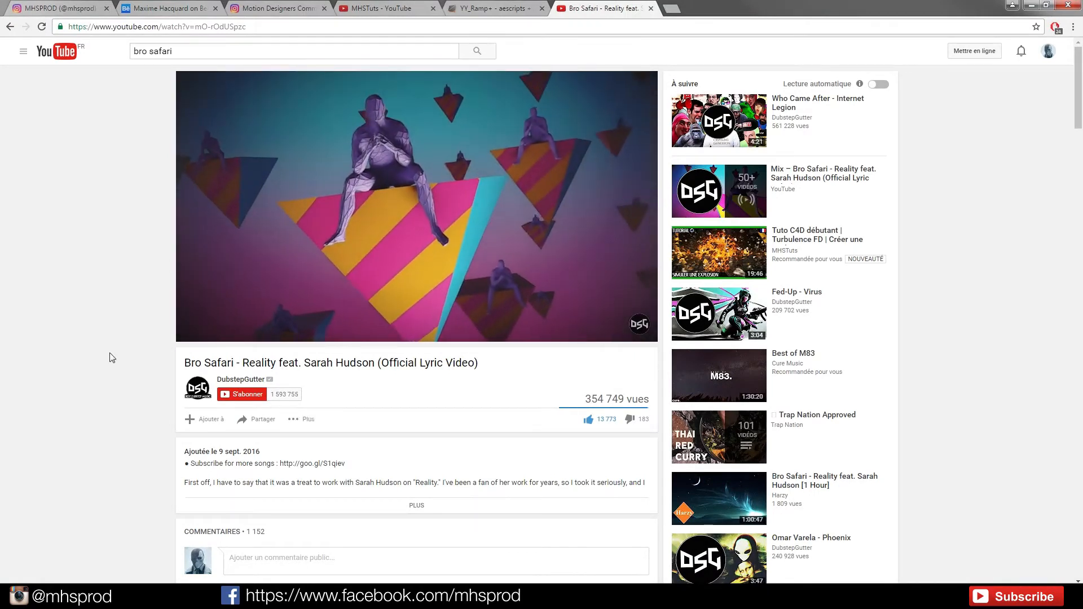
left_click(394, 132)
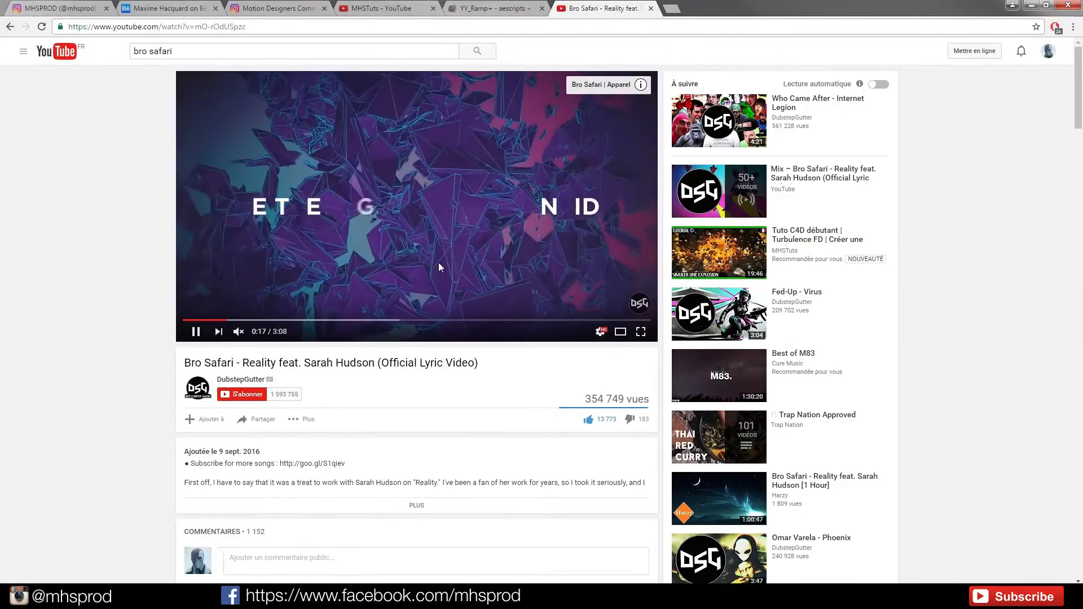
mouse_move(61, 310)
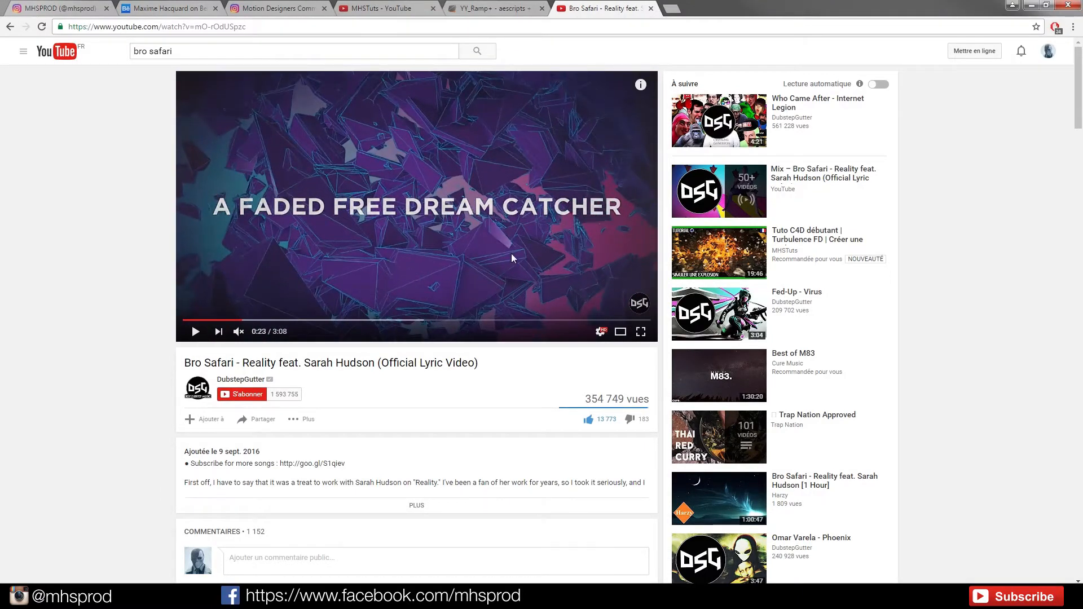
mouse_move(498, 270)
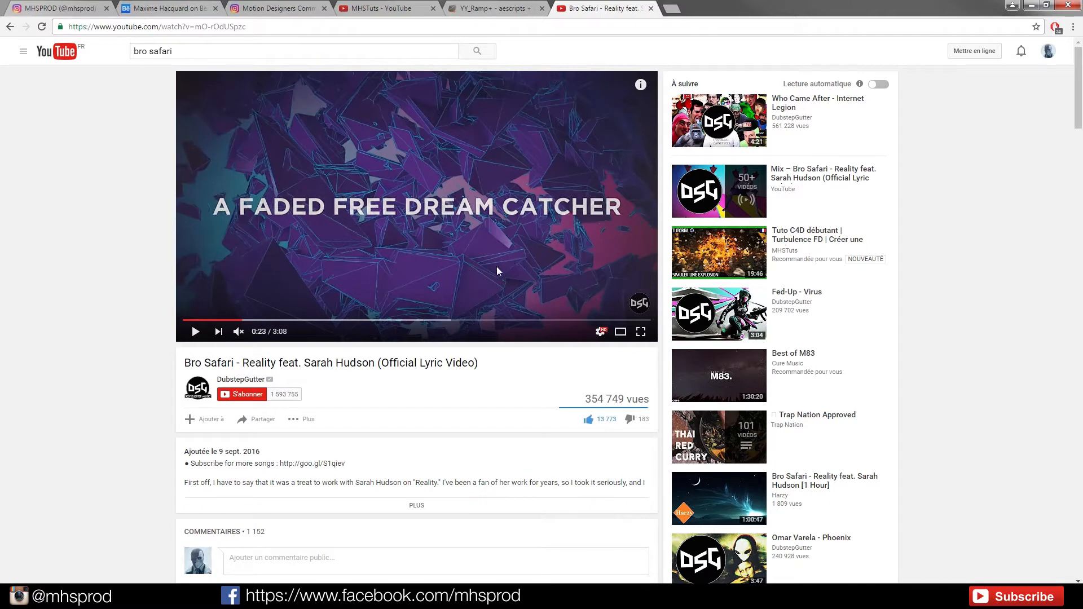
mouse_move(483, 276)
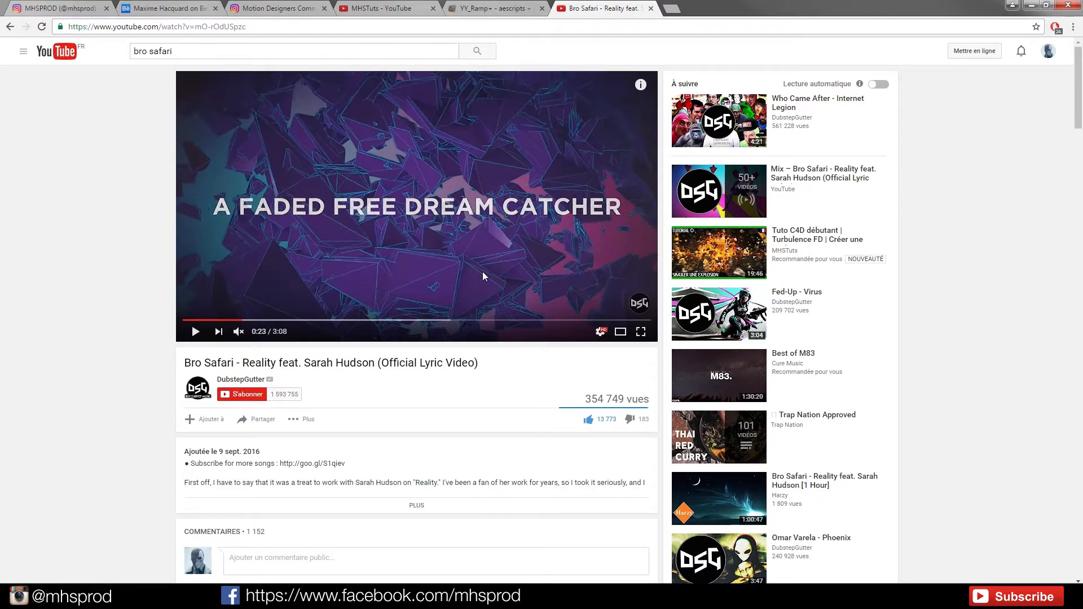
mouse_move(474, 277)
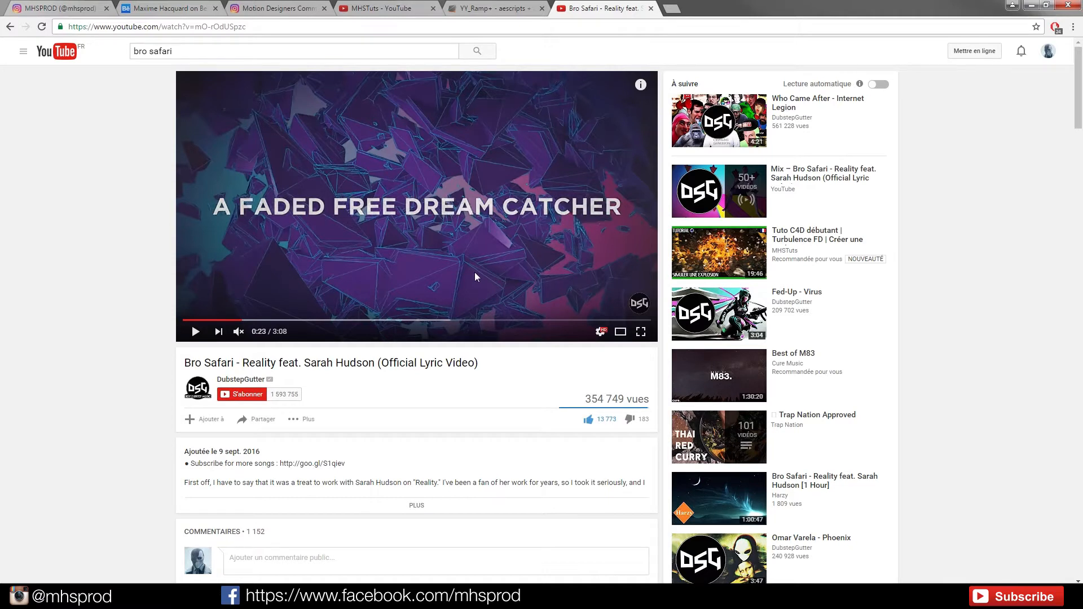
mouse_move(502, 268)
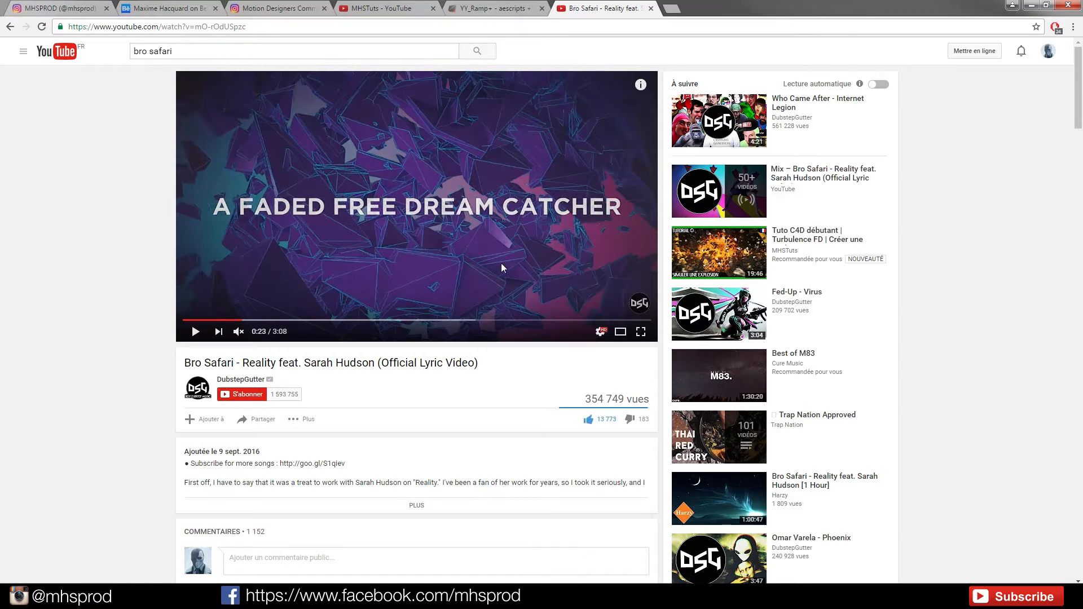
mouse_move(294, 262)
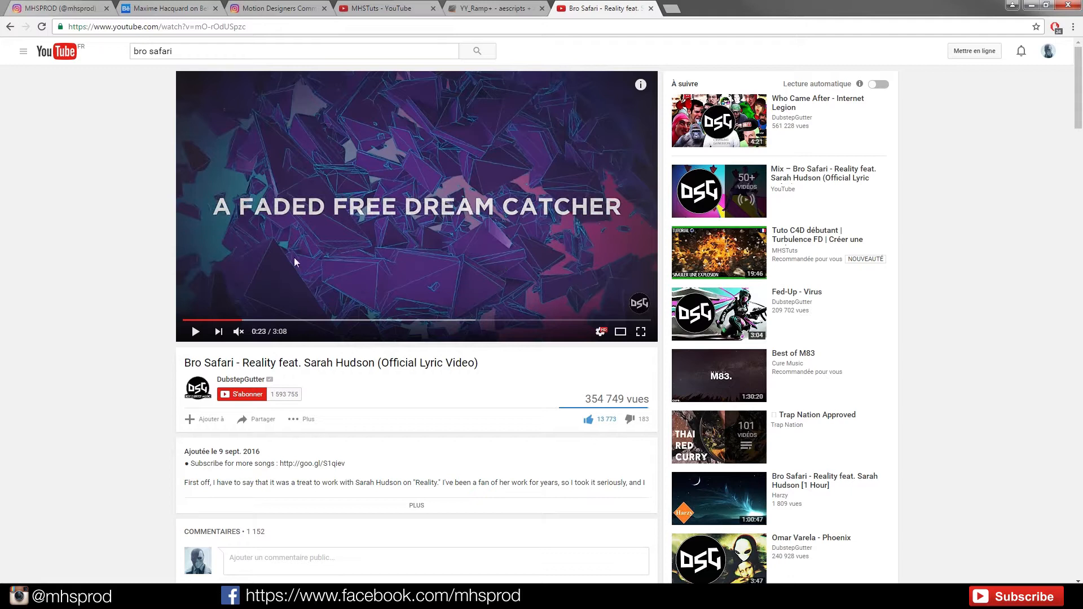
left_click(197, 332)
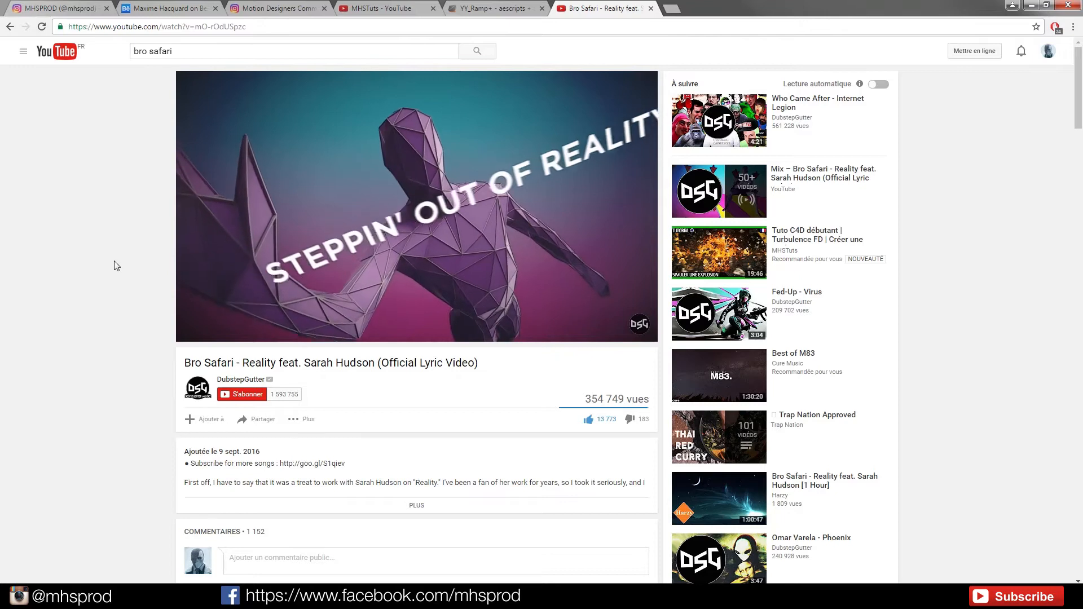
Step: Skip the lyric video ahead, pause at 1:20, then jump back to 0:42
left_click(416, 206)
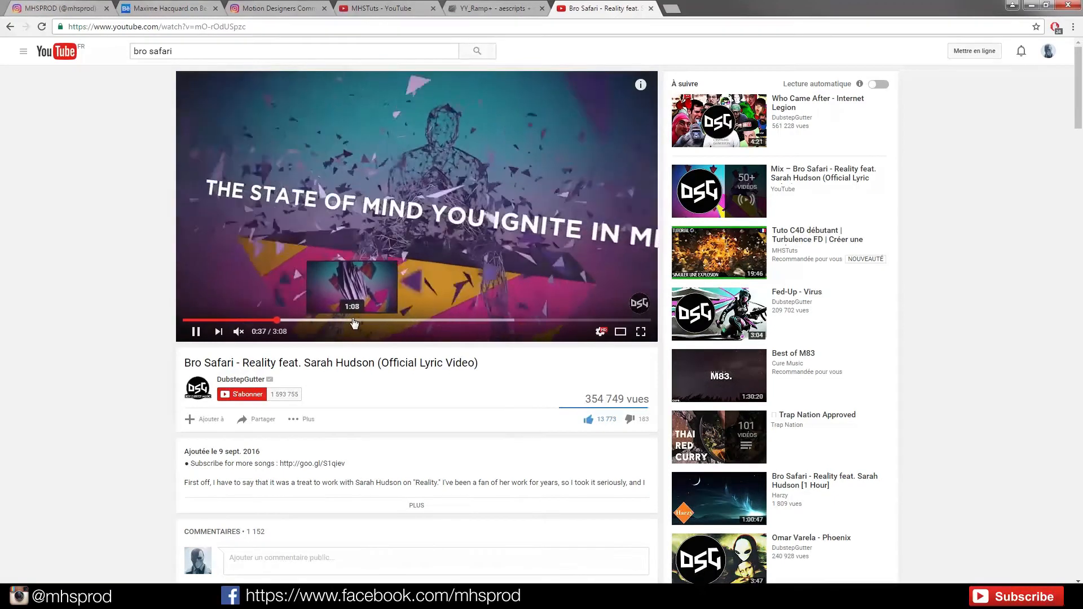
left_click(352, 320)
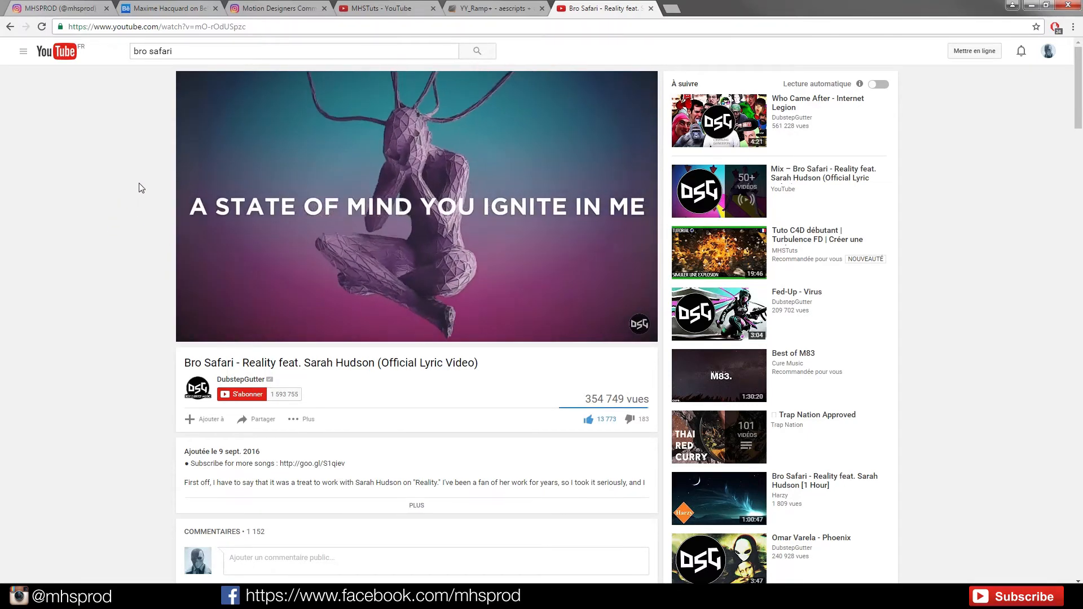
left_click(416, 206)
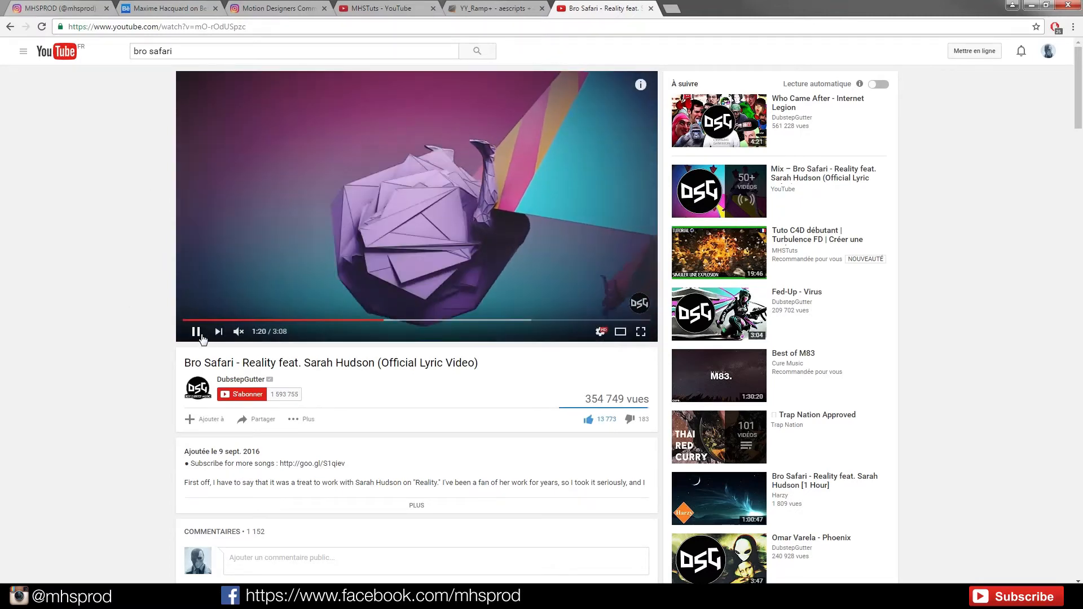
left_click(196, 332)
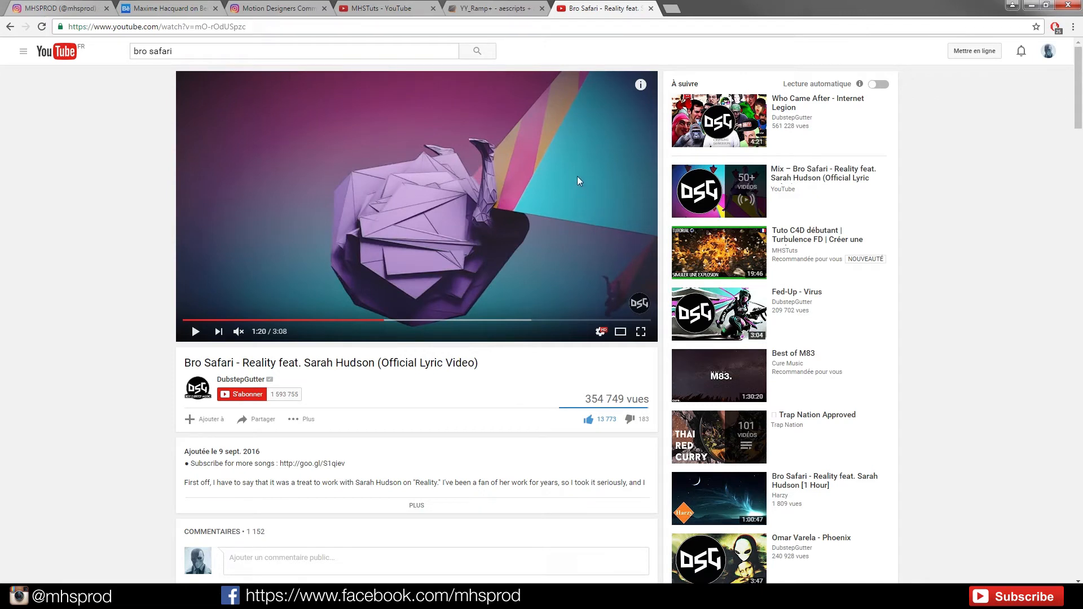
mouse_move(94, 214)
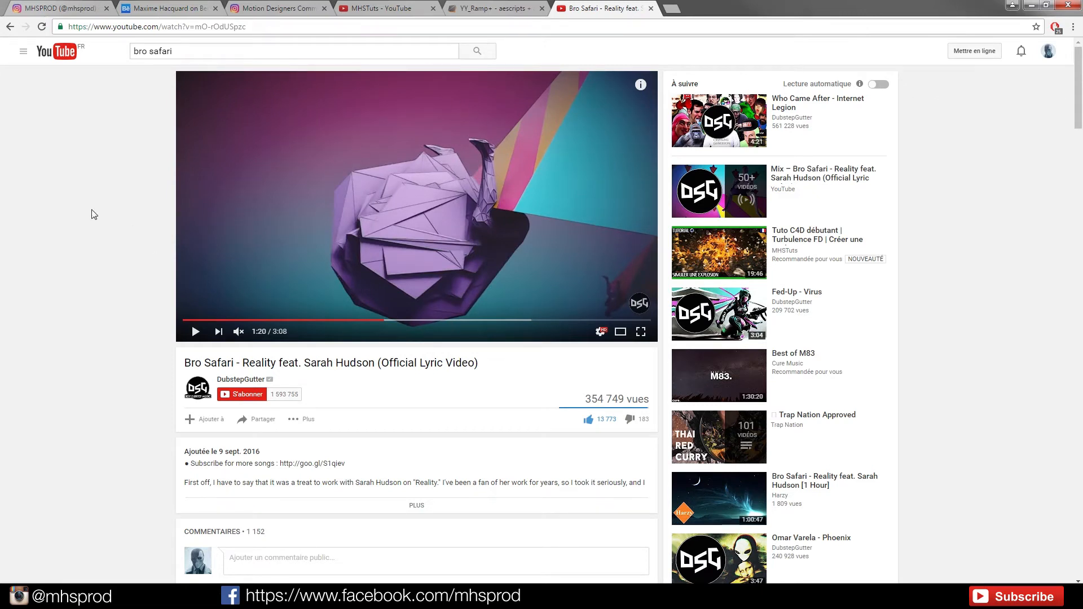
mouse_move(128, 206)
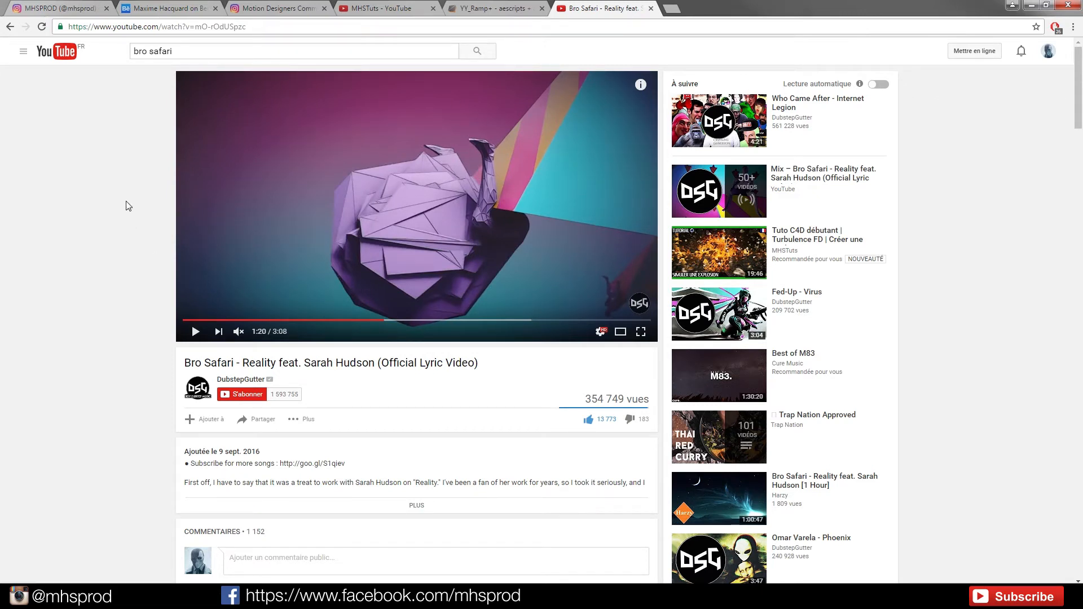
left_click(294, 320)
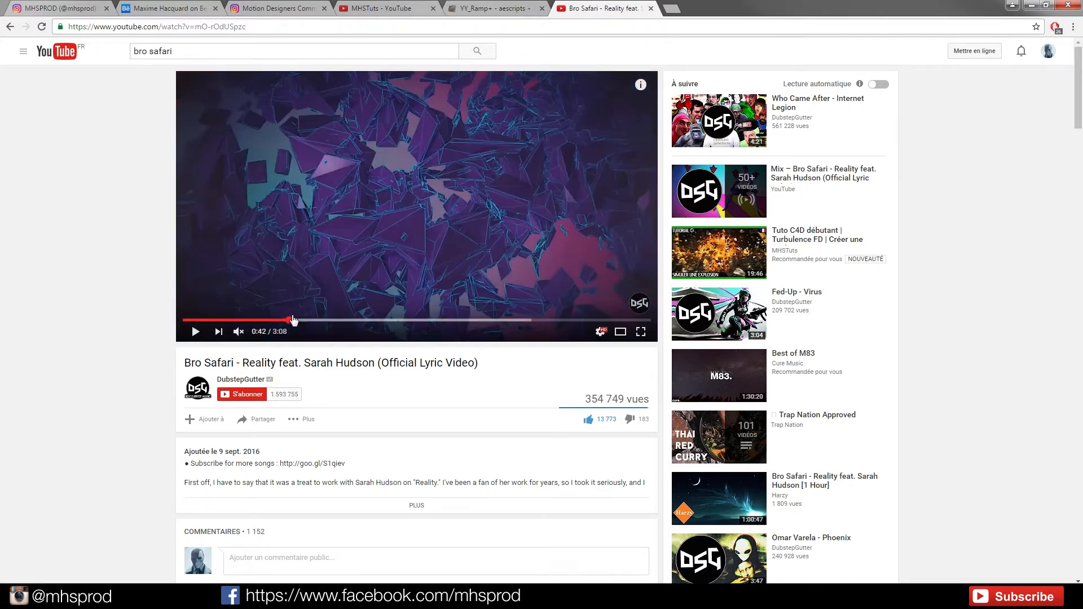
mouse_move(292, 200)
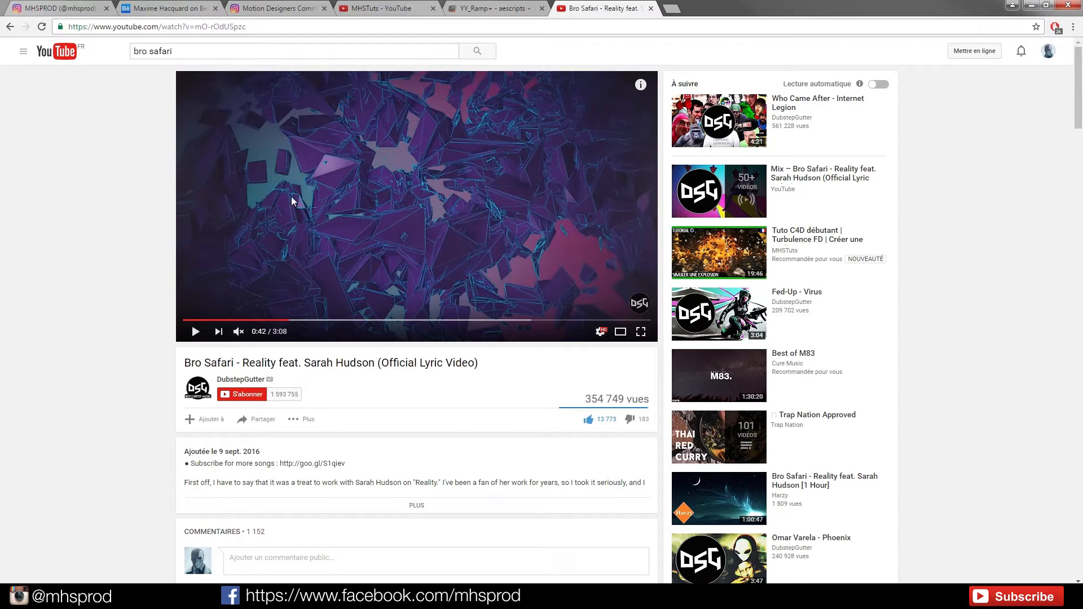
mouse_move(61, 233)
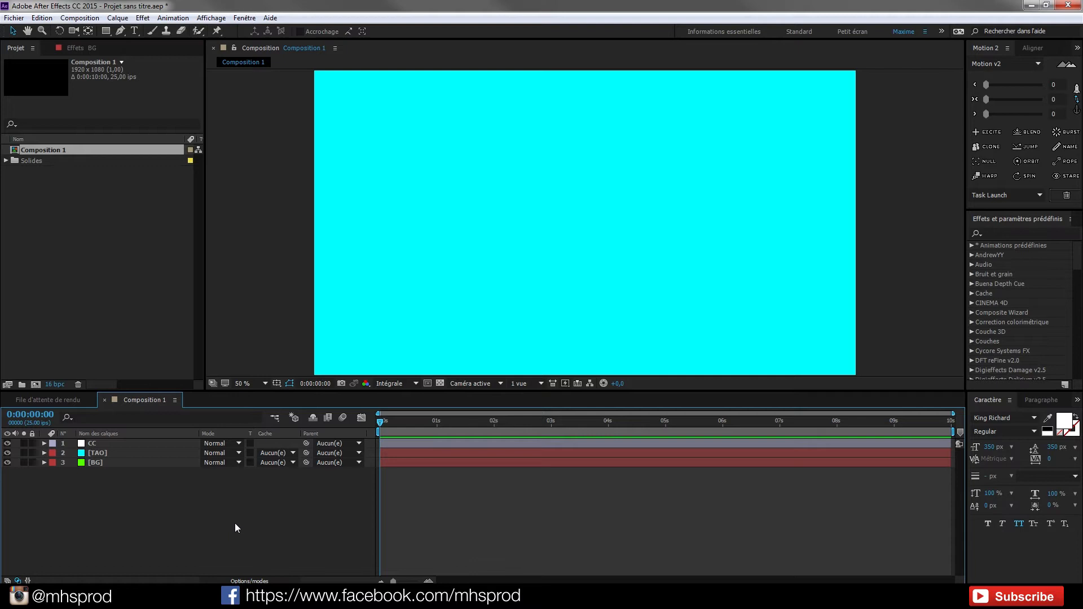
mouse_move(164, 551)
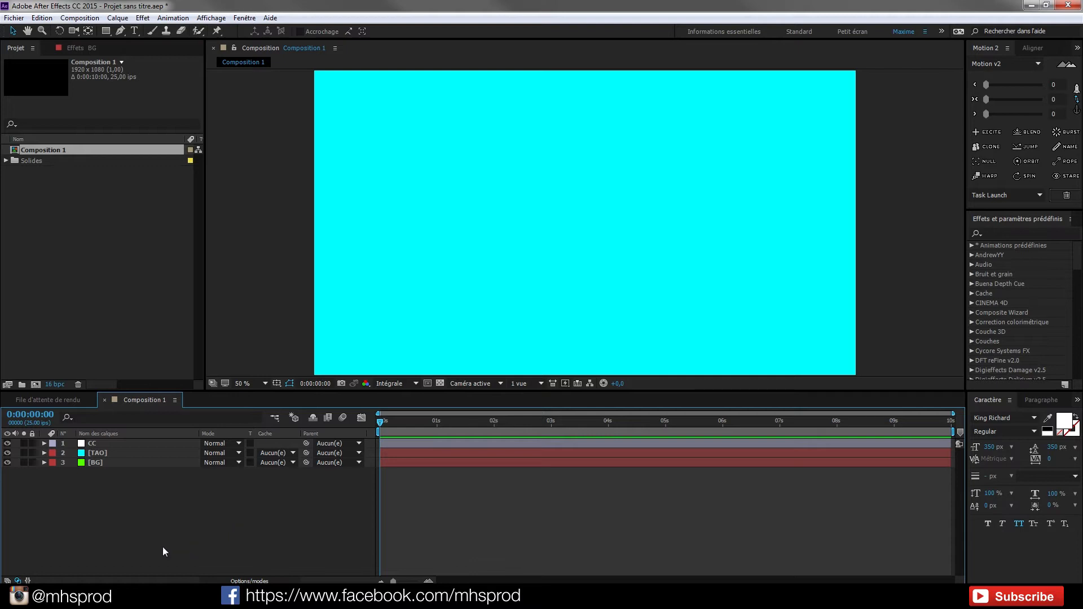
mouse_move(200, 527)
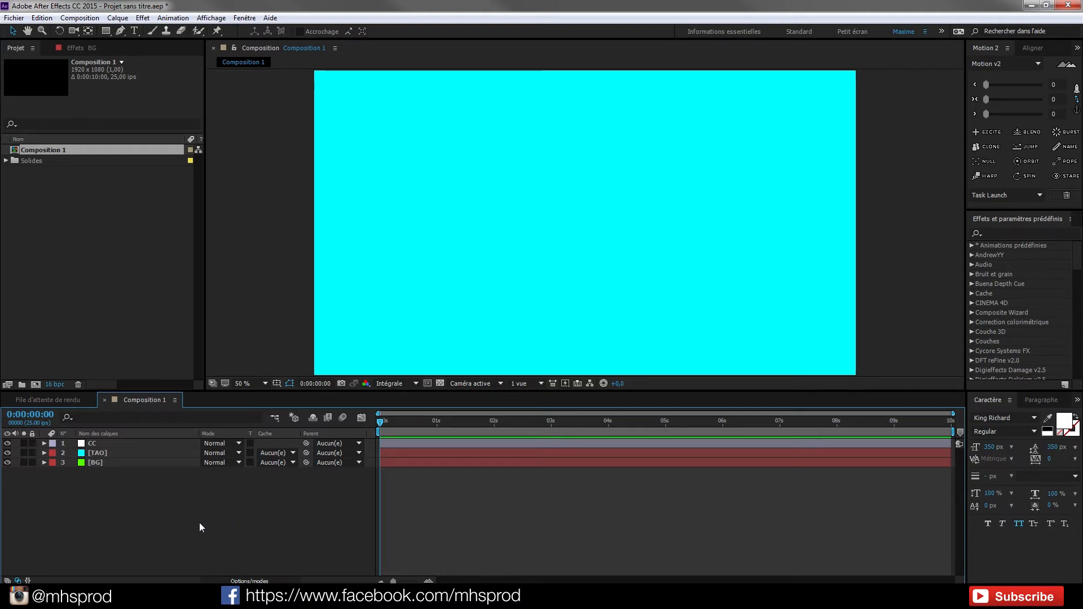
left_click(600, 8)
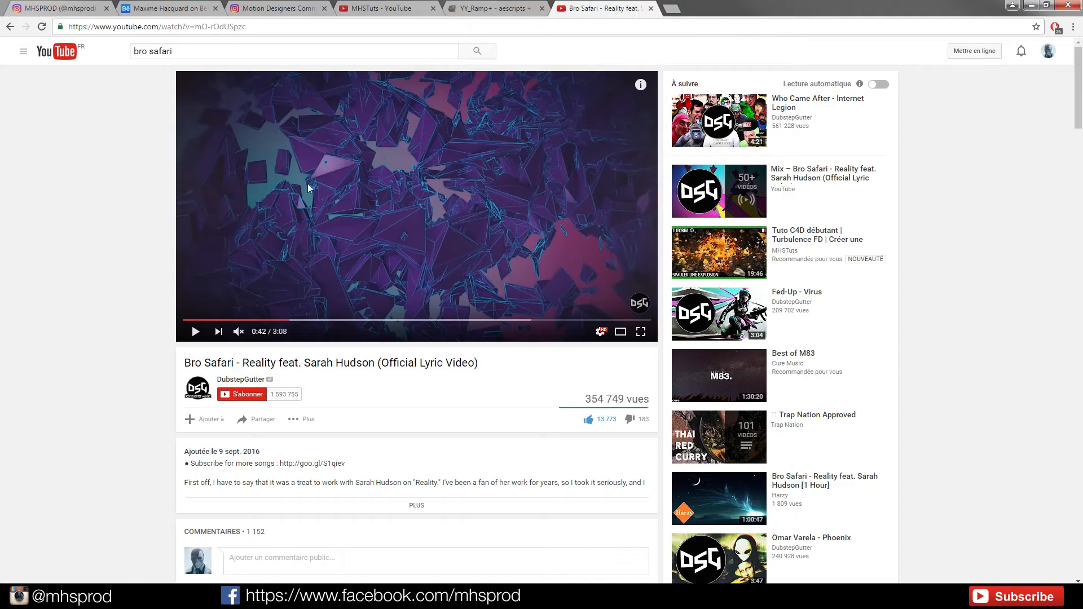
mouse_move(101, 293)
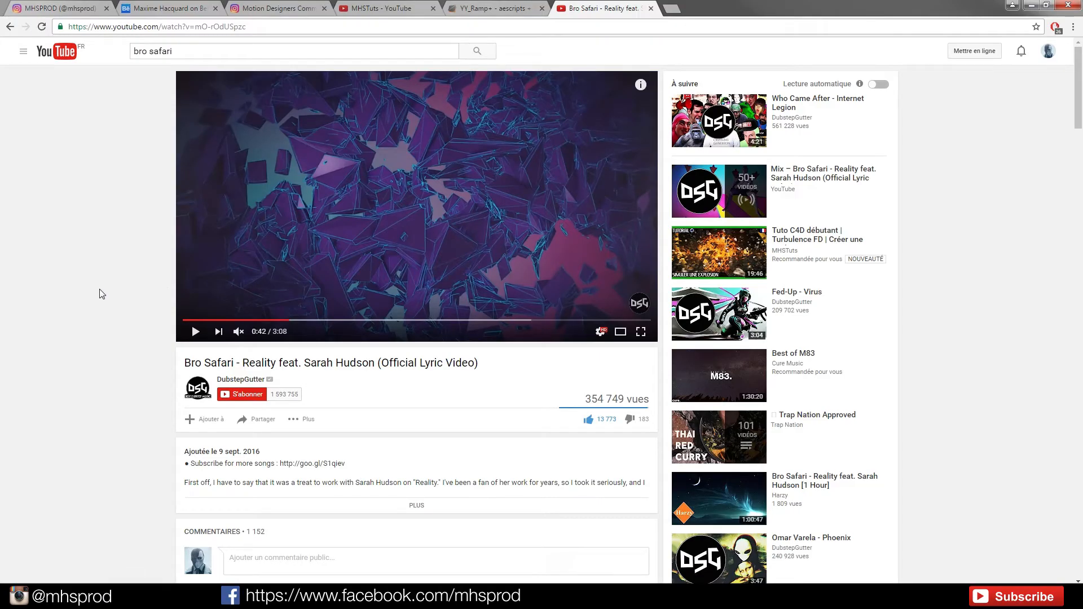
mouse_move(231, 320)
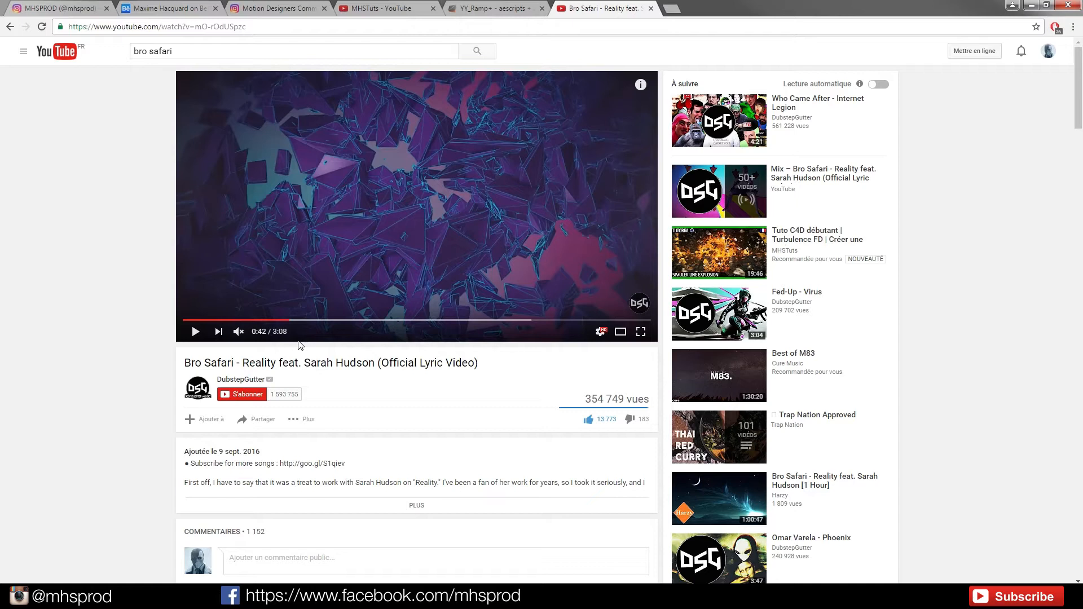
mouse_move(442, 412)
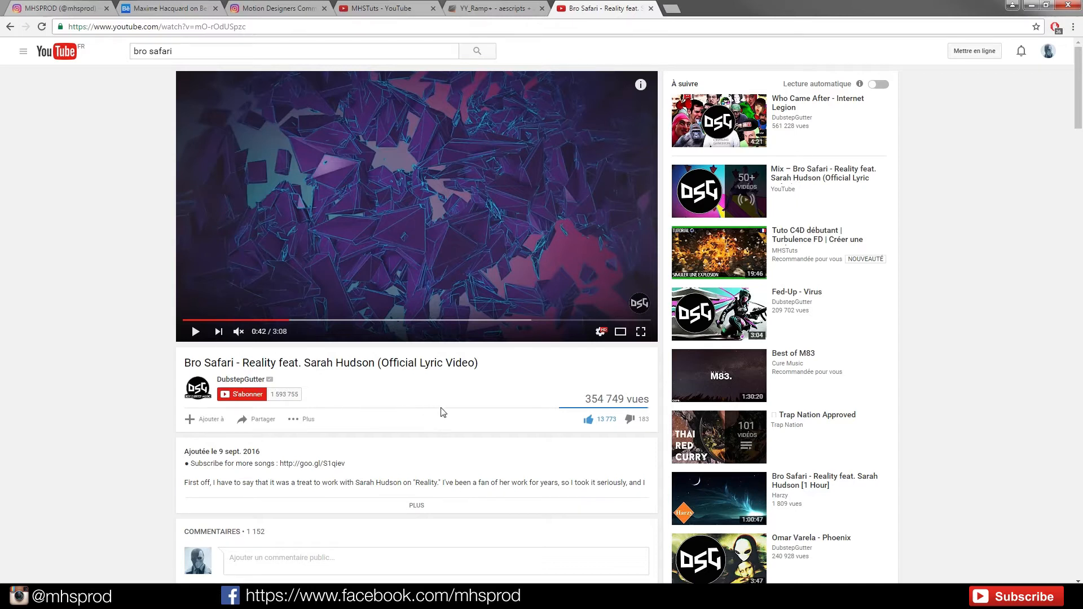
mouse_move(442, 194)
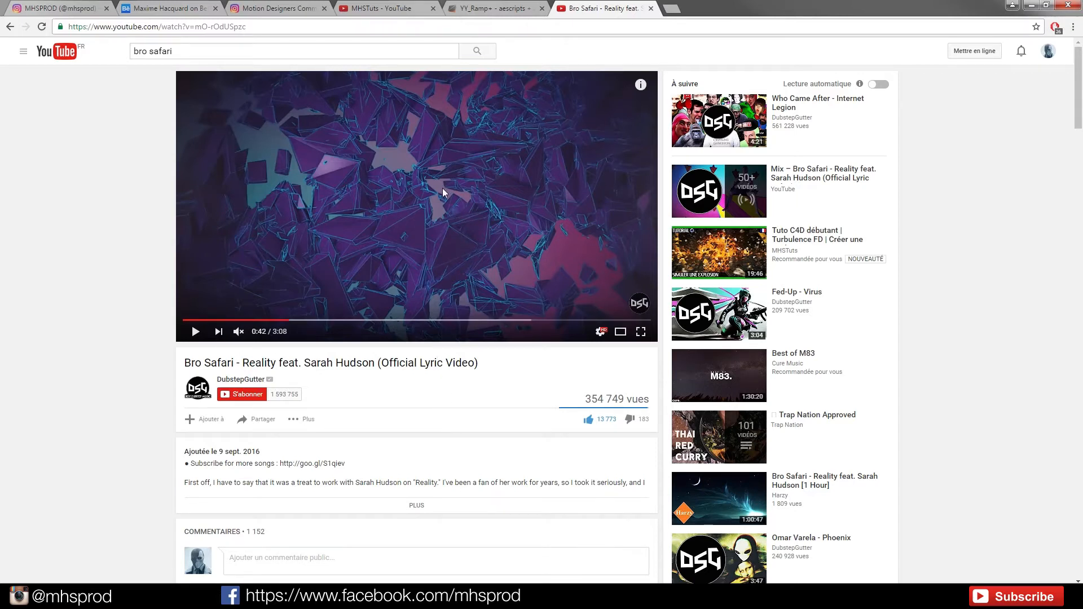
mouse_move(212, 227)
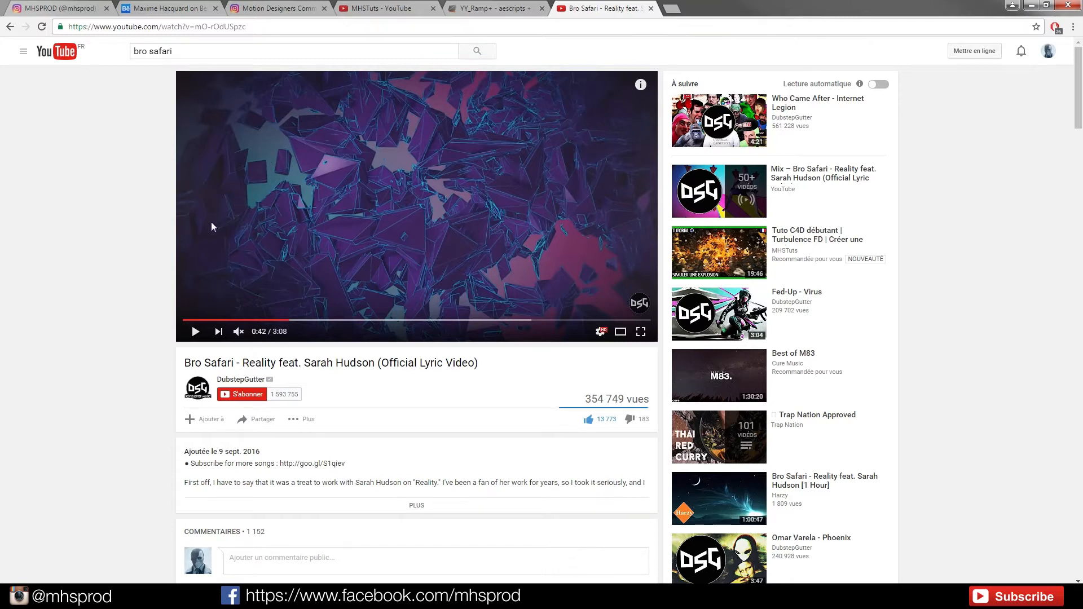
mouse_move(556, 271)
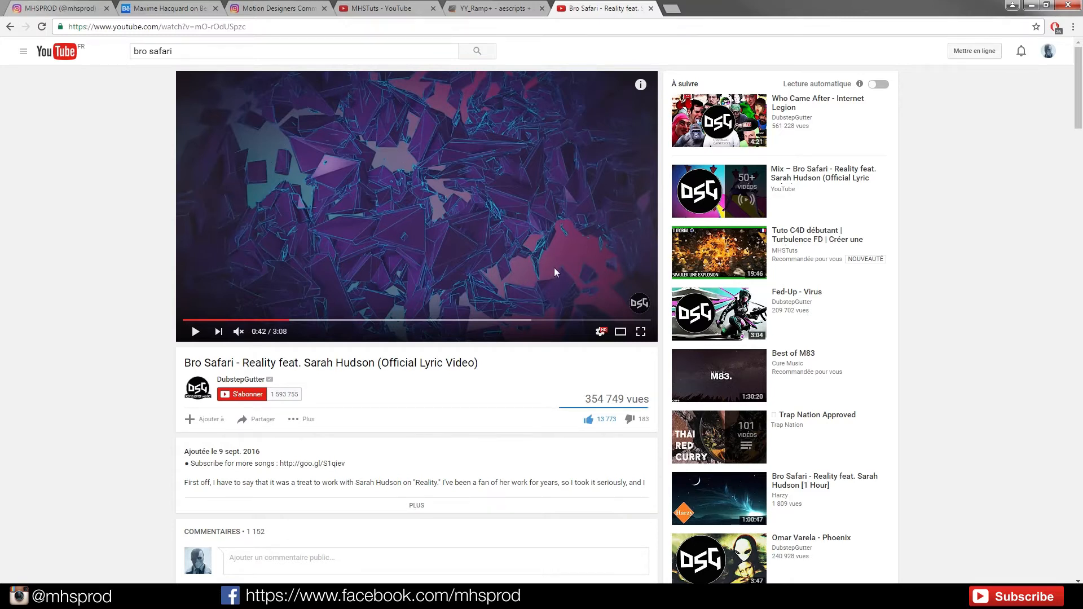
mouse_move(516, 258)
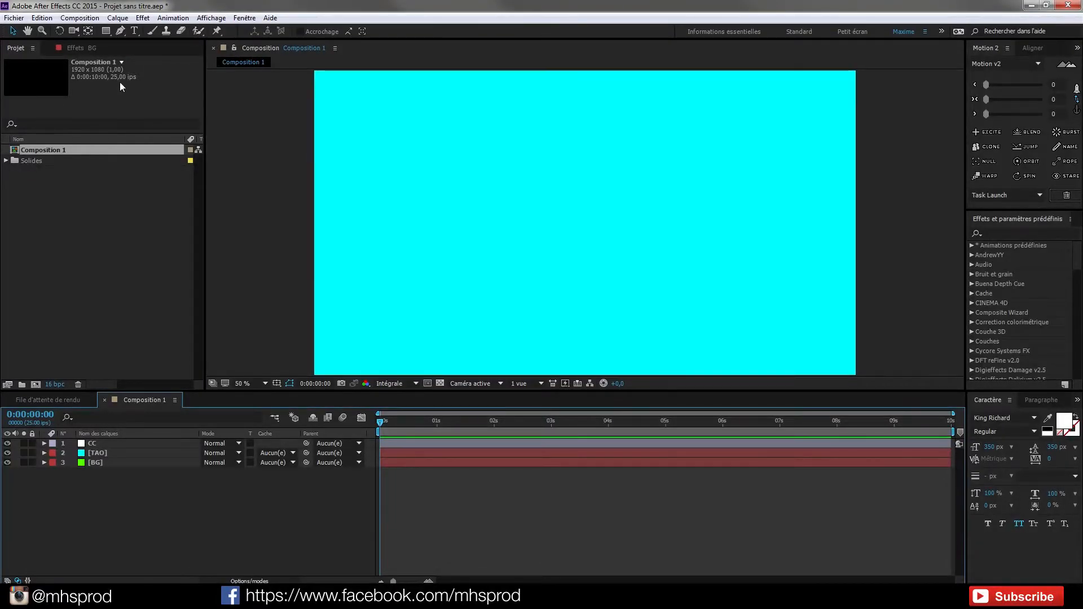
Step: Start a new project without saving the old one, and set it to 16 bpc
left_click(13, 18)
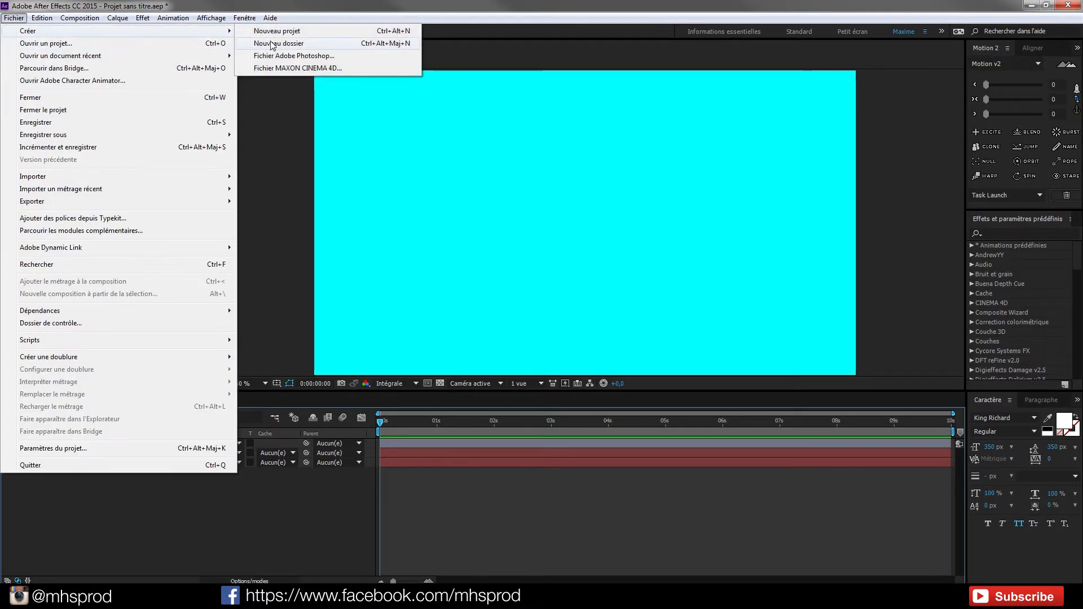
left_click(276, 30)
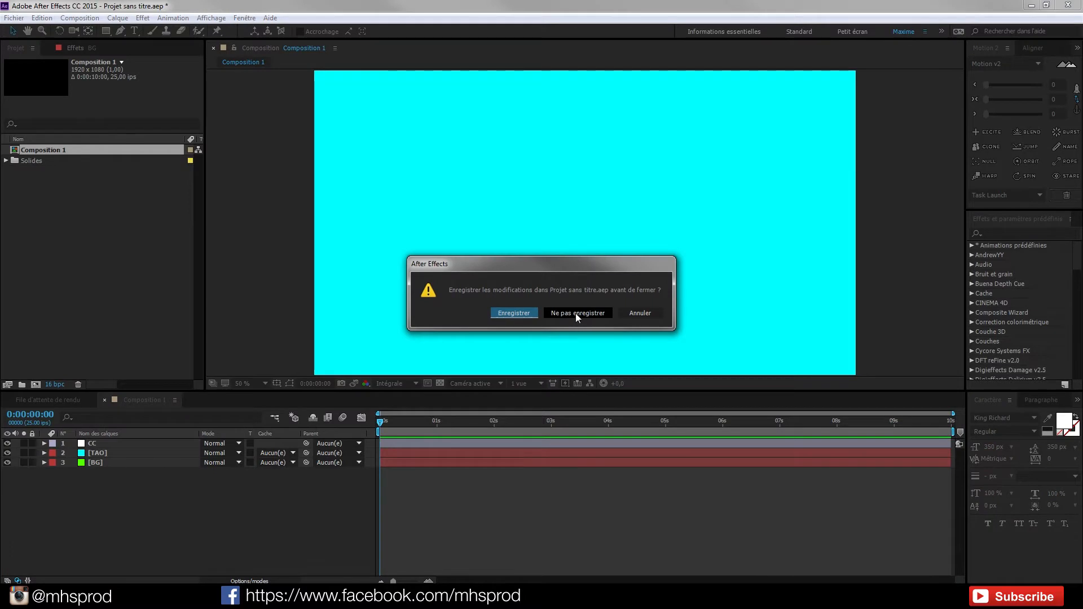
left_click(576, 313)
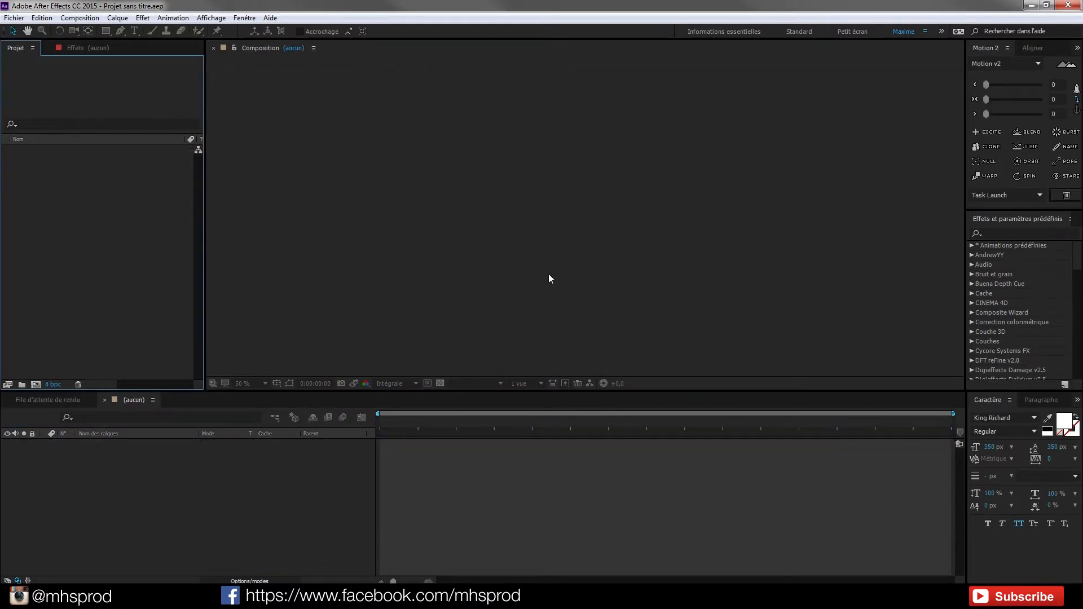
mouse_move(547, 274)
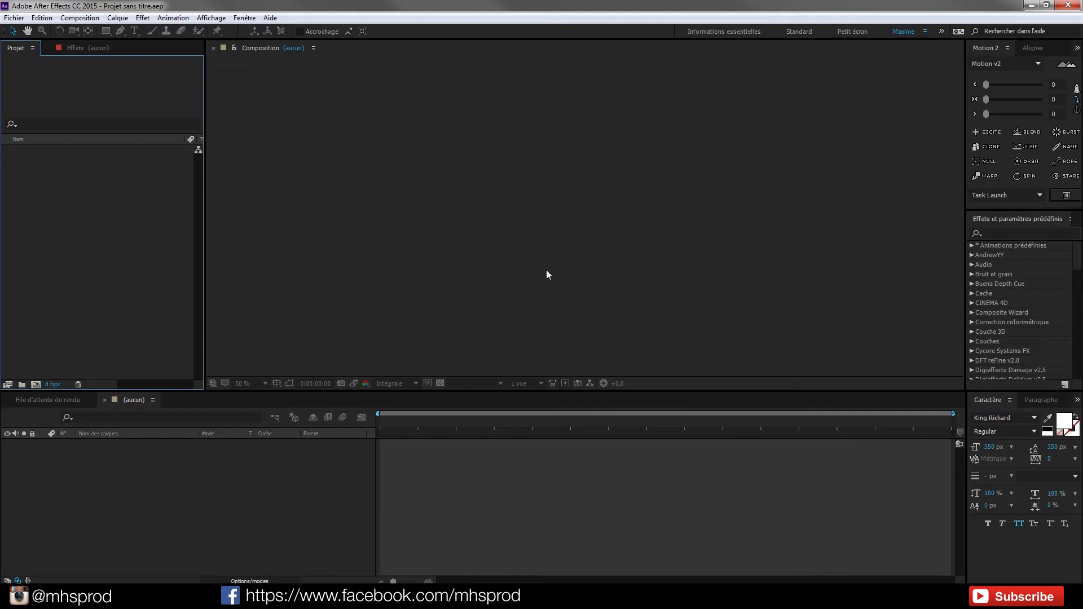
mouse_move(538, 269)
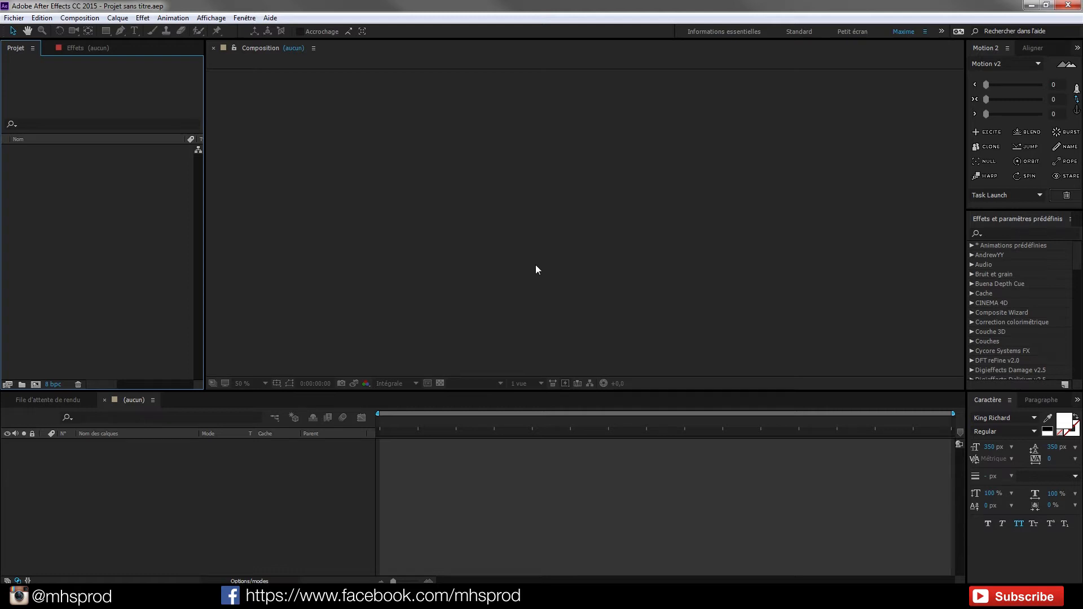
mouse_move(58, 355)
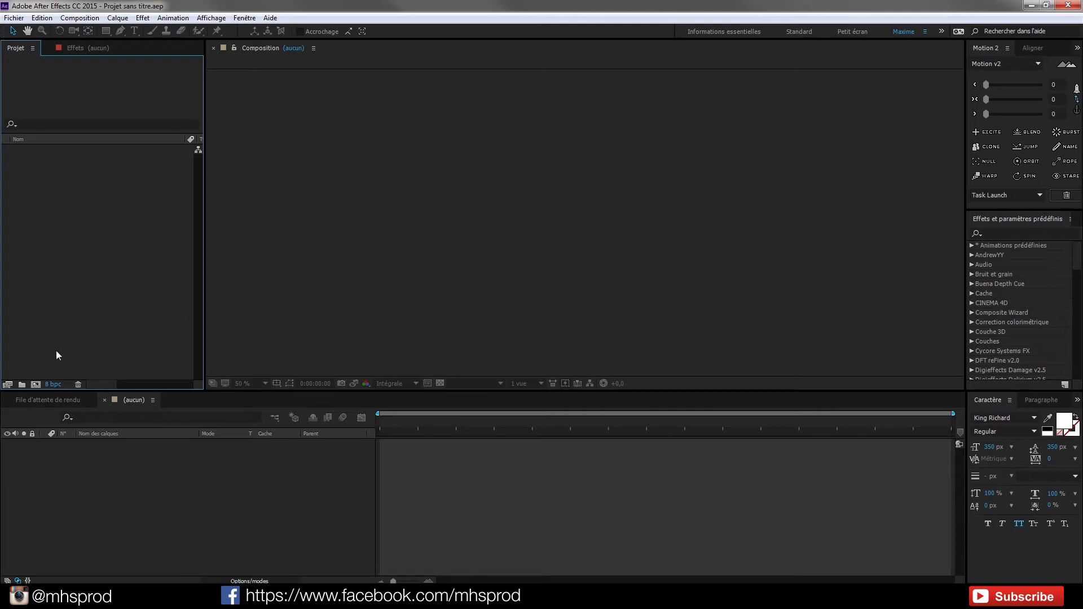
left_click(53, 384)
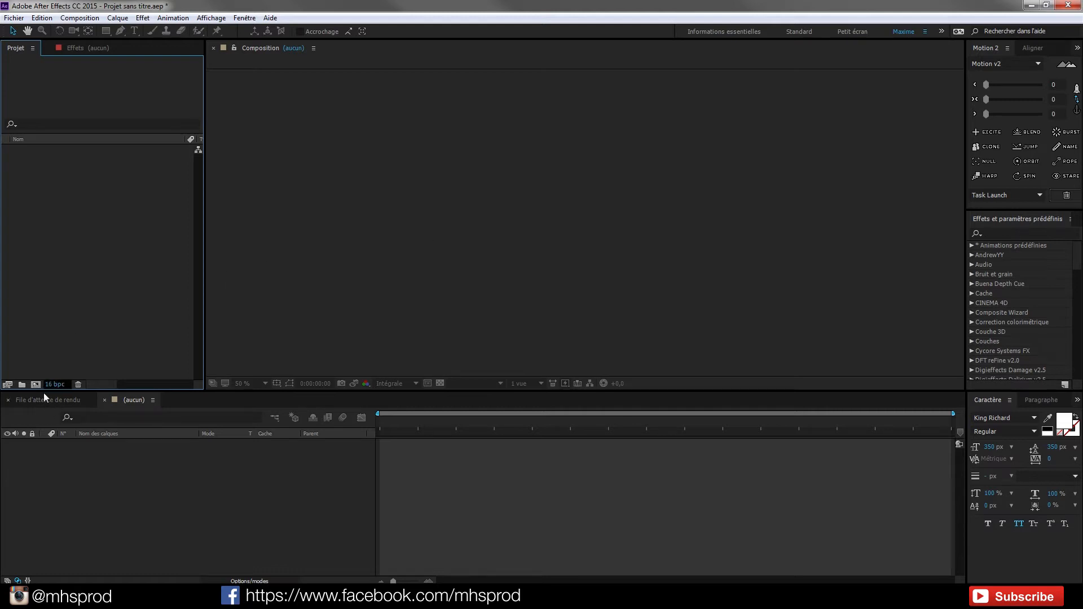
left_click(133, 399)
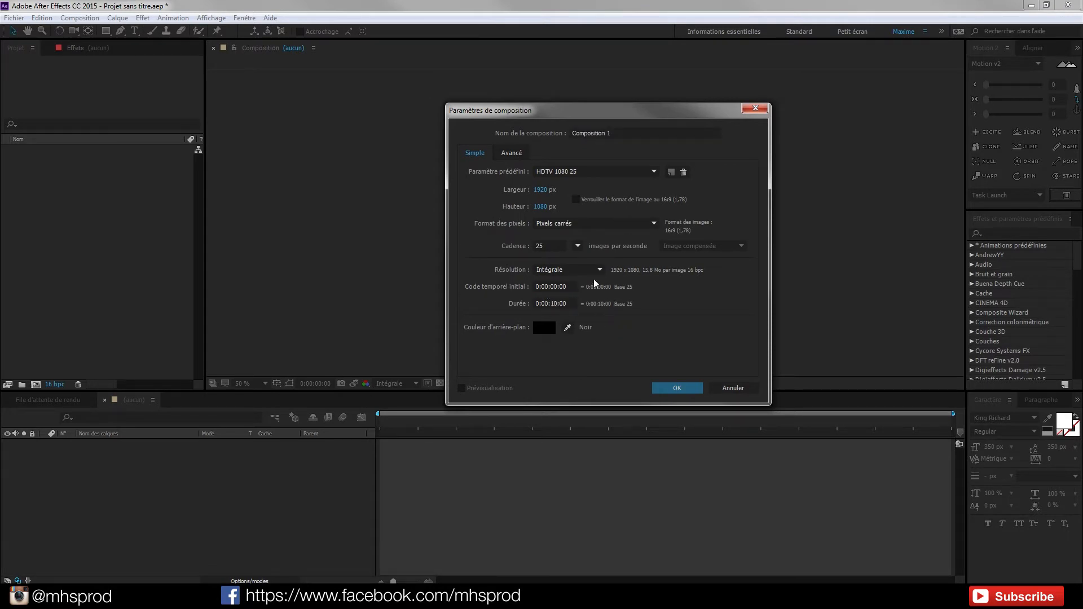
mouse_move(527, 169)
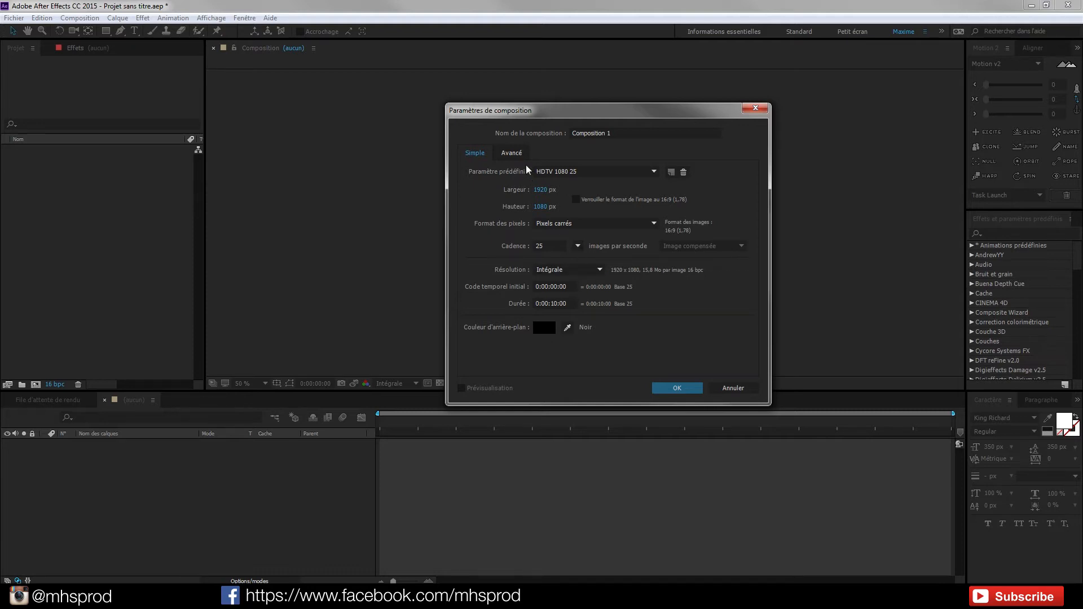
mouse_move(551, 321)
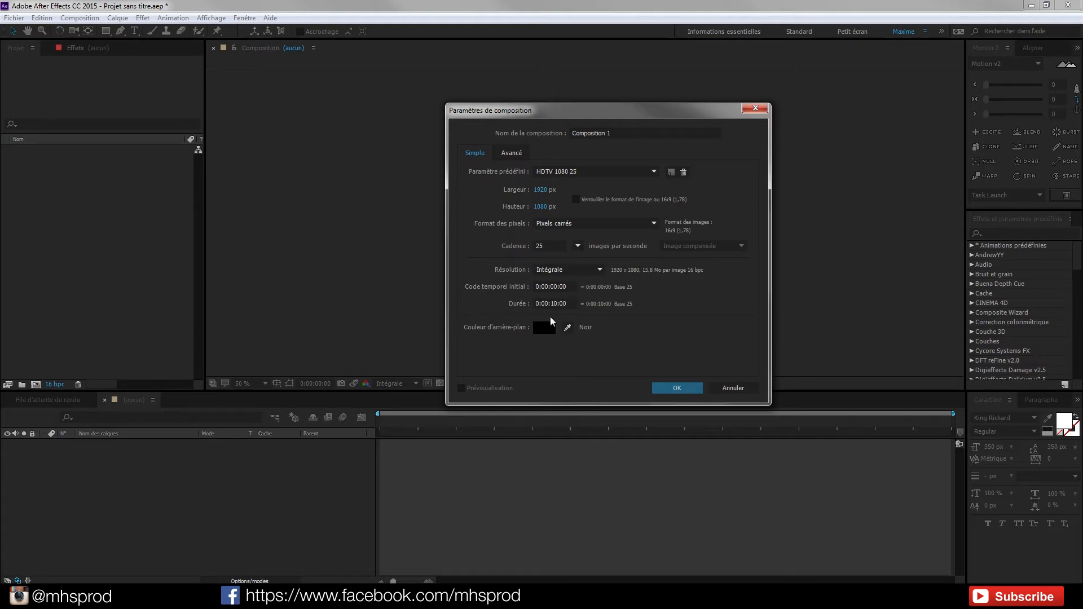
Step: Accept the HDTV 1080 25 preset, 0:00:10:00 duration and black background for Composition 1
left_click(676, 388)
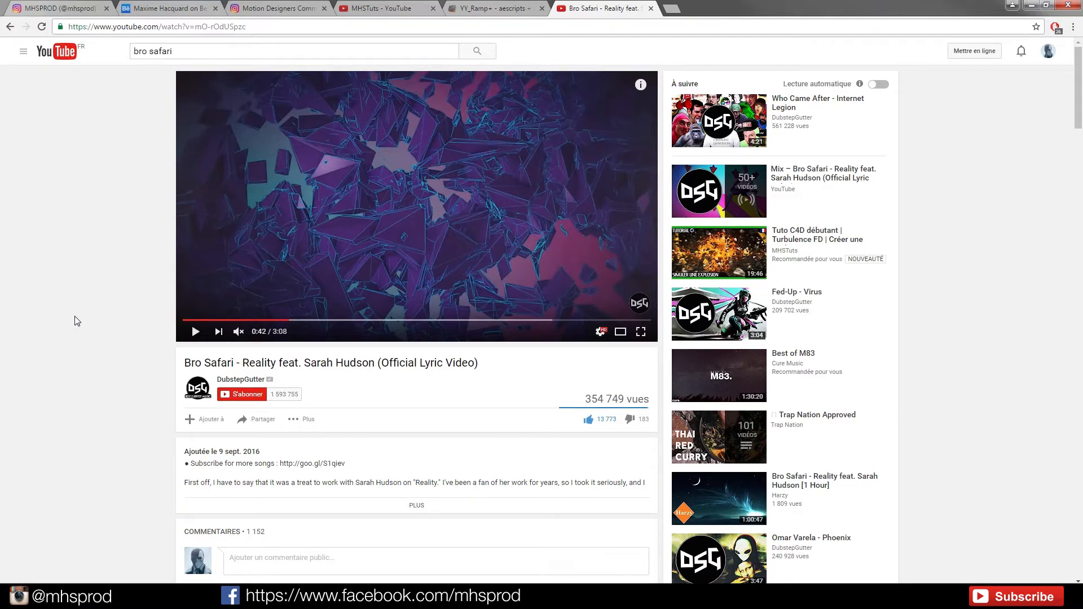
mouse_move(72, 182)
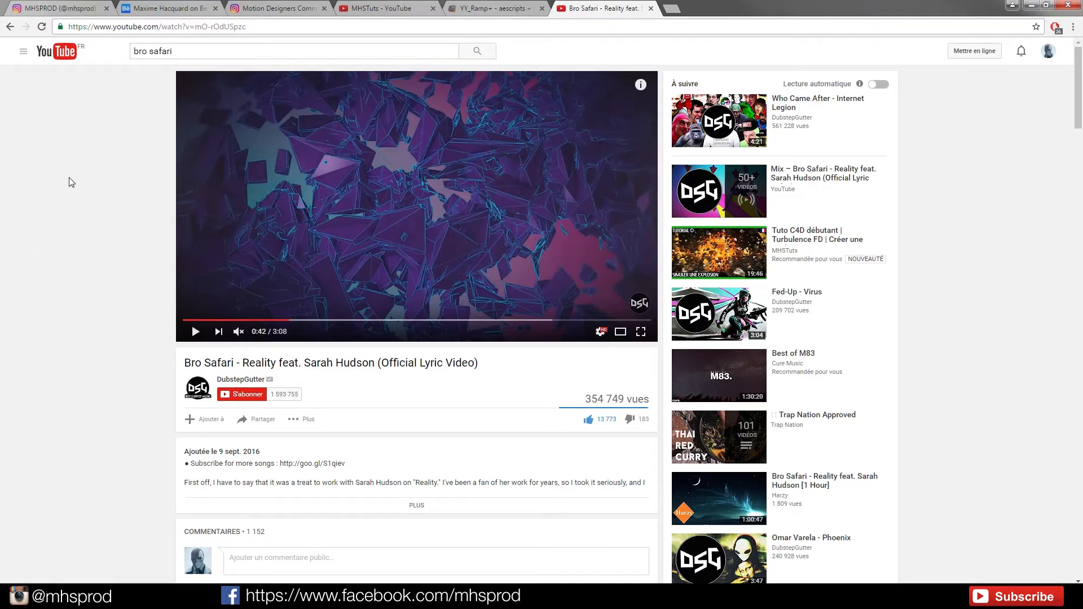
mouse_move(243, 154)
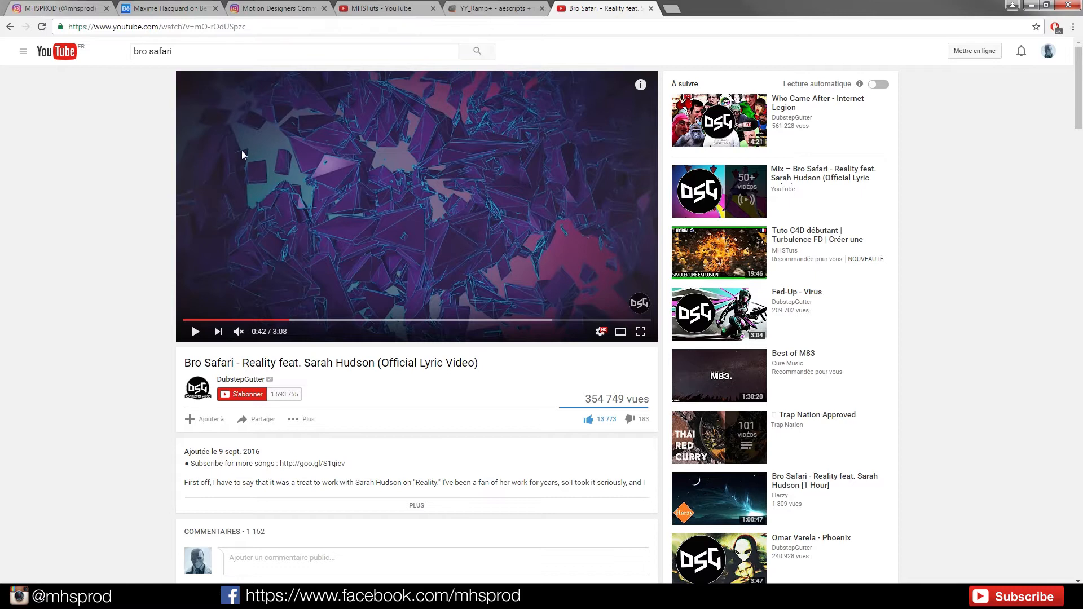
mouse_move(558, 150)
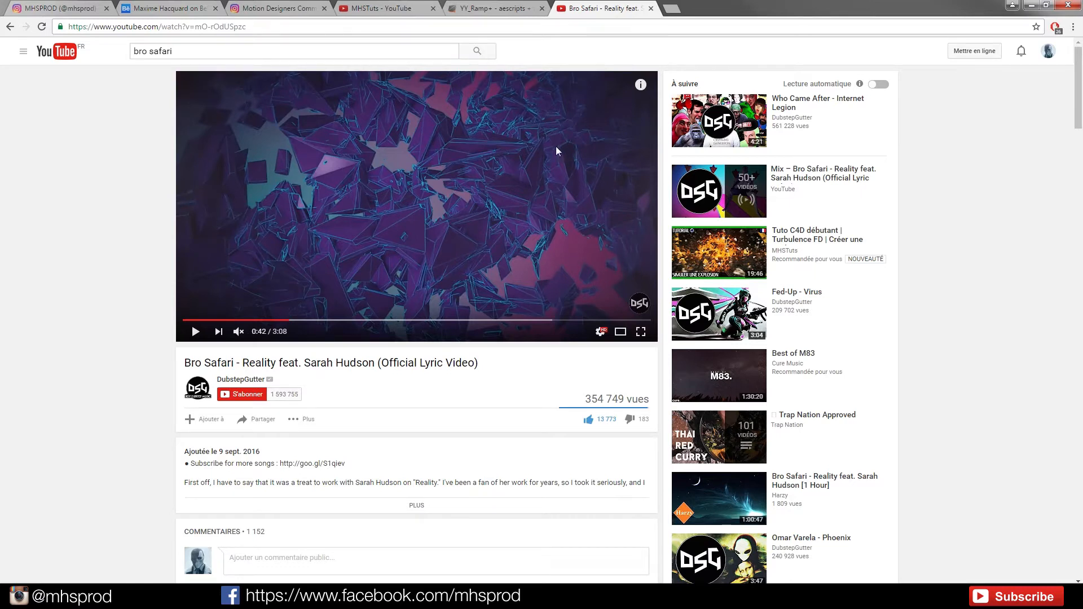
mouse_move(595, 223)
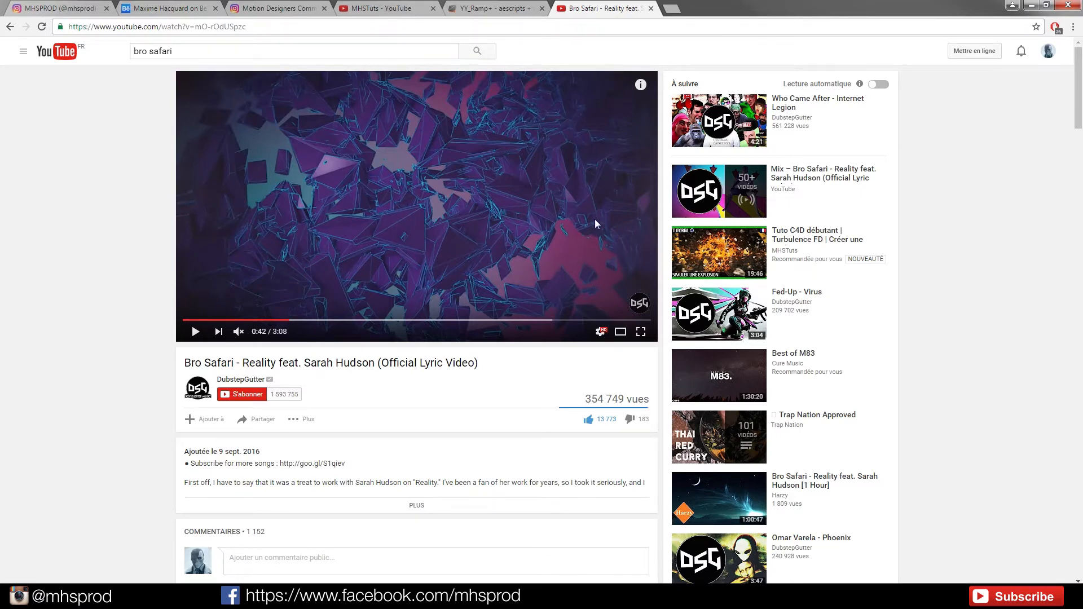
mouse_move(60, 208)
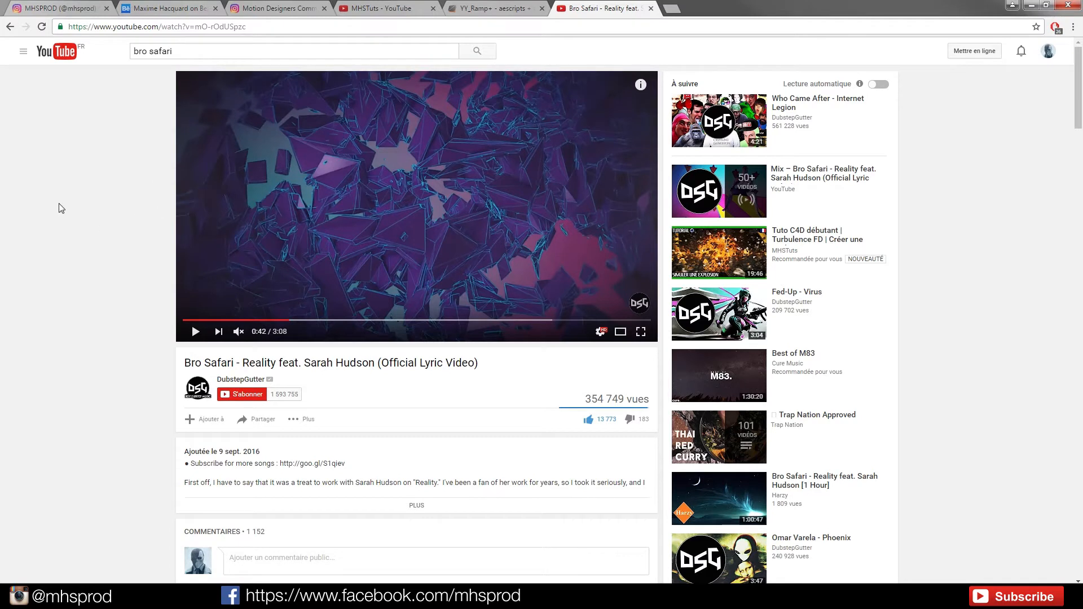
mouse_move(605, 83)
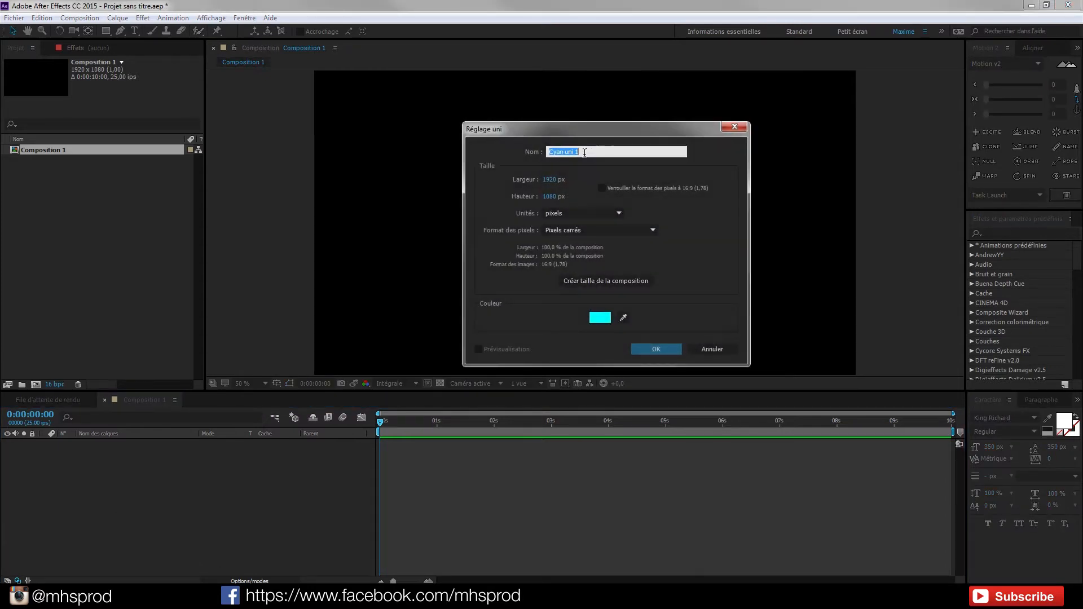
Step: Create a cyan solid named BG and a red solid renamed TAO
type("BG")
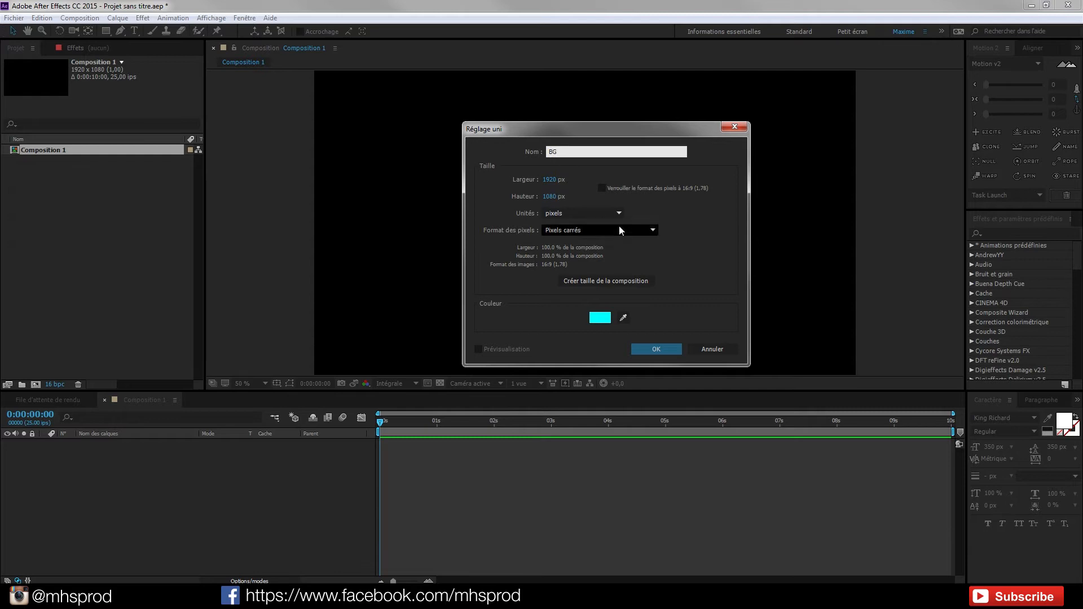
left_click(655, 349)
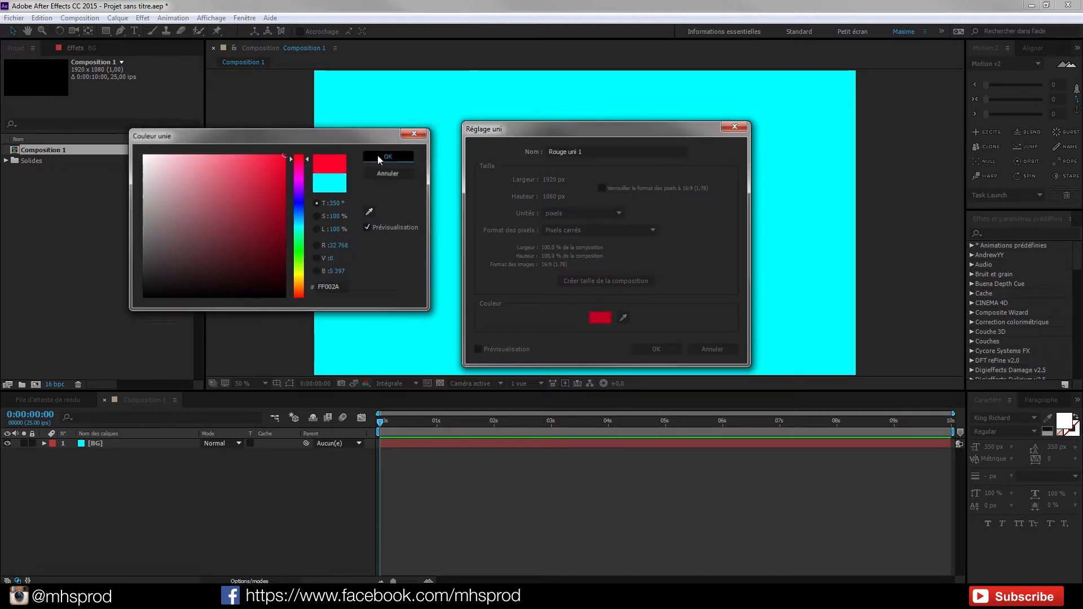
left_click(387, 156)
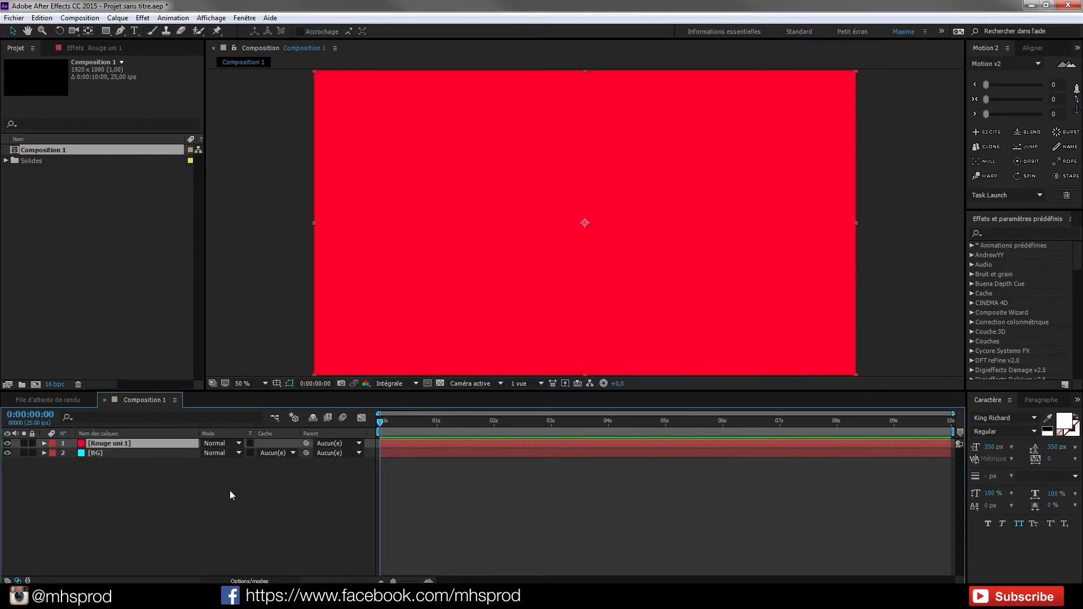
double_click(108, 443)
type("TAO")
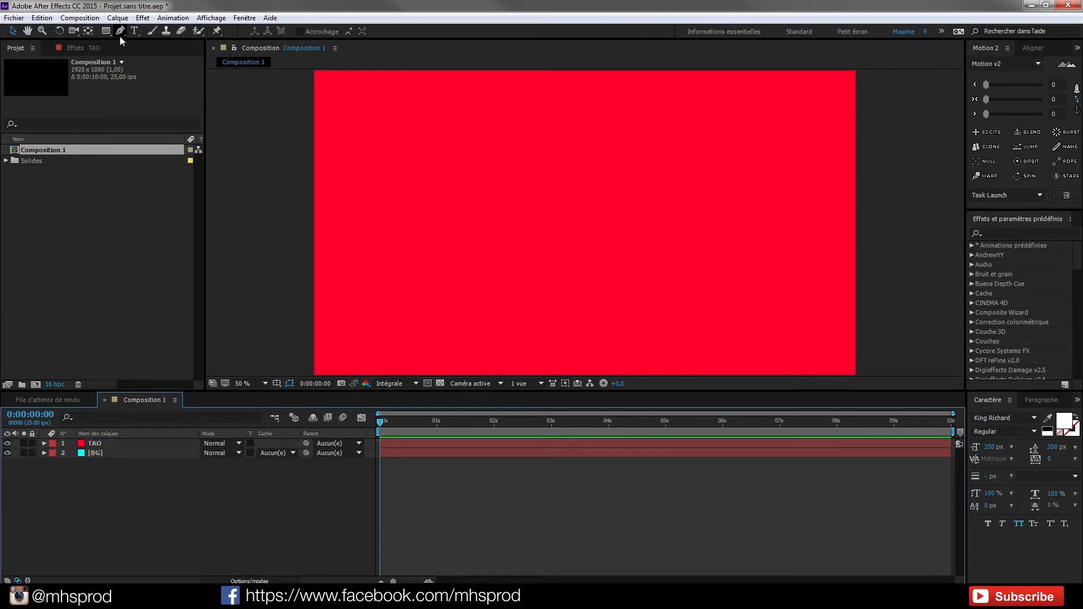
Step: Add an adjustment layer (Calque d'effets) named CC above the solids
left_click(117, 17)
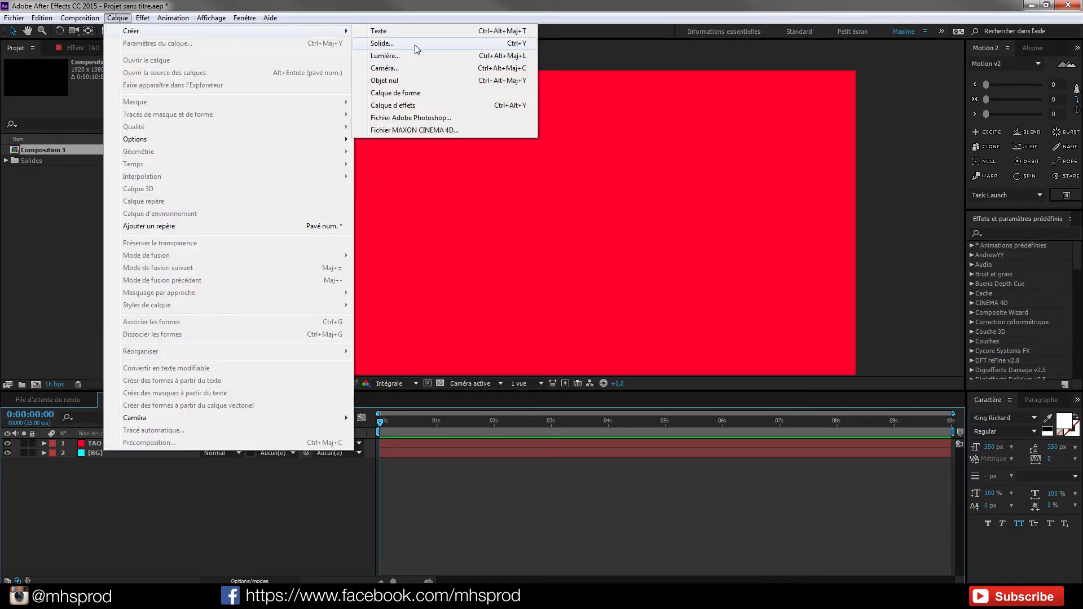
mouse_move(541, 46)
type("C")
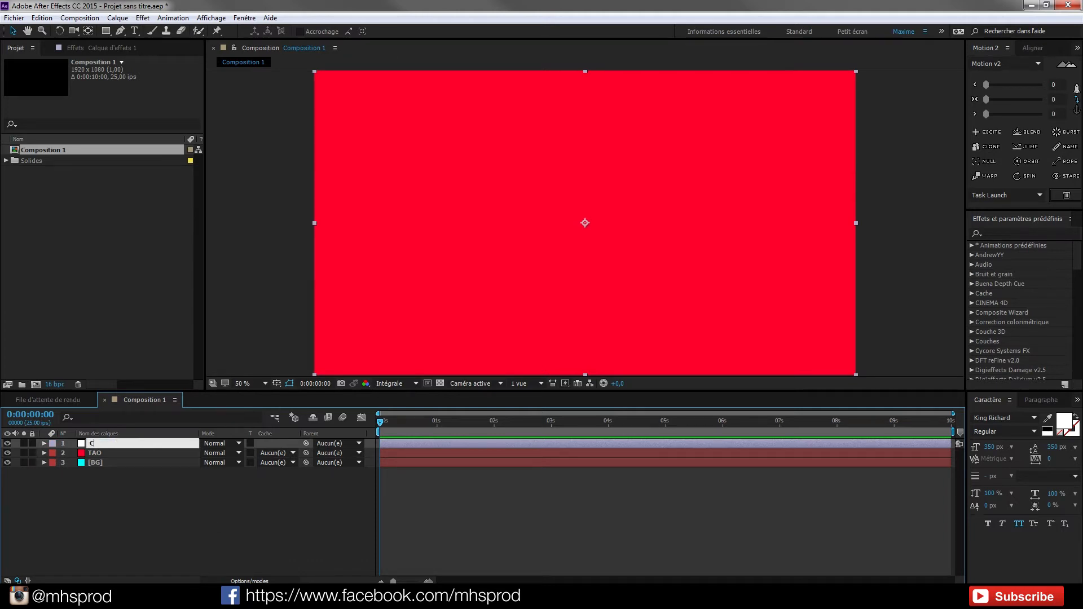
left_click(94, 462)
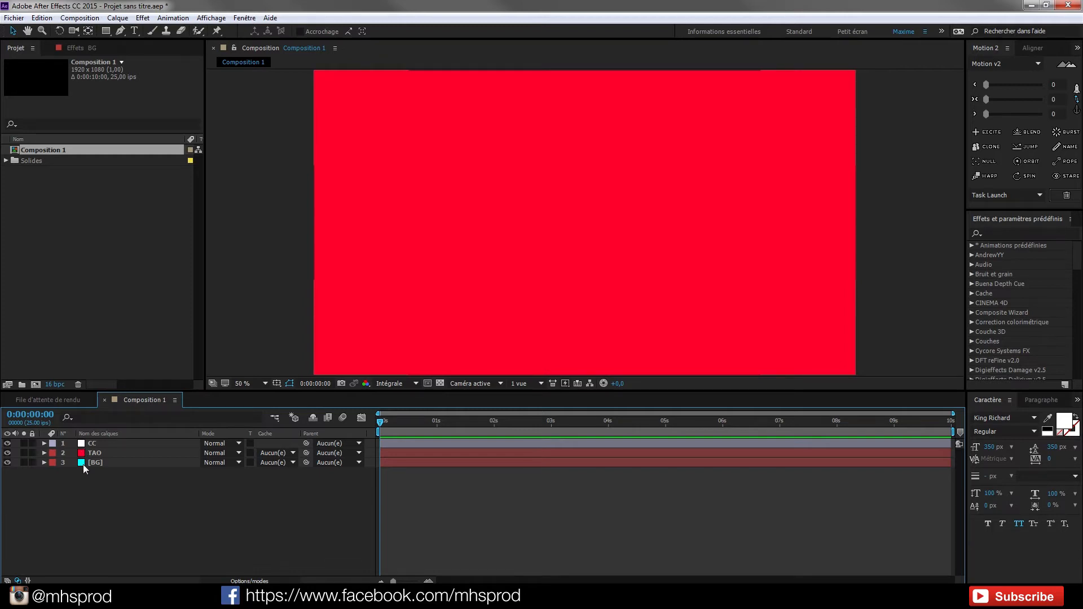
left_click(163, 518)
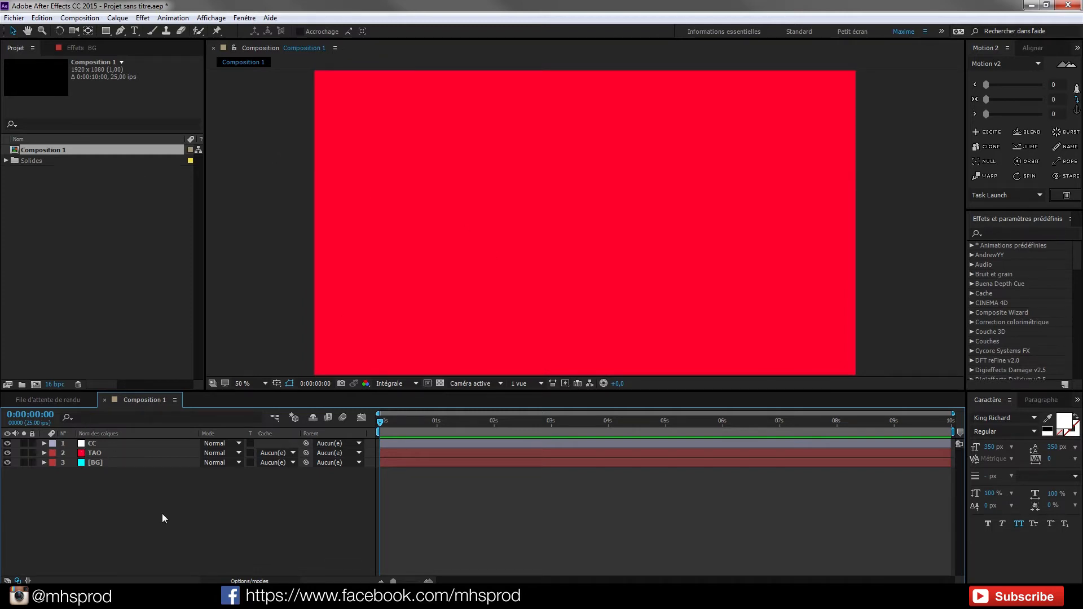
mouse_move(120, 477)
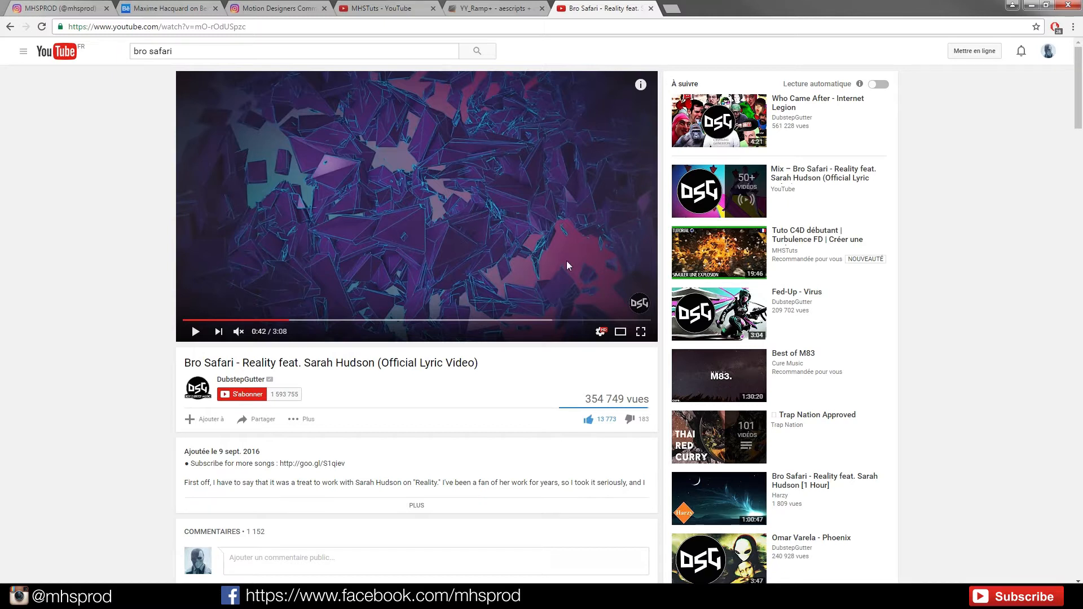
mouse_move(502, 191)
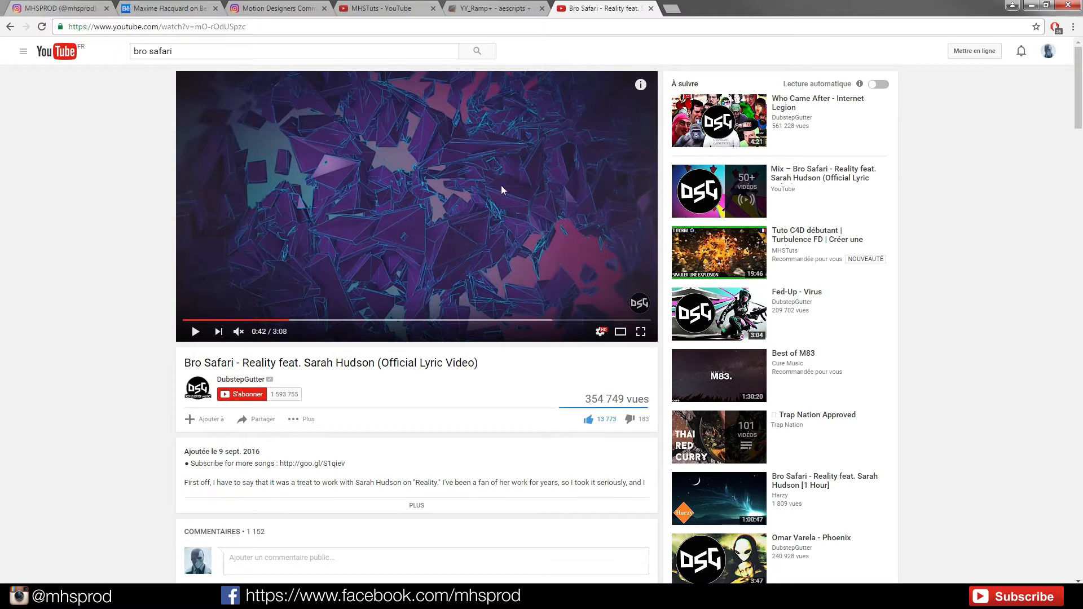
mouse_move(481, 9)
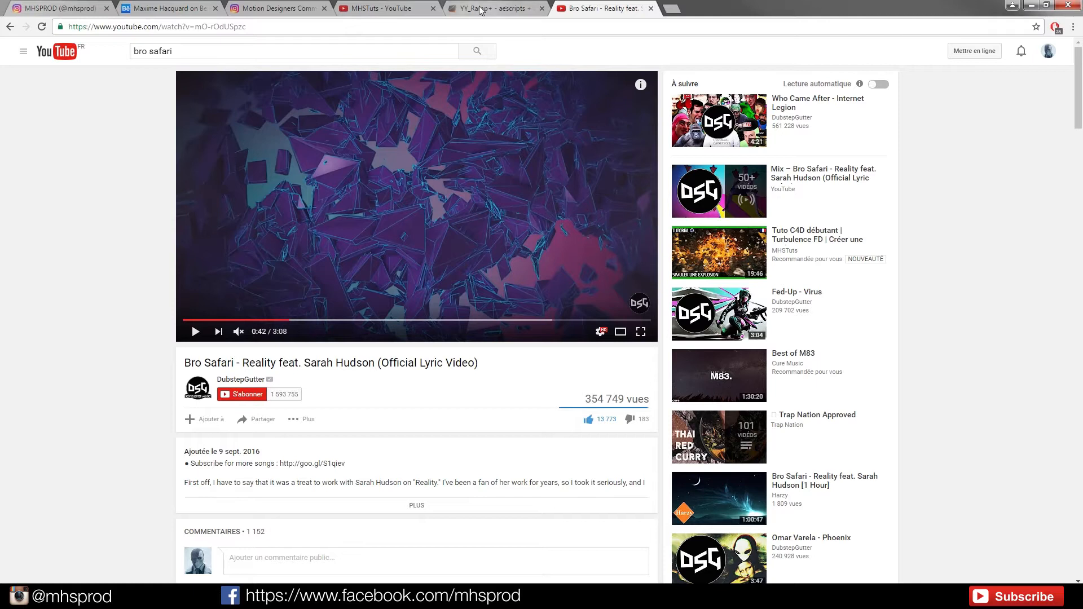
Step: View the YY_Ramp+ product page on aescripts.com and scroll down it
left_click(495, 9)
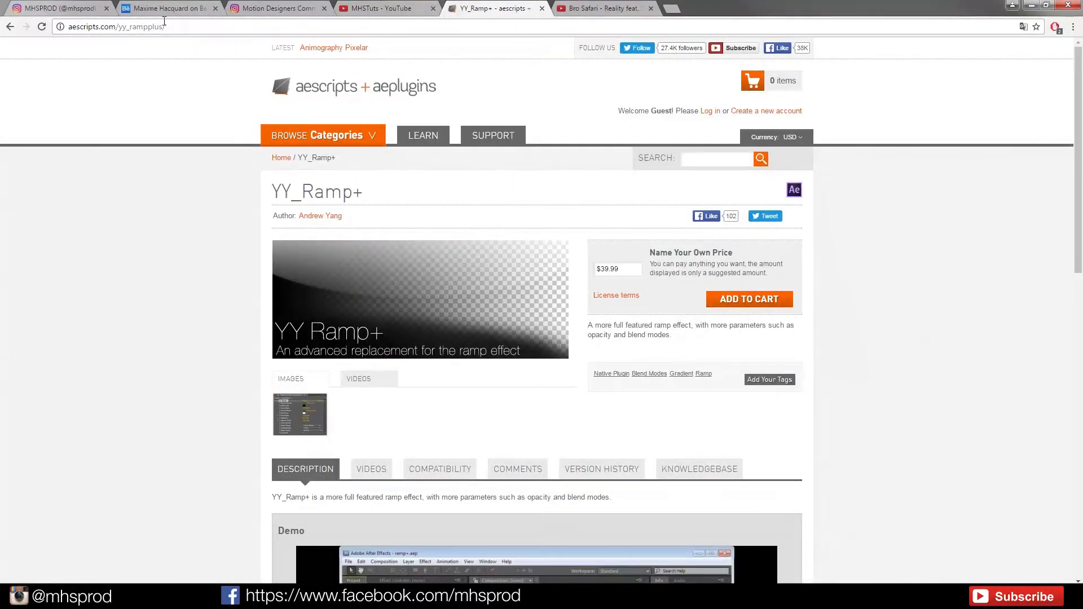
scroll("down", 3)
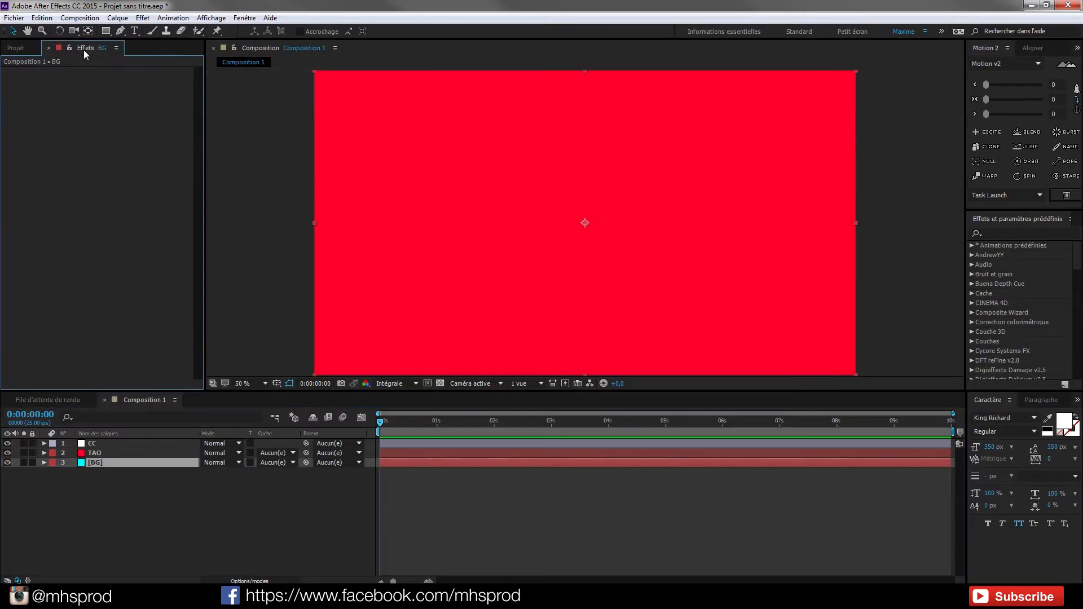
mouse_move(754, 301)
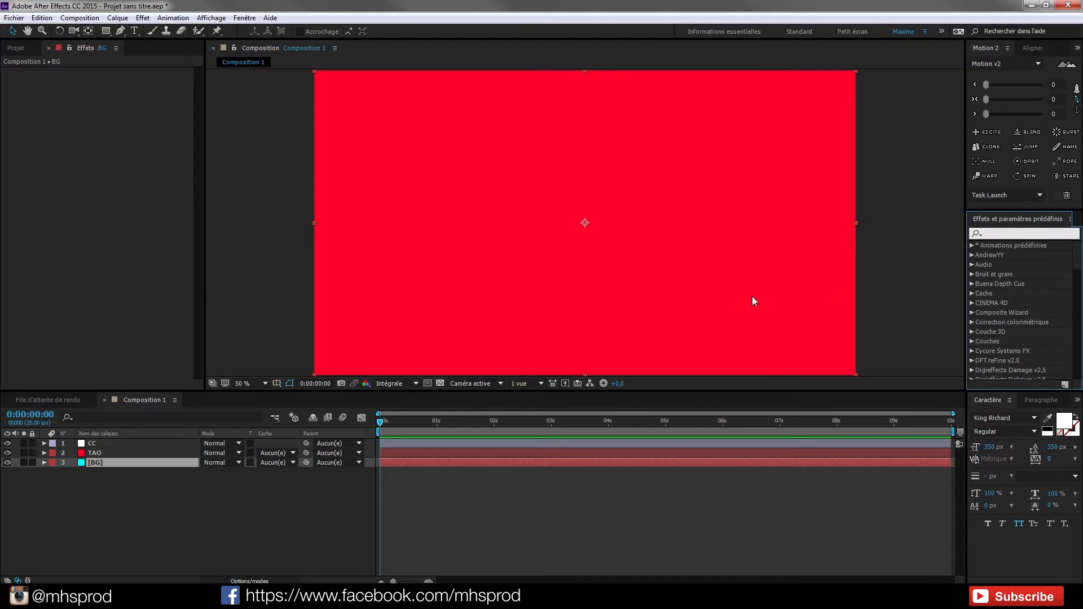
Step: Apply Gamme des dégradés to BG and hide the CC and TAO layers
type("gamme")
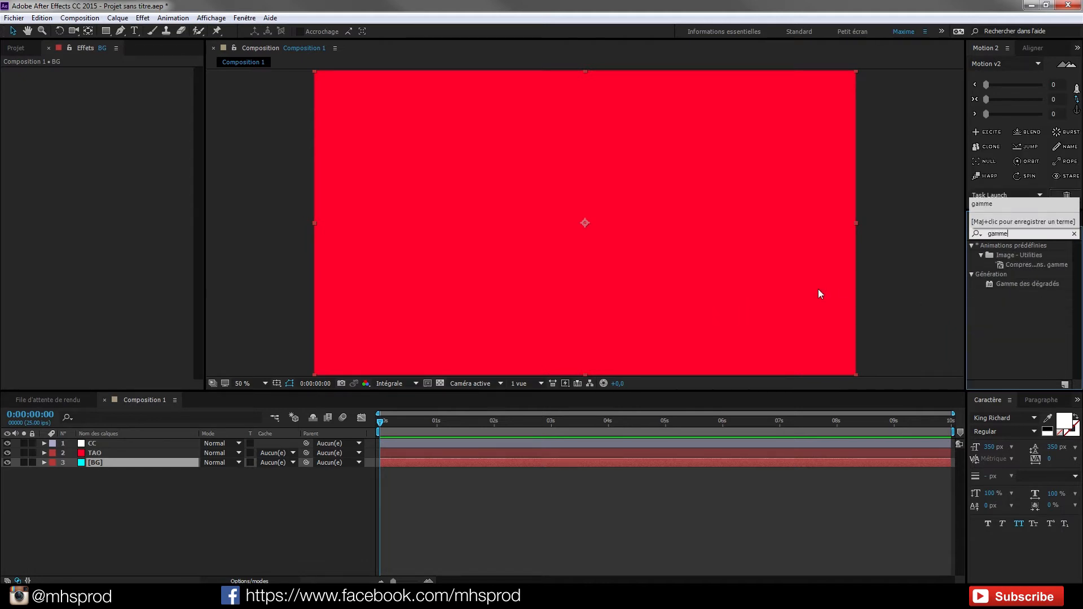
double_click(1028, 283)
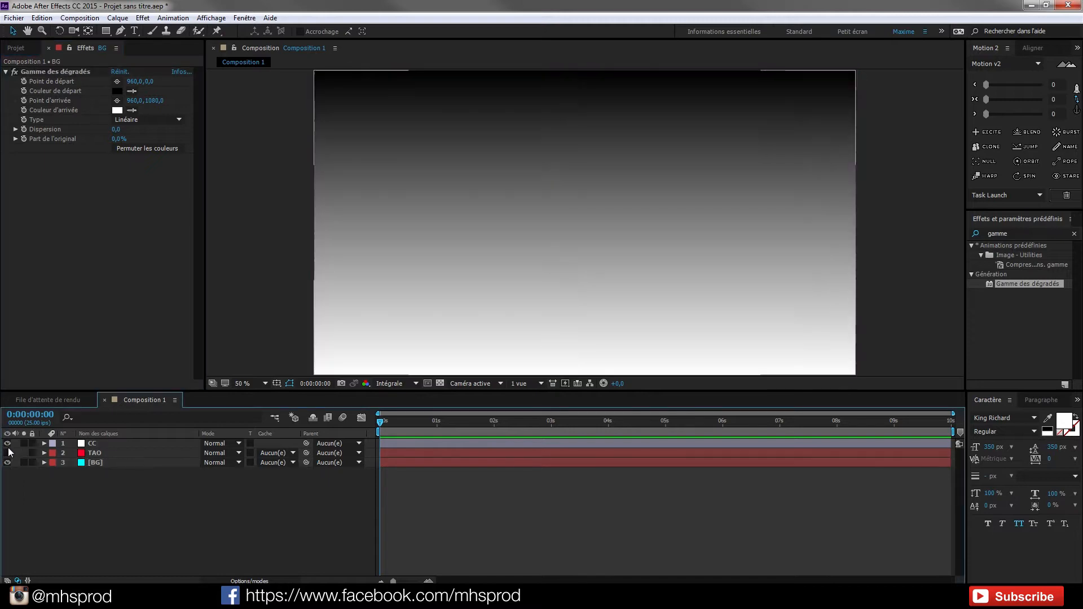
left_click(95, 462)
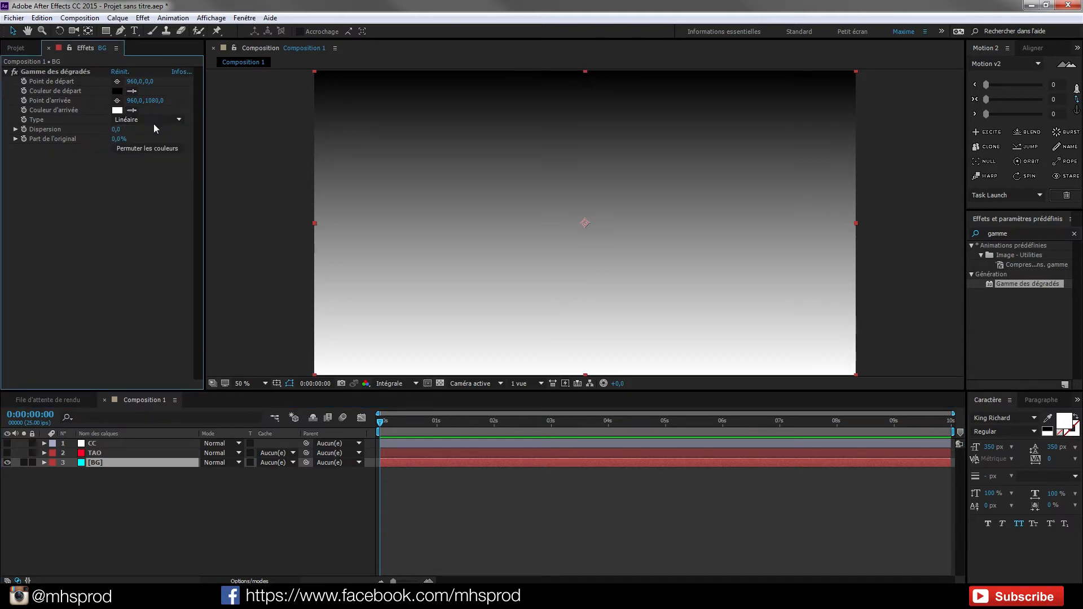
mouse_move(130, 130)
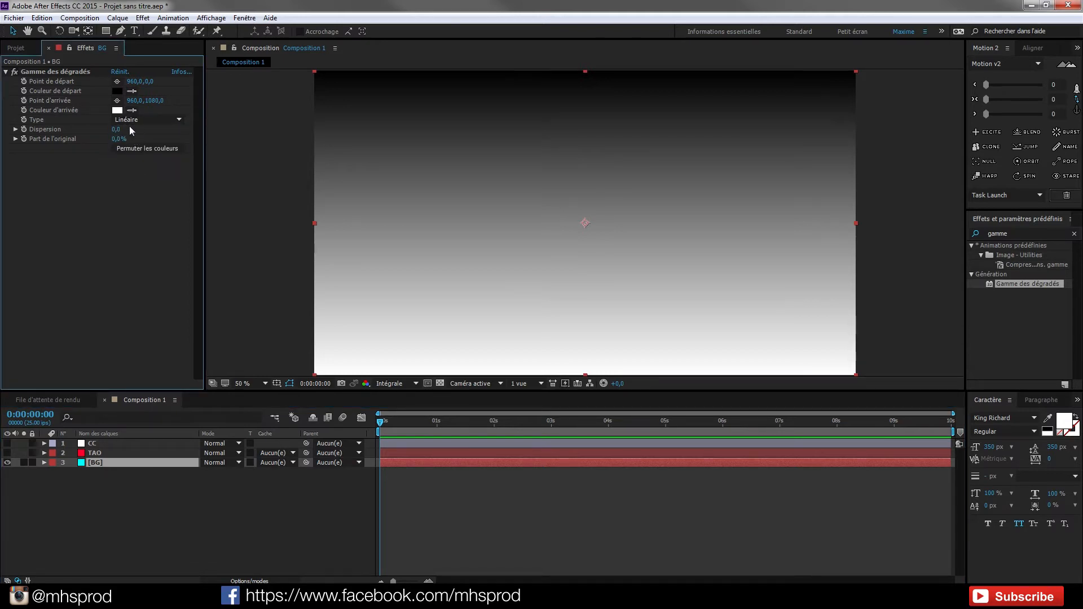
mouse_move(93, 126)
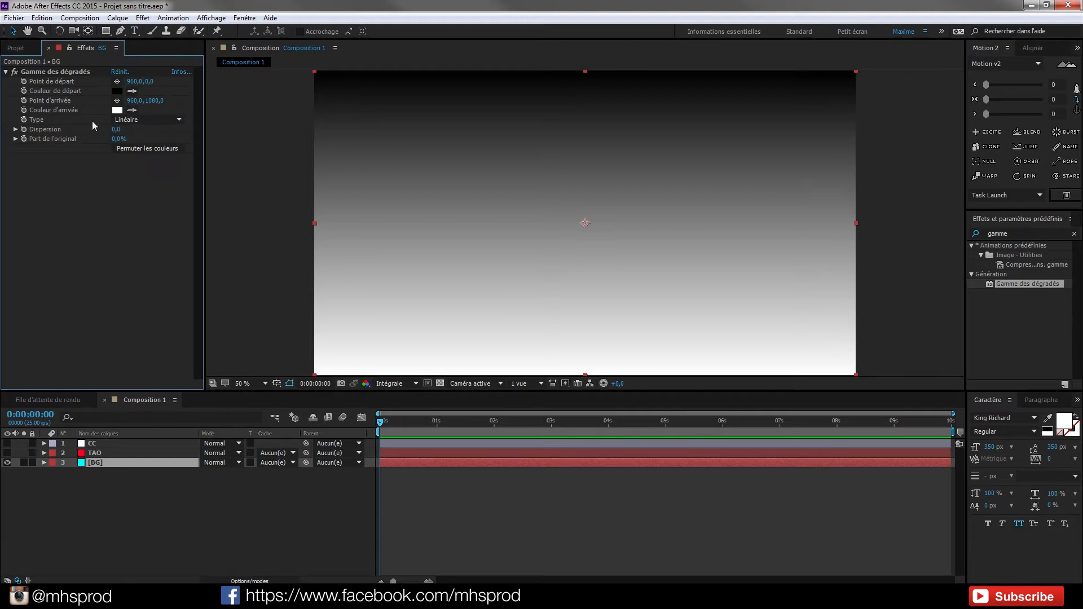
mouse_move(549, 243)
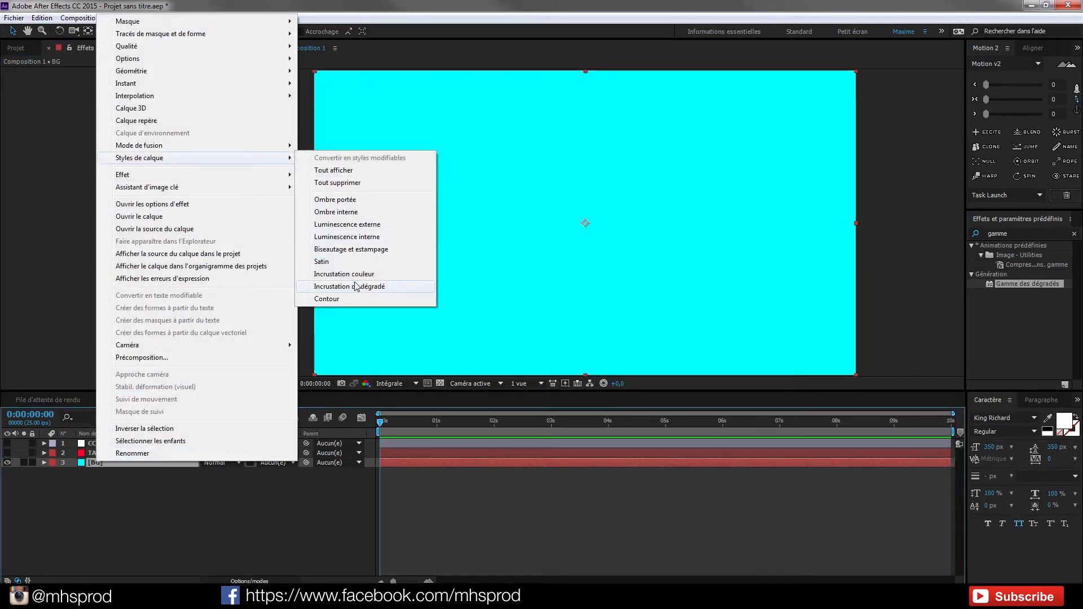
mouse_move(345, 249)
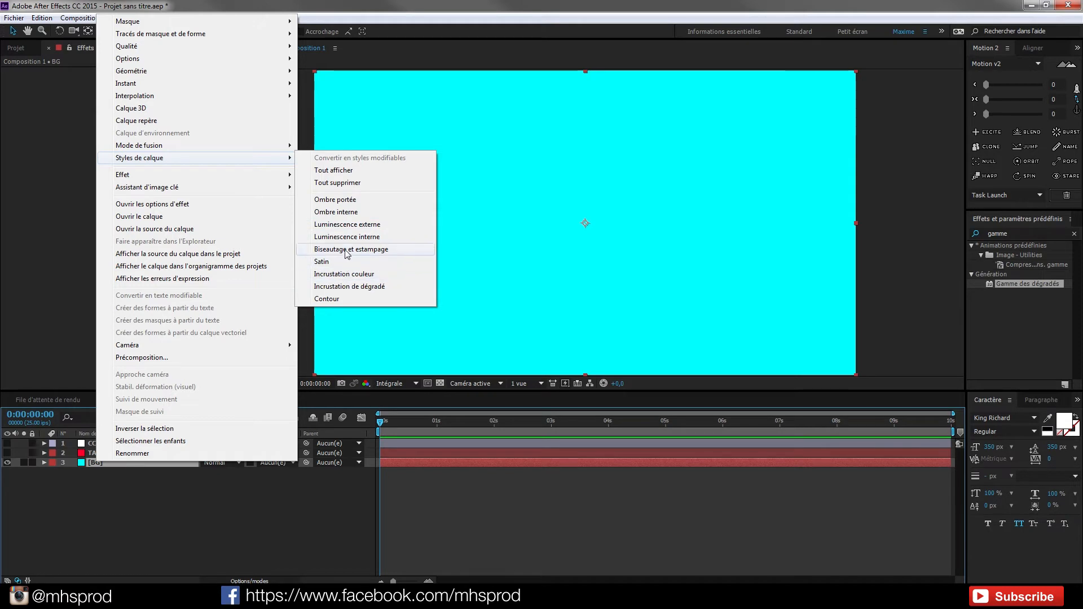
left_click(348, 285)
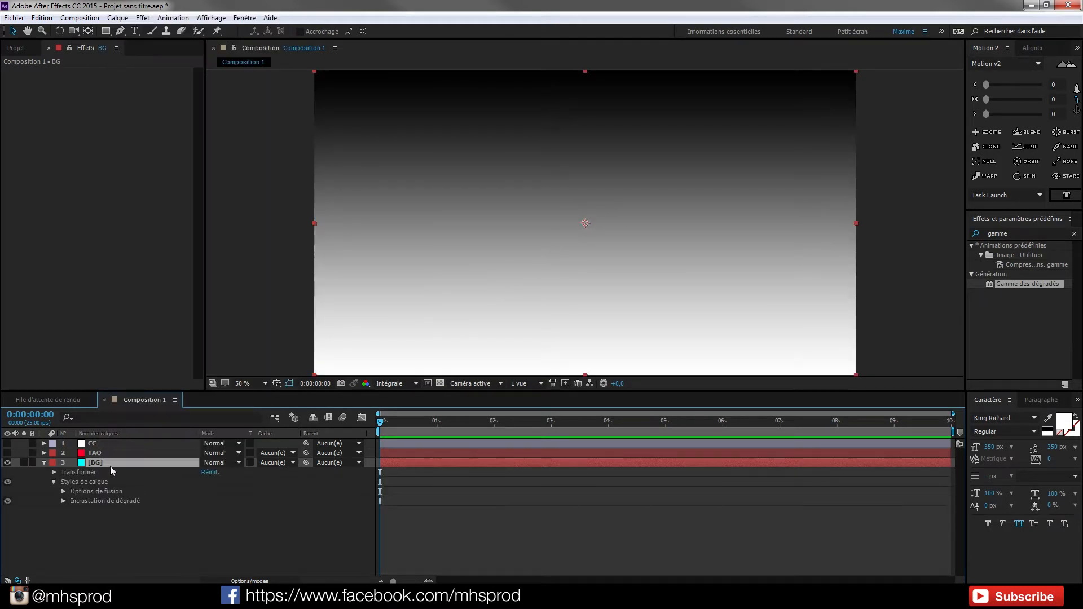
mouse_move(68, 479)
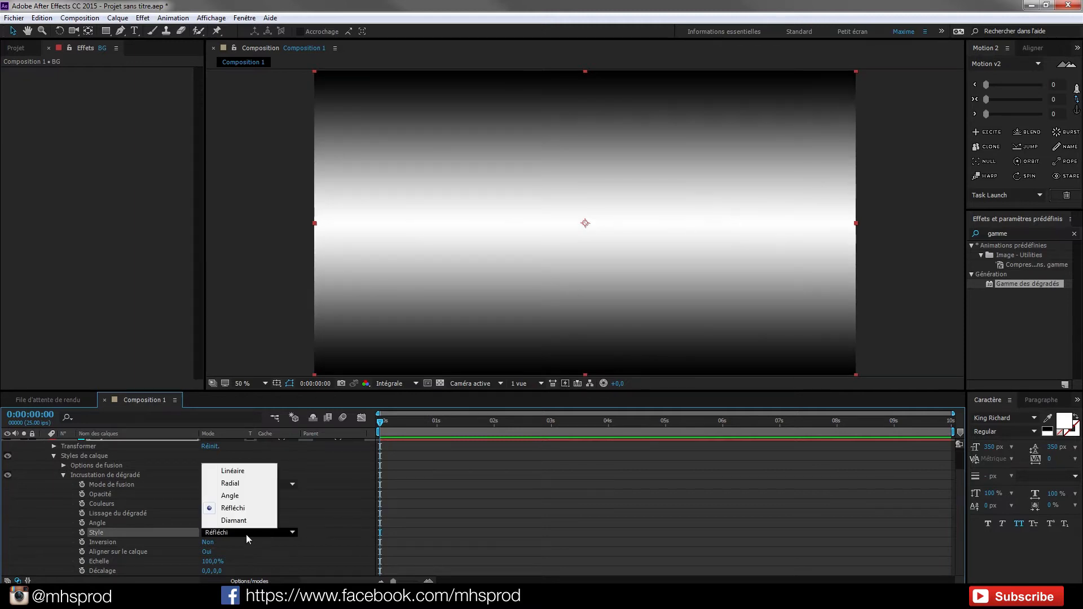
left_click(234, 520)
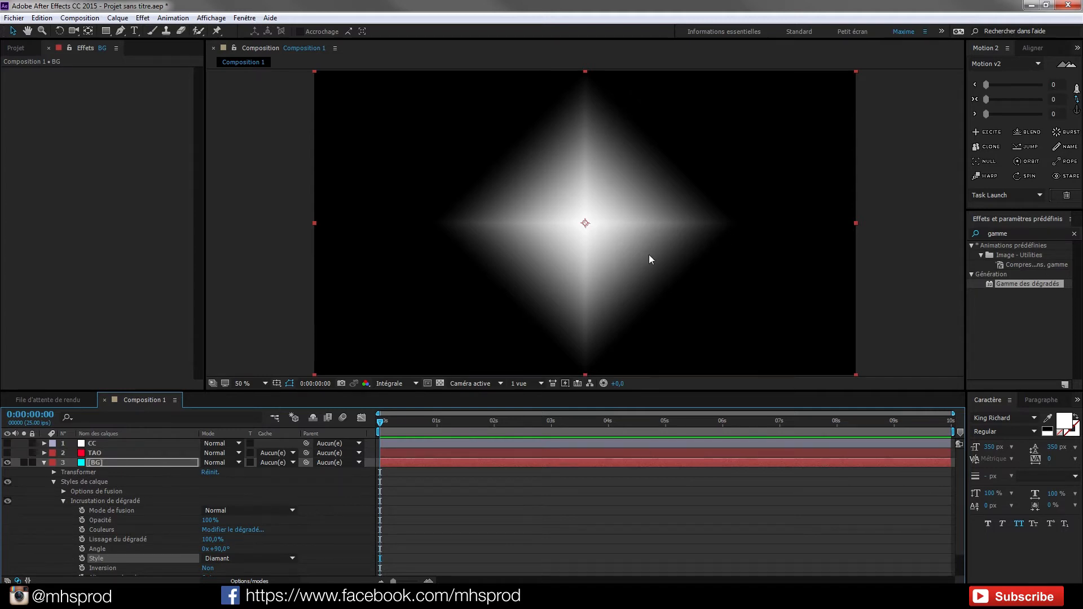
mouse_move(535, 214)
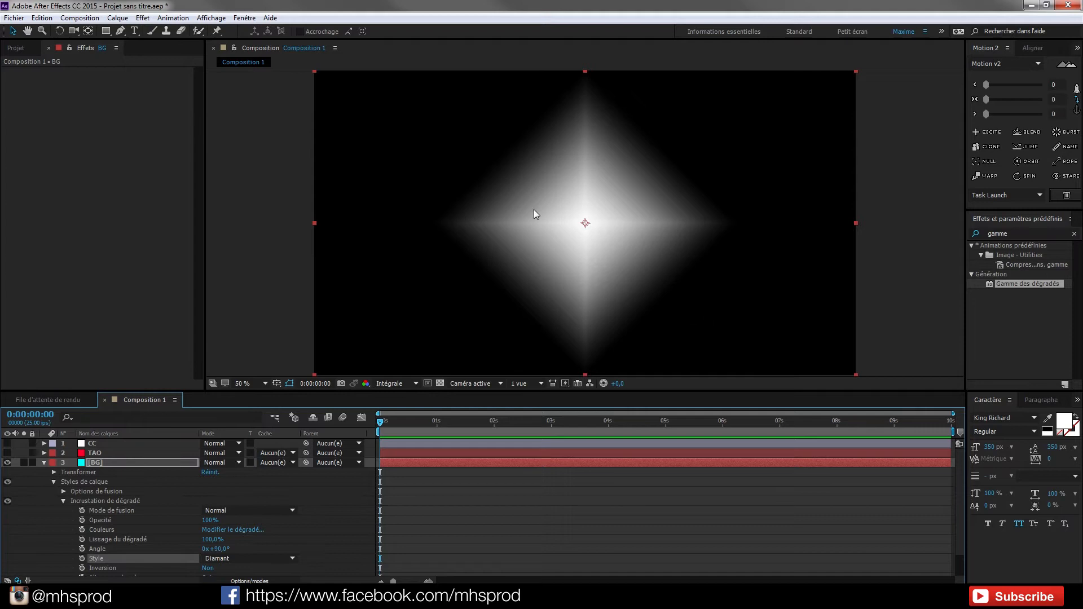
left_click(242, 383)
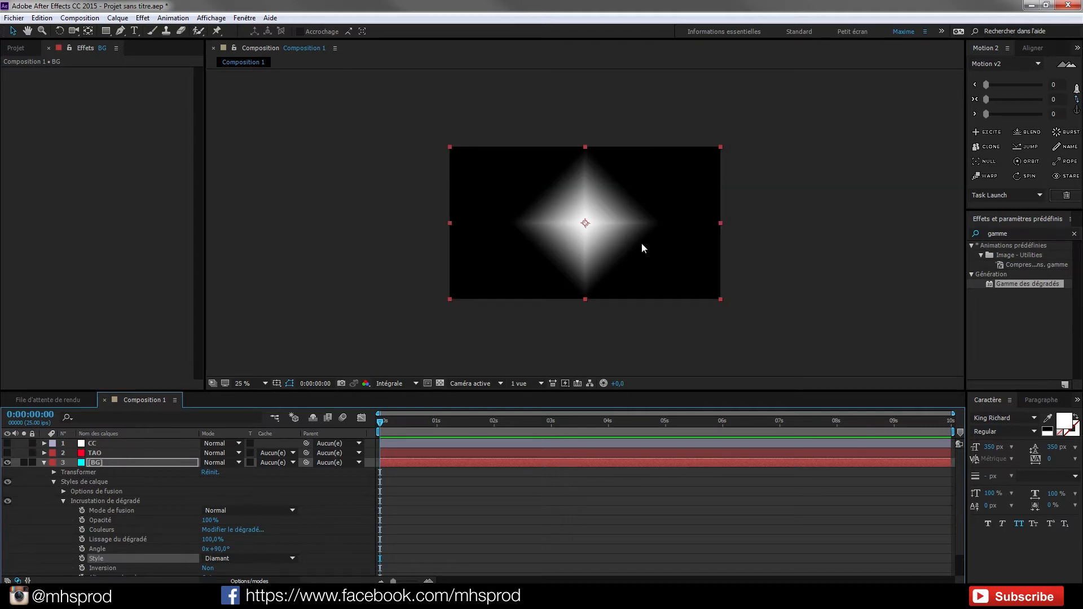
left_click(241, 384)
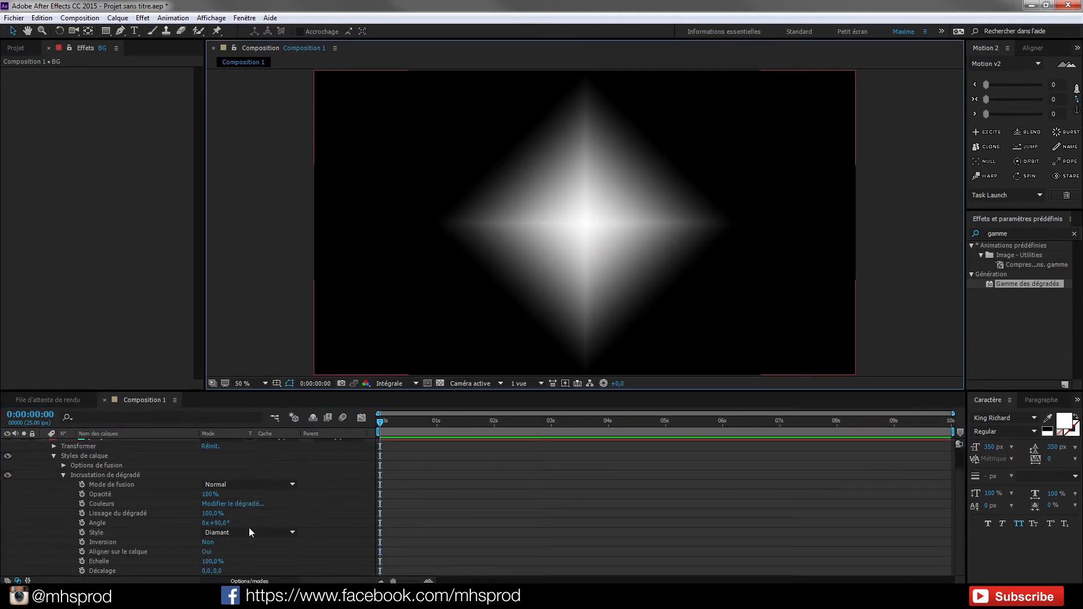
mouse_move(126, 541)
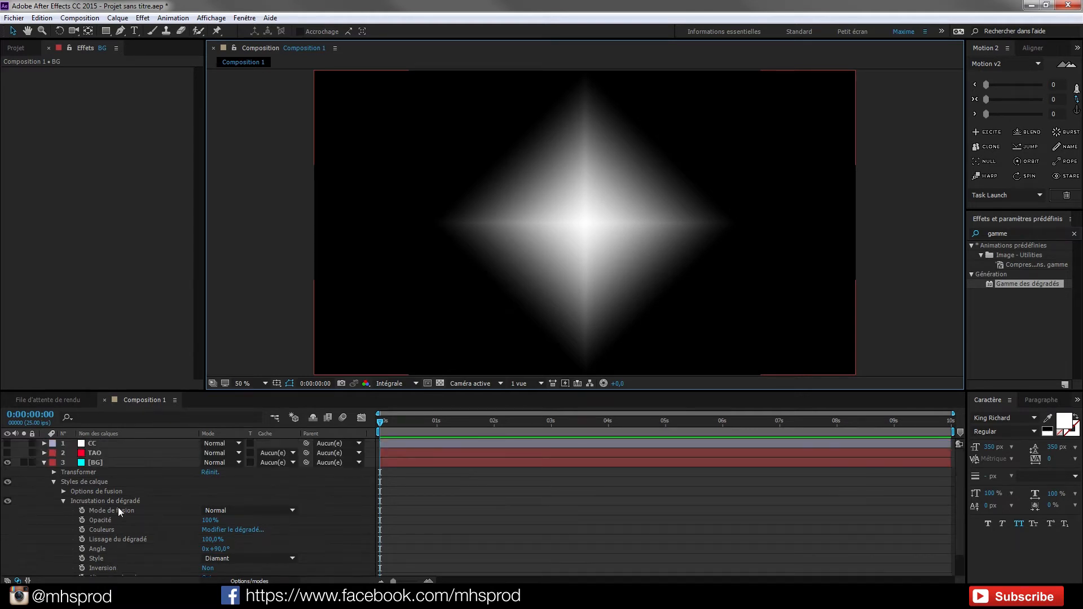
left_click(94, 462)
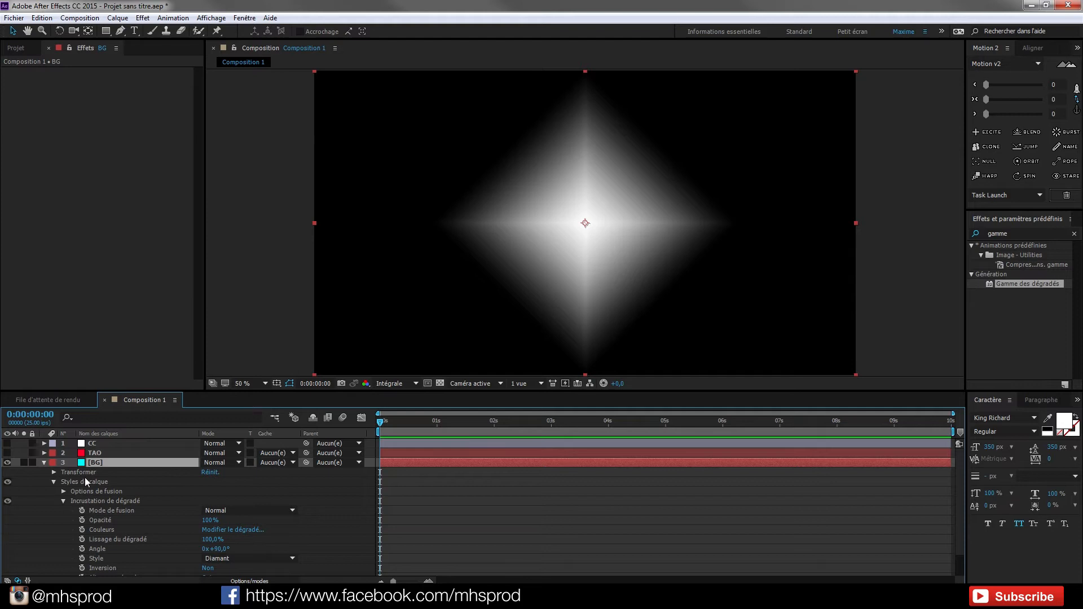
mouse_move(707, 313)
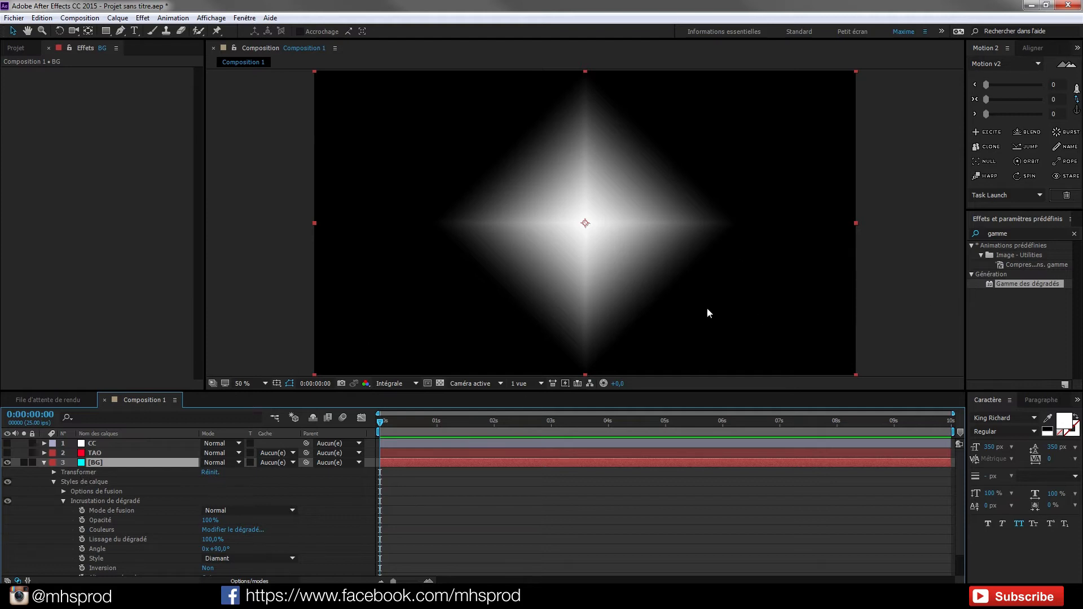
mouse_move(680, 319)
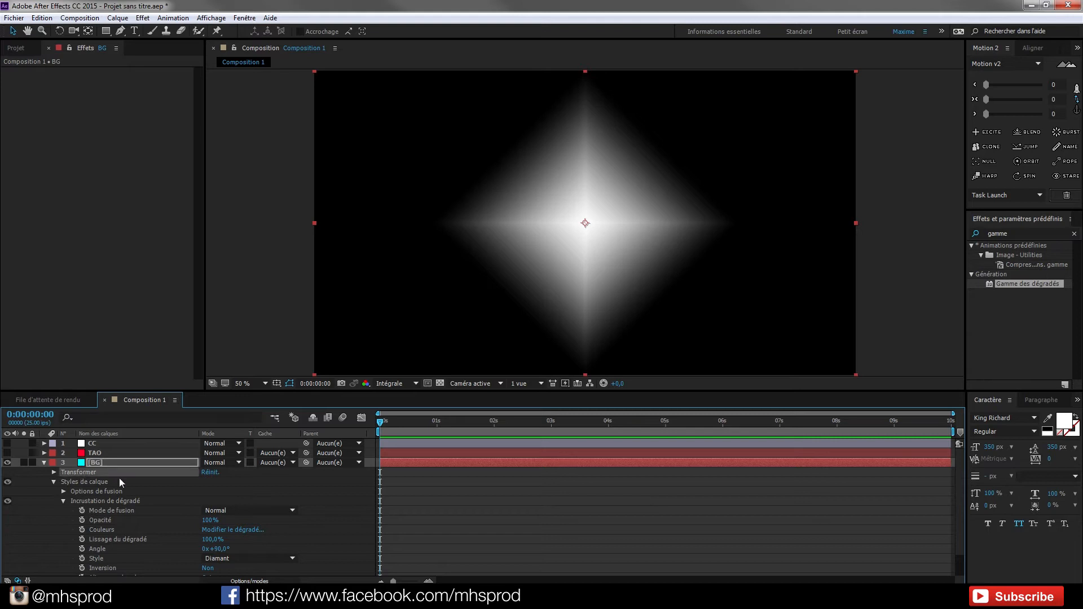
left_click(53, 481)
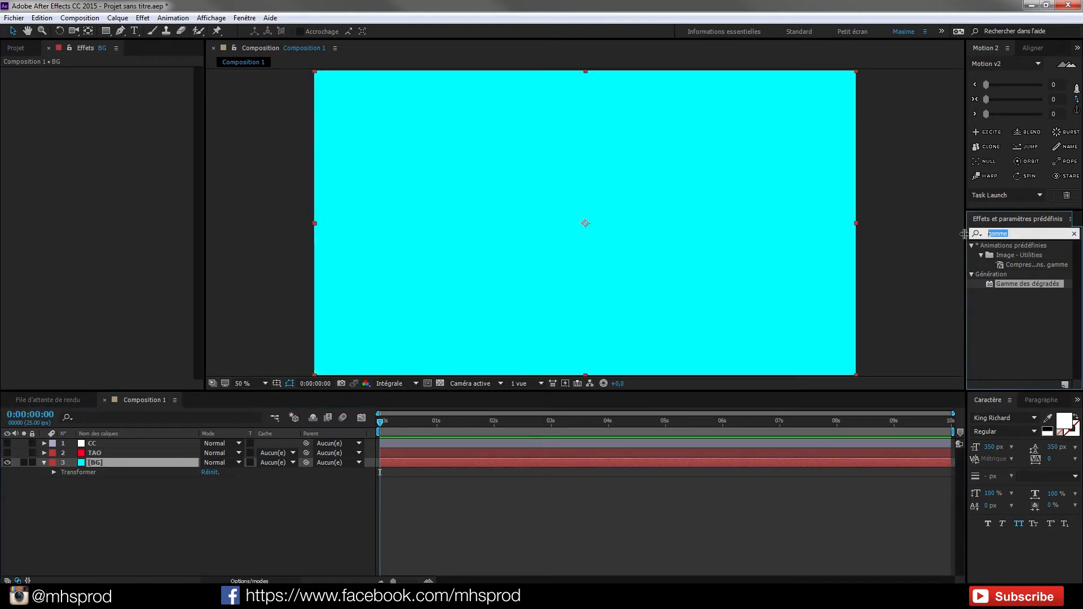
Step: Apply YY_Ramp+ to BG from a 'yy' search, keeping Ramp Shape linear
double_click(1012, 273)
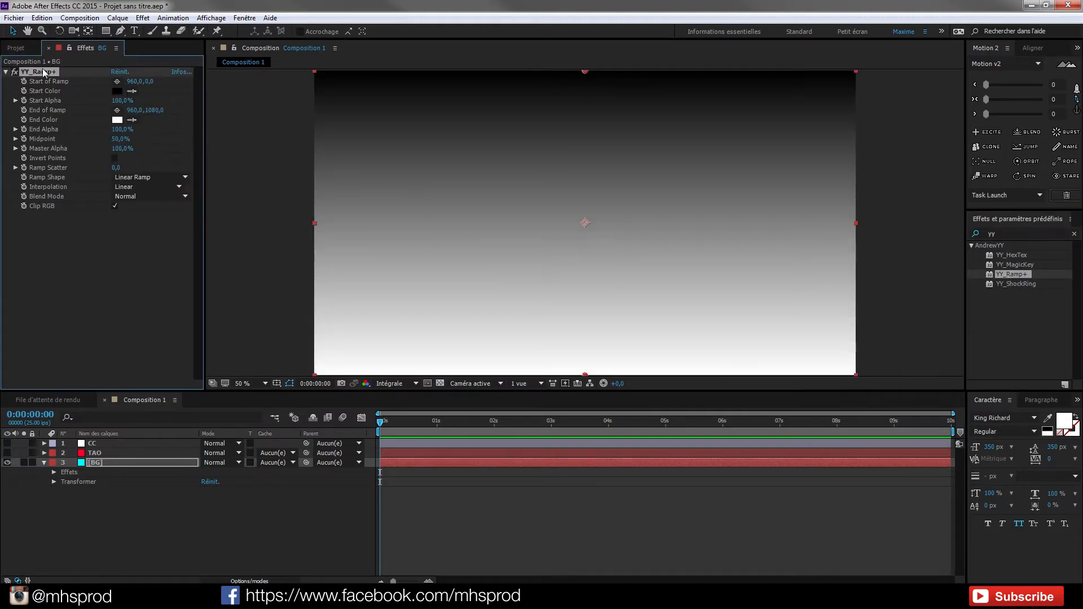
mouse_move(175, 101)
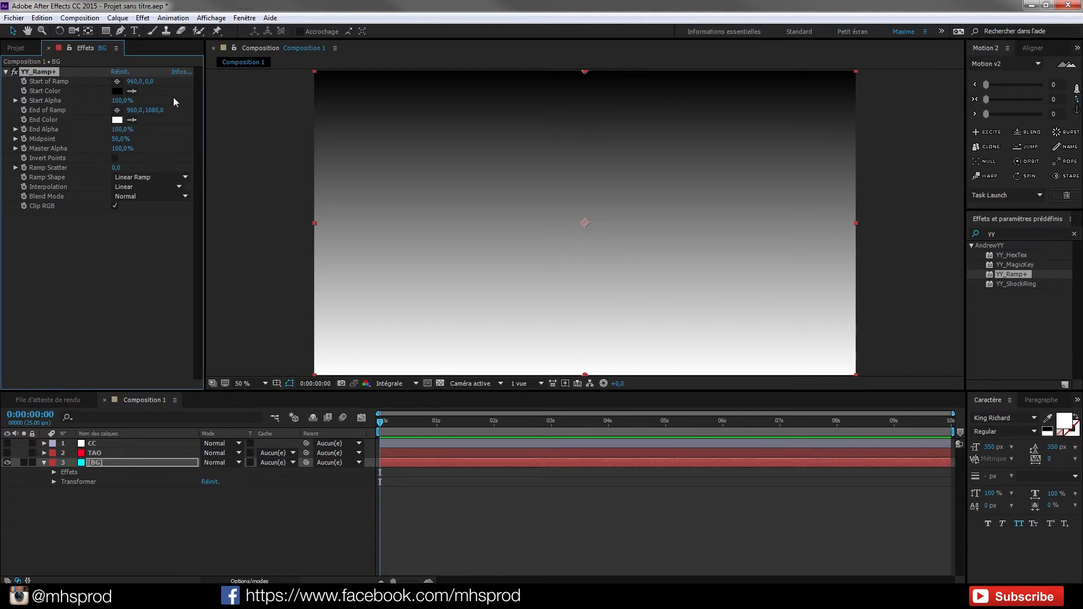
mouse_move(56, 142)
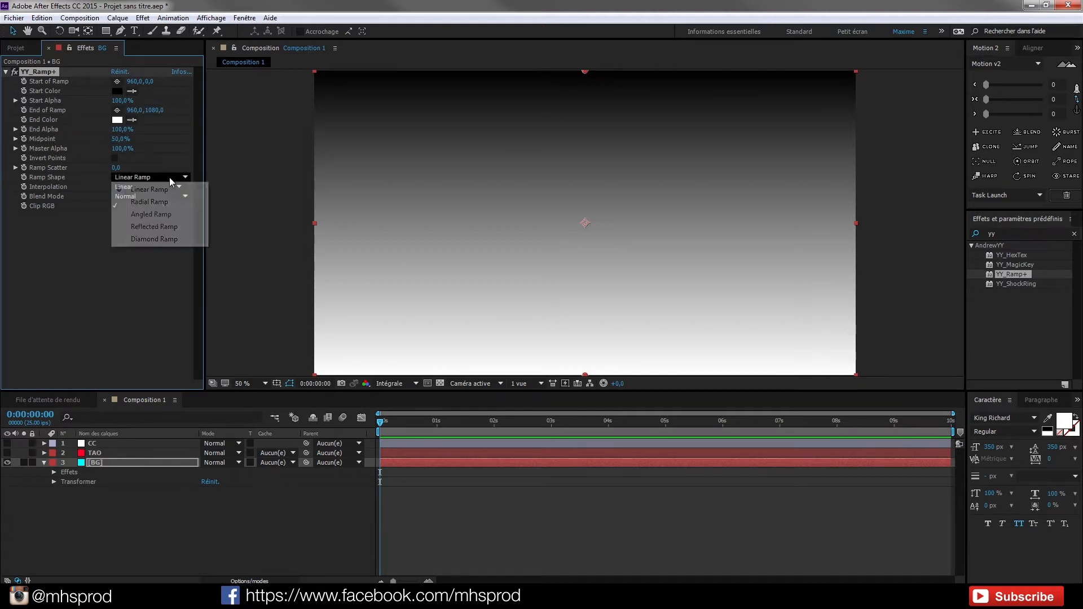
left_click(141, 188)
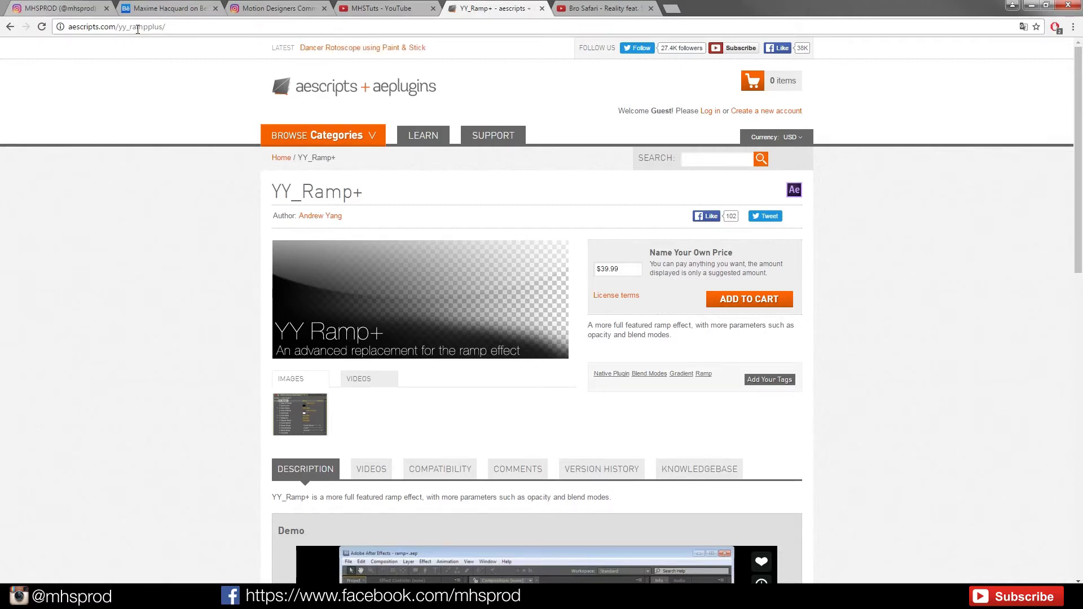
Step: Select the suggested $39.99 price in YY_Ramp+'s name-your-price field
left_click(423, 135)
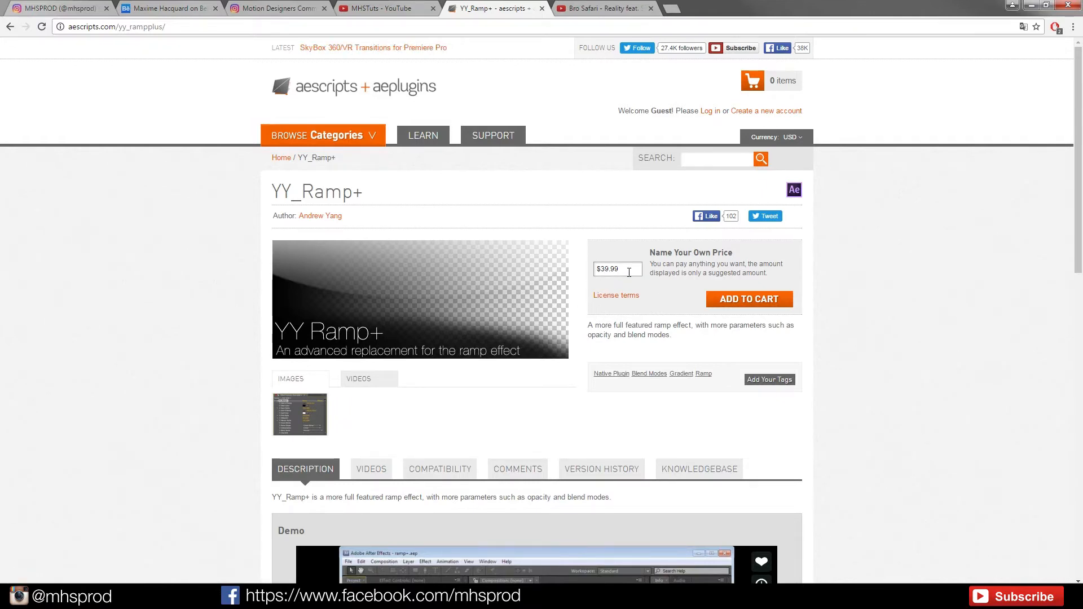
double_click(690, 252)
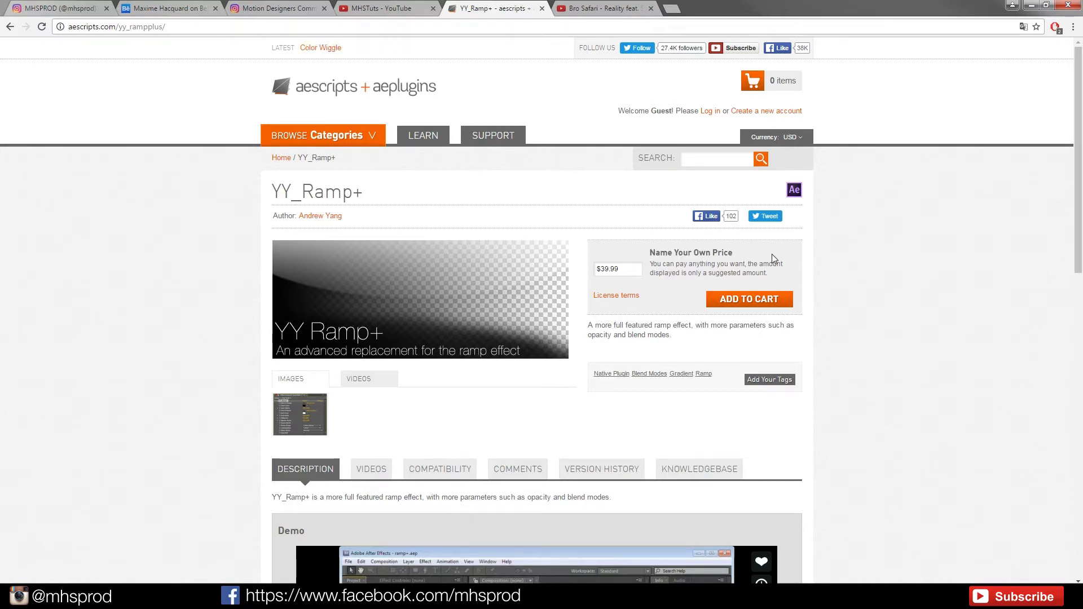
mouse_move(517, 306)
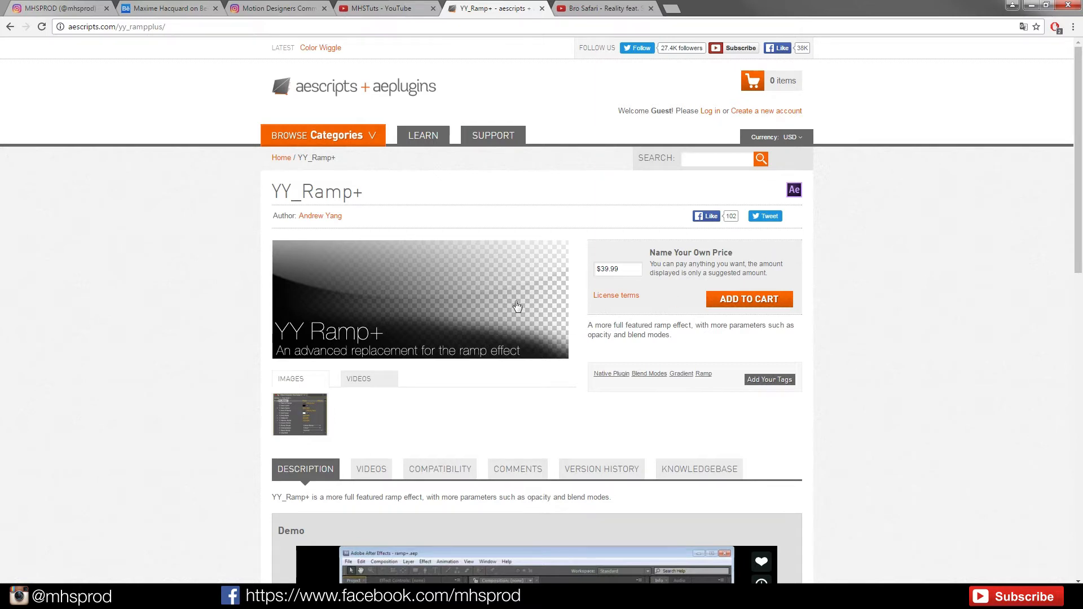
mouse_move(422, 356)
type("5")
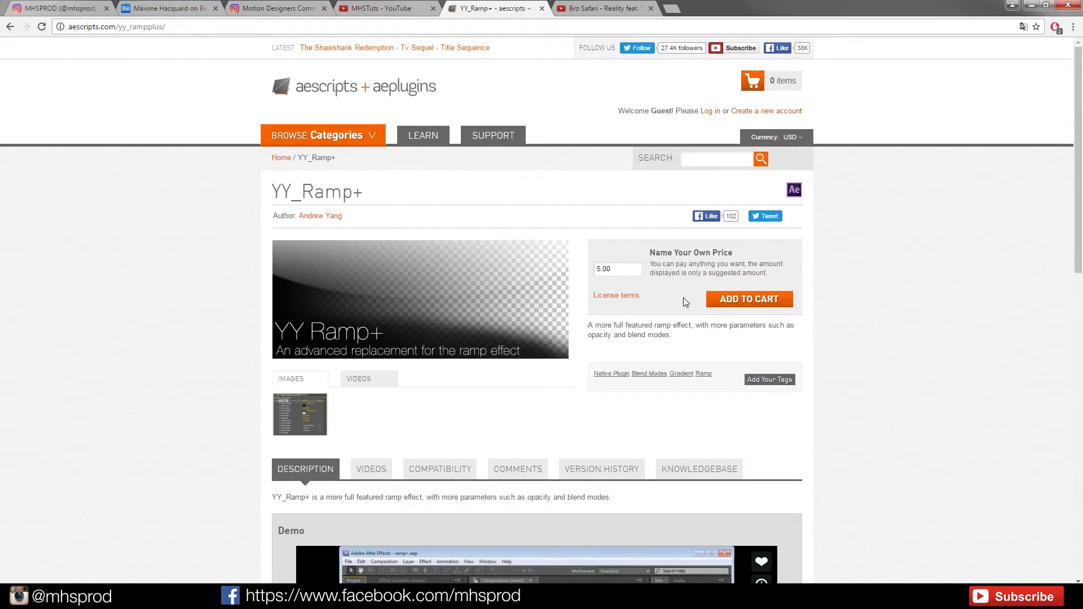
mouse_move(319, 216)
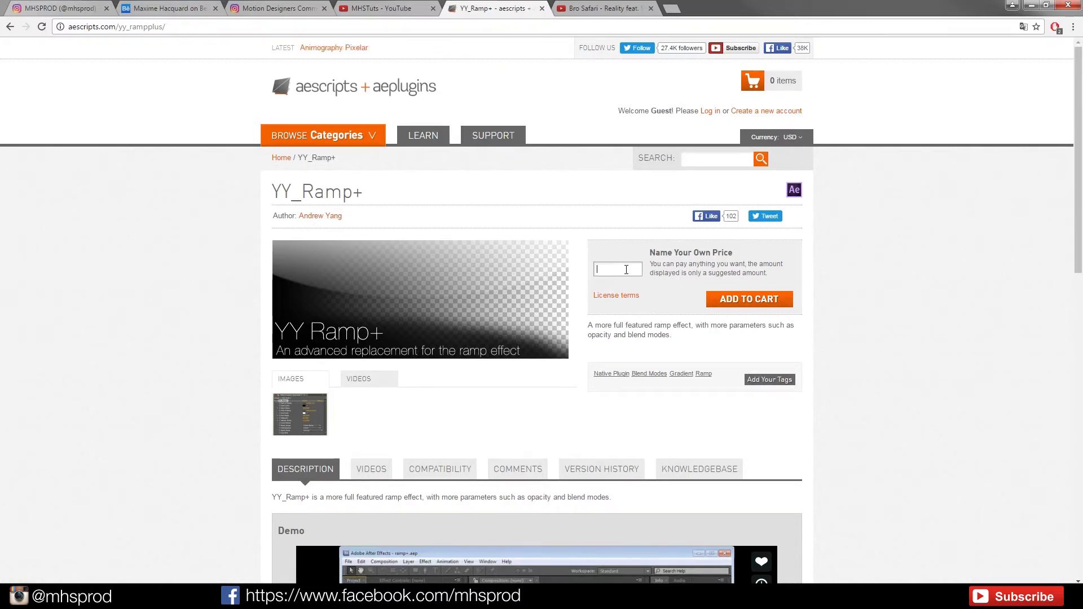
mouse_move(553, 228)
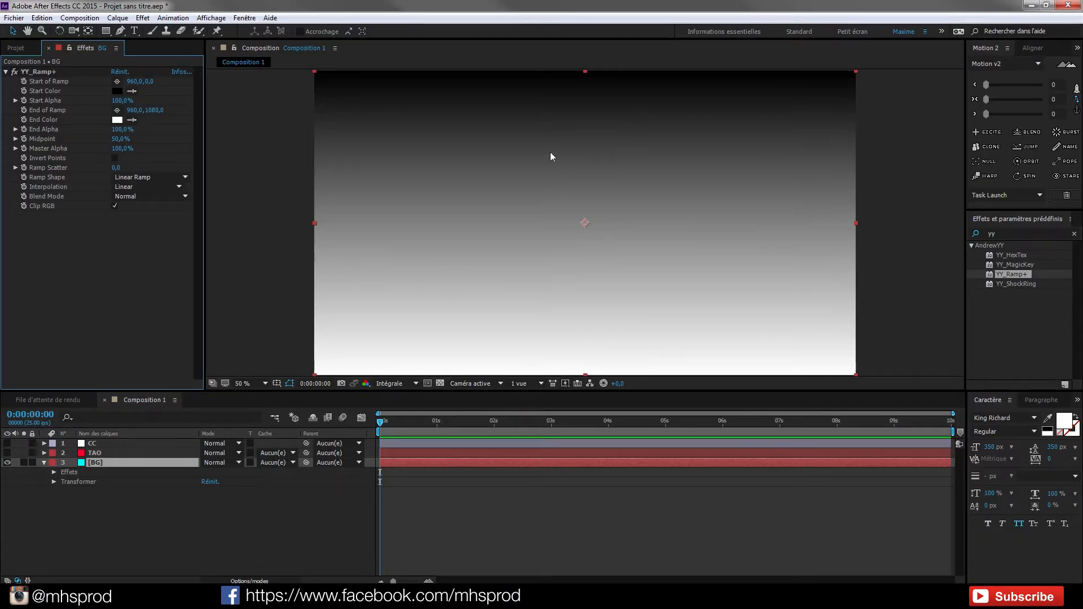
mouse_move(643, 235)
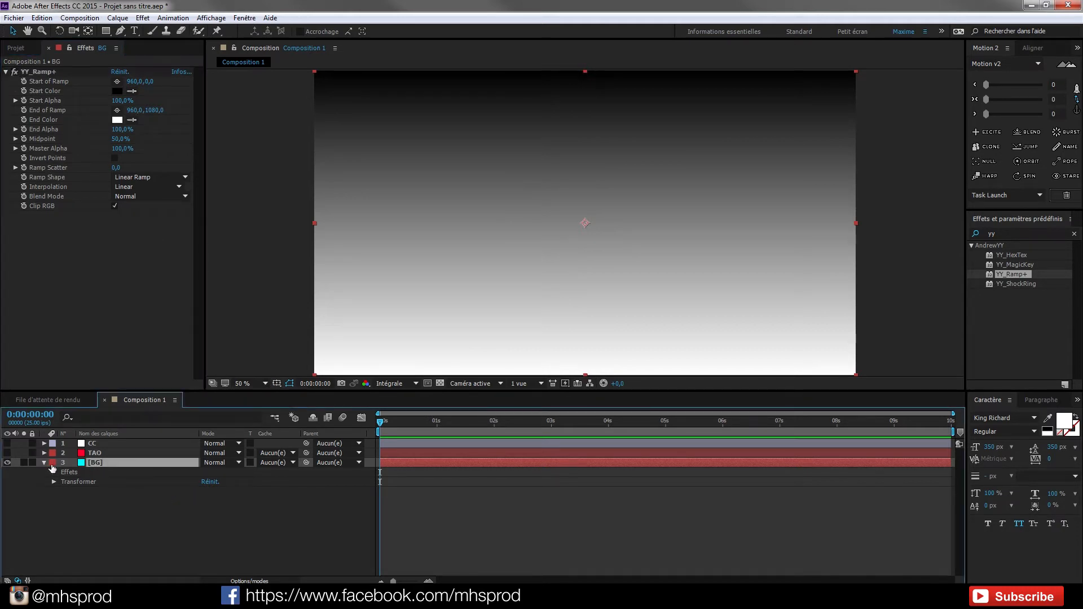
Step: Switch BG's YY_Ramp+ Ramp Shape to Radial Ramp
left_click(43, 462)
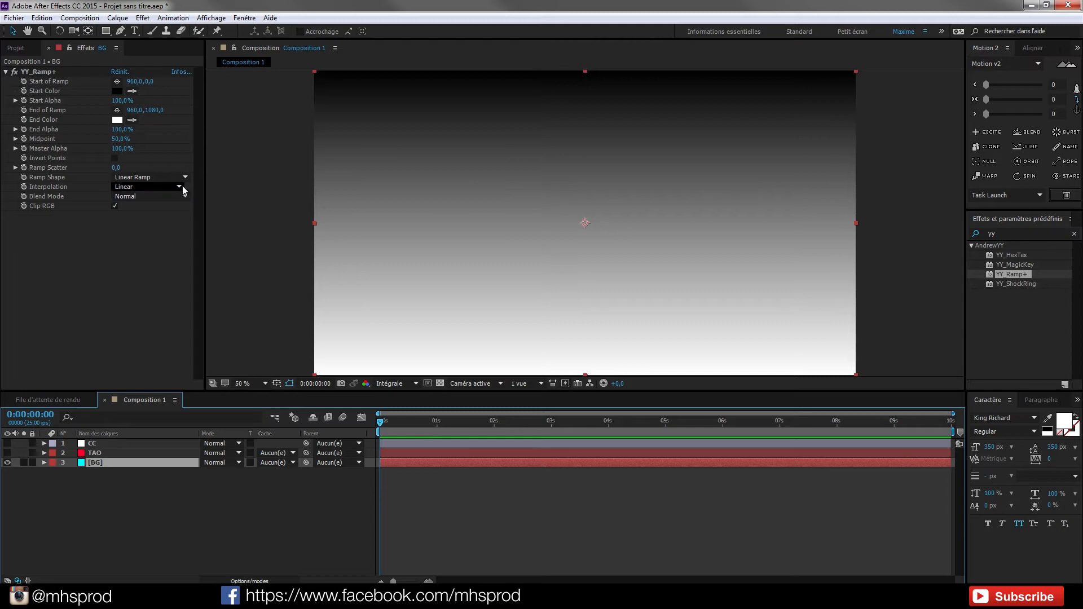
left_click(147, 187)
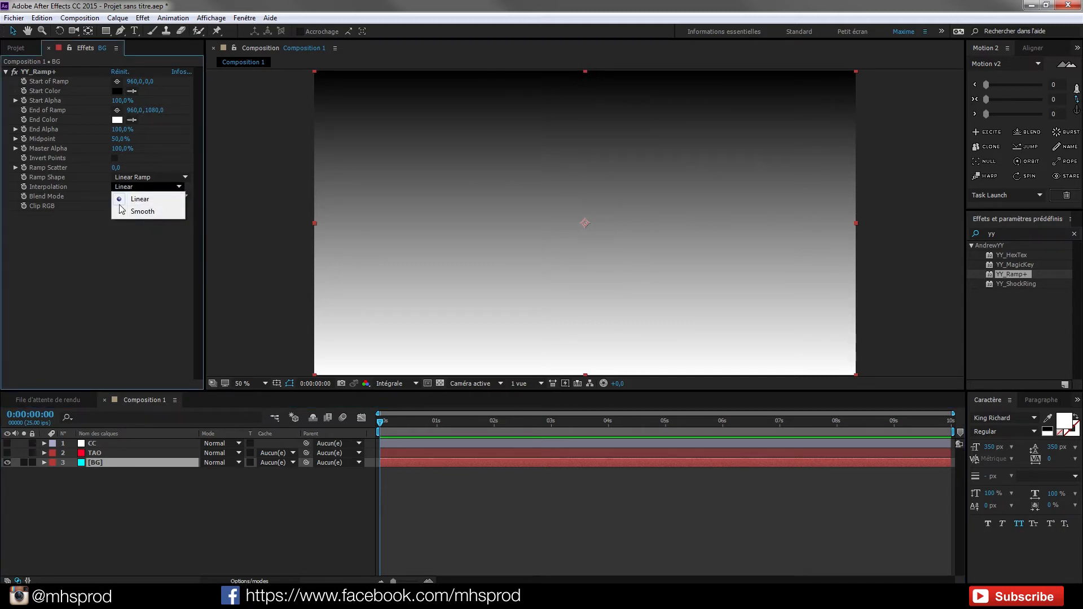
left_click(148, 177)
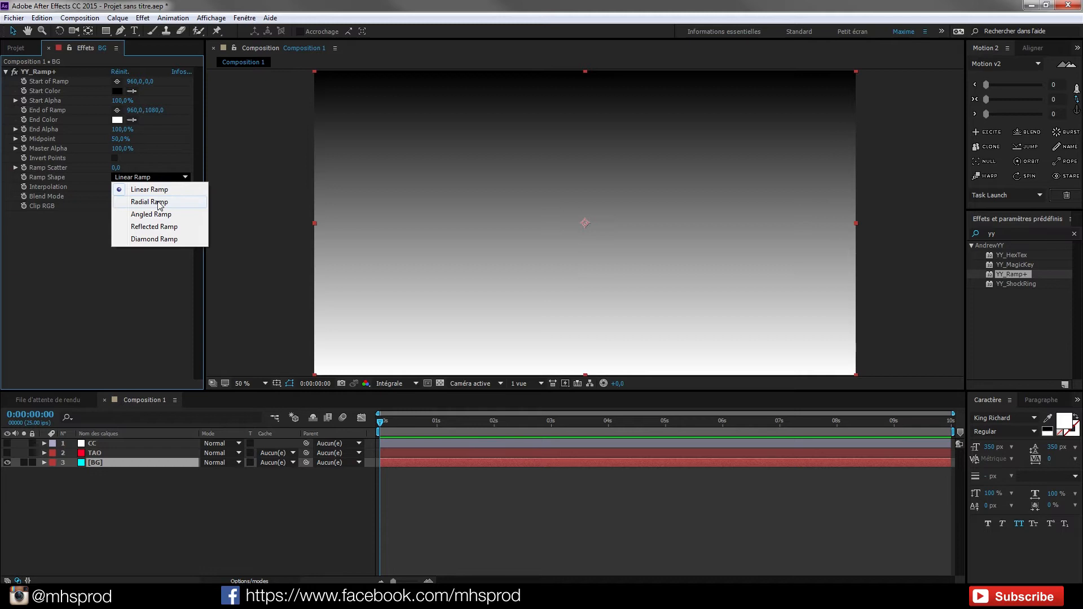
left_click(149, 201)
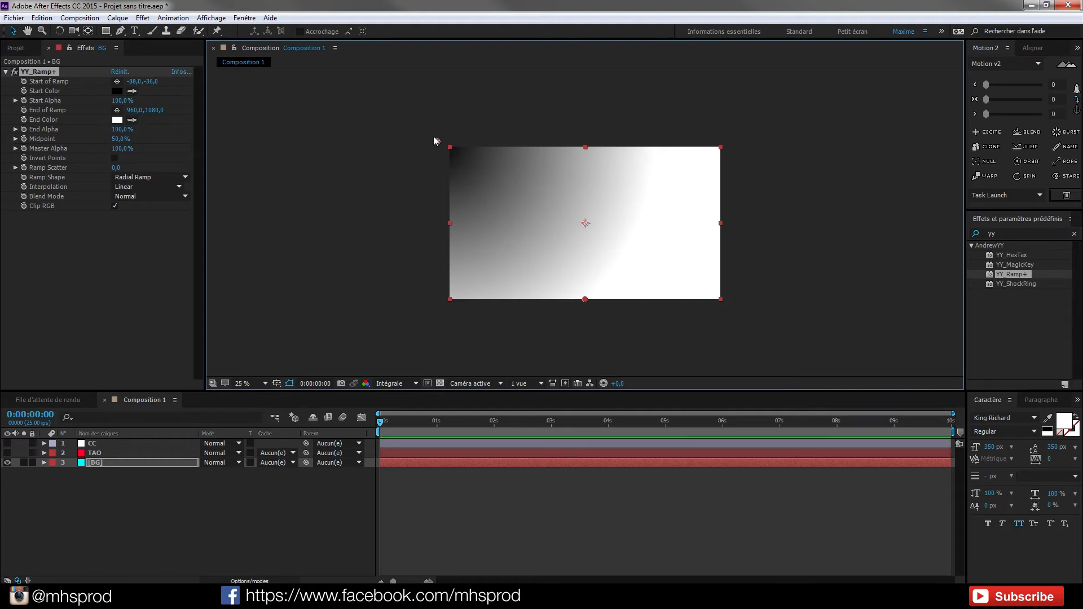
mouse_move(585, 305)
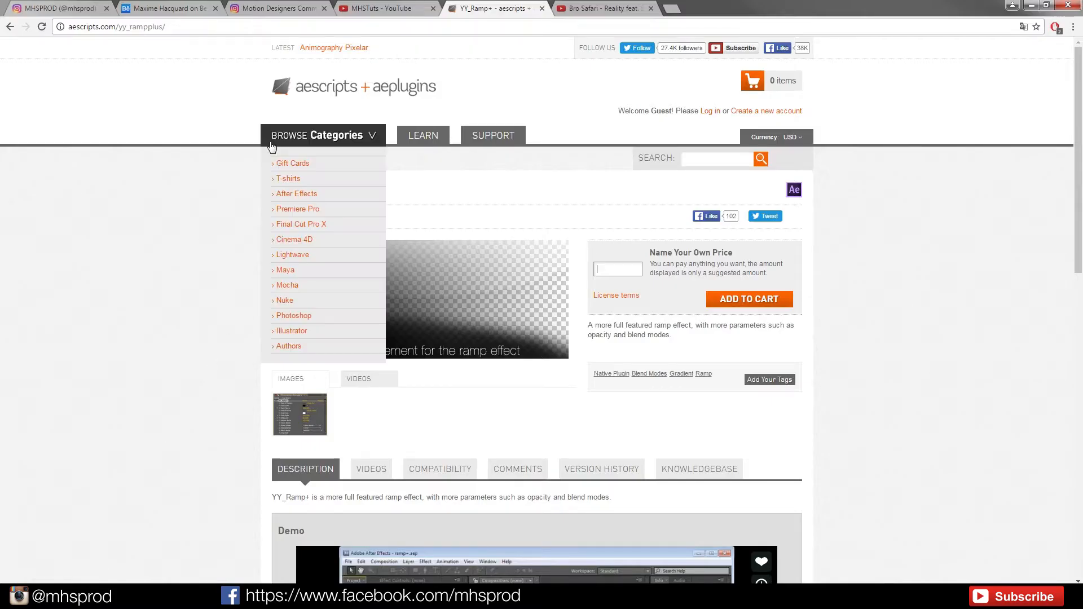
Step: Switch to the browser tab showing the aescripts.com YY_Ramp+ product page
left_click(604, 8)
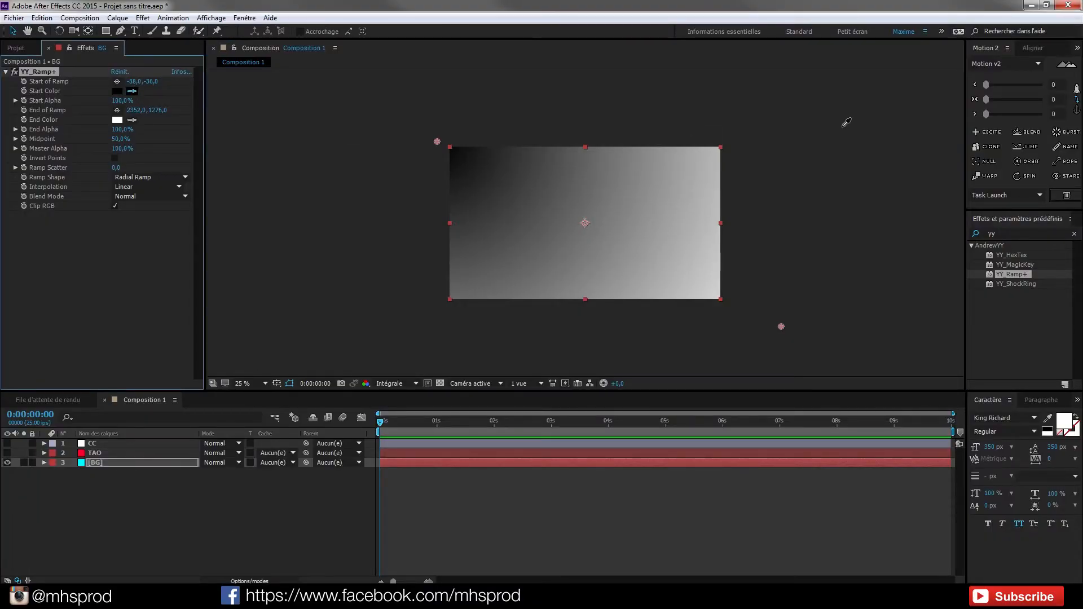
Step: Give the YY_Ramp+ gradient a teal start and purple end colour, preview at half size
left_click(117, 90)
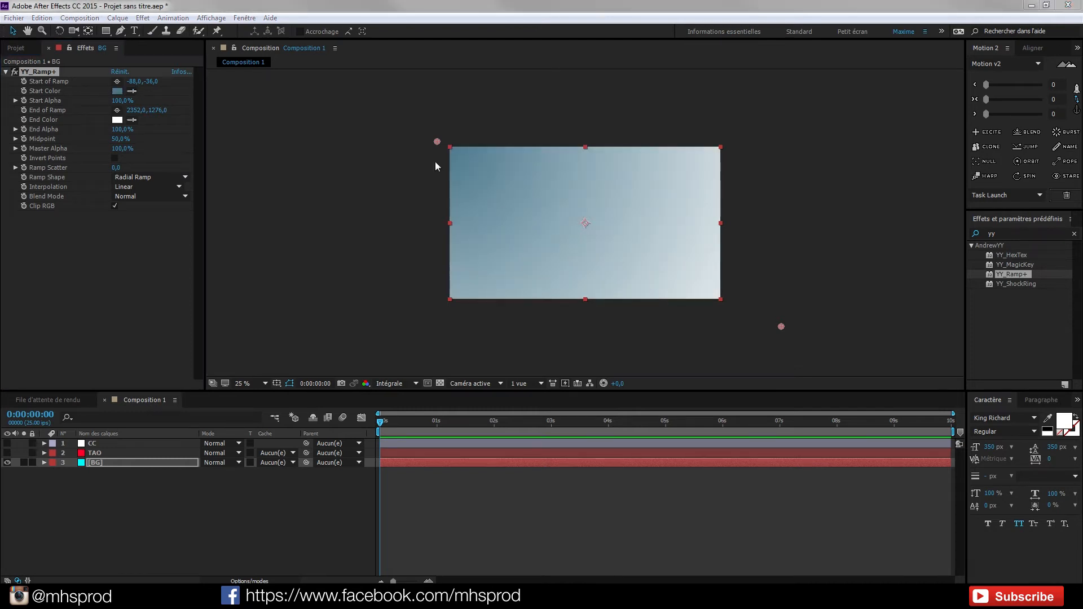
mouse_move(571, 271)
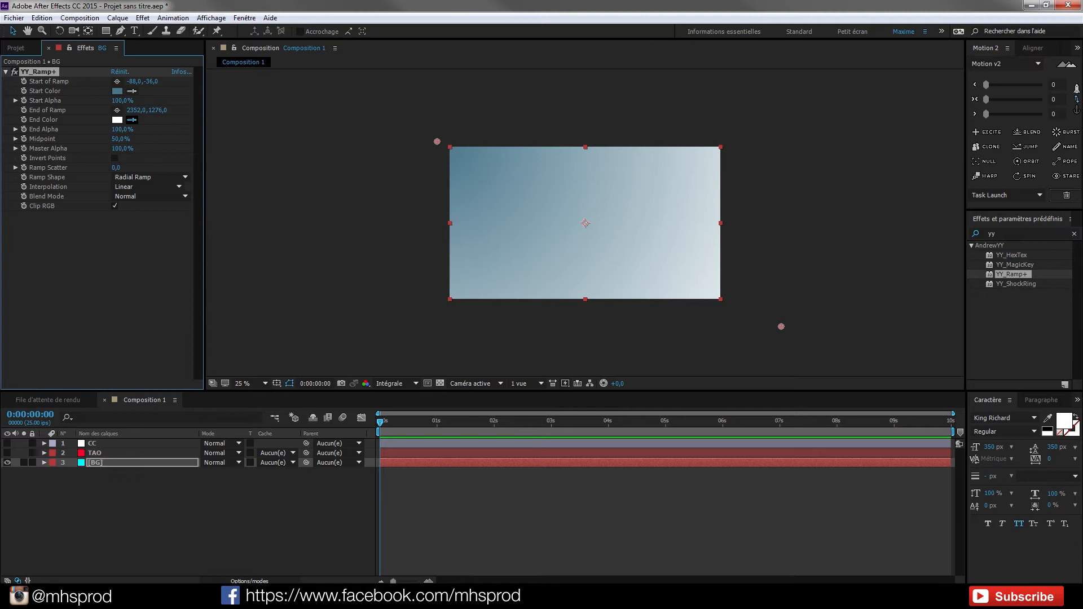
left_click(117, 119)
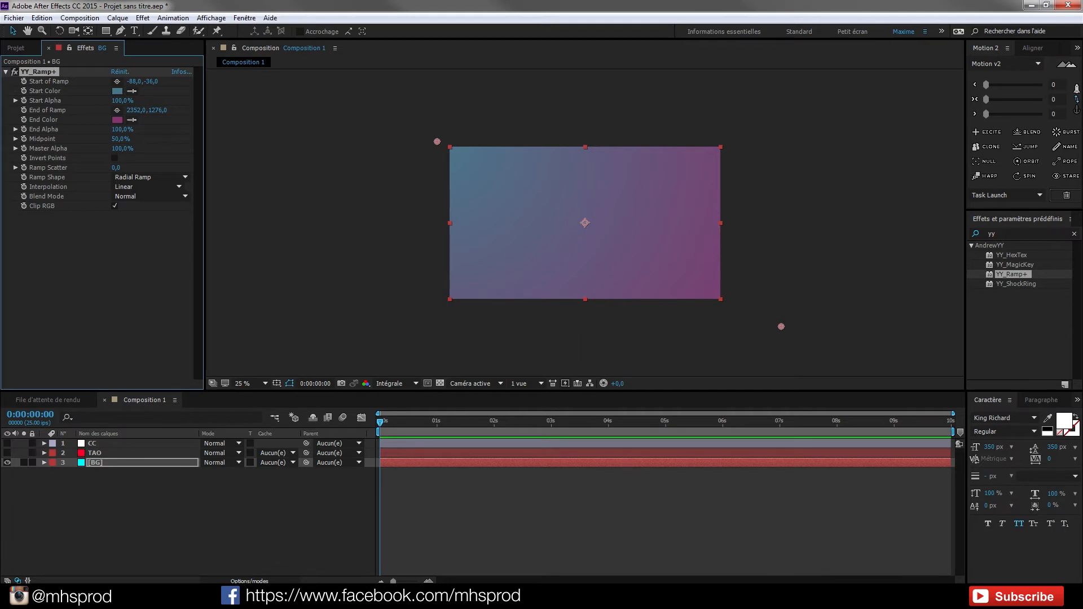
left_click(242, 383)
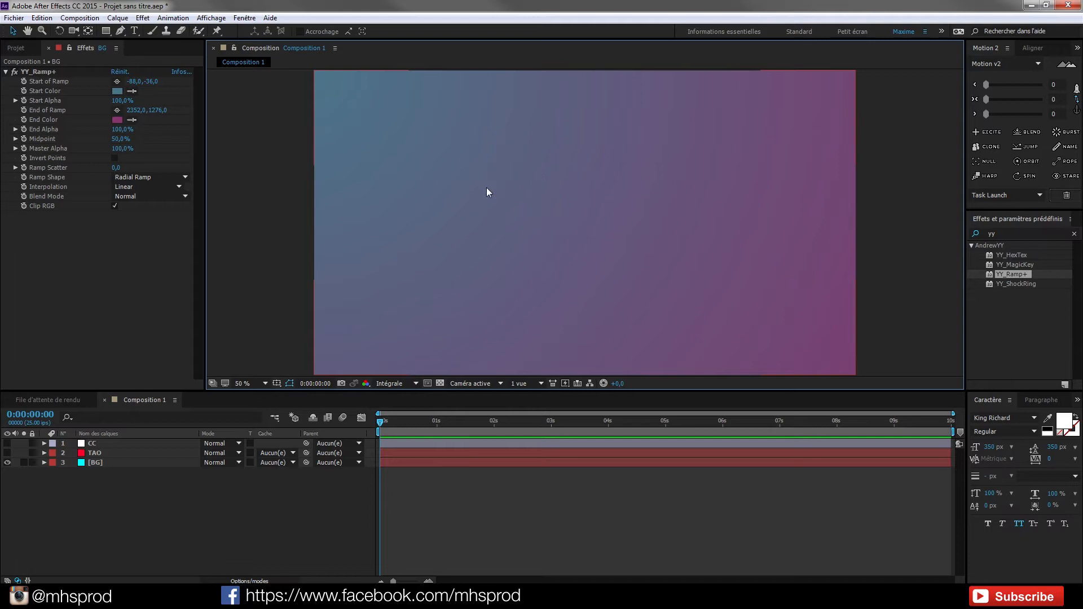
mouse_move(623, 223)
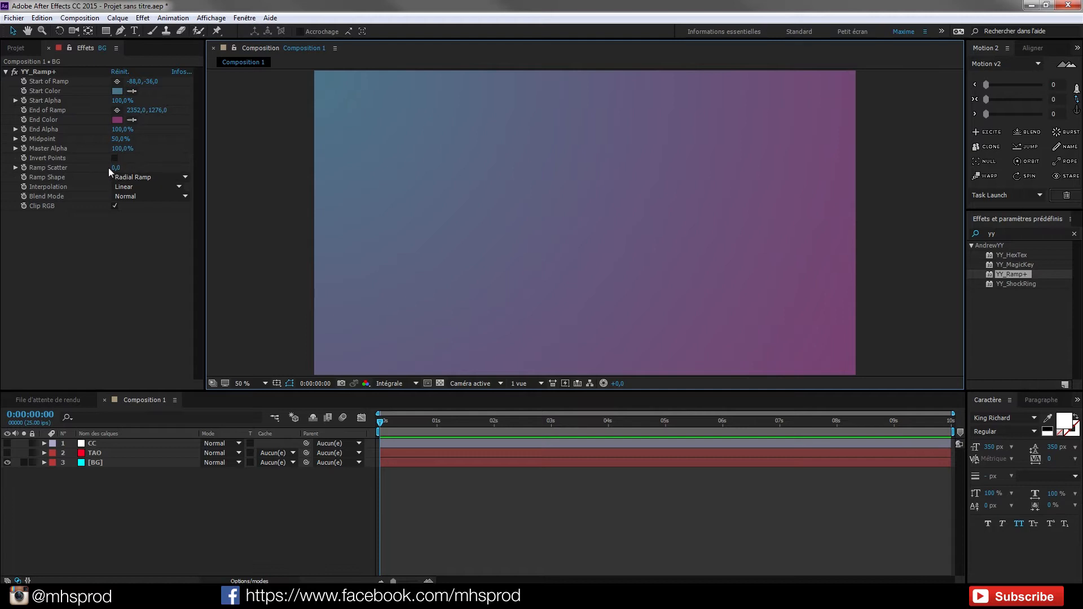
mouse_move(76, 171)
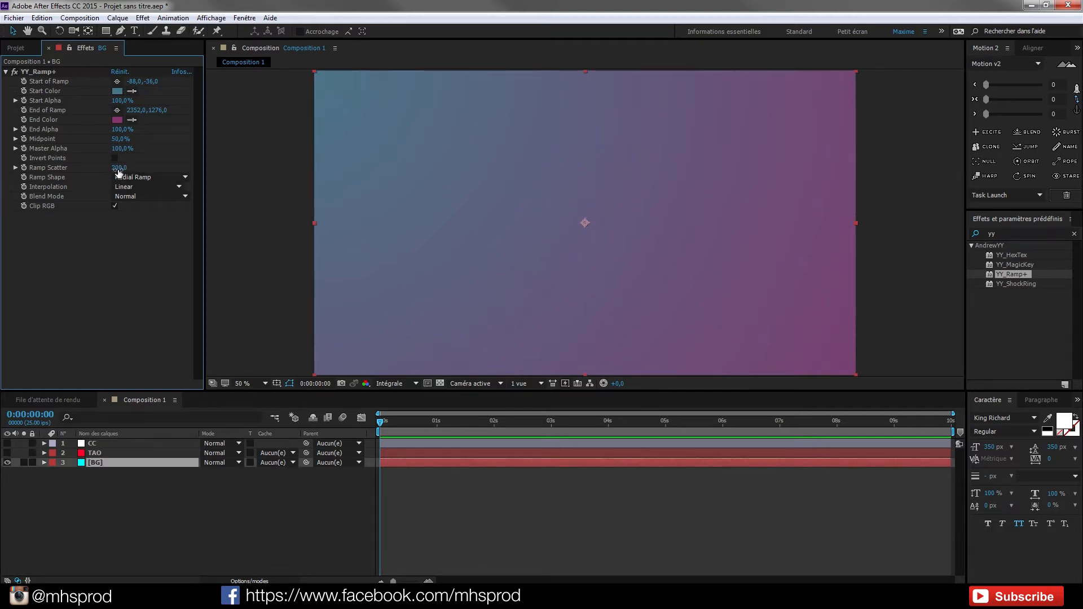
Step: Inspect the 200-scatter dithered gradient up close, then return the preview to half size
left_click(119, 167)
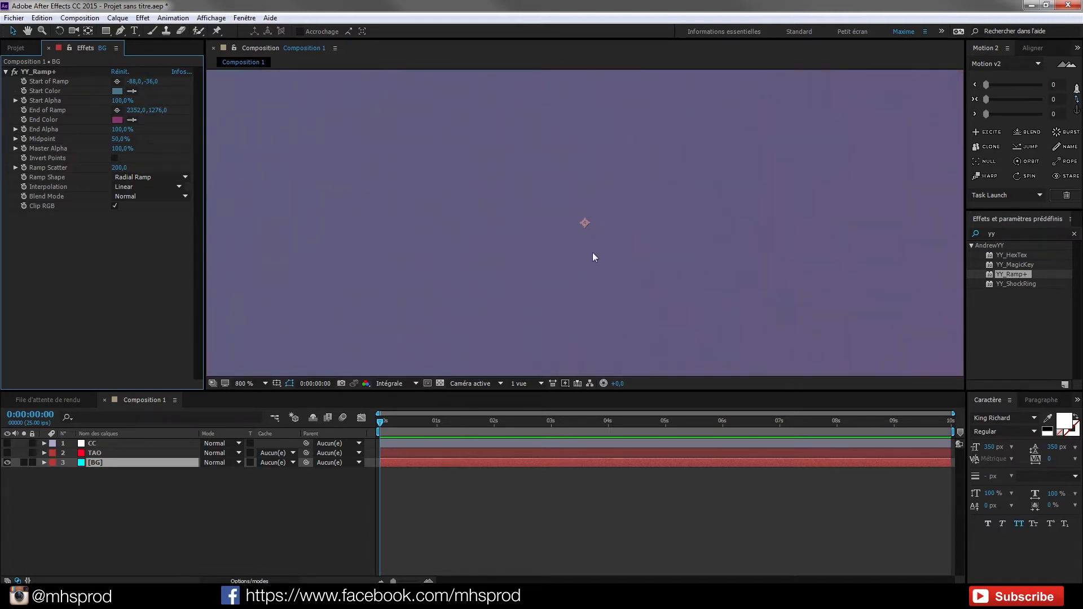
left_click(243, 383)
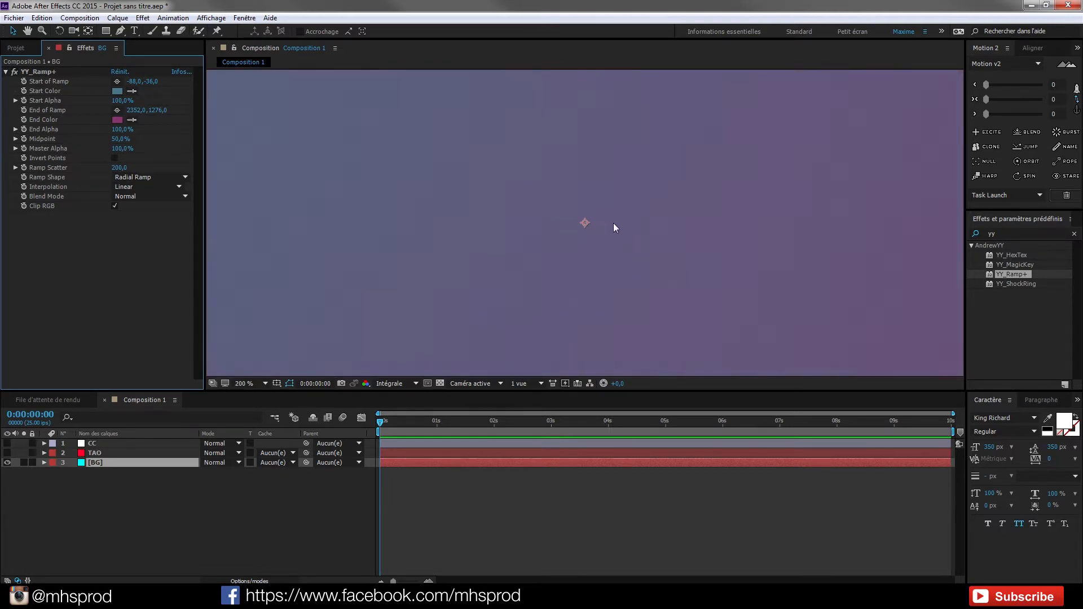
left_click(243, 384)
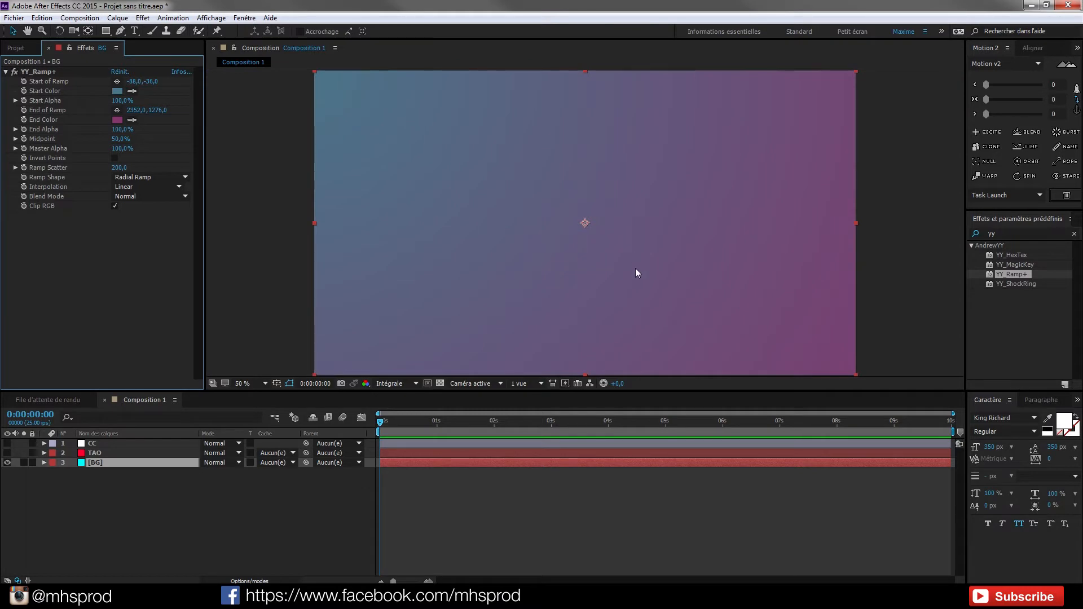
mouse_move(629, 270)
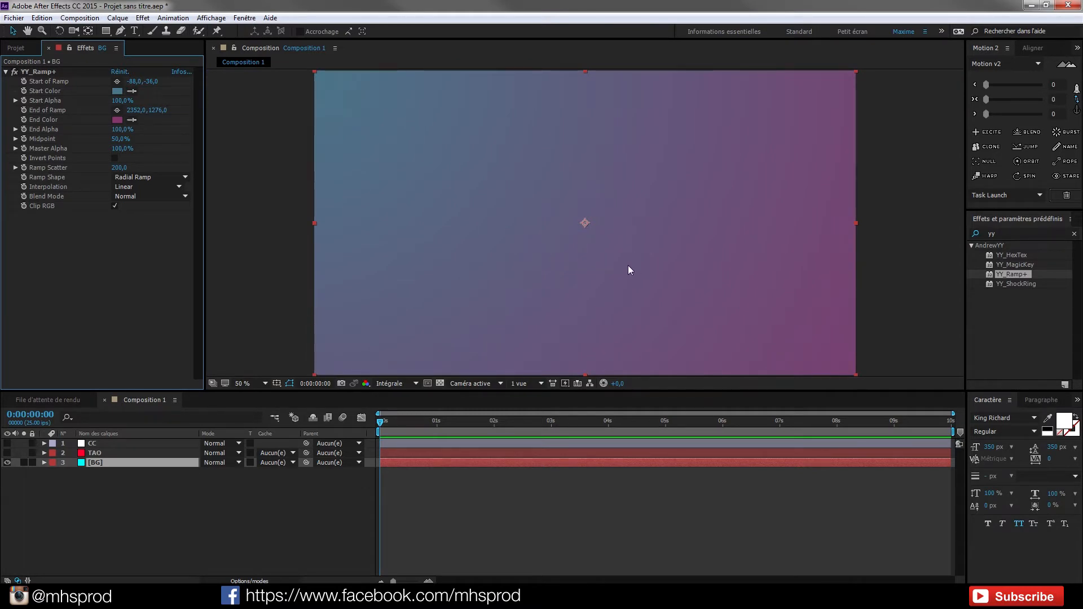
mouse_move(546, 193)
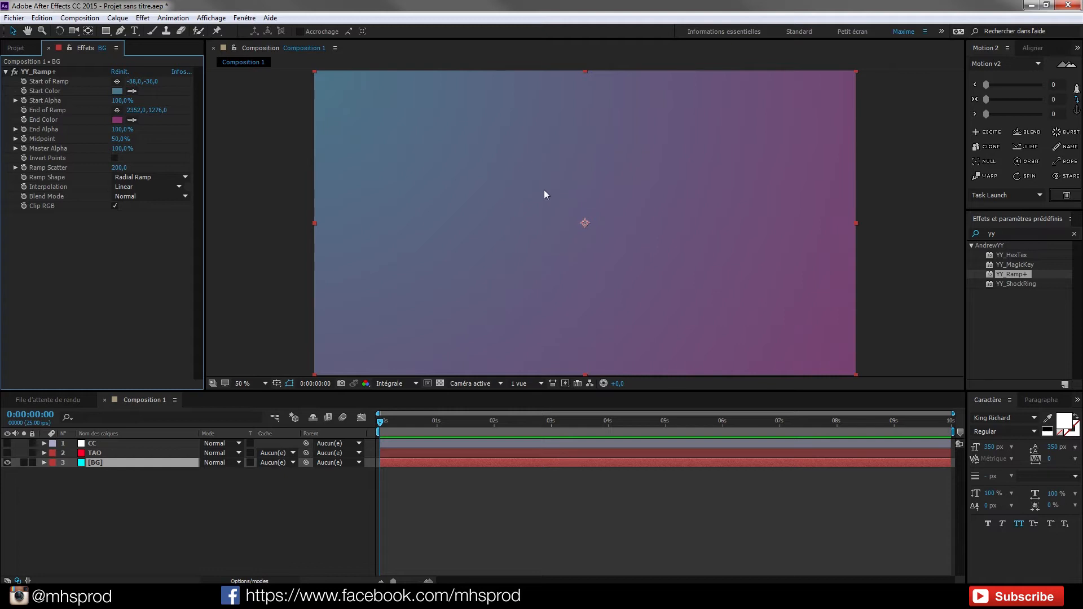
mouse_move(329, 331)
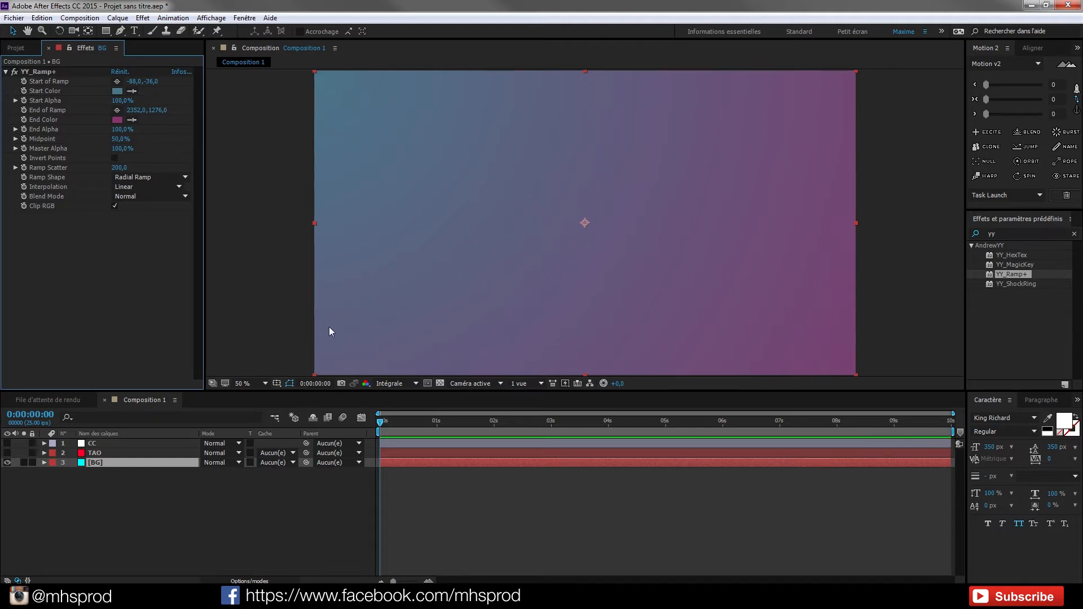
mouse_move(249, 204)
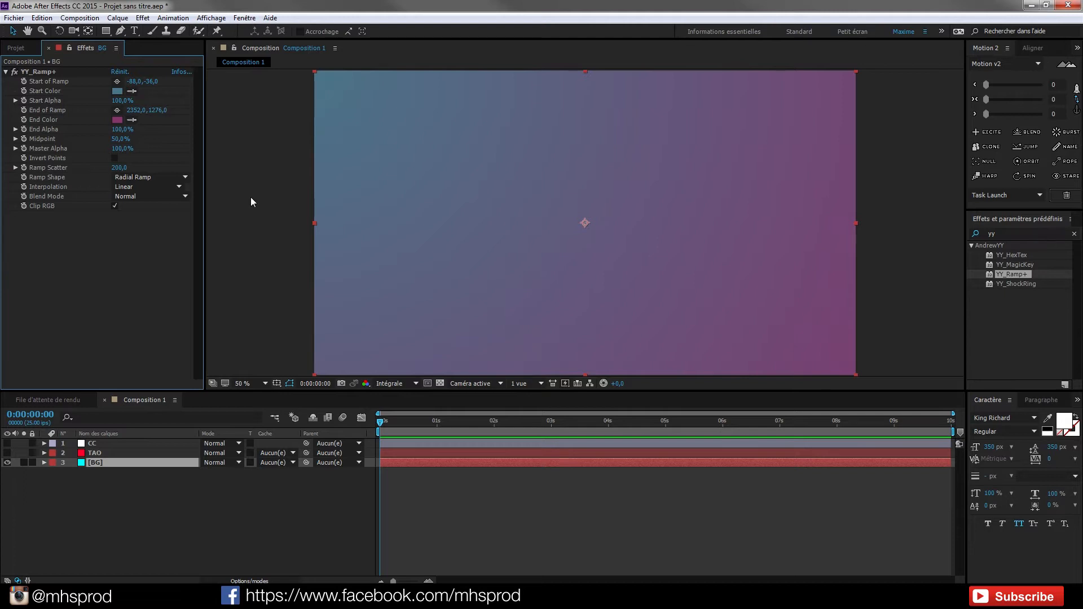
mouse_move(250, 203)
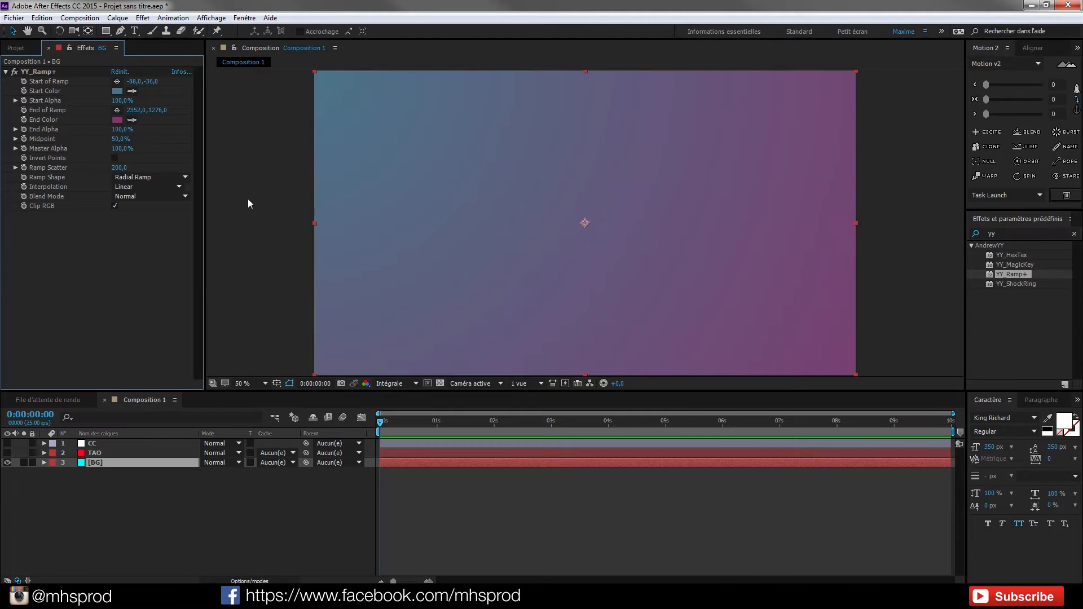
mouse_move(274, 212)
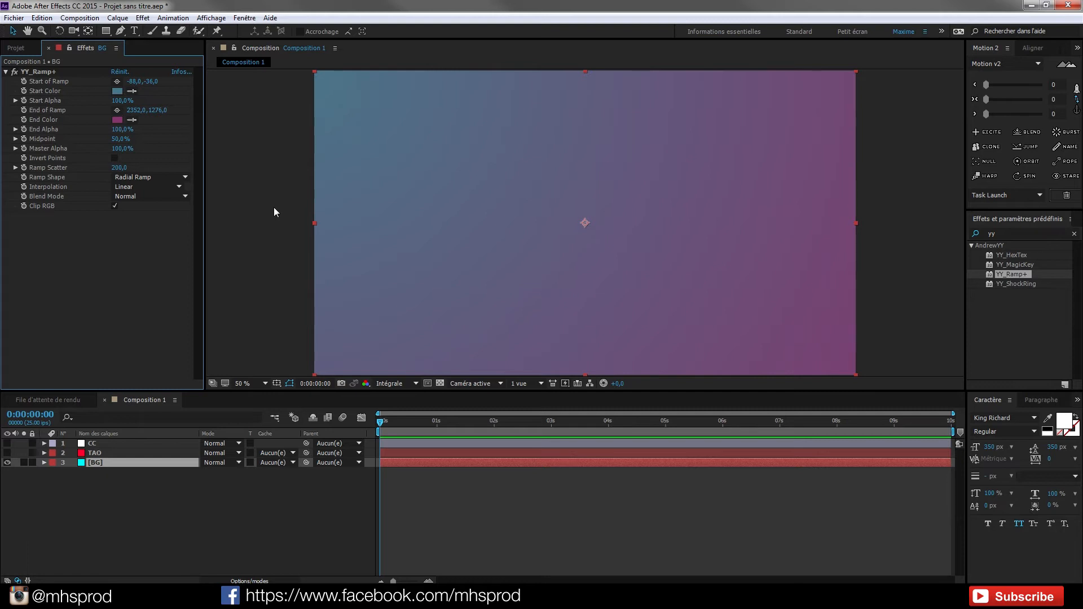
mouse_move(284, 216)
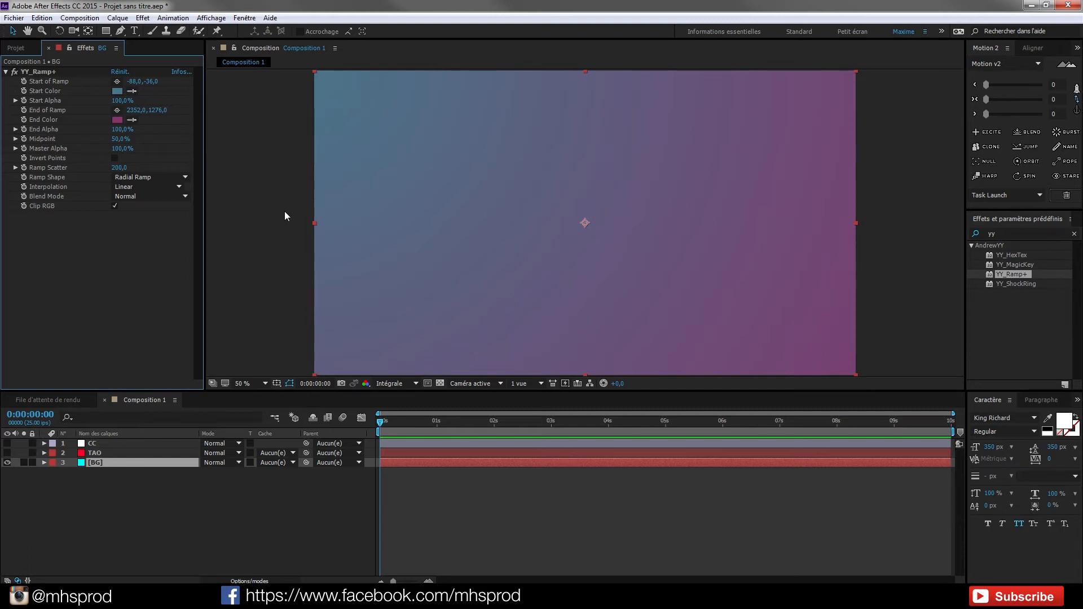
mouse_move(301, 257)
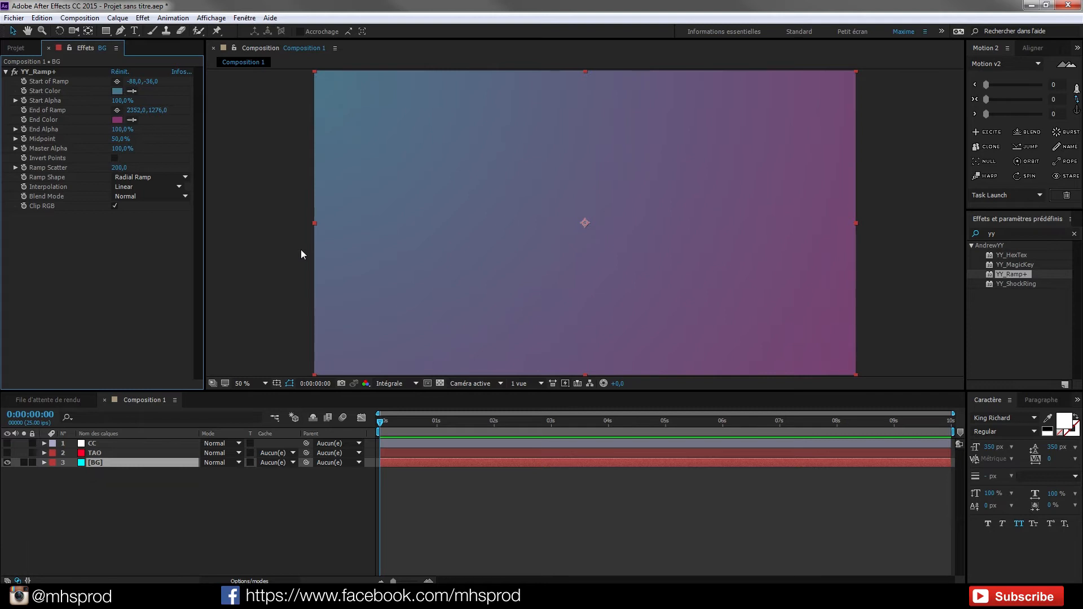
mouse_move(103, 467)
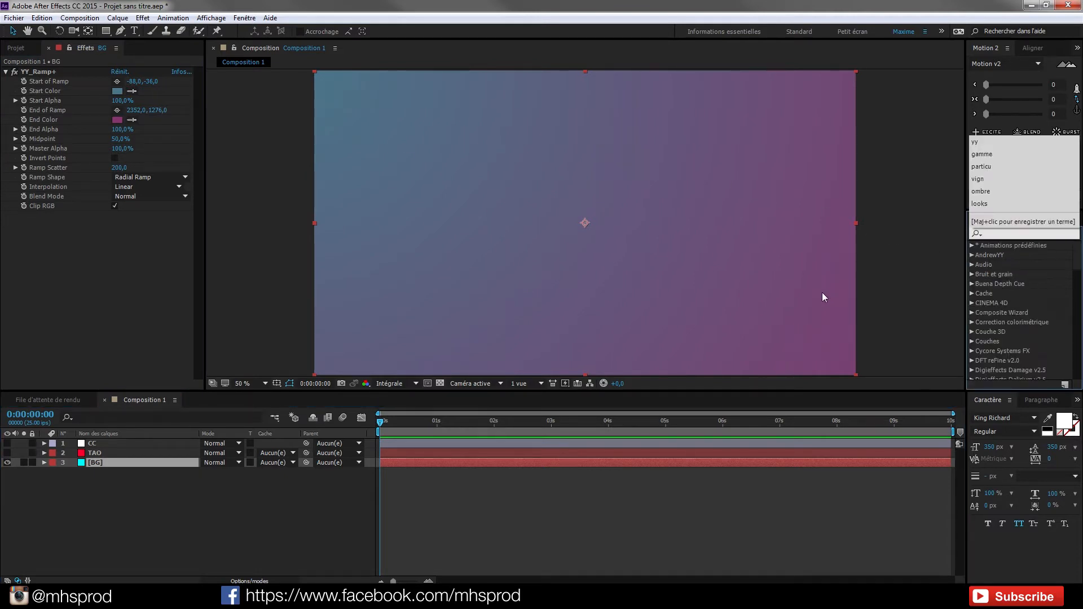
Step: Apply Ajout de grain to BG, show the final result, then select it for removal
type("bruit")
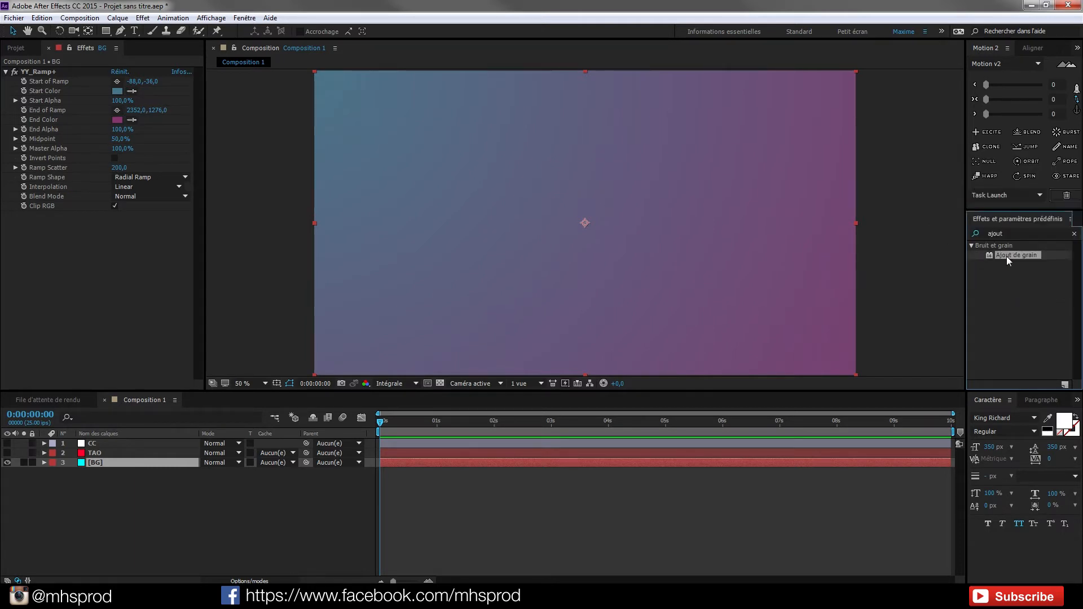
double_click(1016, 255)
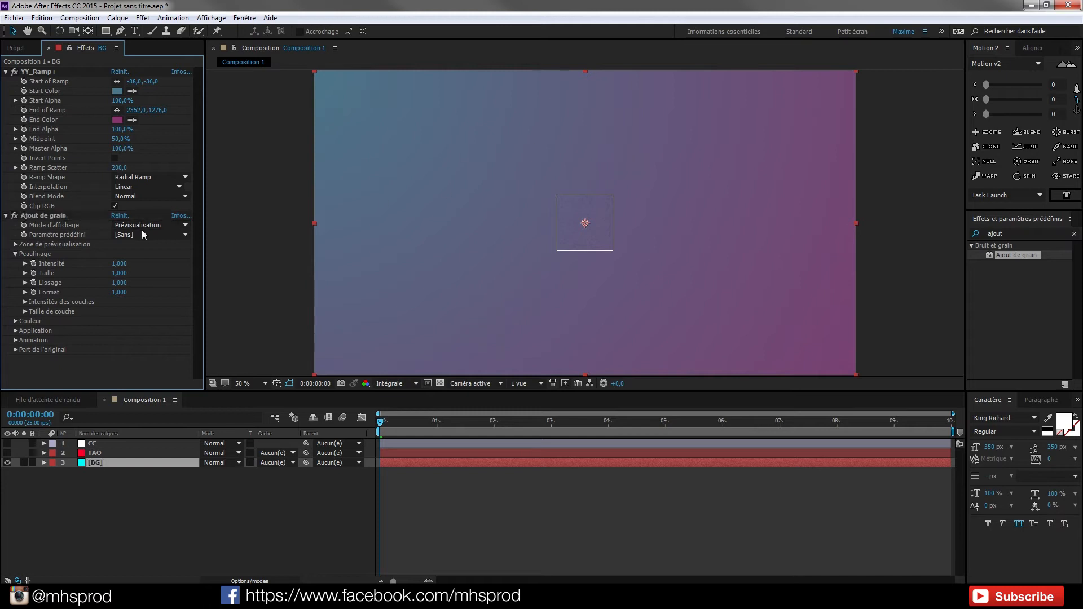
left_click(149, 234)
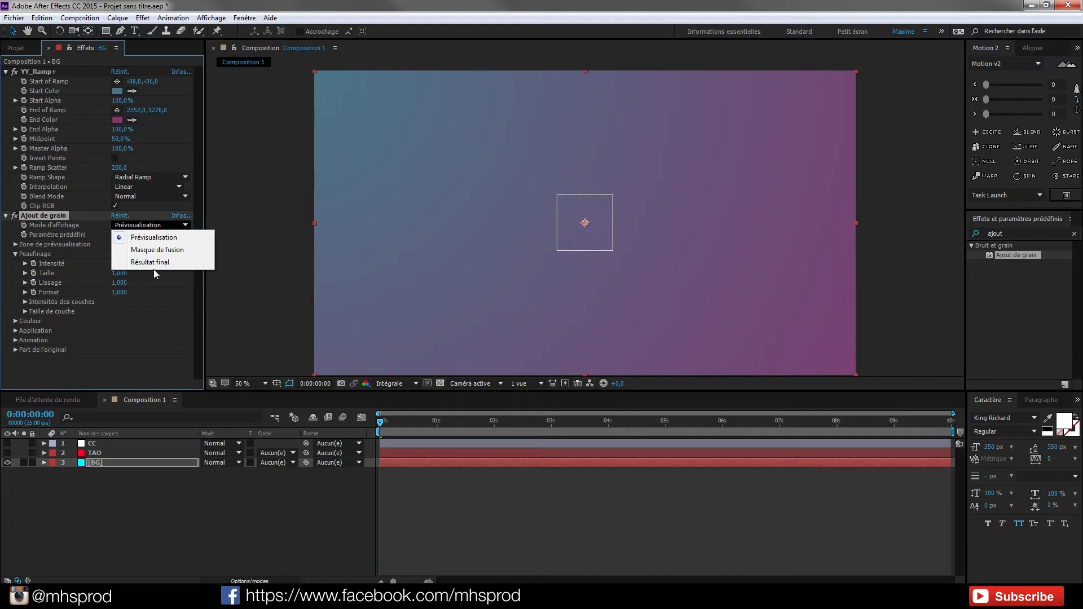
left_click(150, 262)
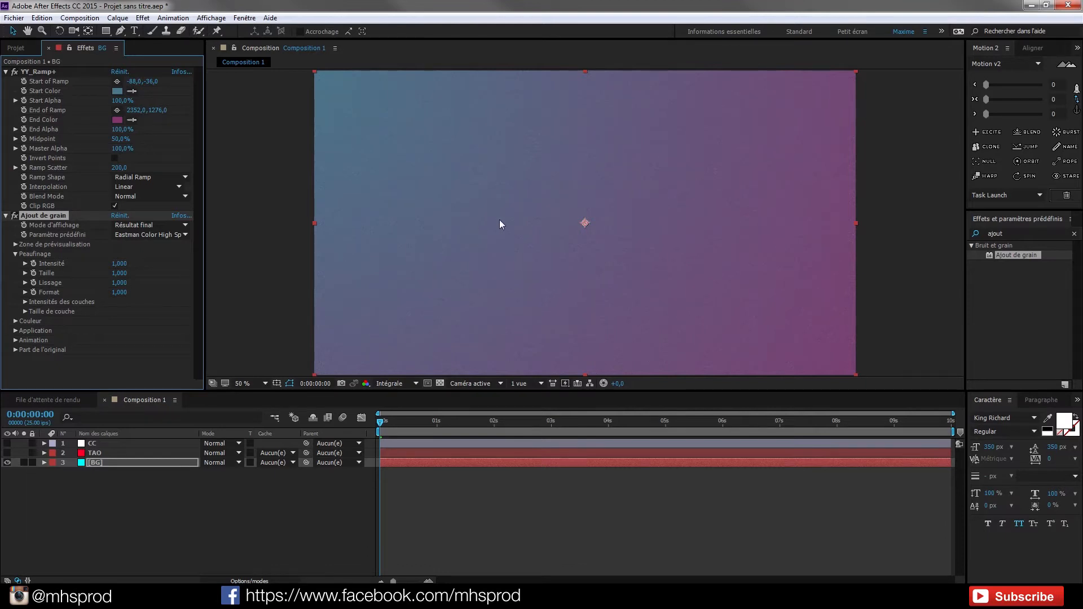
mouse_move(714, 282)
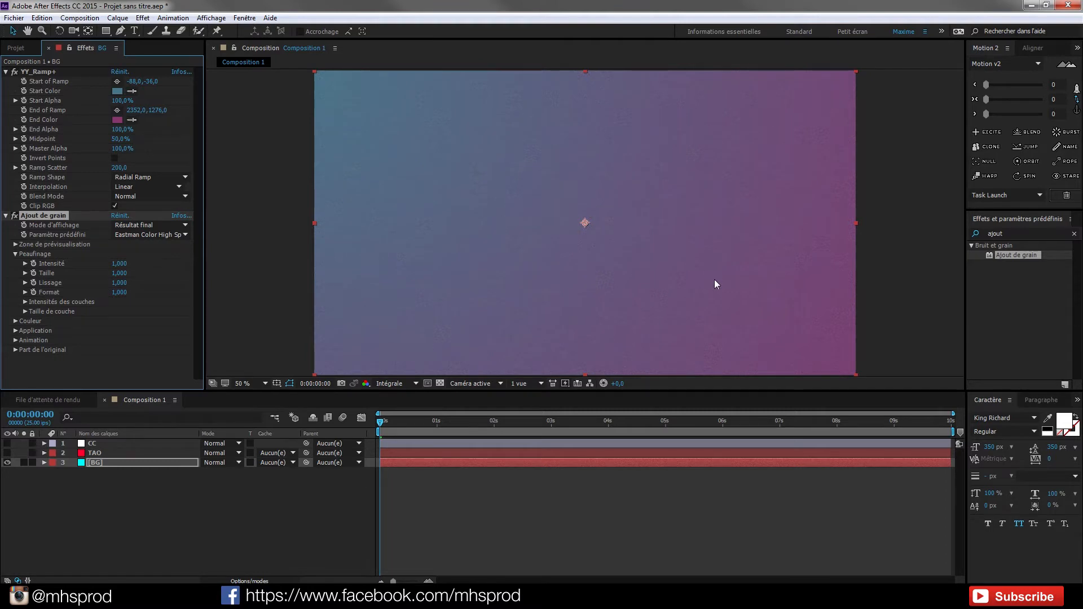
mouse_move(714, 277)
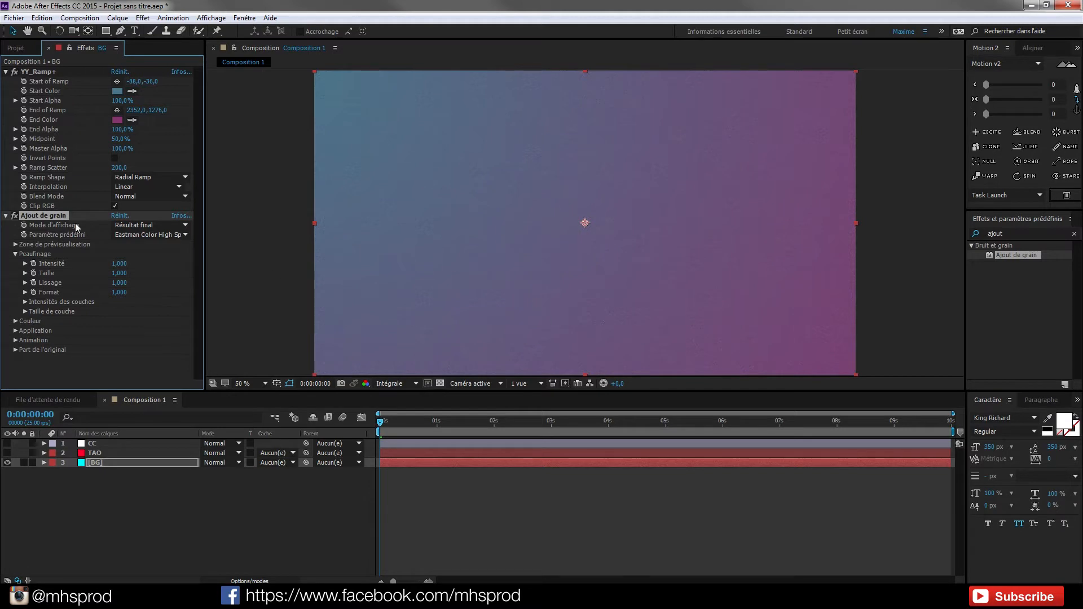
left_click(6, 215)
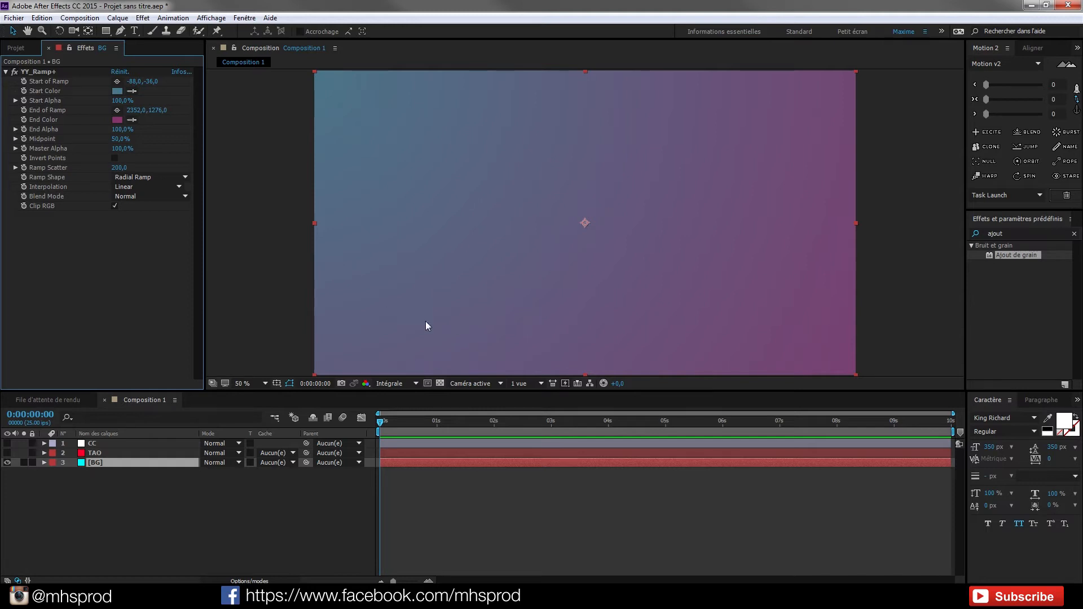
mouse_move(313, 289)
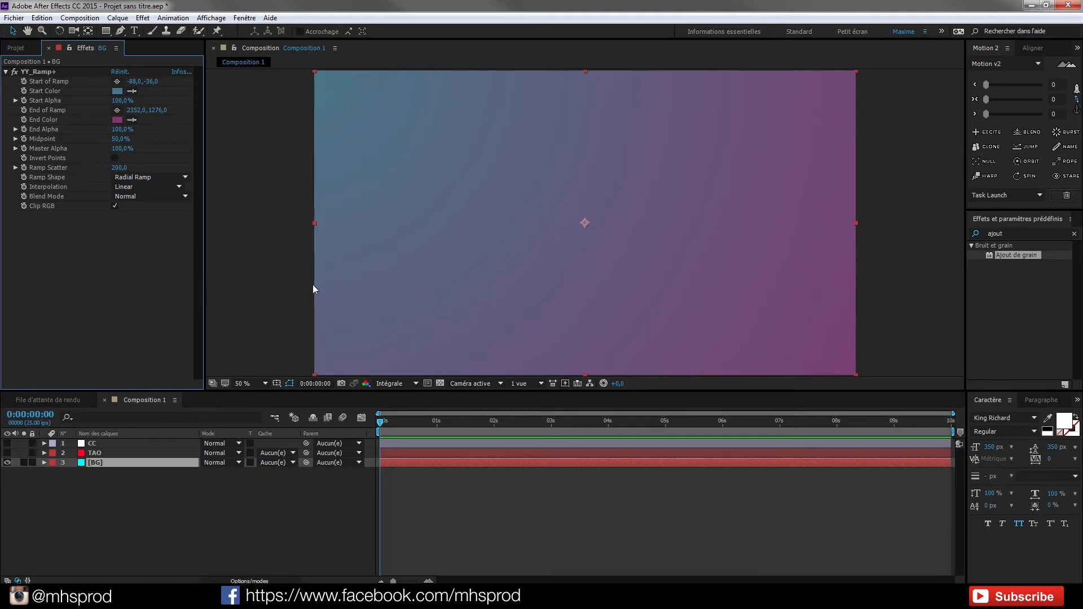
left_click(95, 461)
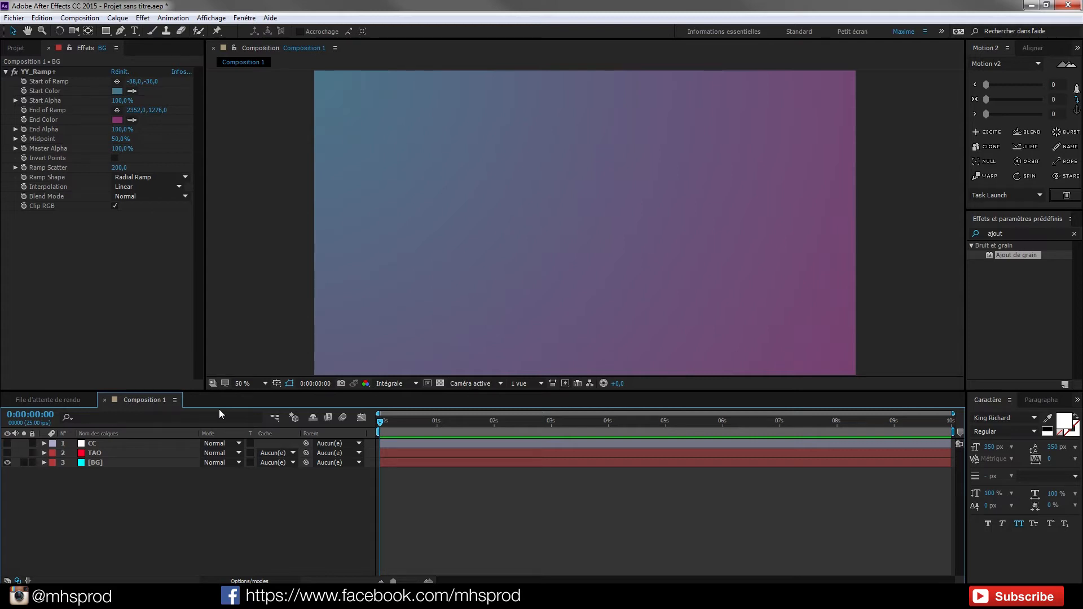
mouse_move(217, 411)
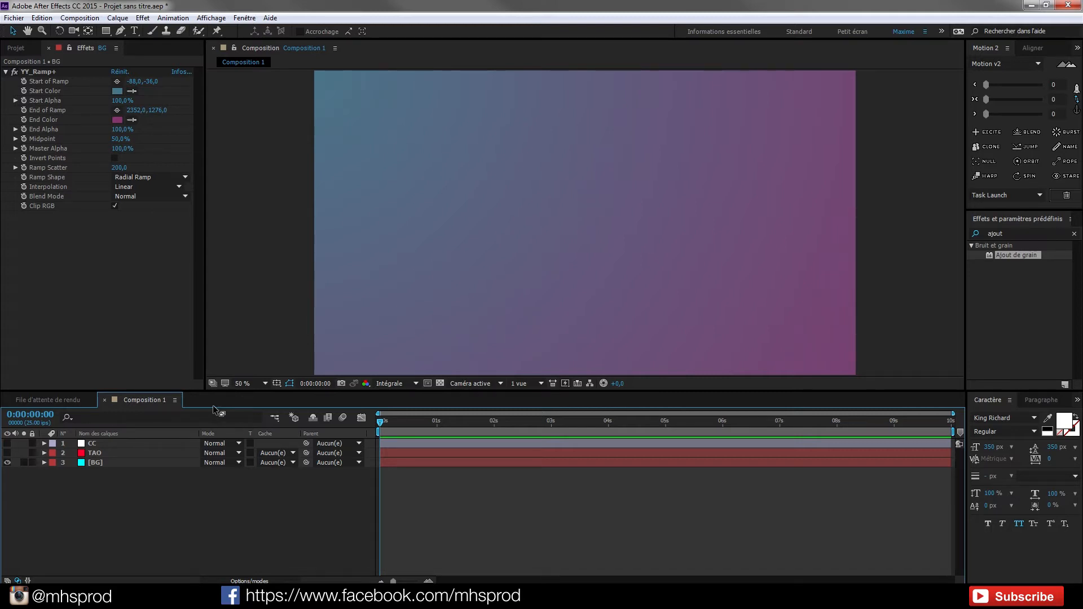
mouse_move(200, 490)
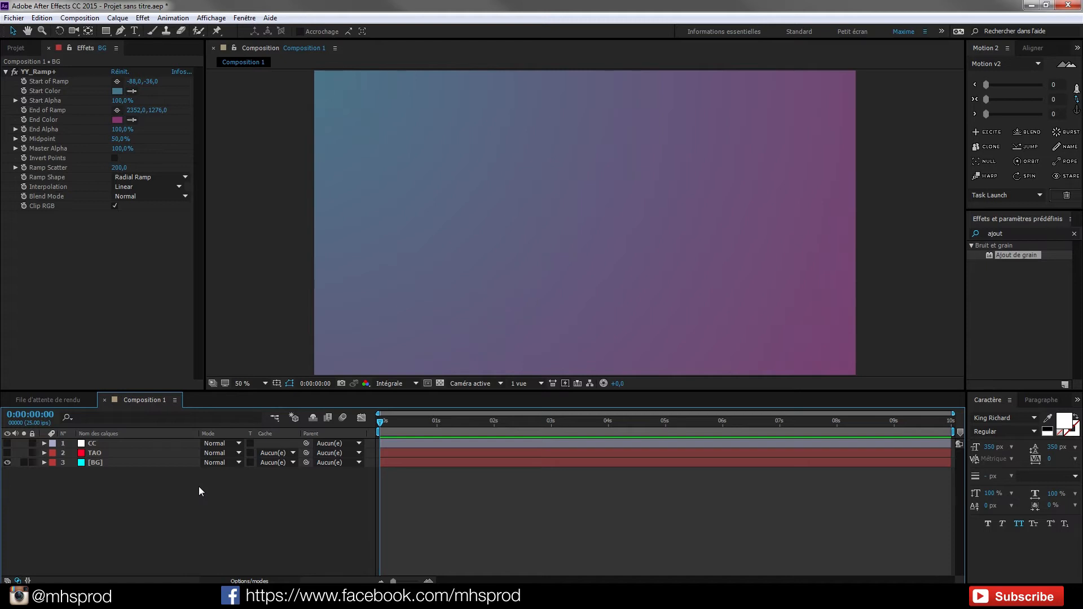
mouse_move(786, 269)
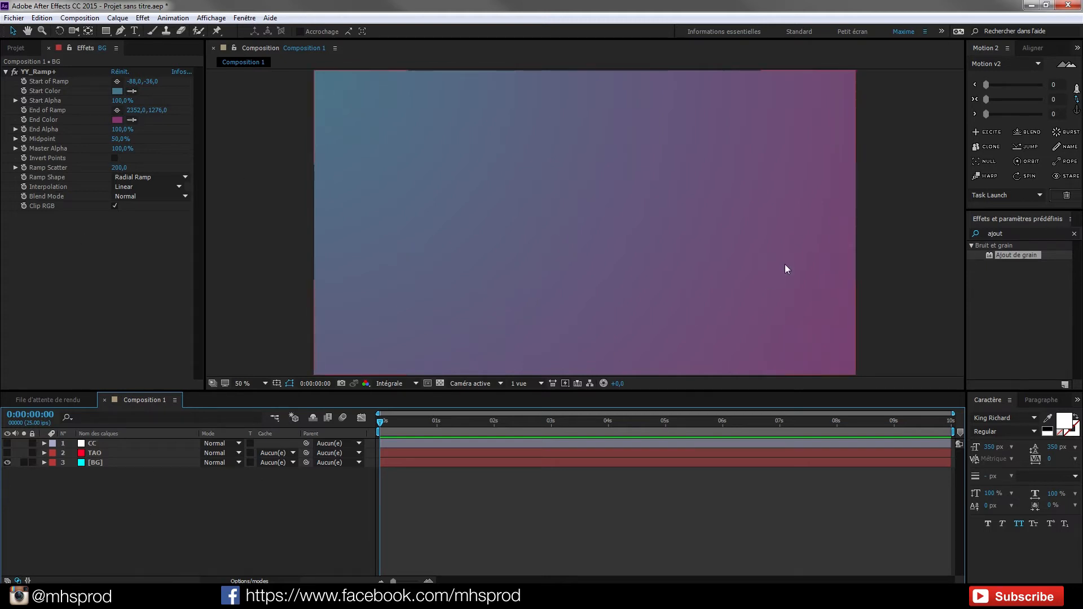
mouse_move(619, 335)
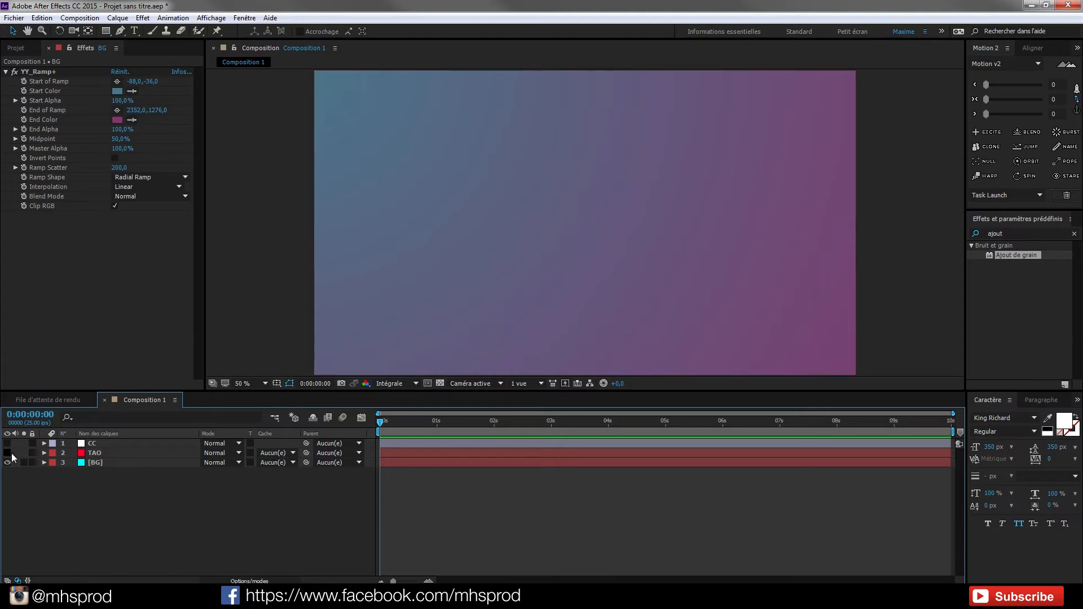
Step: Turn on the TAO layer's visibility and search Effects & Presets for 'tao'
left_click(95, 452)
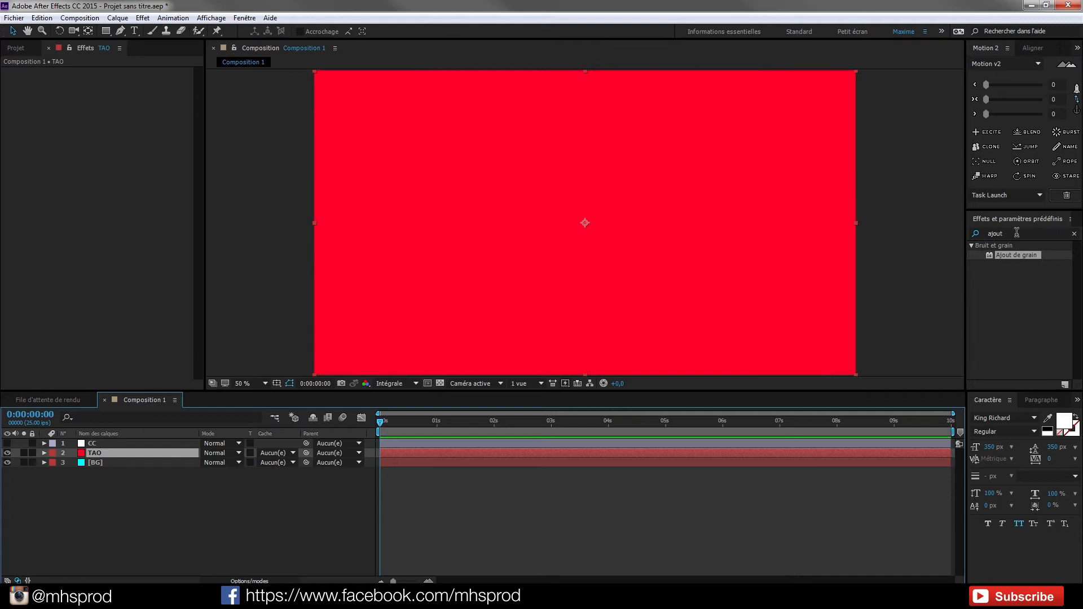
type("tao")
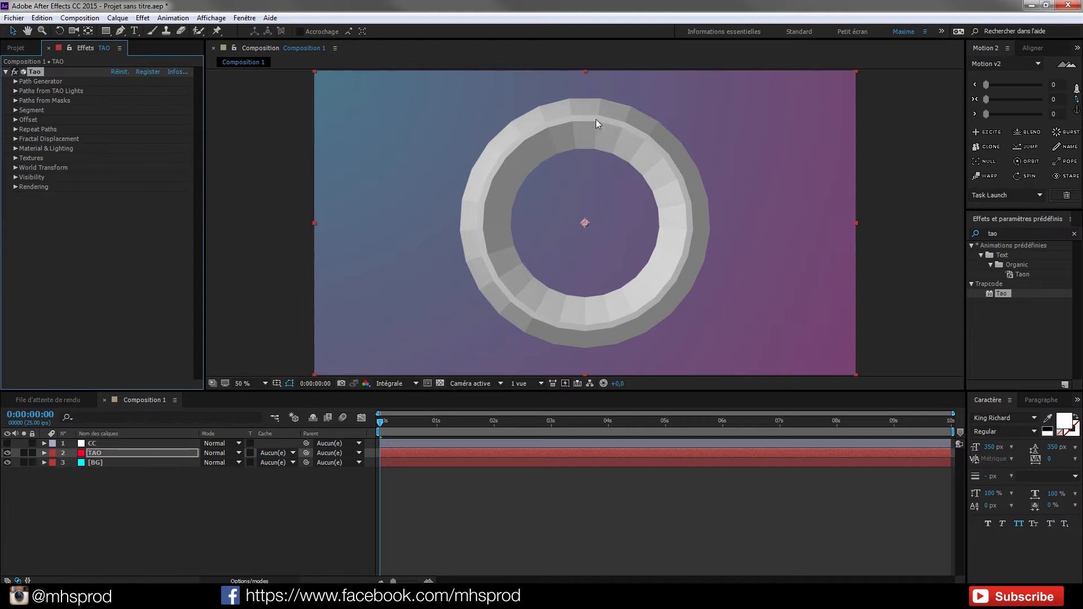
mouse_move(610, 115)
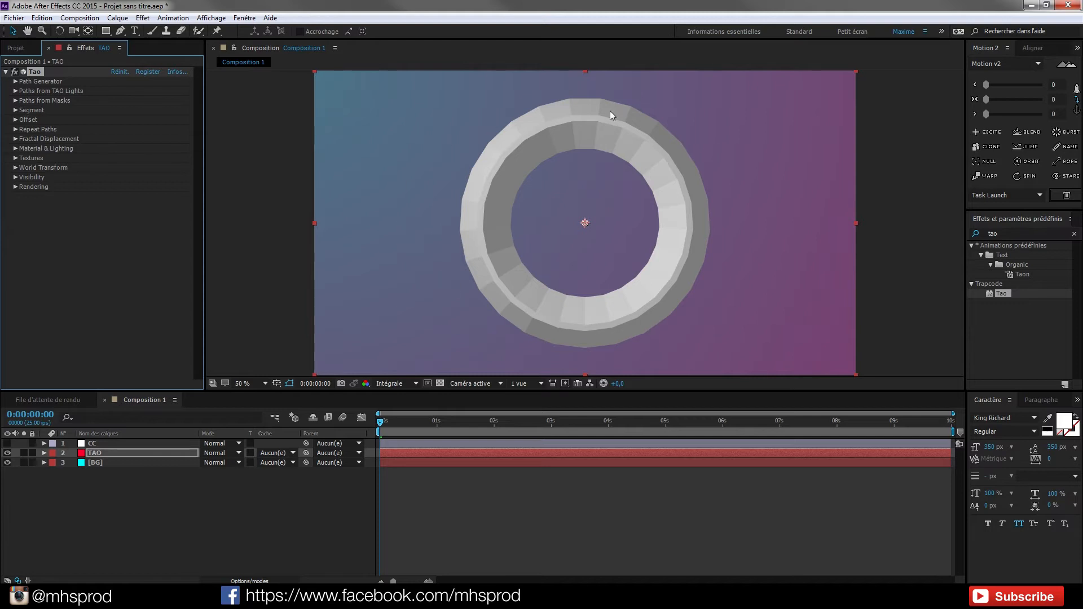
mouse_move(435, 143)
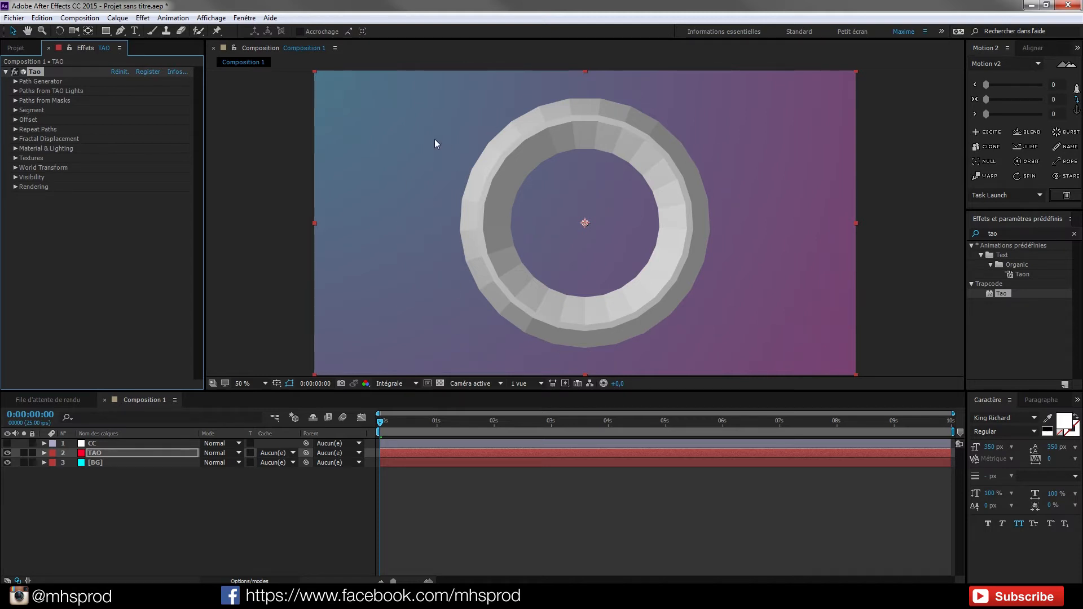
mouse_move(502, 238)
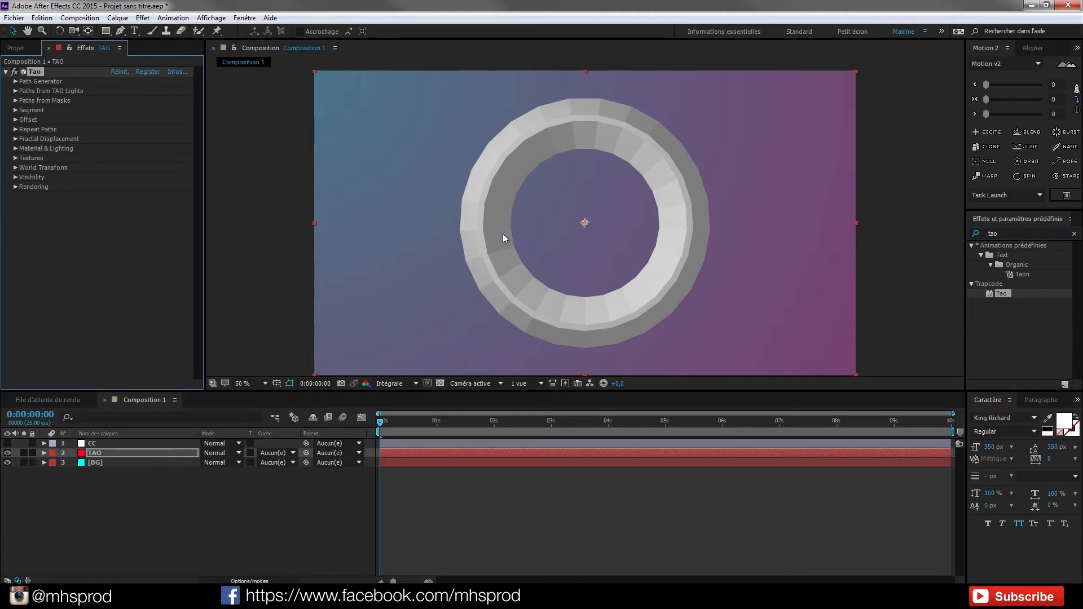
mouse_move(608, 108)
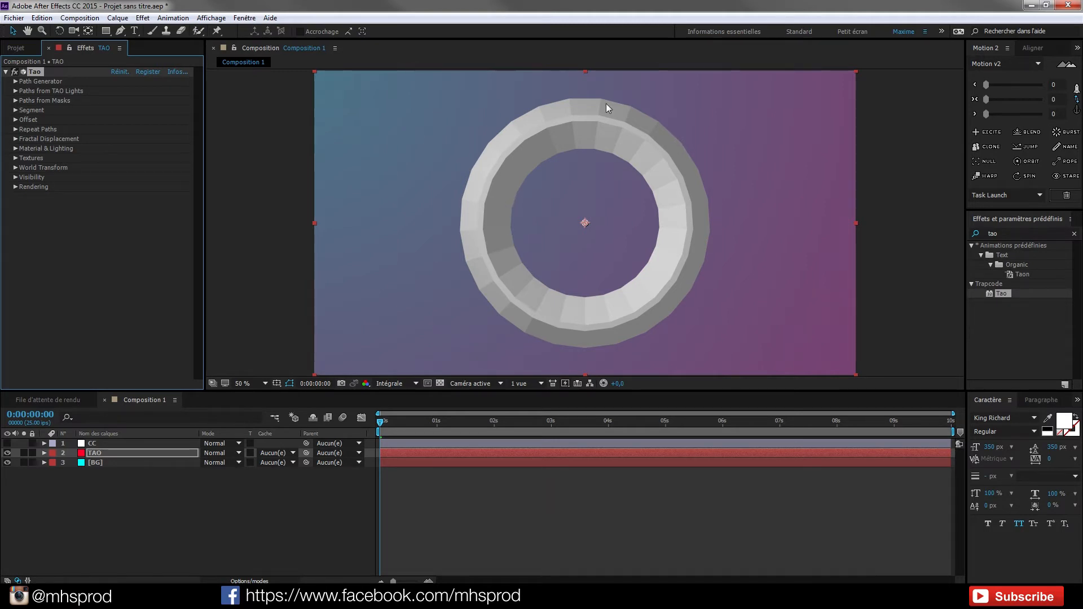
mouse_move(375, 172)
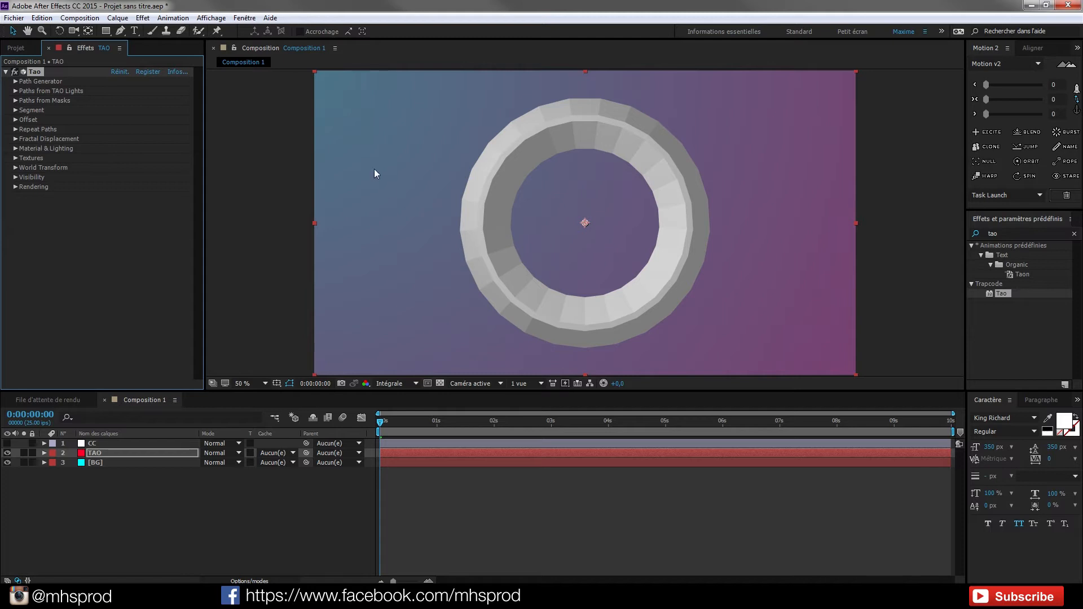
mouse_move(617, 158)
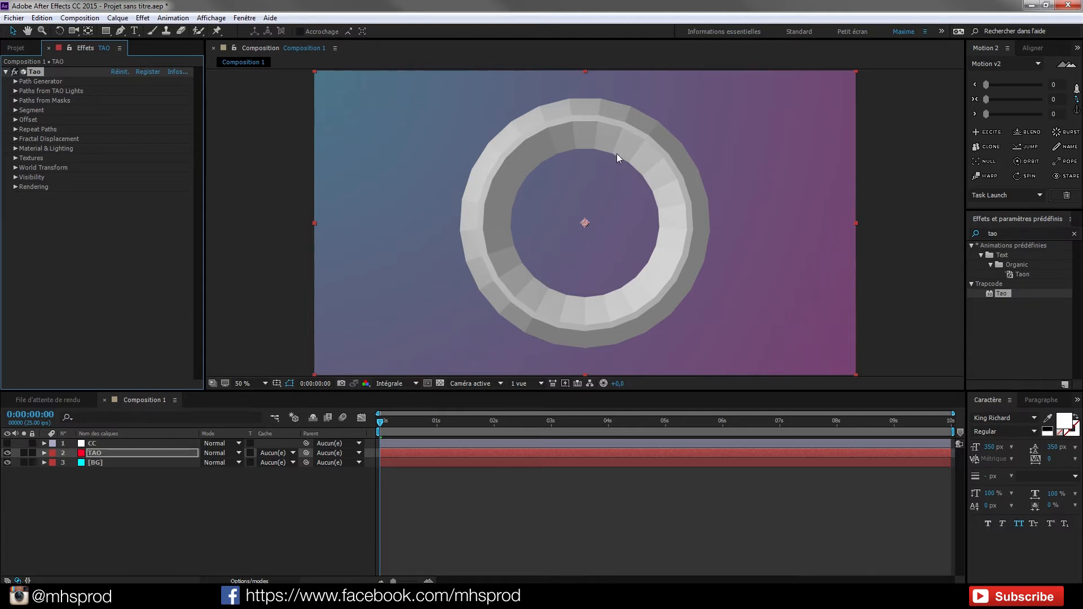
mouse_move(516, 292)
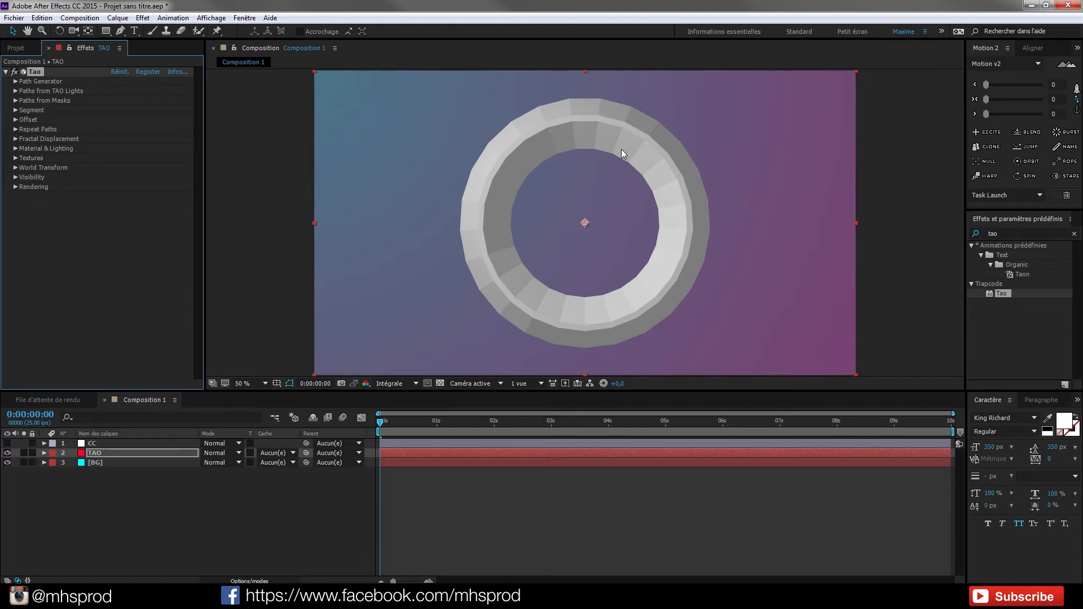
mouse_move(458, 277)
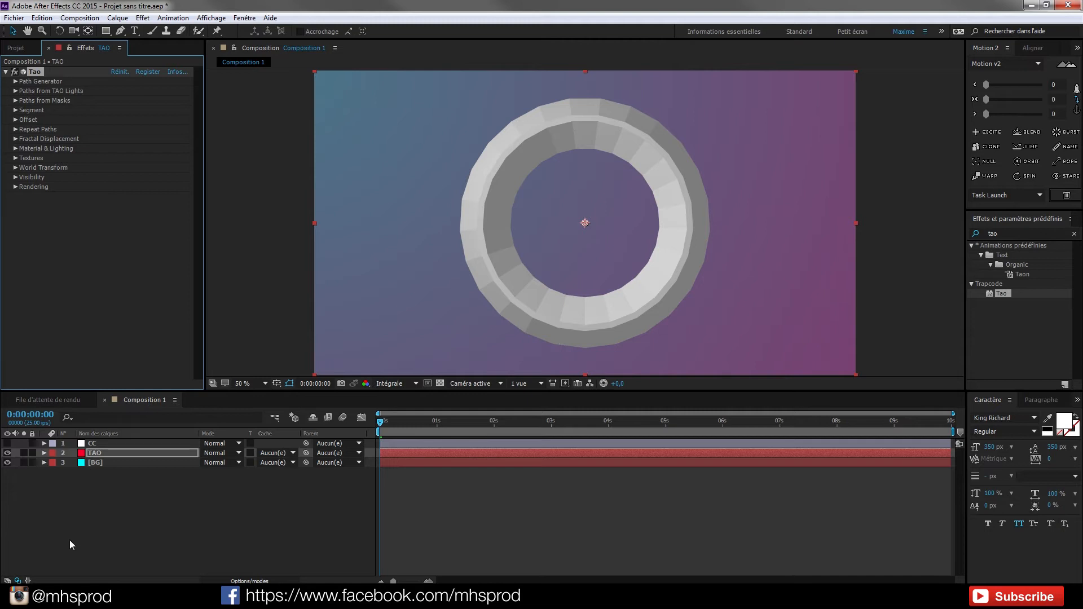
mouse_move(687, 303)
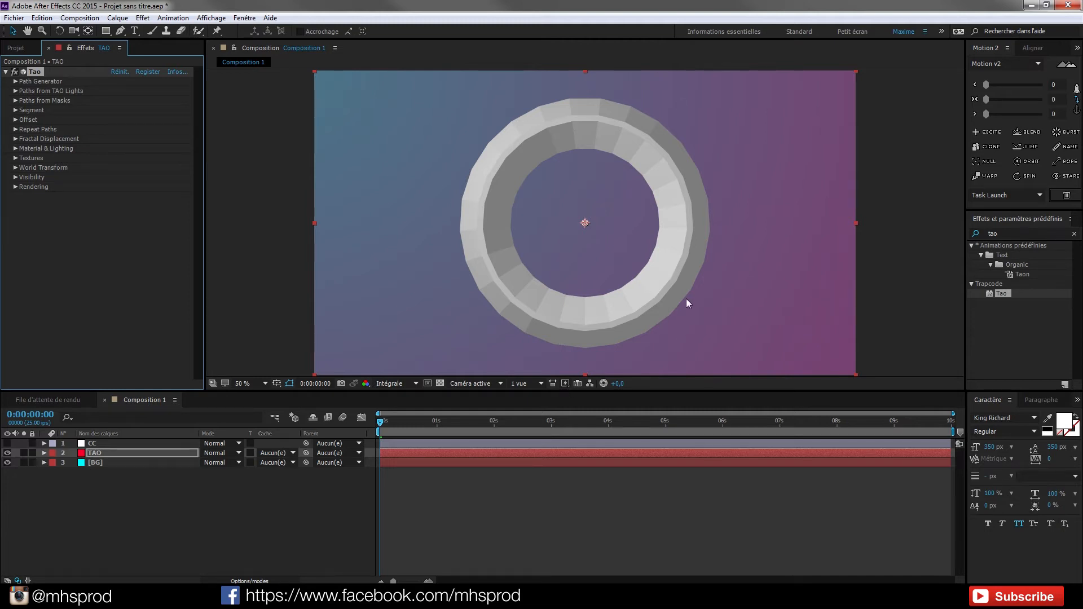
mouse_move(726, 176)
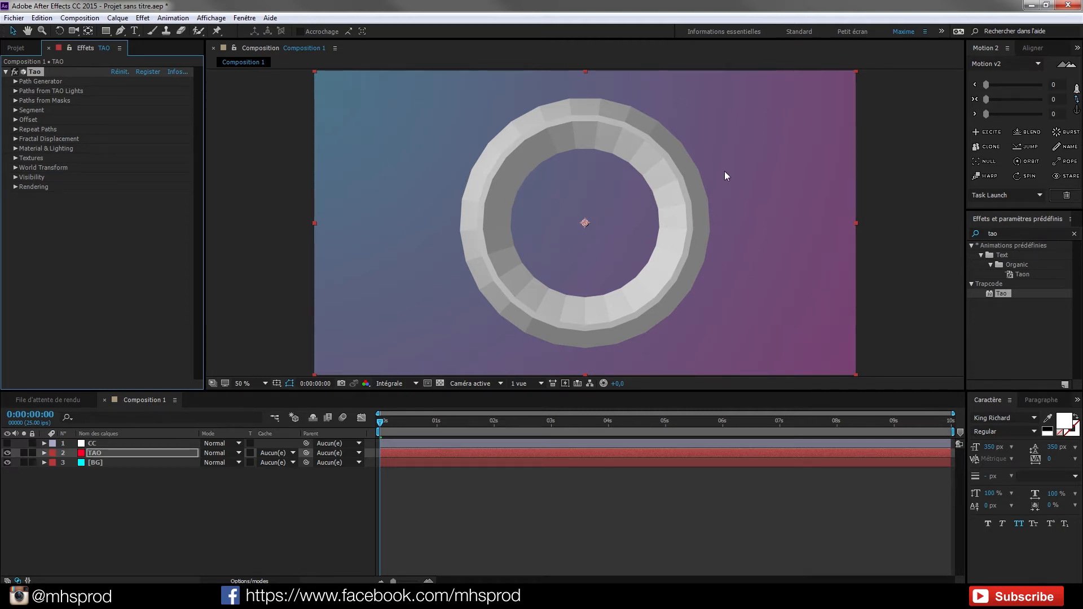
mouse_move(466, 193)
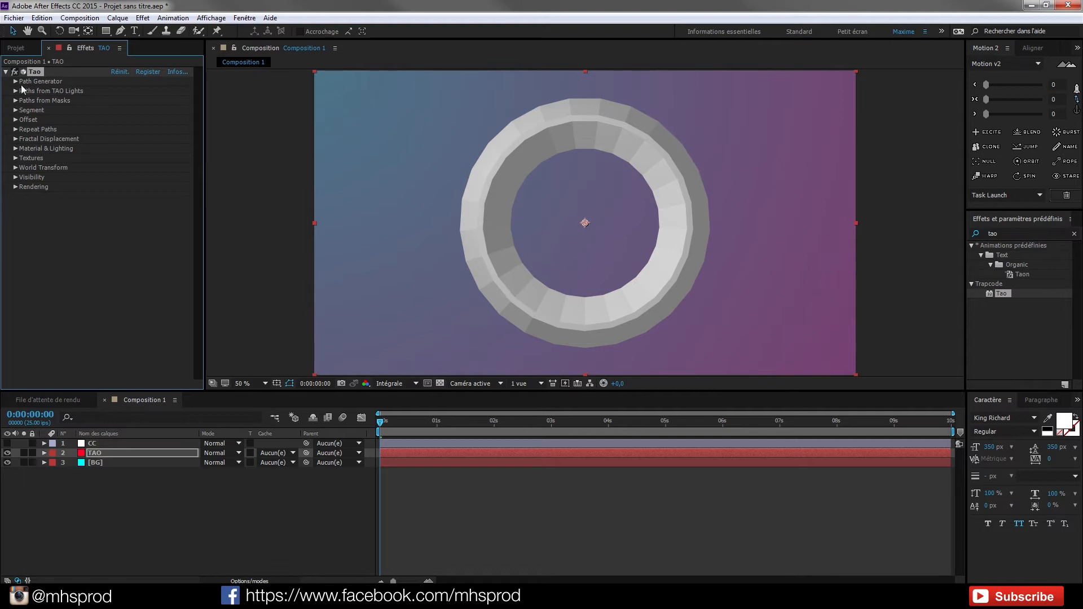
mouse_move(17, 83)
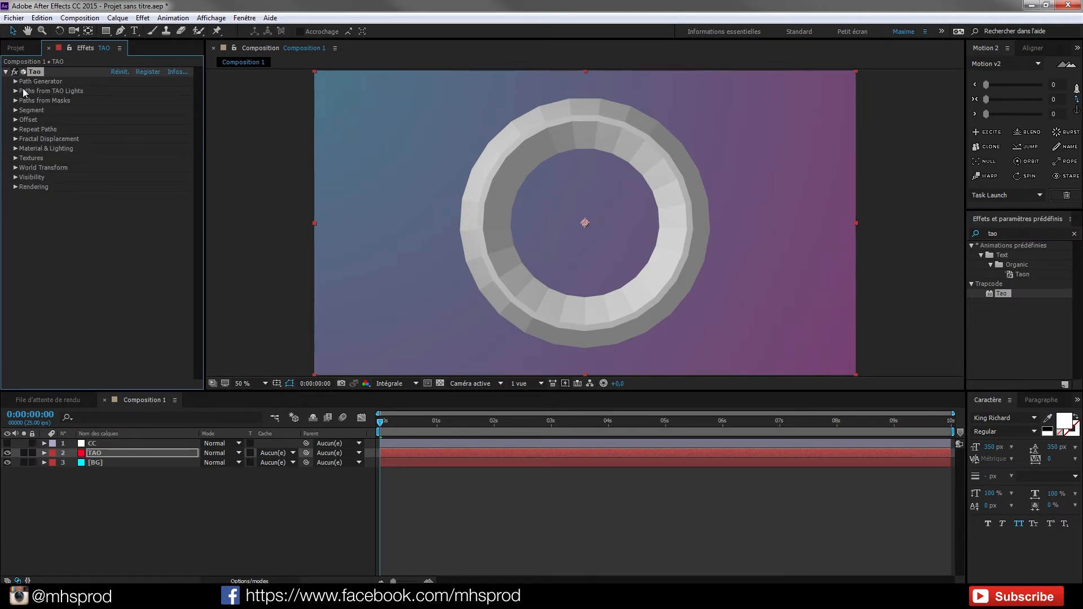
Step: Set Tao's Path Generator to a Fractal shape, length 9, with Taper Size on
left_click(41, 81)
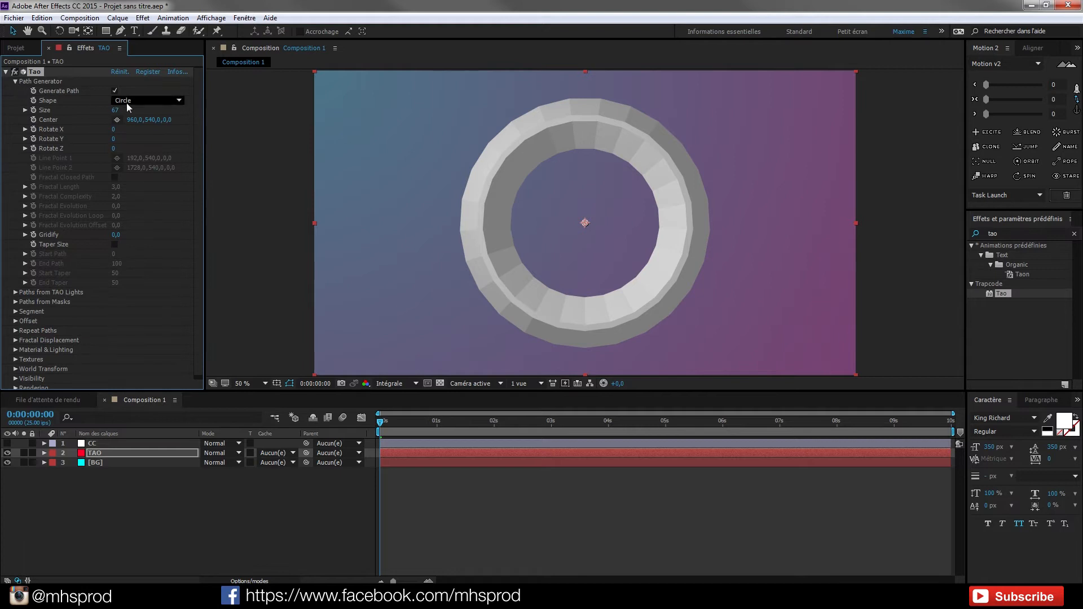
left_click(147, 100)
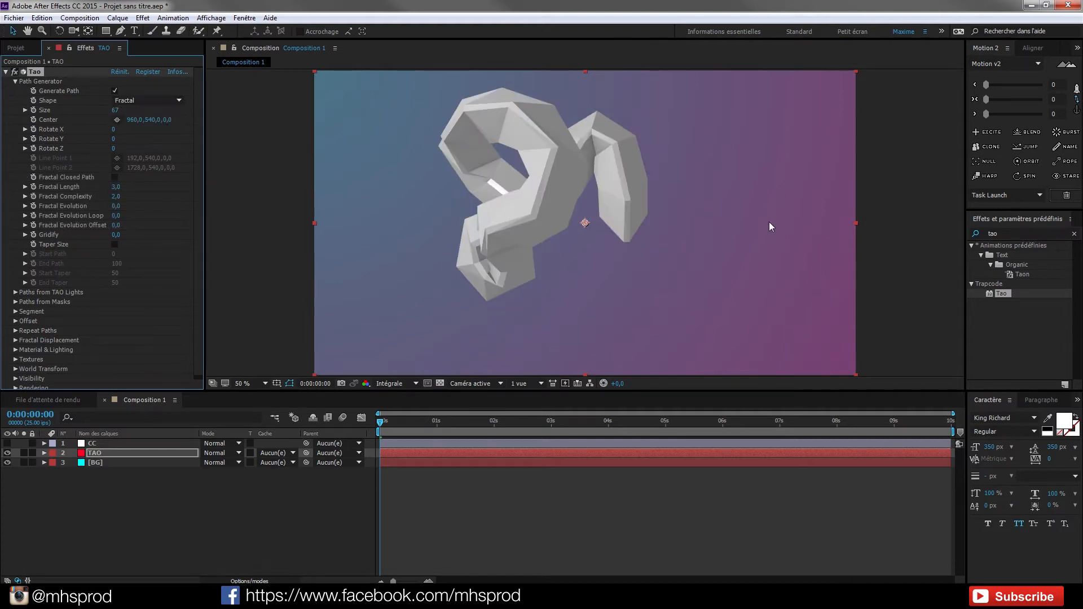
mouse_move(144, 115)
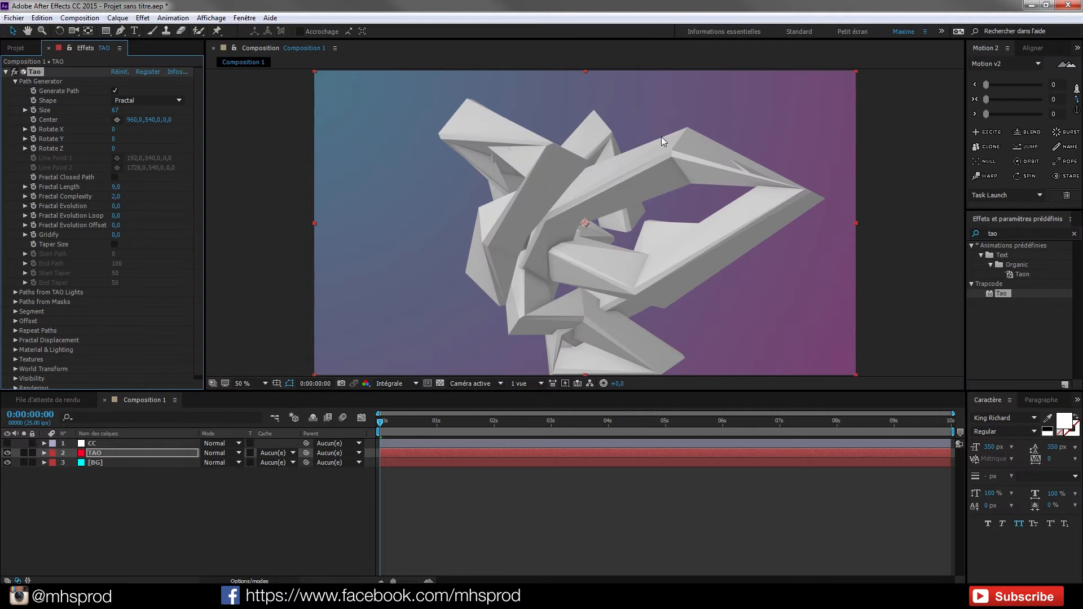
mouse_move(598, 301)
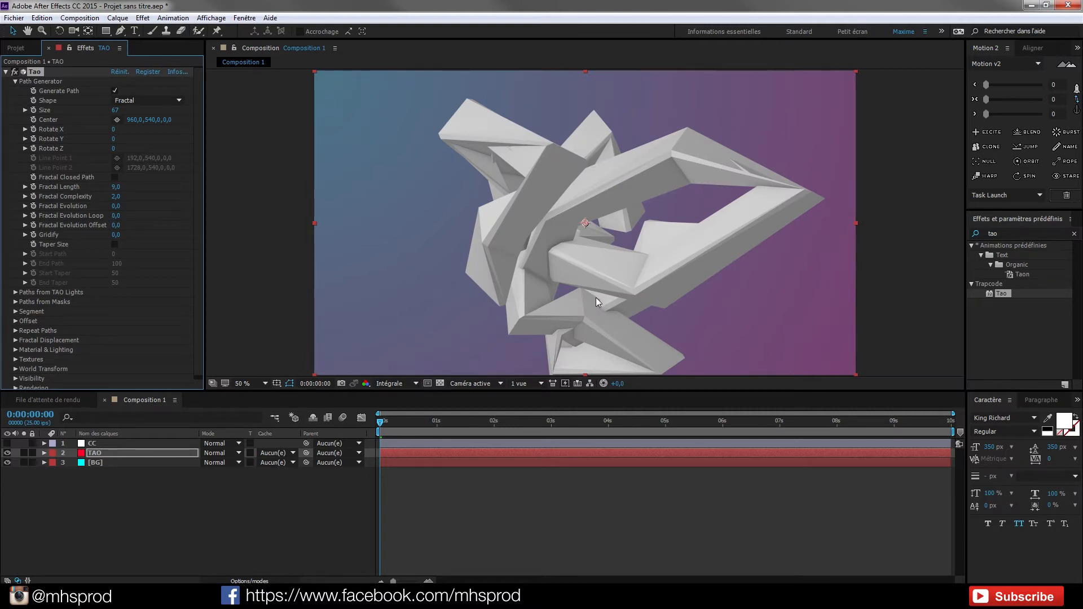
mouse_move(325, 202)
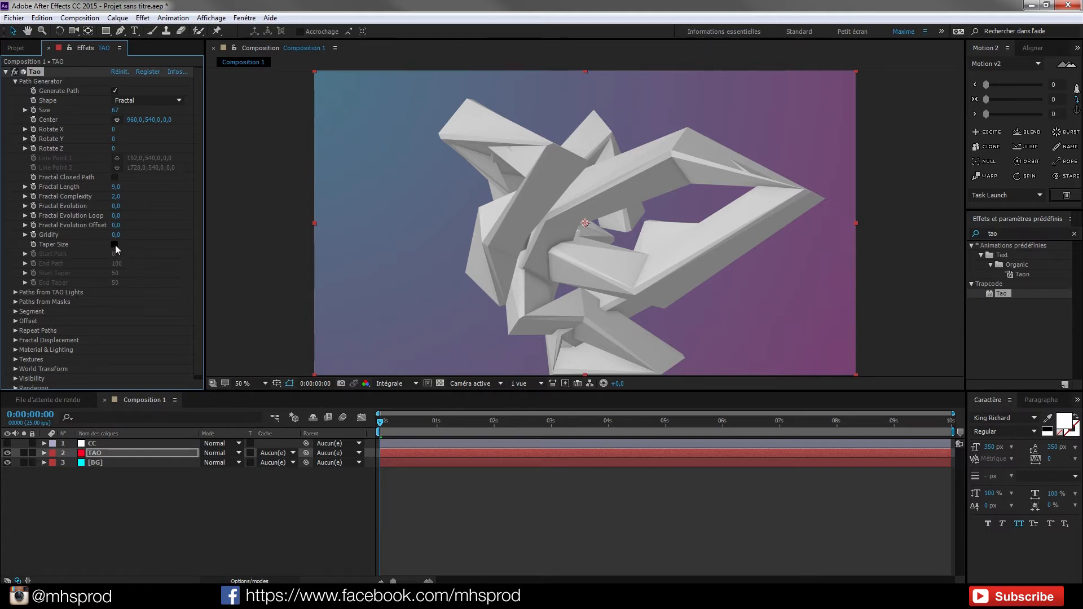
left_click(115, 243)
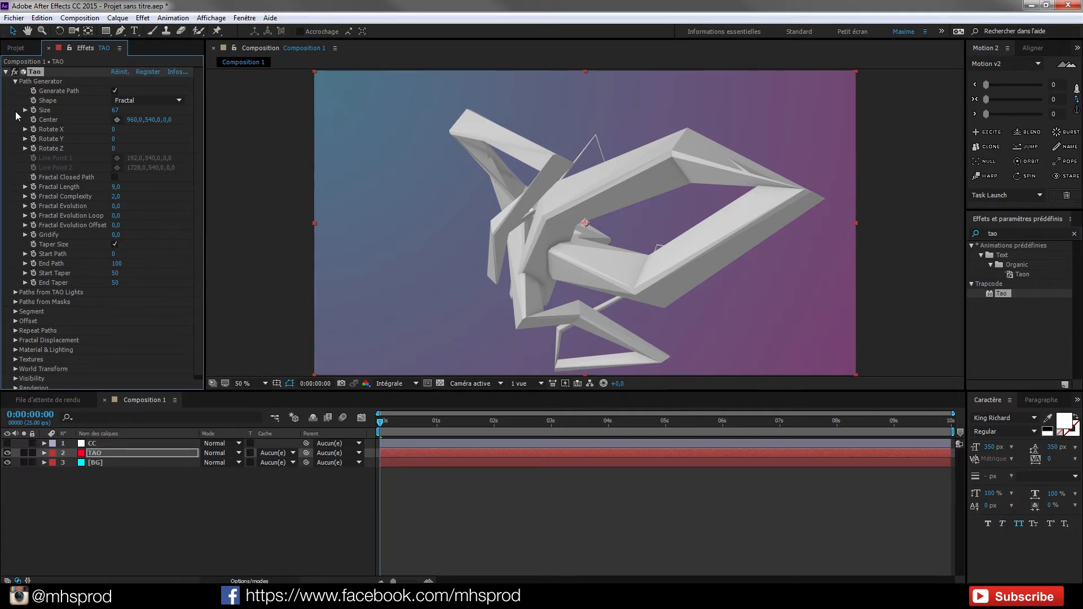
left_click(13, 80)
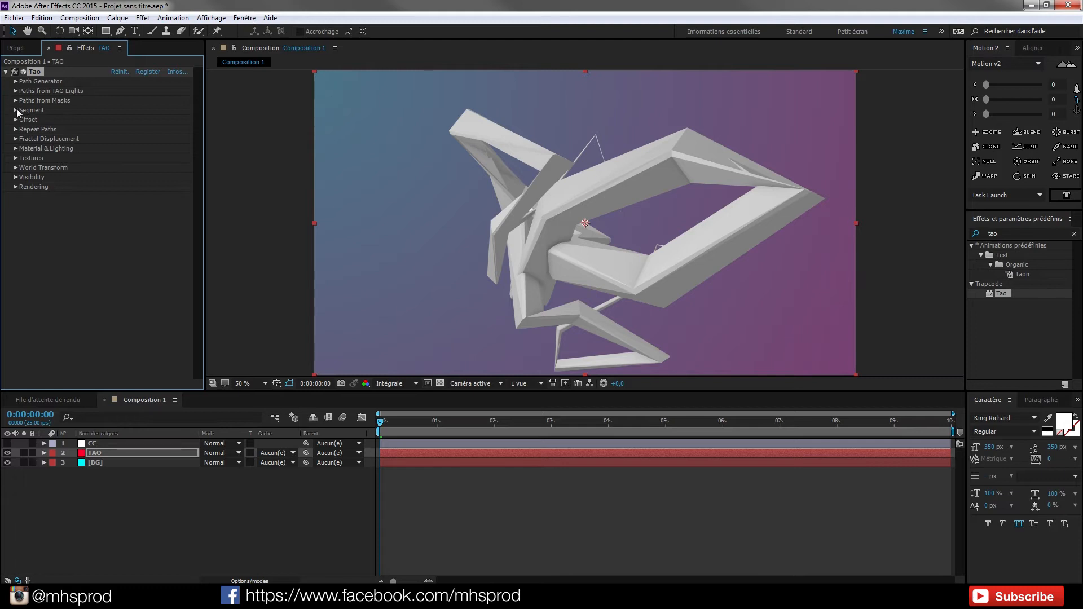
Step: Expand Tao's Segment group and set Repeat N-gon mode with 250 segments
left_click(15, 110)
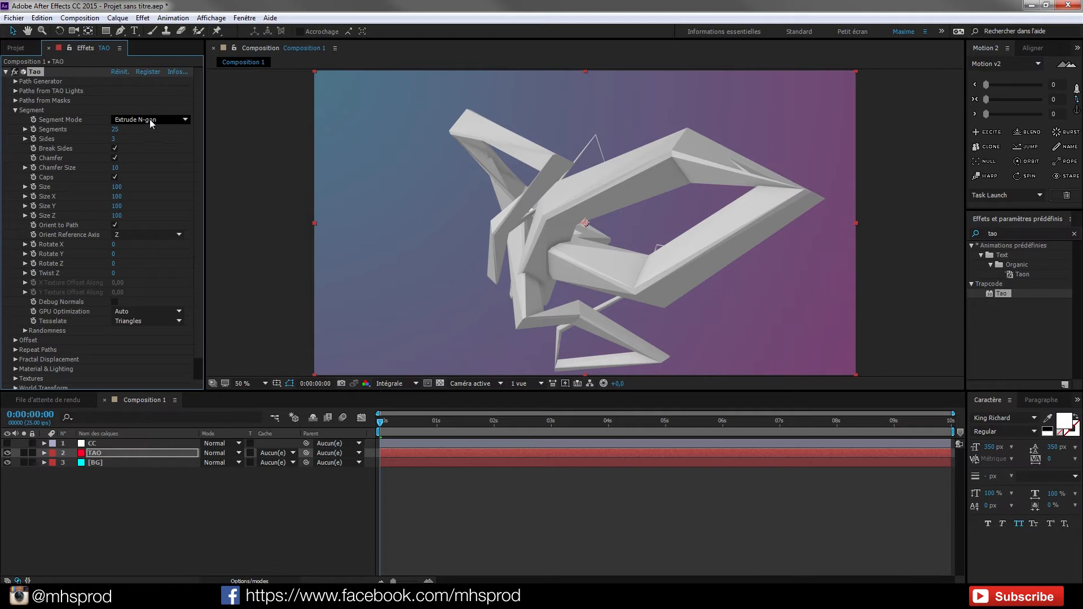
left_click(149, 119)
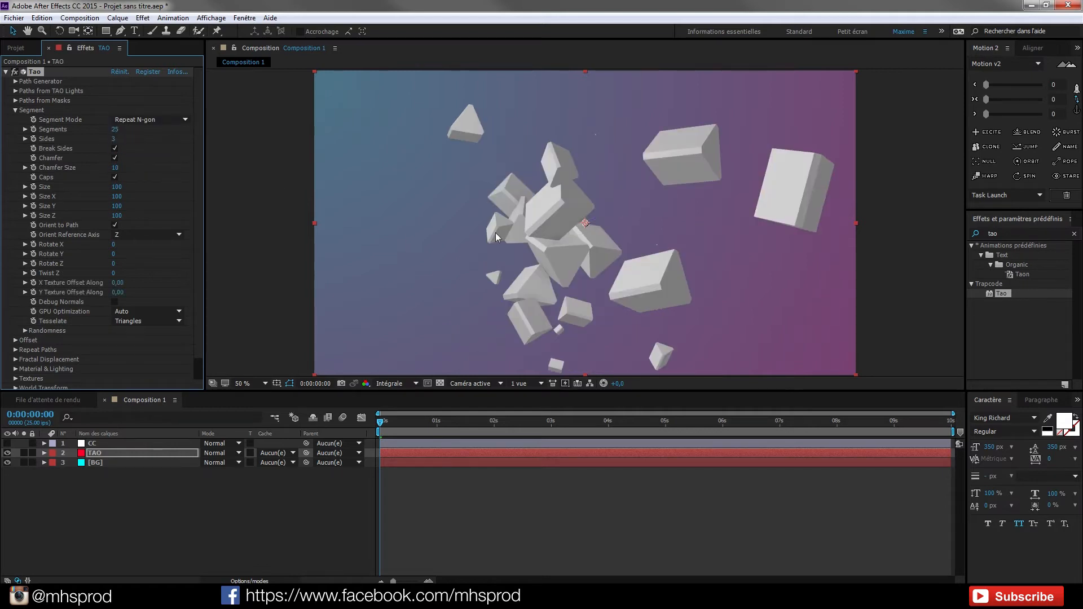
mouse_move(544, 336)
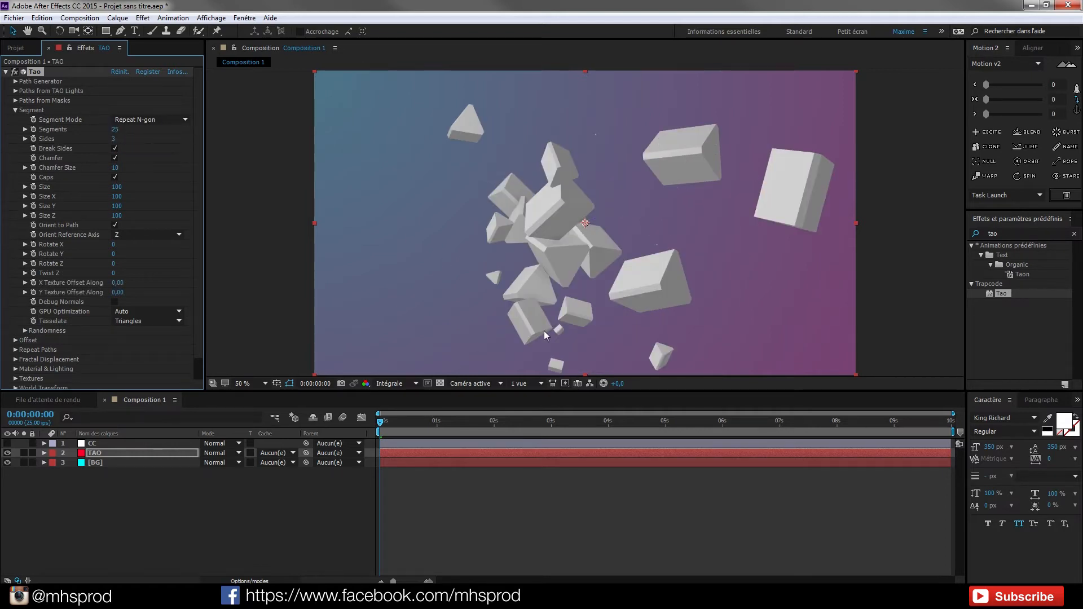
double_click(114, 129)
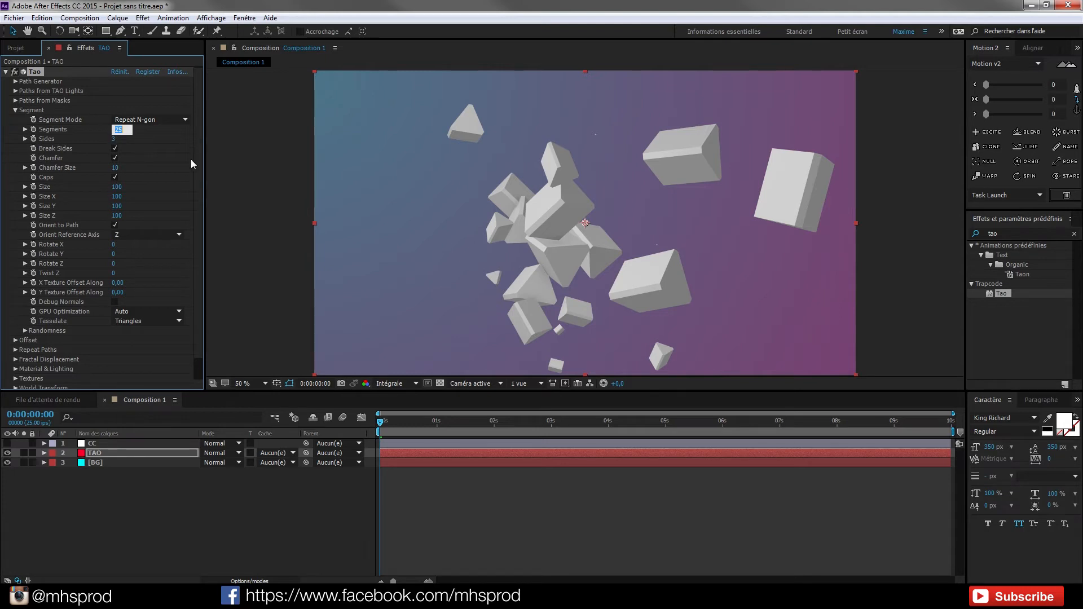
type("250")
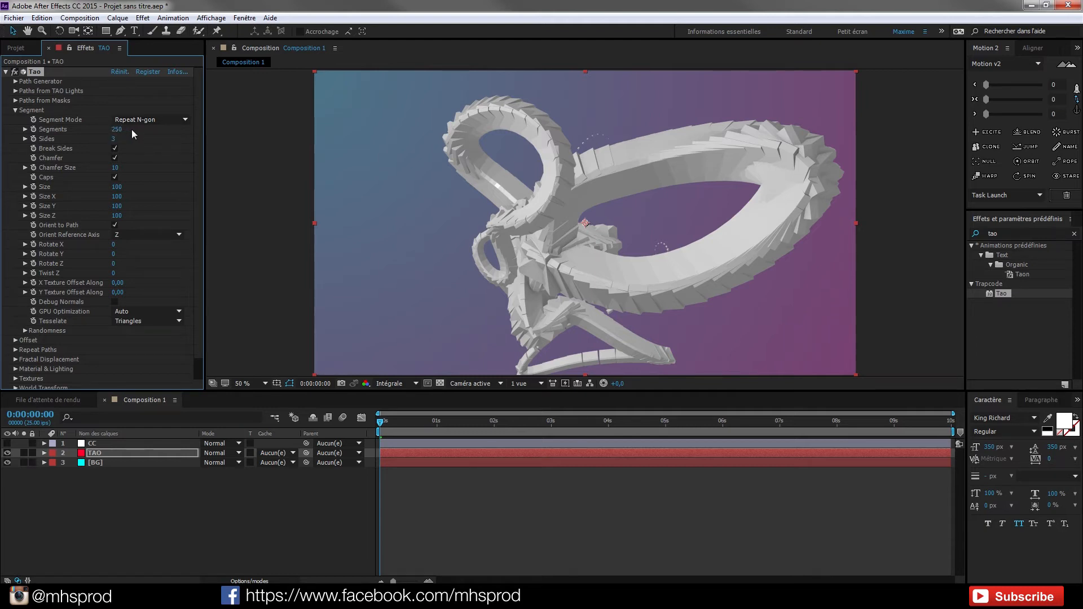
mouse_move(517, 249)
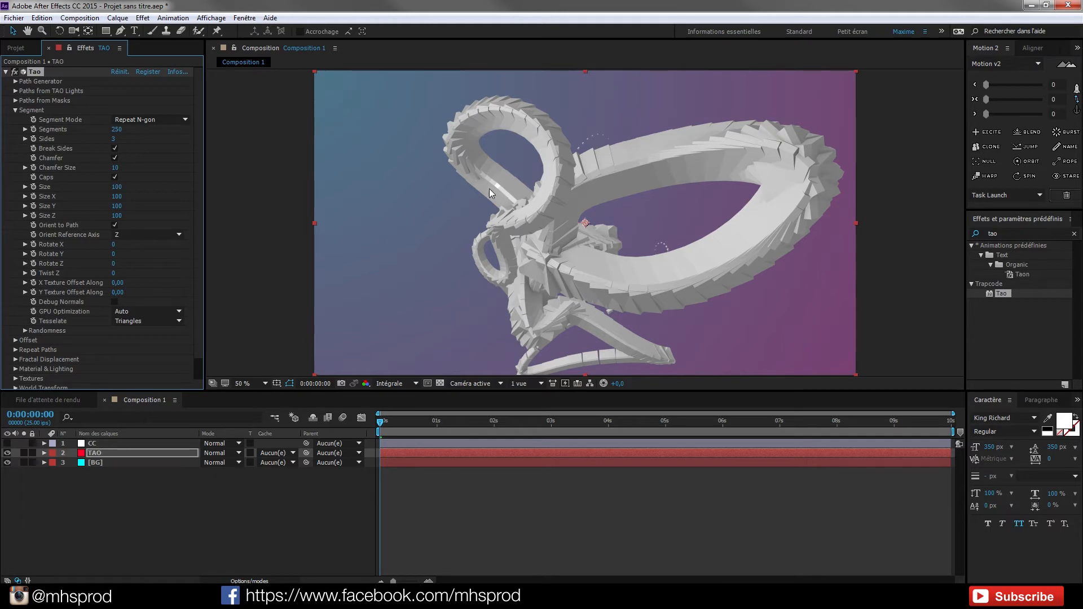
mouse_move(553, 308)
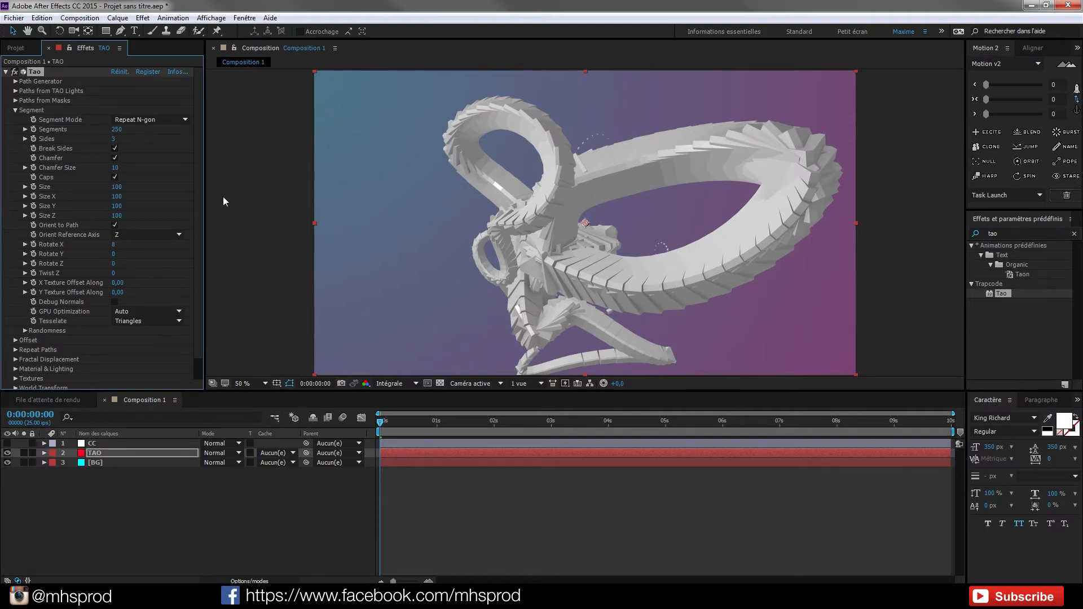
mouse_move(98, 299)
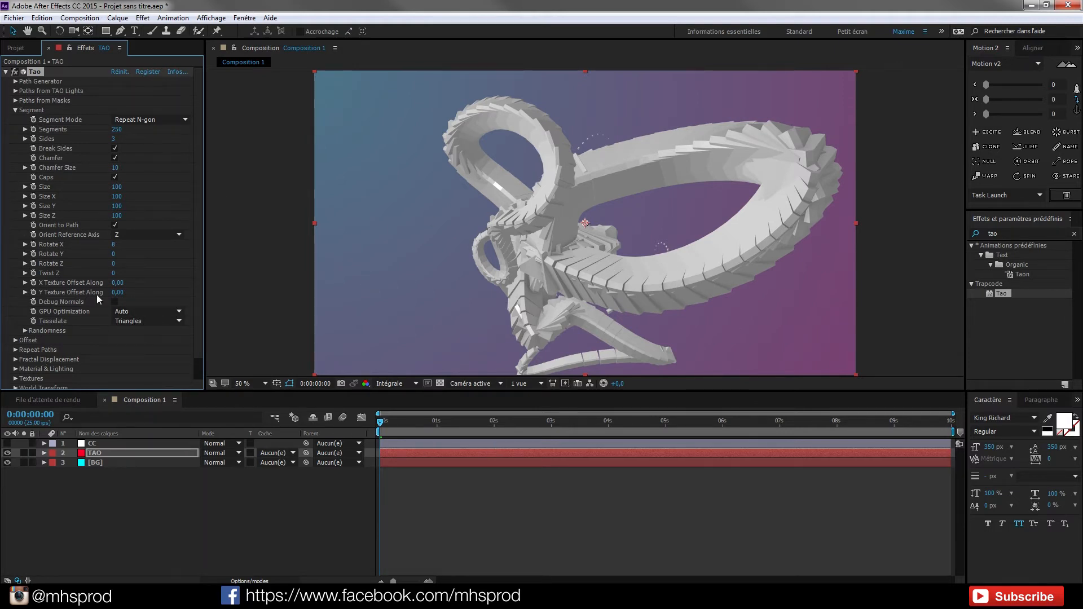
left_click(25, 330)
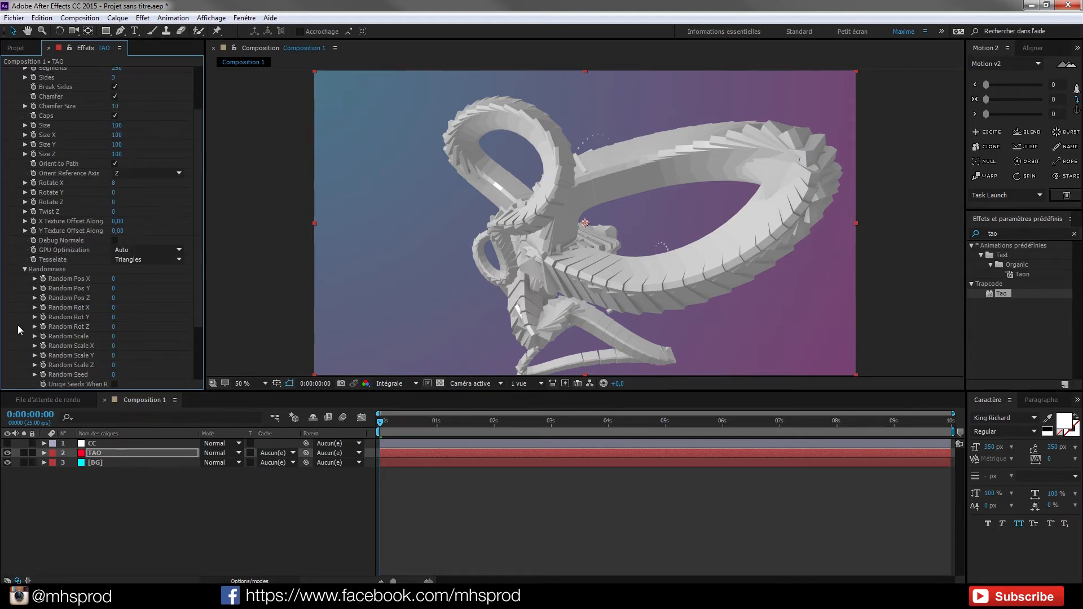
mouse_move(591, 449)
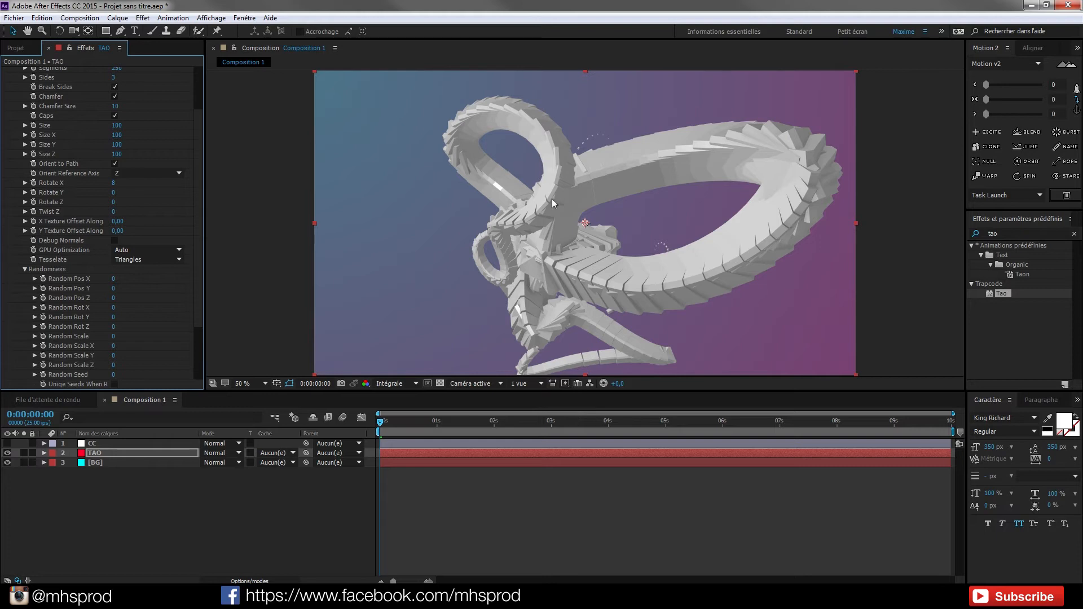
mouse_move(648, 262)
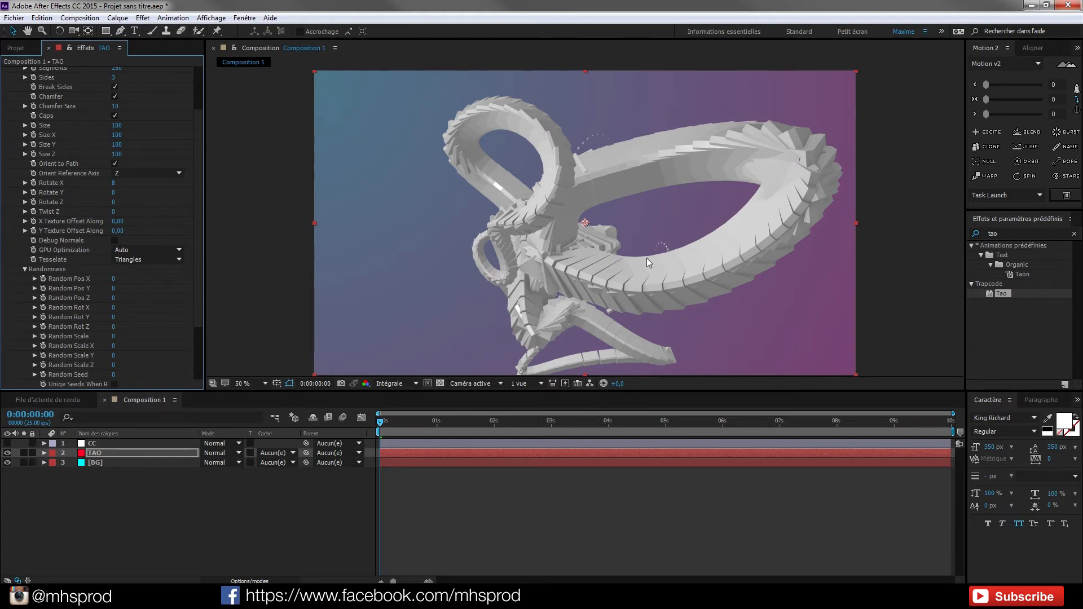
mouse_move(695, 275)
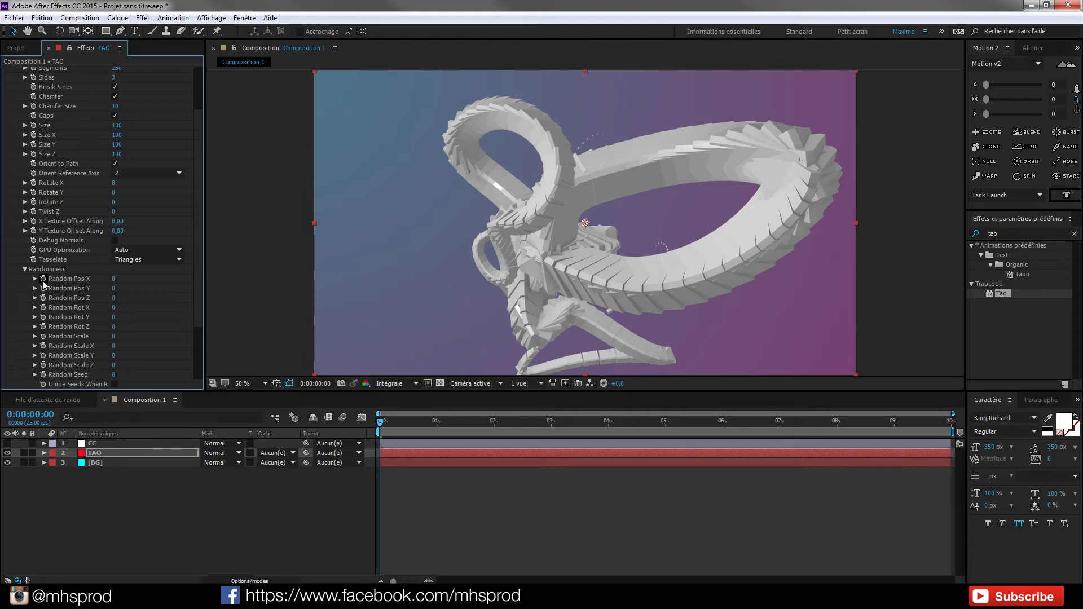
left_click(556, 420)
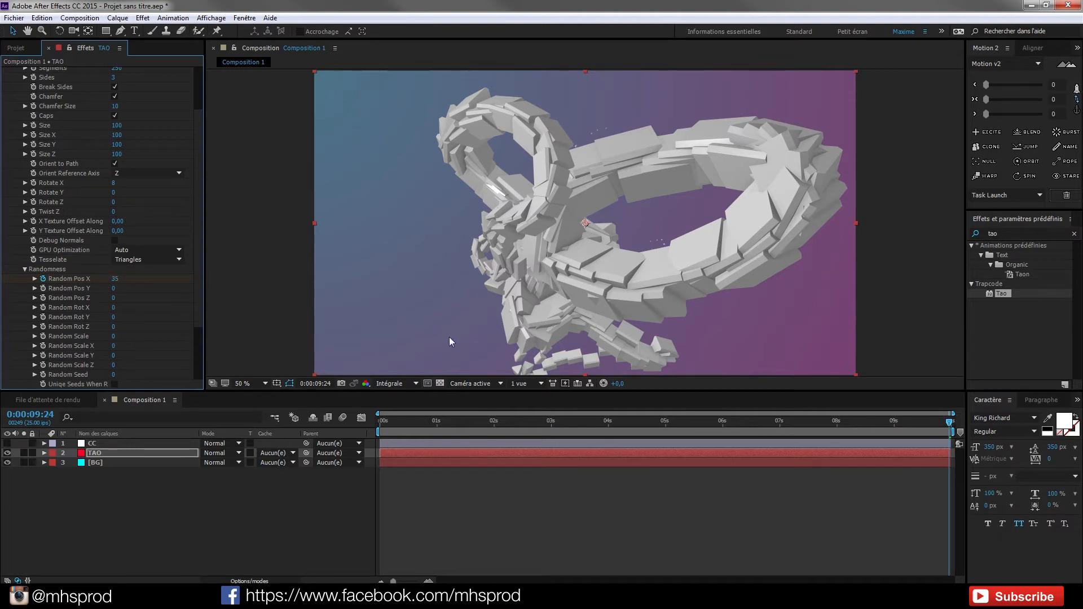
left_click(738, 422)
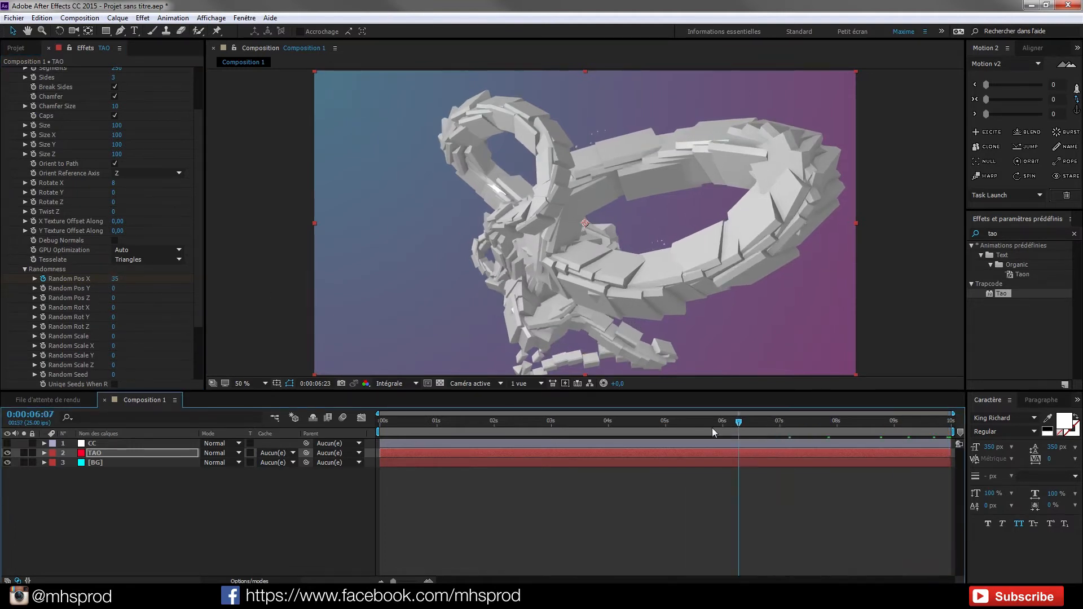
left_click(378, 419)
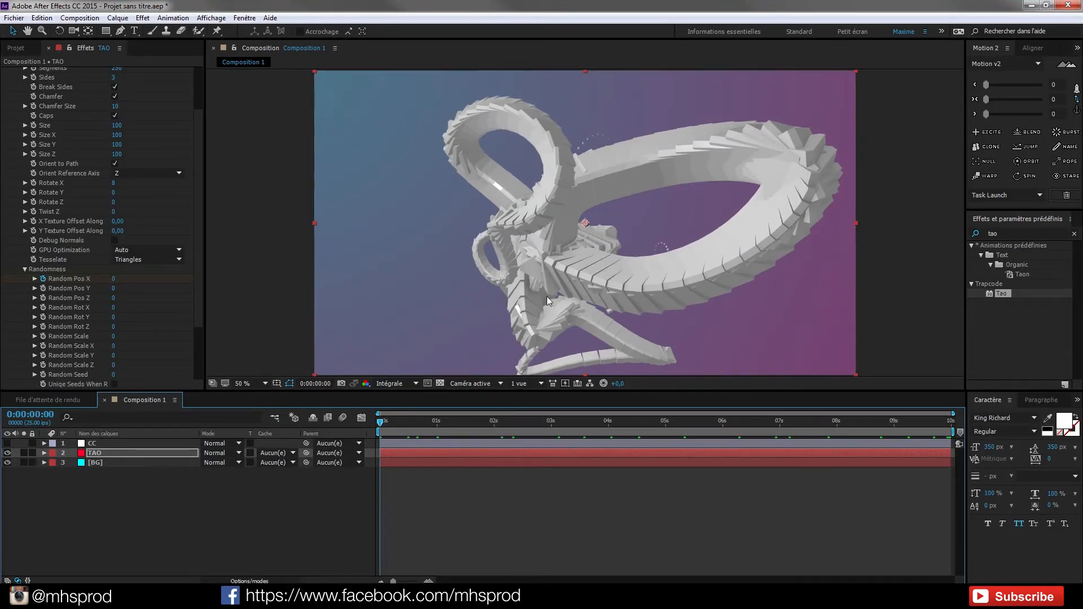
mouse_move(641, 292)
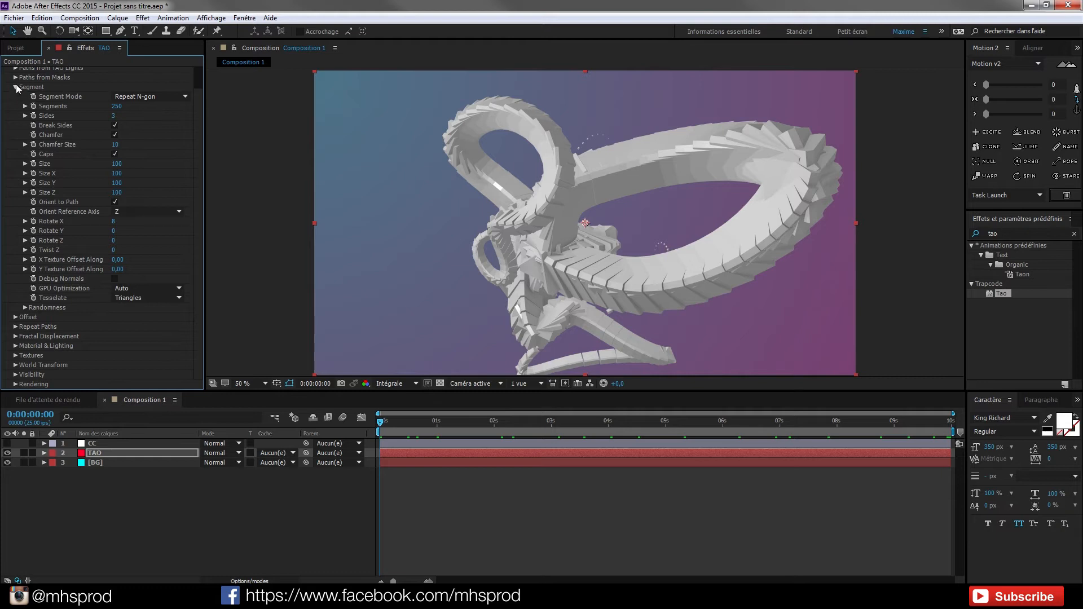
Step: Collapse Tao's setting groups and expand Repeat Paths > First Repeater
left_click(15, 87)
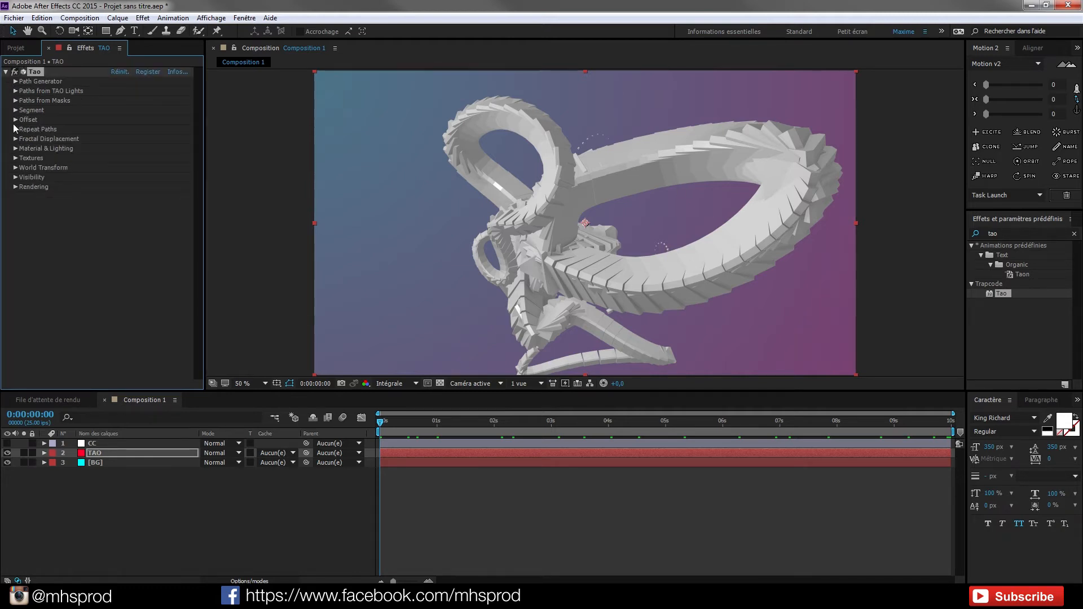
left_click(13, 129)
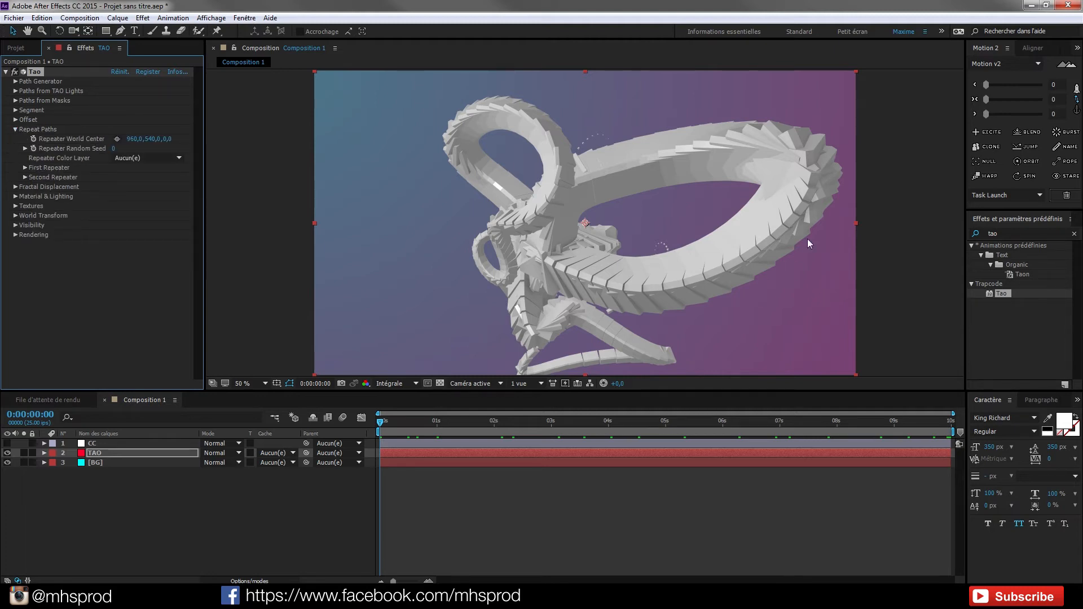
mouse_move(798, 191)
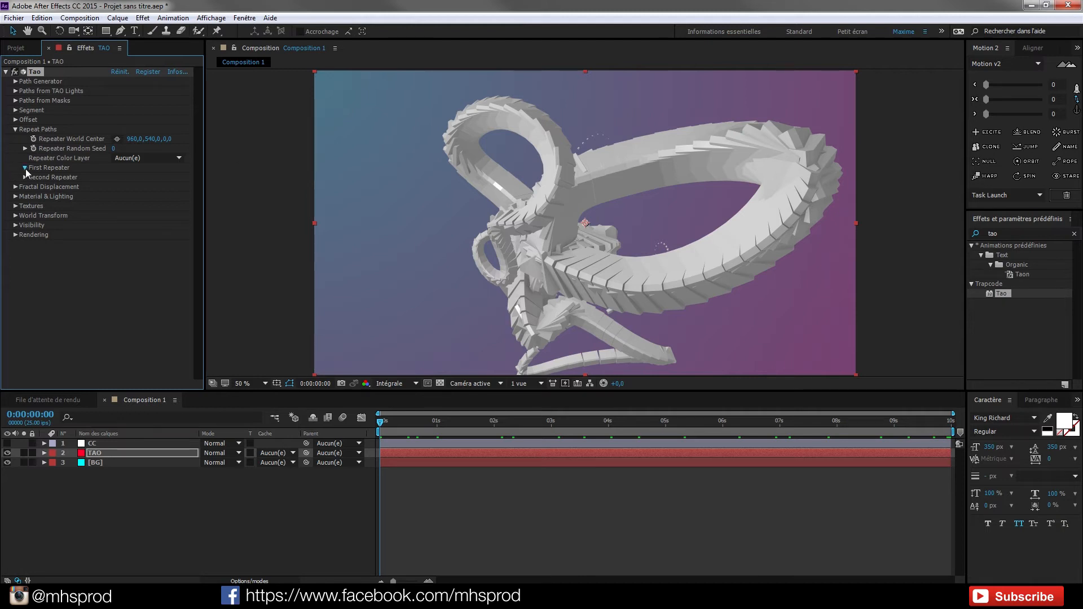
left_click(24, 167)
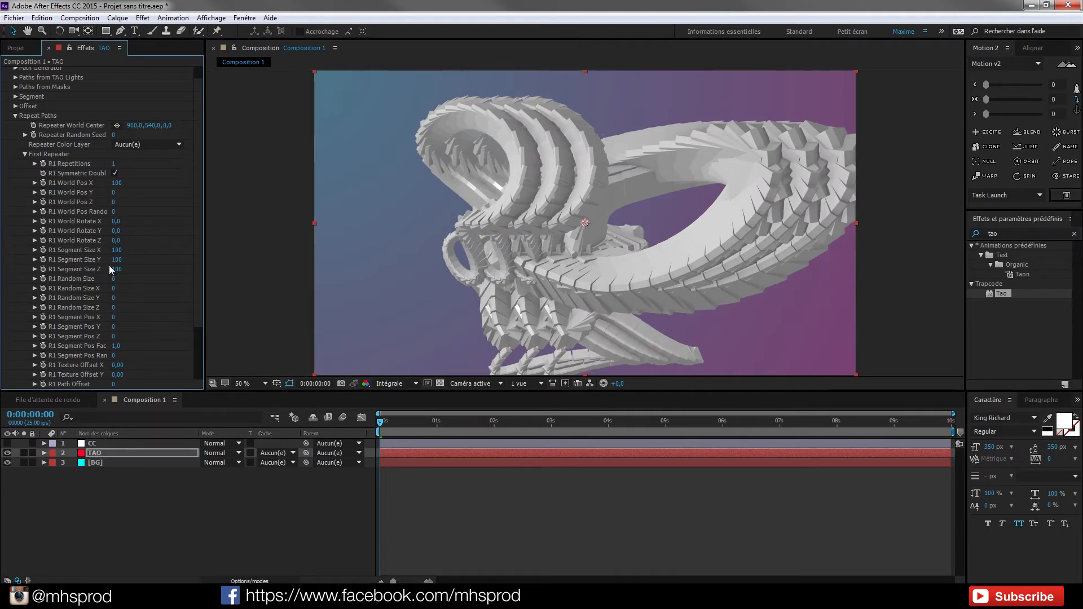
mouse_move(123, 190)
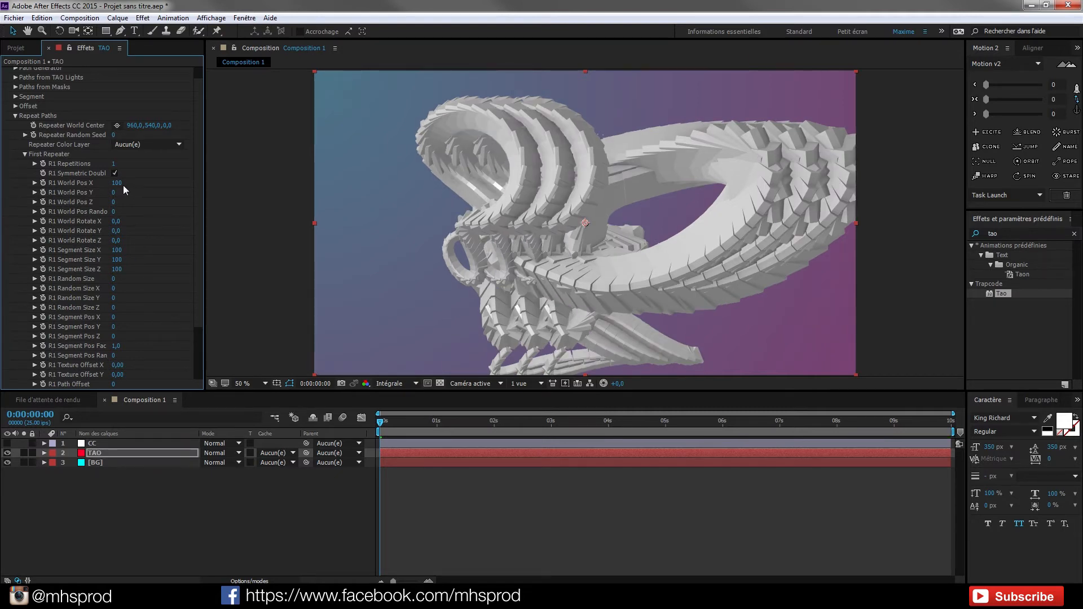
Step: Offset the first repeated copy to X 560 and rotate it 116° on X
left_click_drag(116, 182, 131, 182)
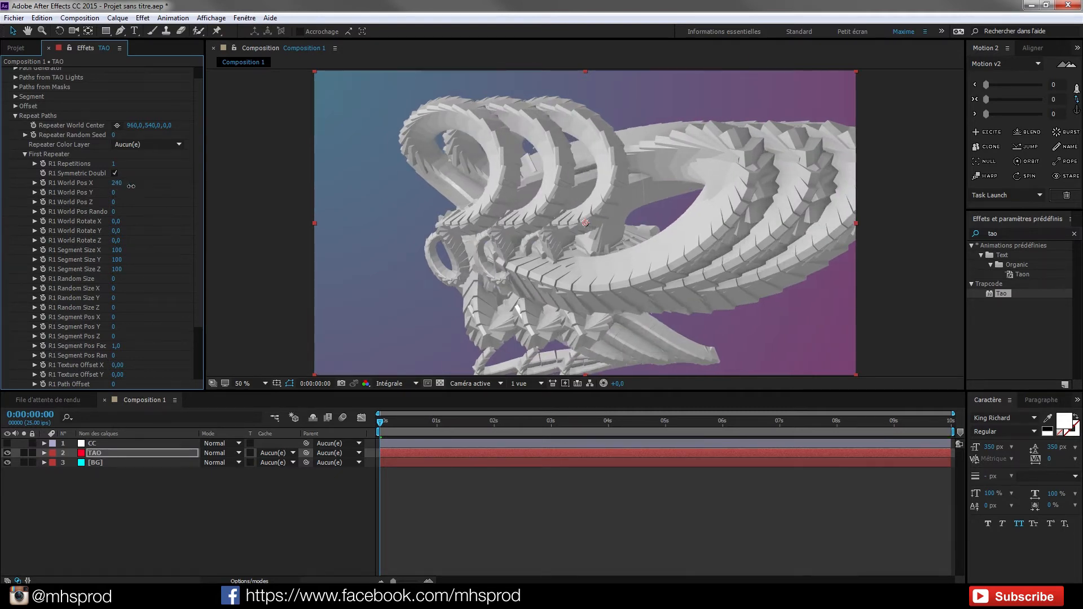
left_click_drag(116, 182, 145, 182)
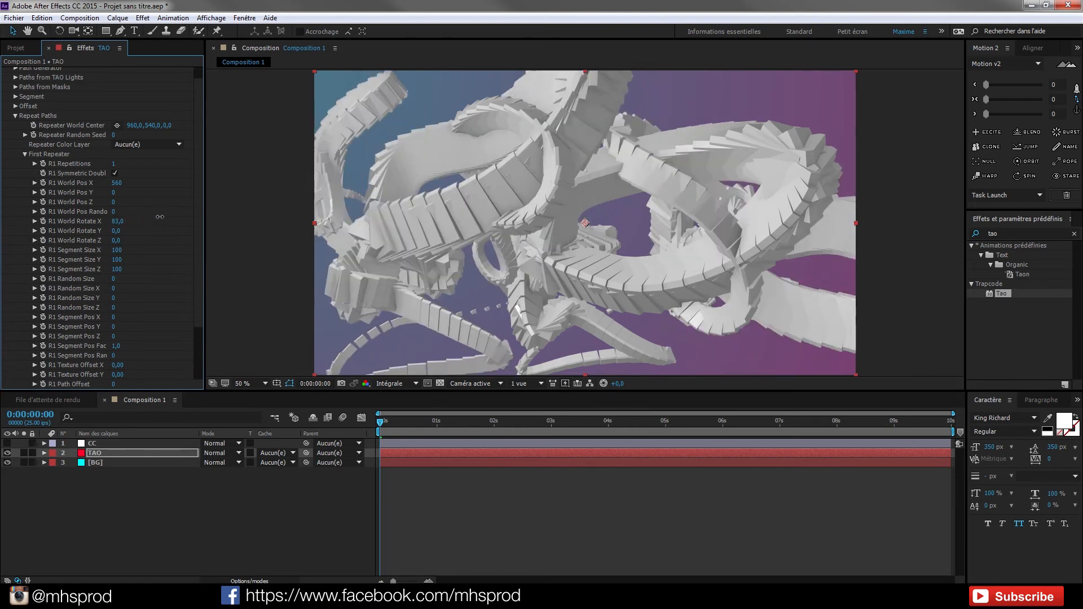
left_click_drag(117, 221, 138, 221)
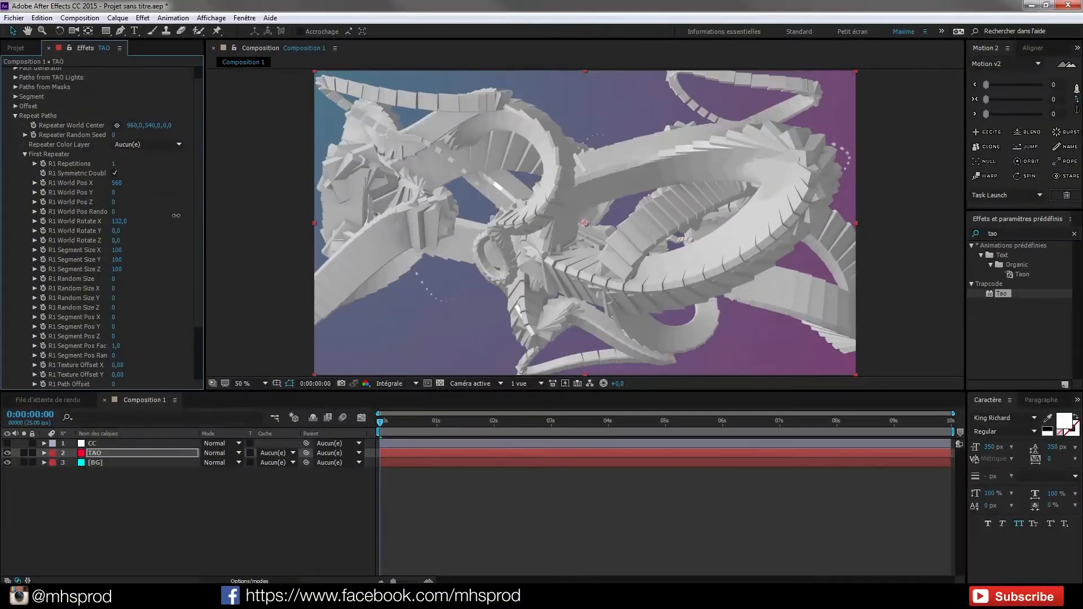
left_click_drag(119, 220, 111, 221)
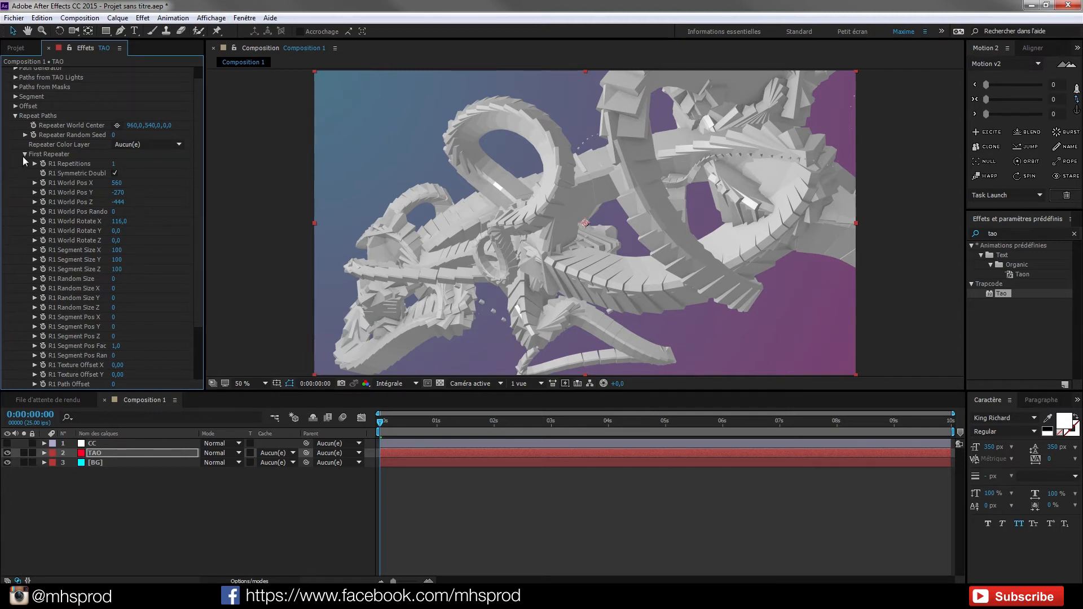
Step: Set Second Repeater World Pos Y to 957 and Z to 80, then collapse it
left_click(24, 154)
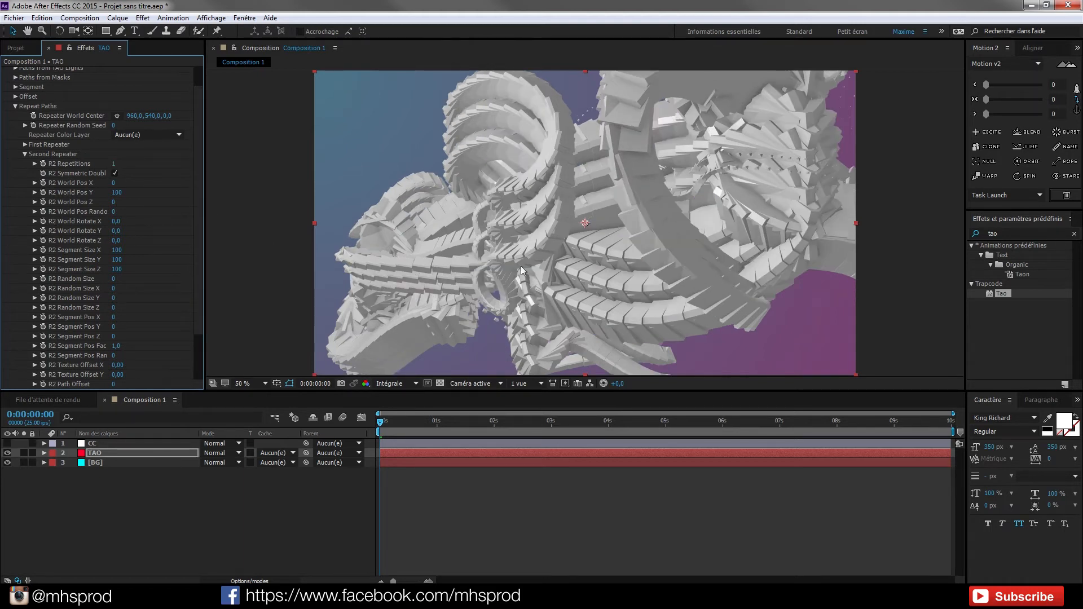
mouse_move(549, 222)
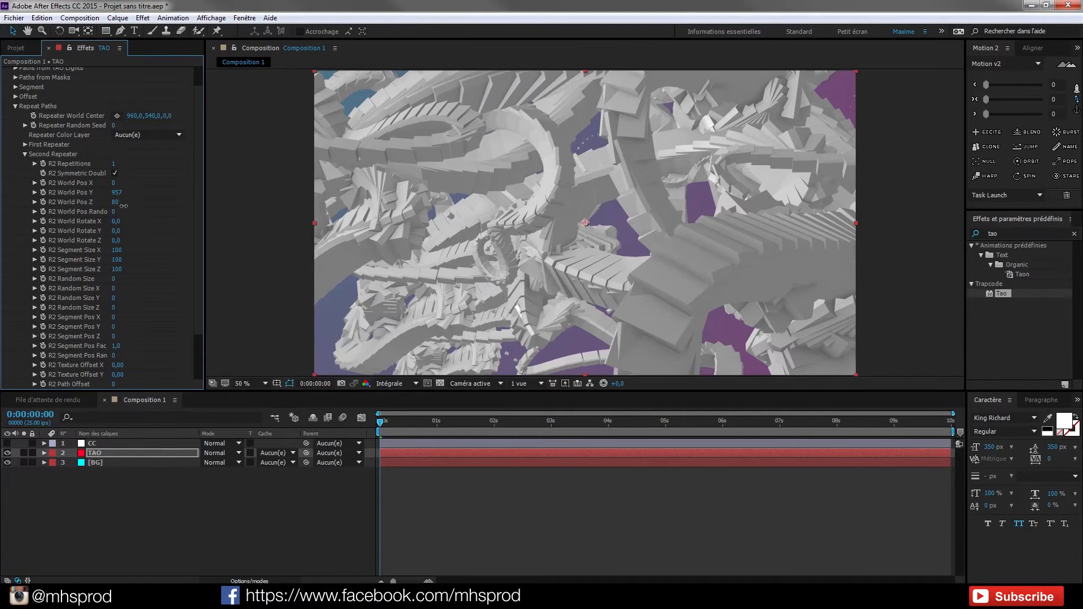
mouse_move(643, 372)
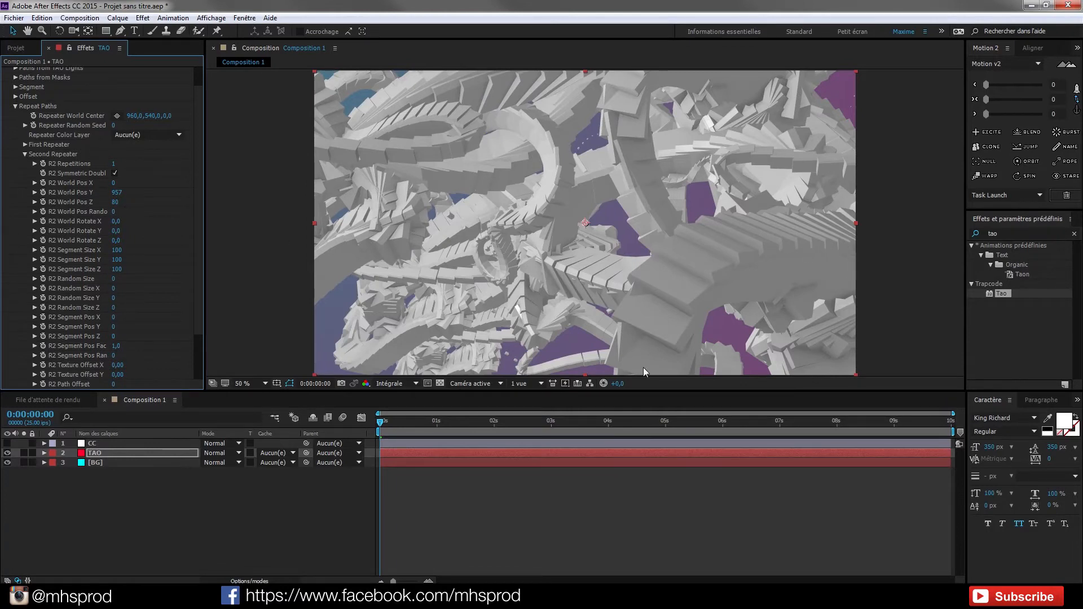
mouse_move(617, 245)
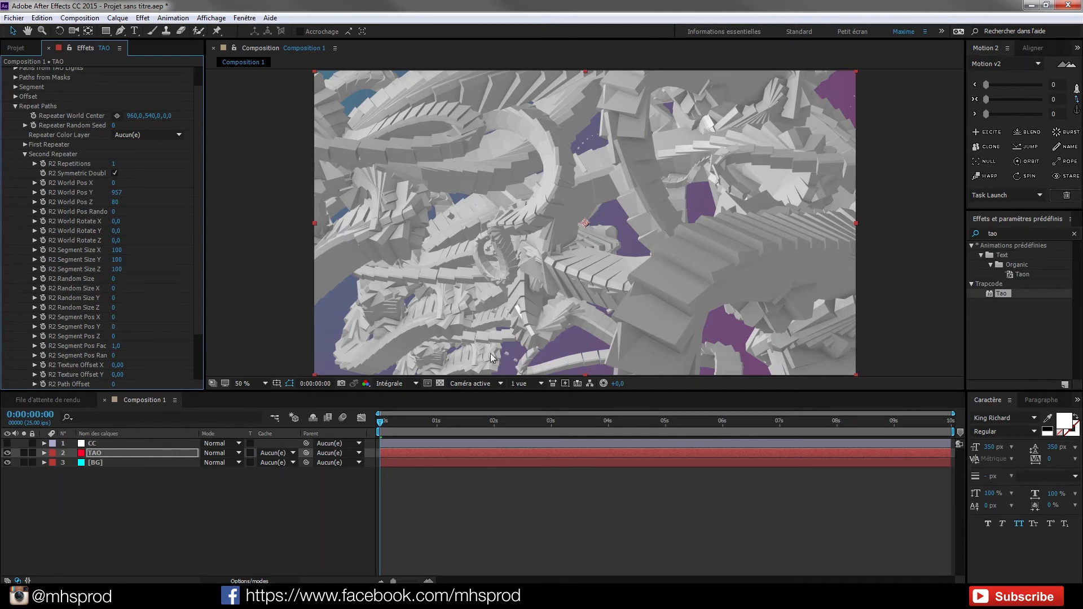
mouse_move(747, 195)
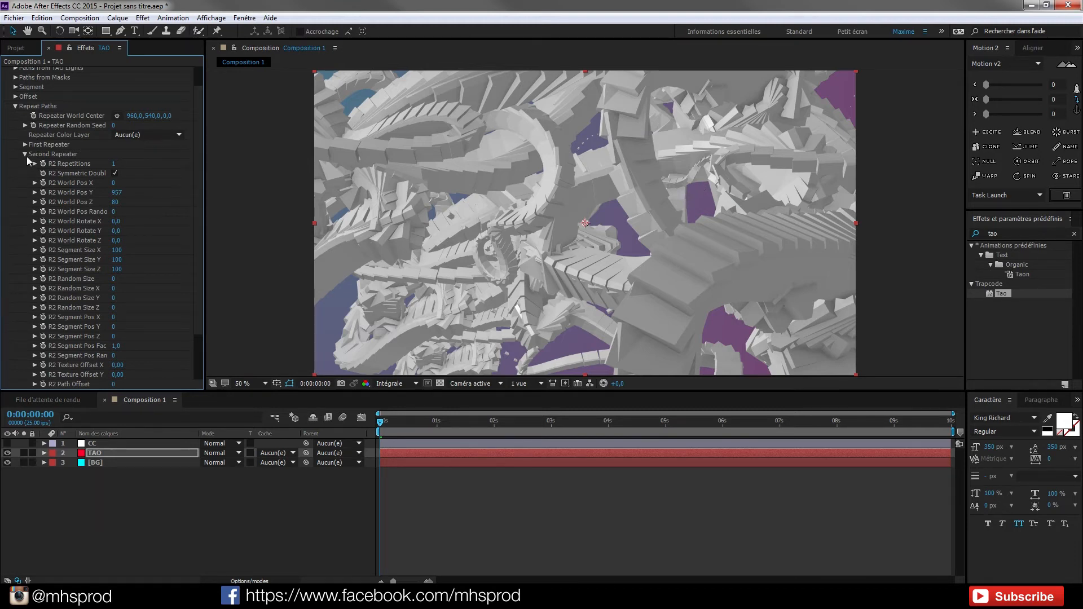
left_click(15, 129)
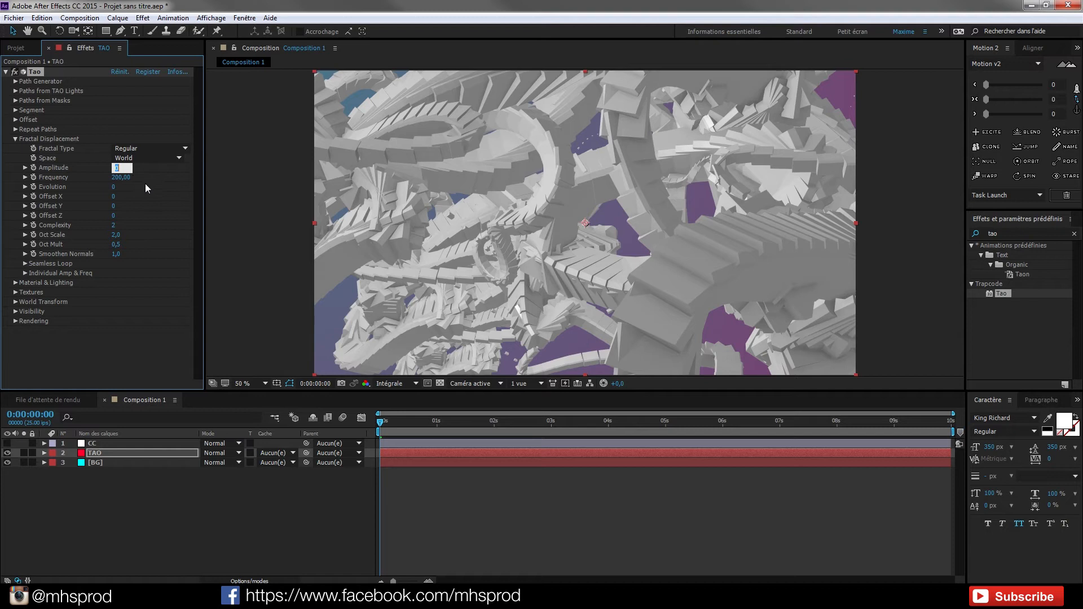
Step: Set Fractal Displacement amplitude to 45 and evolution to 46, then collapse the group
left_click_drag(122, 166, 159, 167)
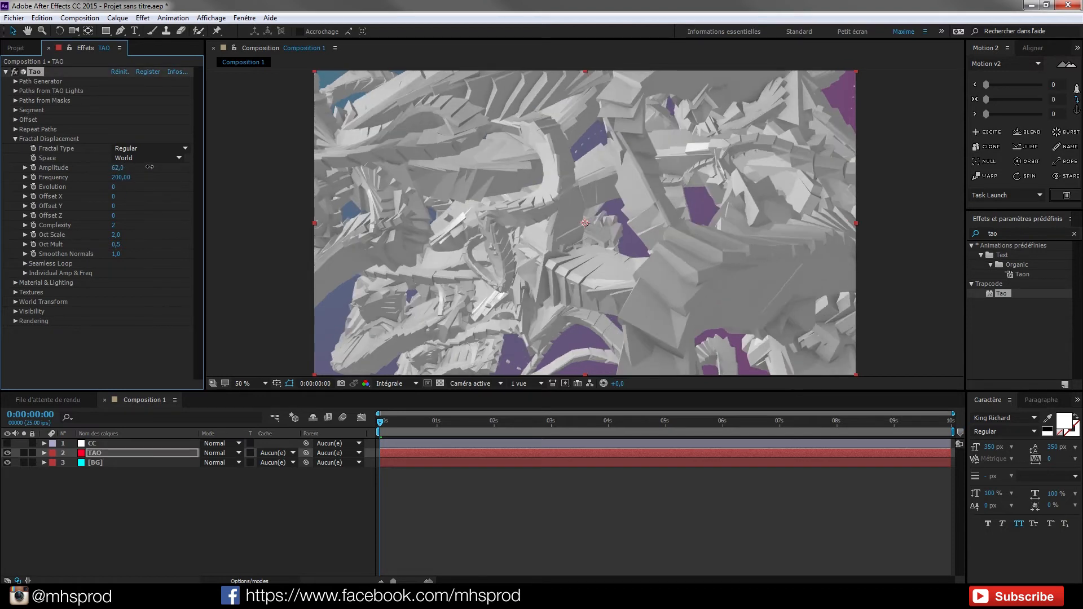
left_click_drag(121, 167, 120, 167)
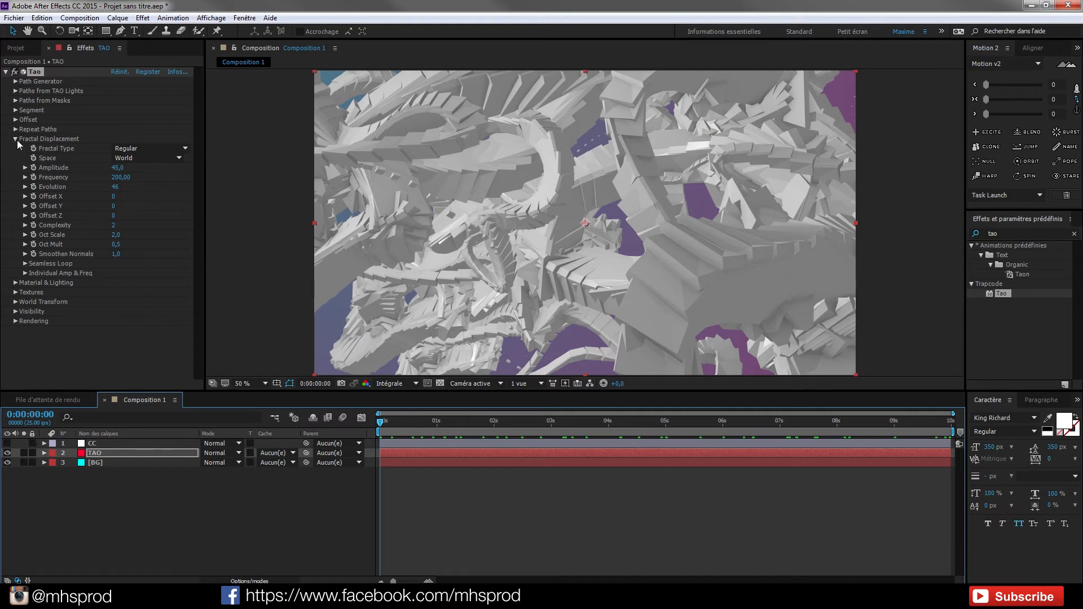
left_click(16, 138)
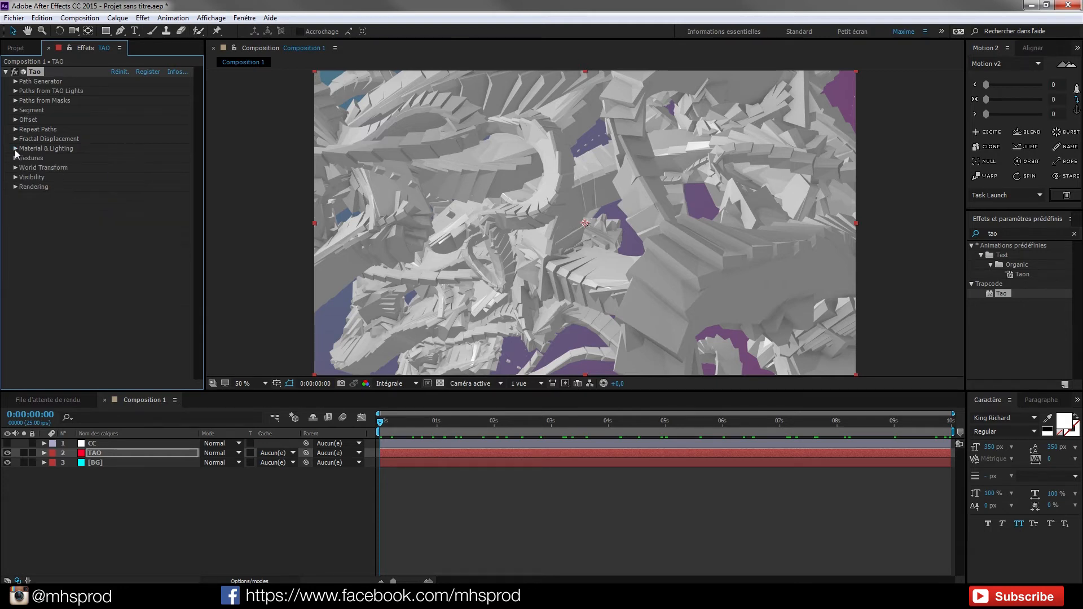
Step: Give Tao's material a lighter lavender purple (9A7BC5) and raise Diffuse to 76
left_click(15, 148)
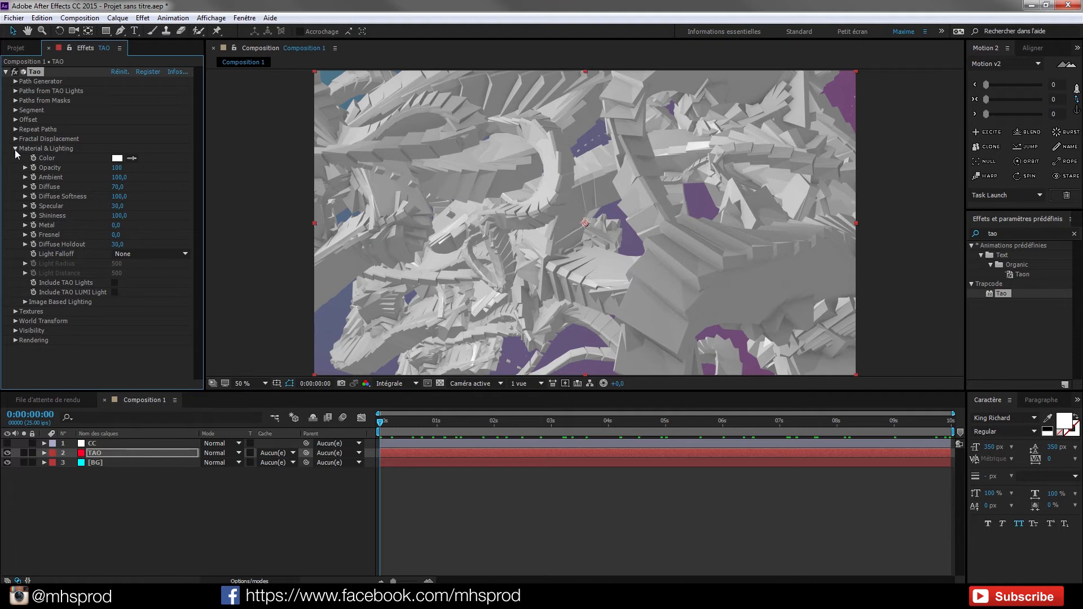
left_click(117, 158)
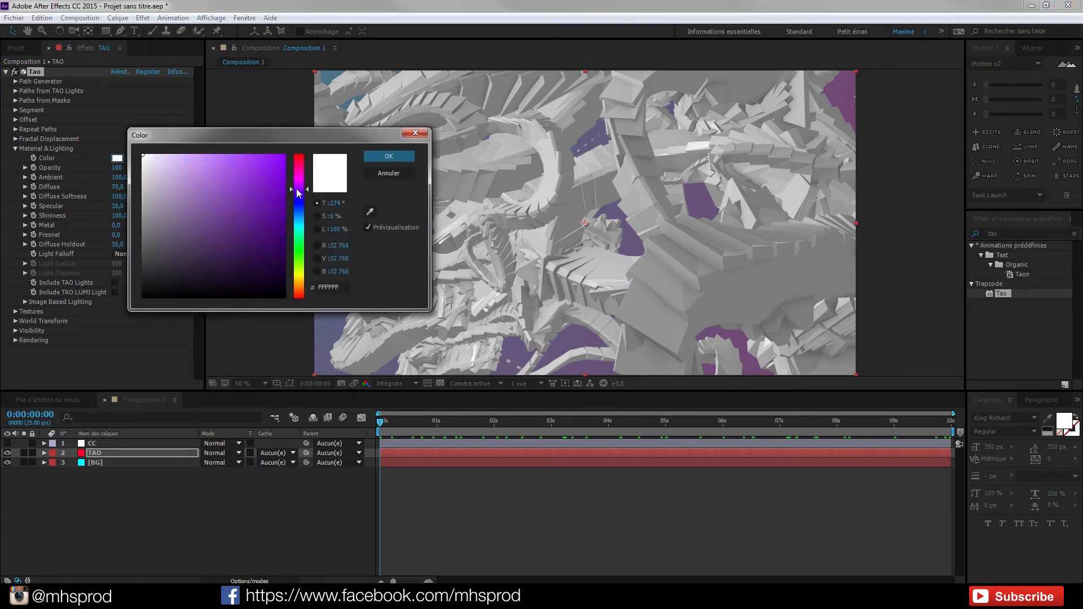
left_click(233, 167)
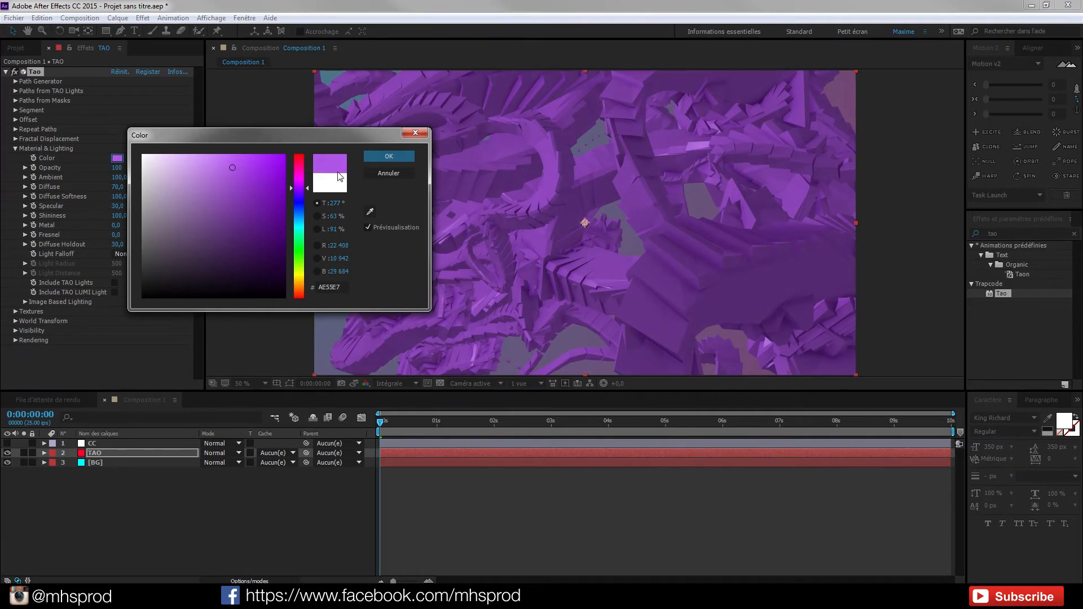
left_click(184, 228)
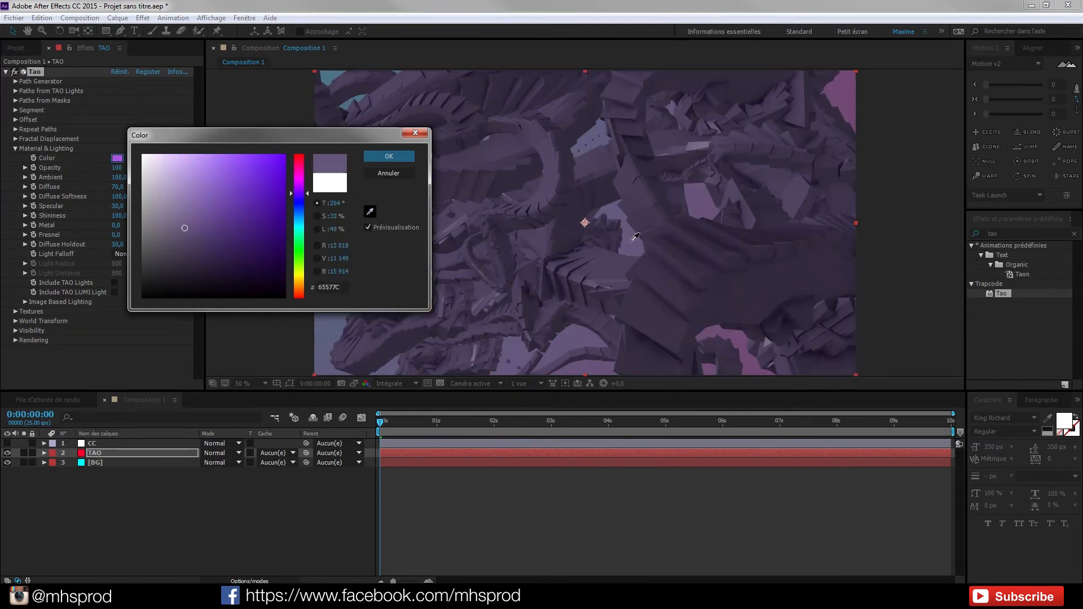
left_click_drag(185, 228, 196, 221)
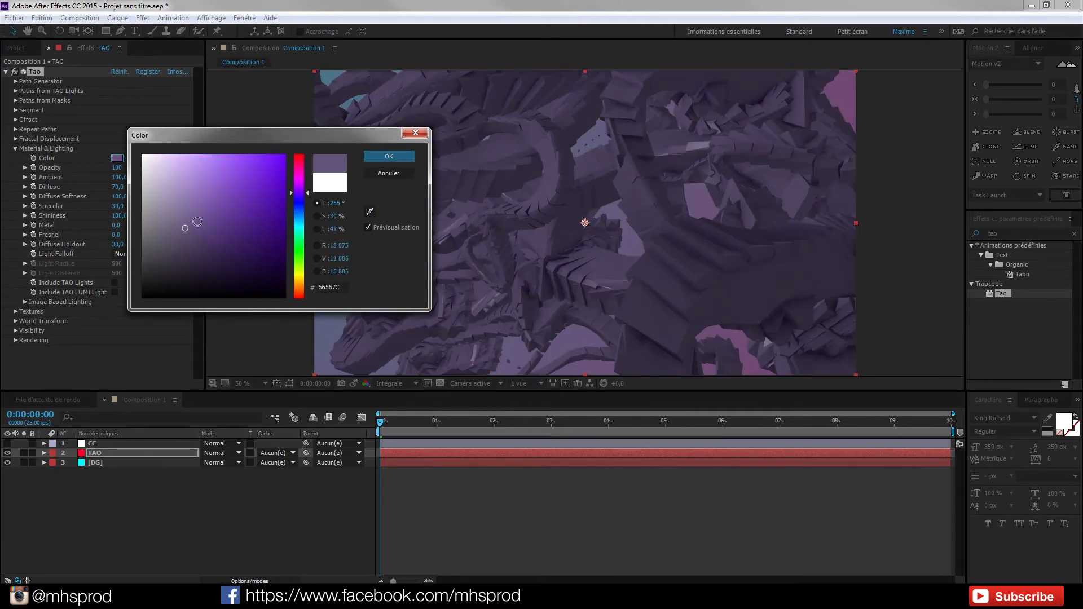
left_click_drag(197, 221, 195, 194)
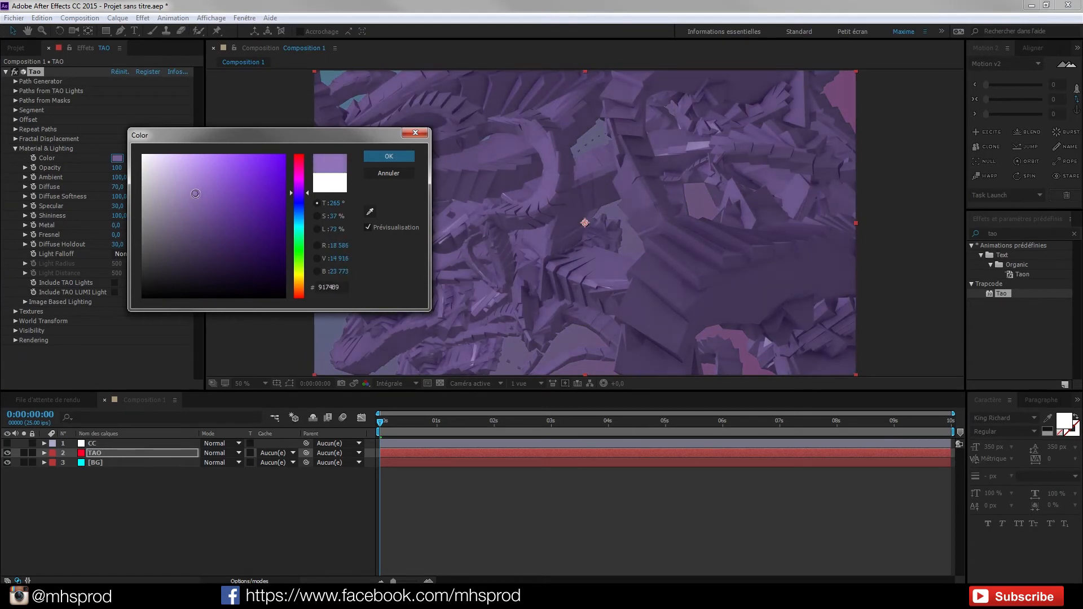
left_click_drag(194, 193, 196, 186)
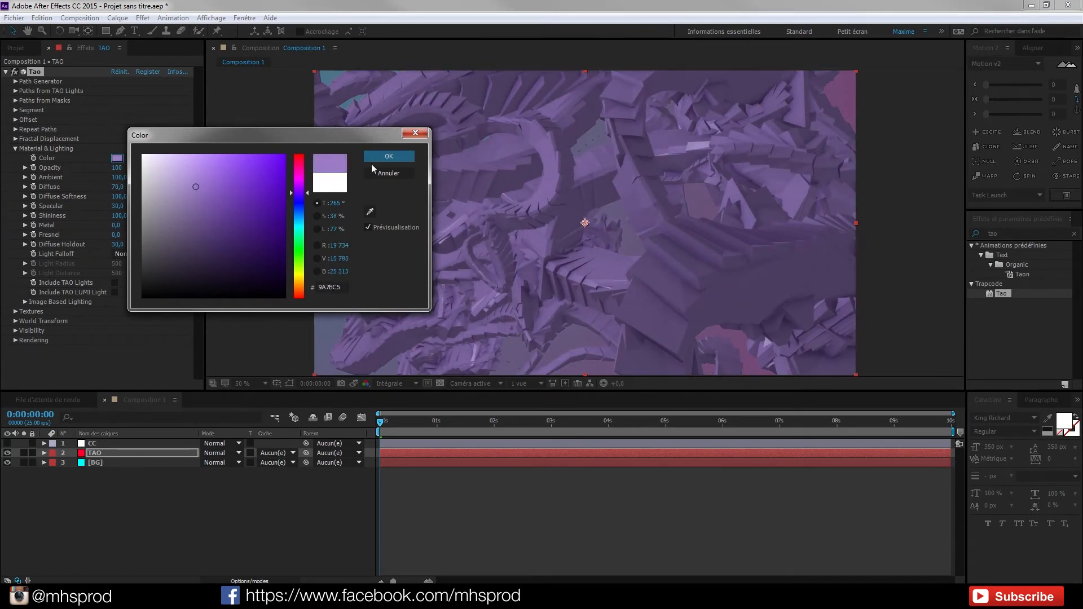
left_click(388, 156)
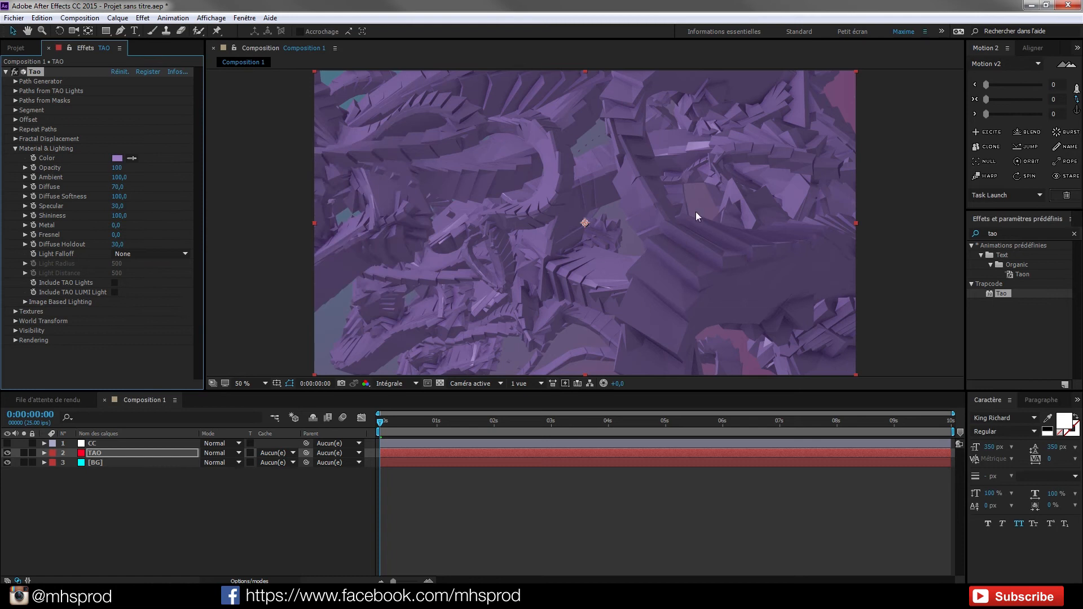
mouse_move(642, 236)
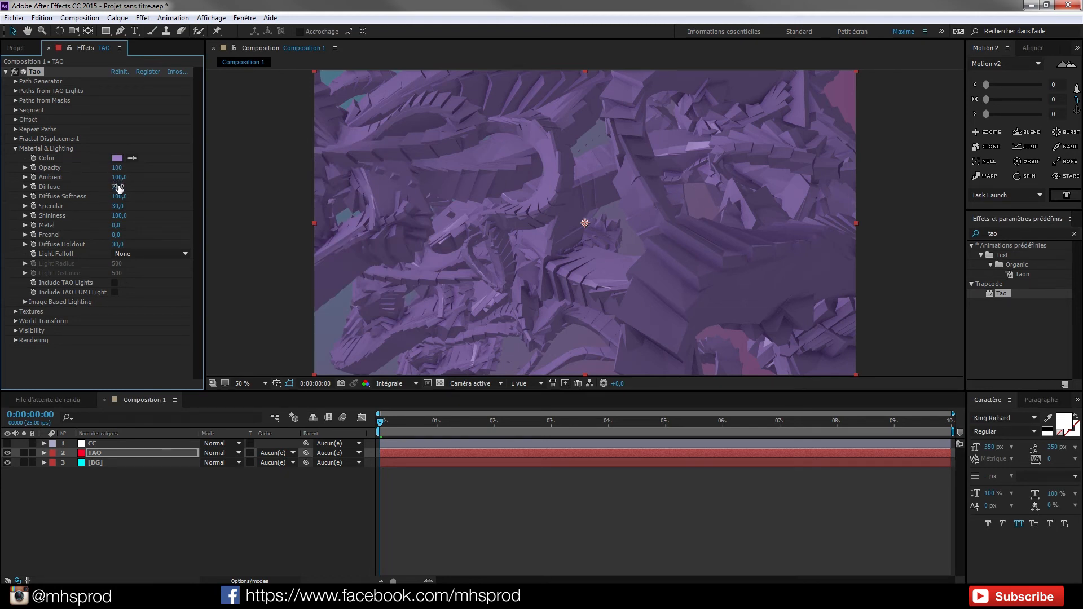
left_click_drag(121, 186, 100, 187)
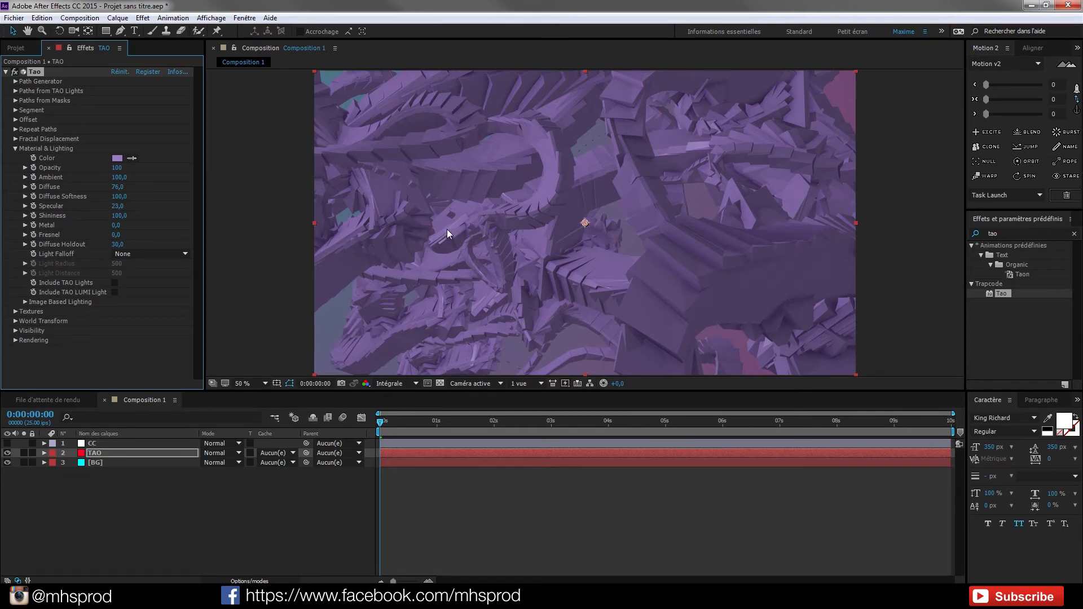
mouse_move(209, 237)
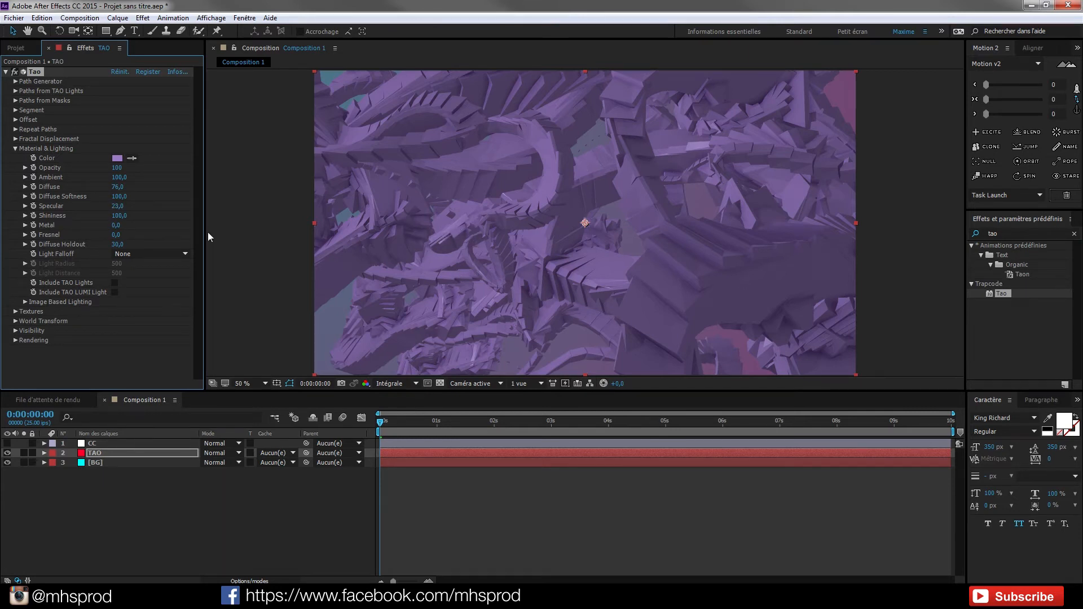
mouse_move(125, 239)
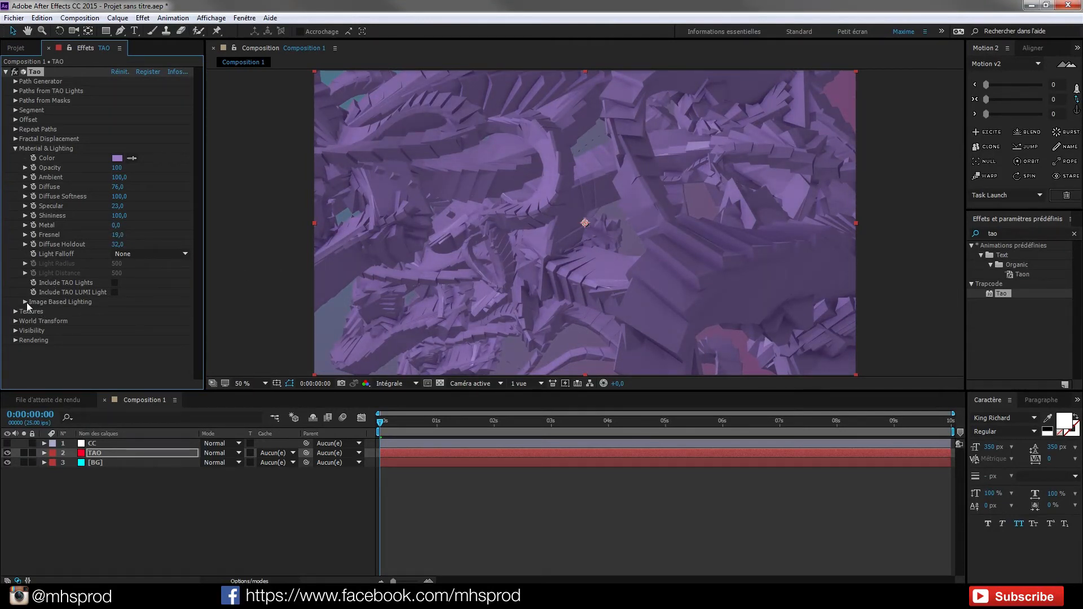
Step: Preview the Sunset Field environment, revert Built-in Environment to Off, and collapse both groups
left_click(149, 311)
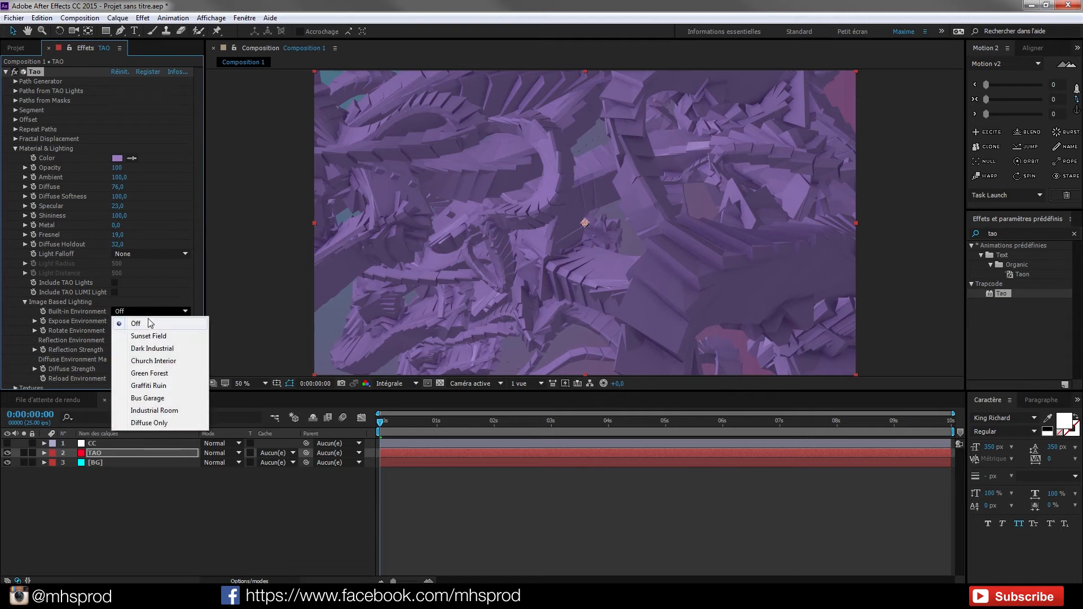
left_click(148, 335)
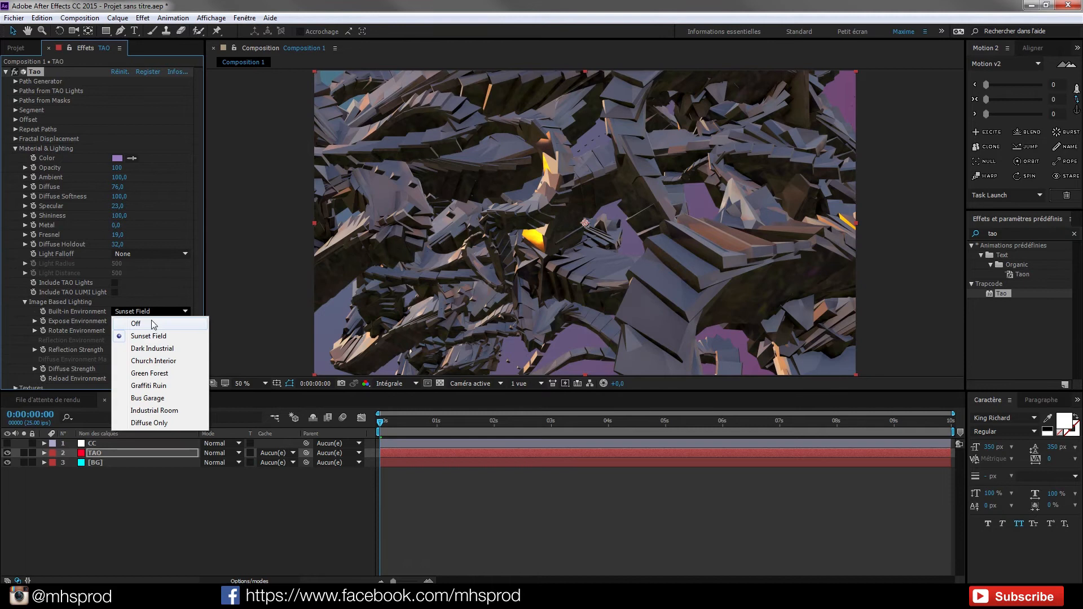
left_click(136, 323)
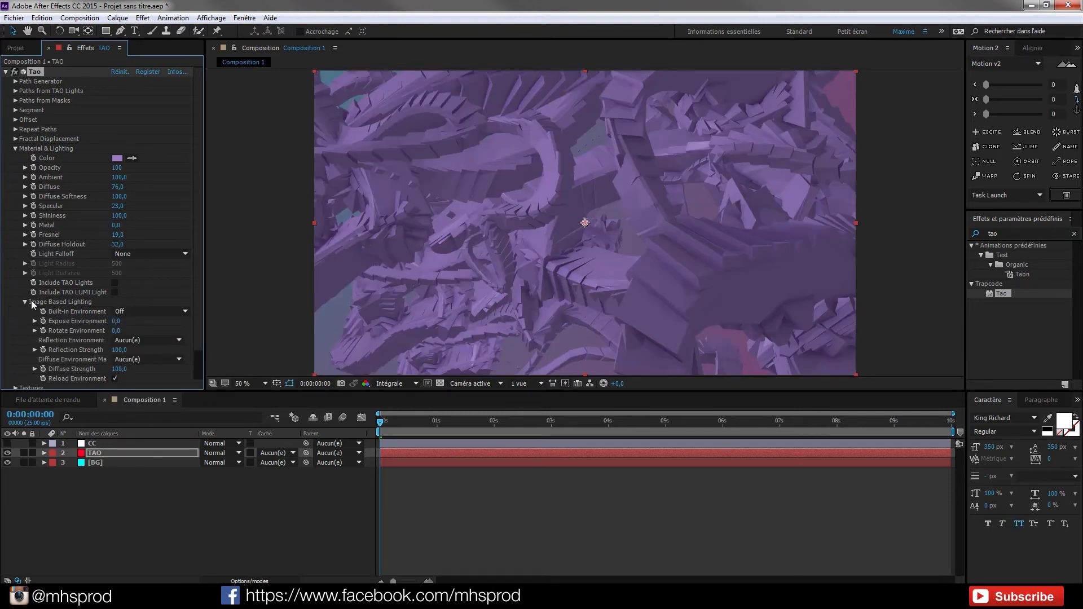
left_click(26, 301)
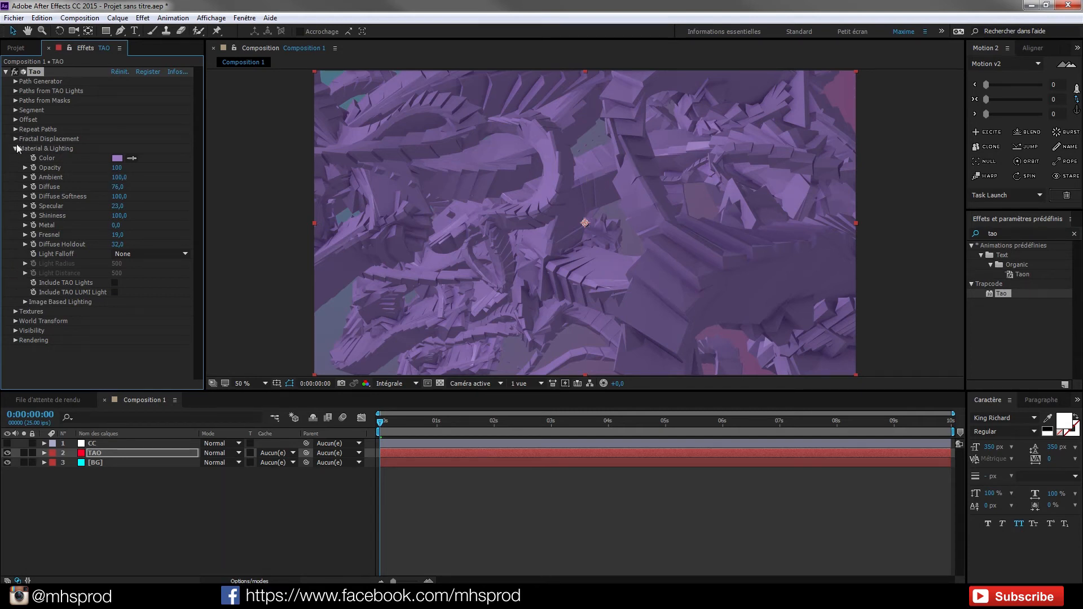
left_click(15, 147)
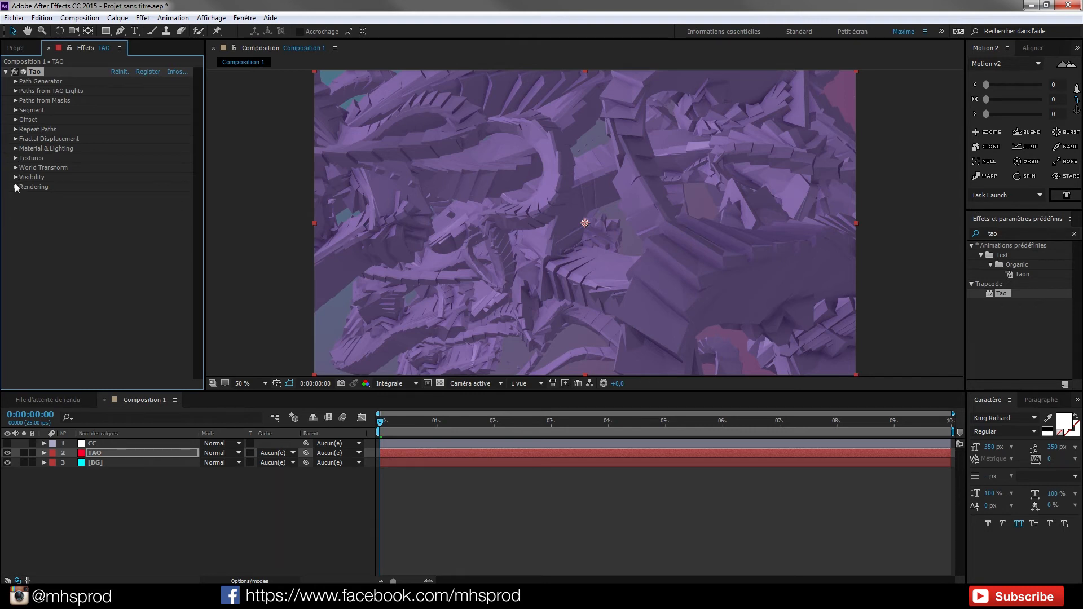
Step: Eyedrop a purple from the Composition viewer as Tao's Fog Color
left_click(13, 176)
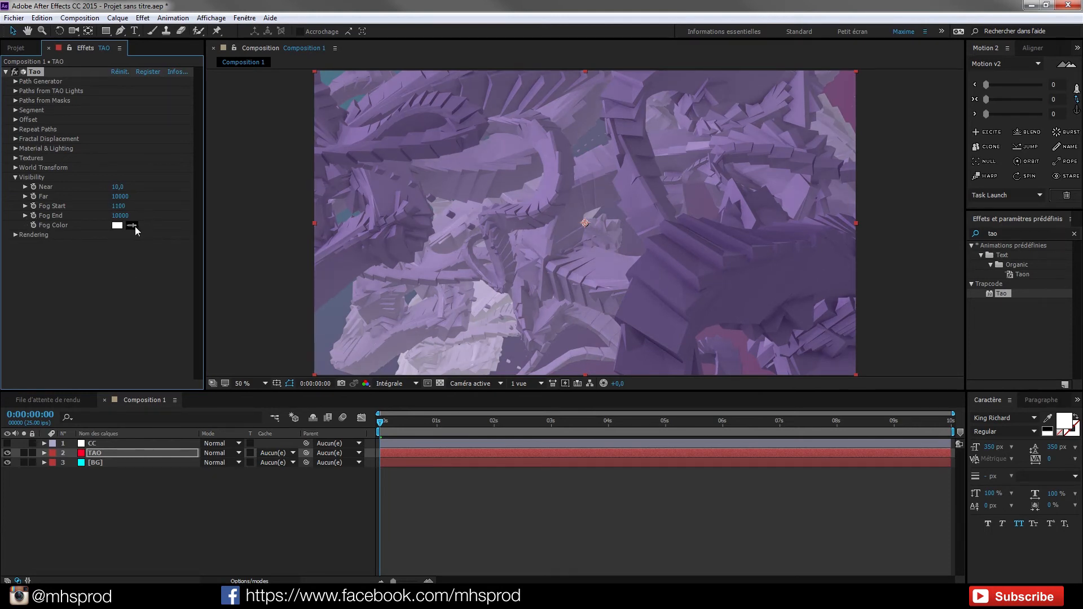
left_click(116, 225)
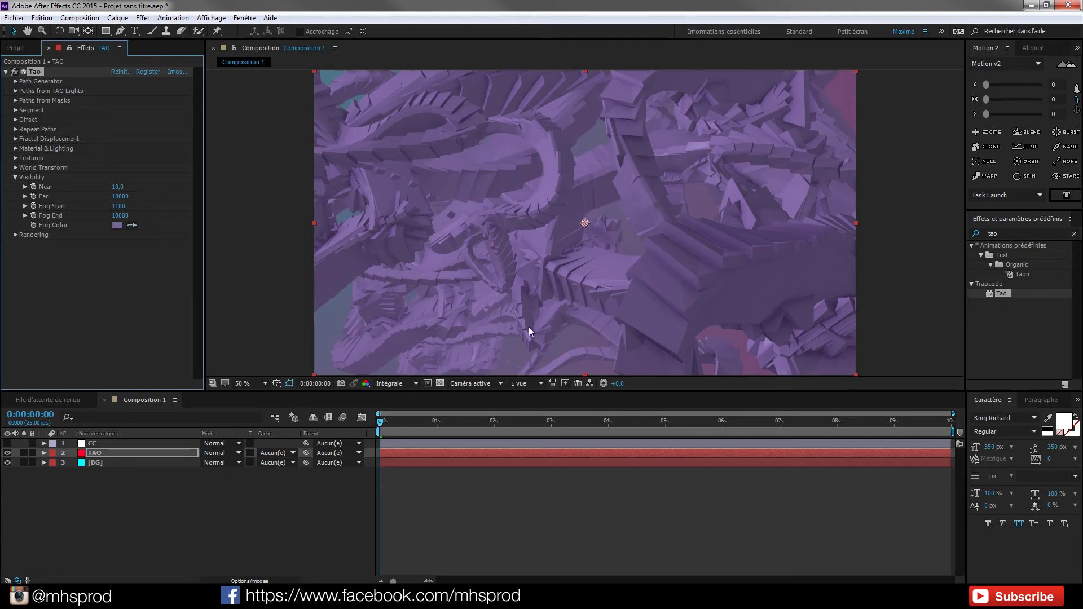
mouse_move(482, 361)
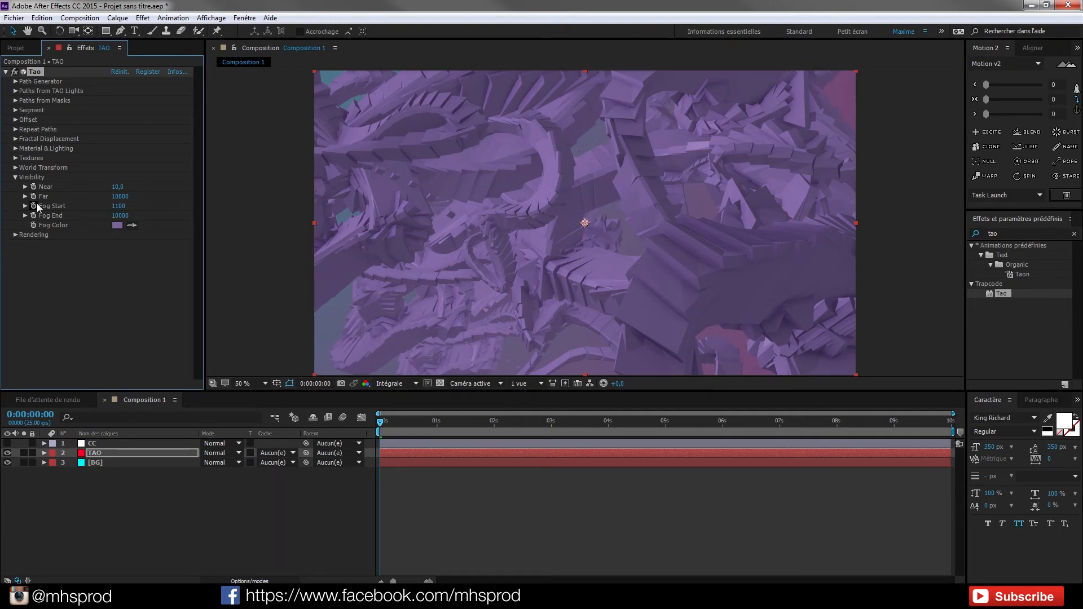
left_click(15, 177)
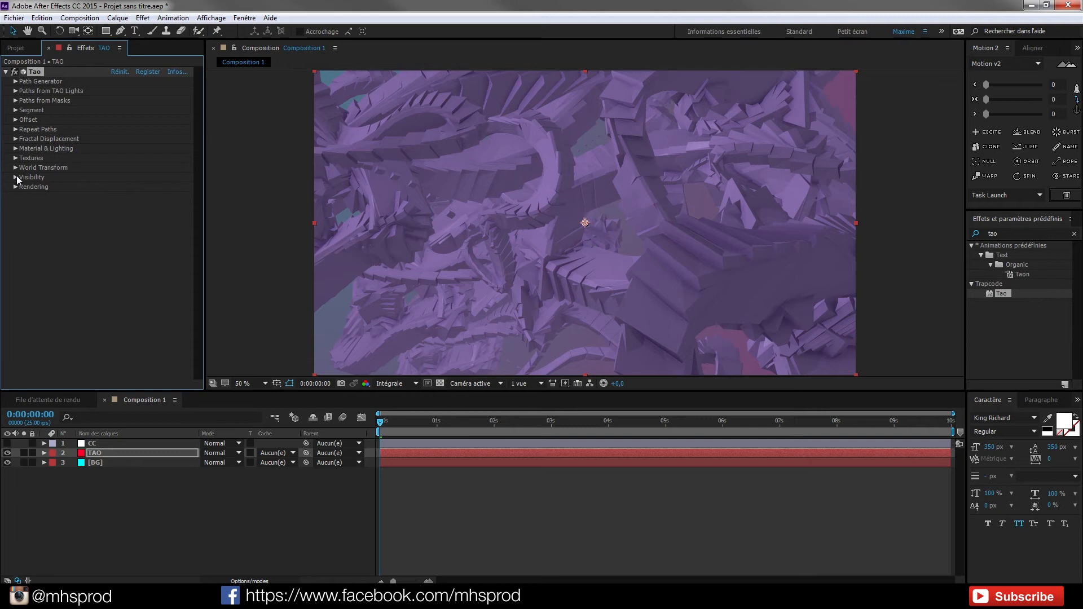
left_click(13, 186)
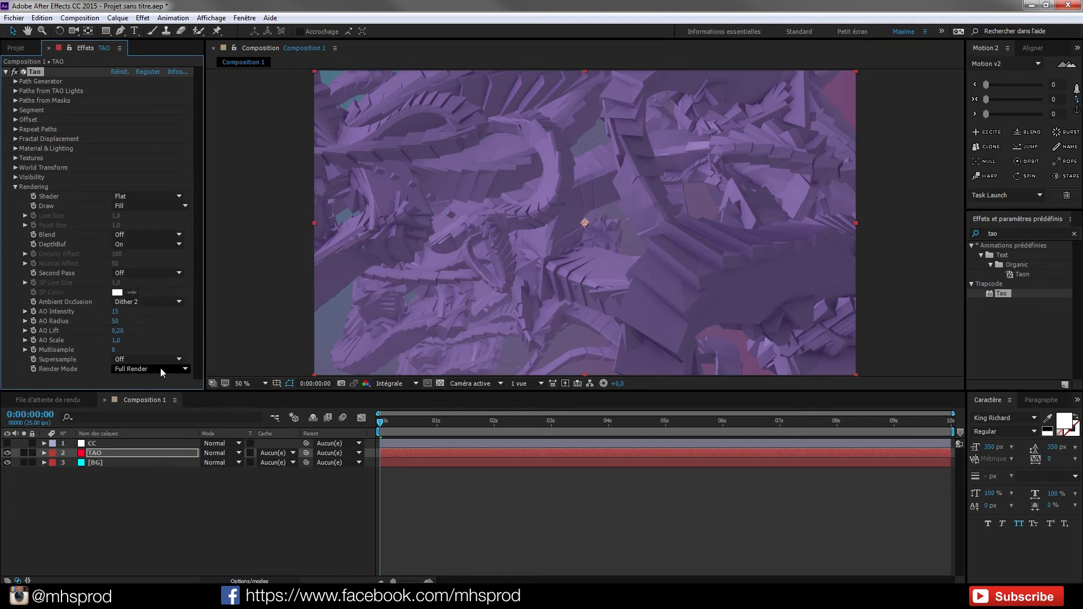
Step: Set Tao rendering to Full Render, Front Fill/Back Wire, with 9x supersampling
left_click(145, 369)
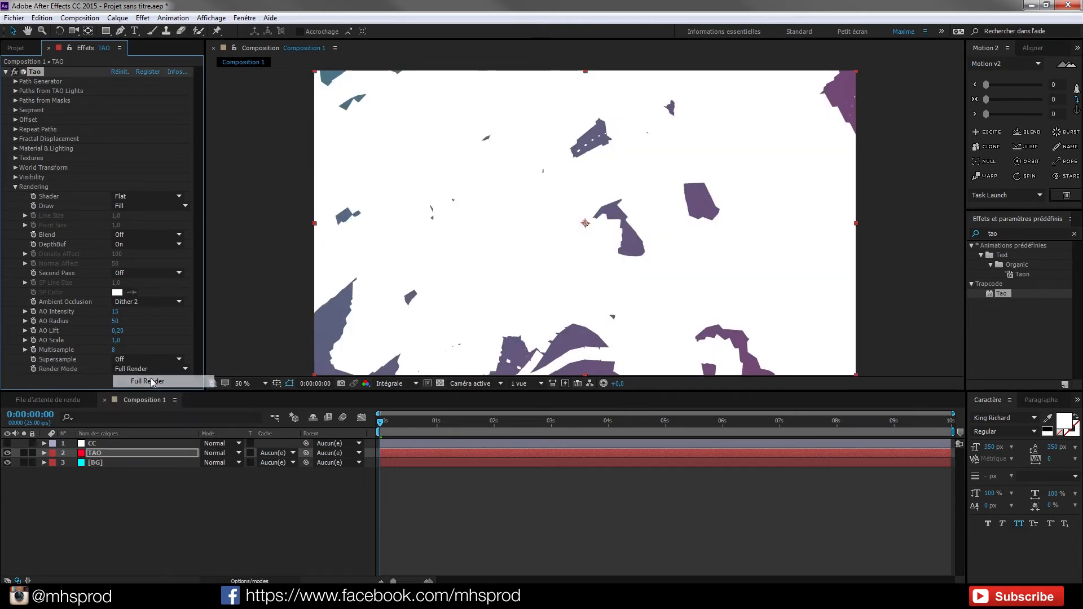
left_click(147, 381)
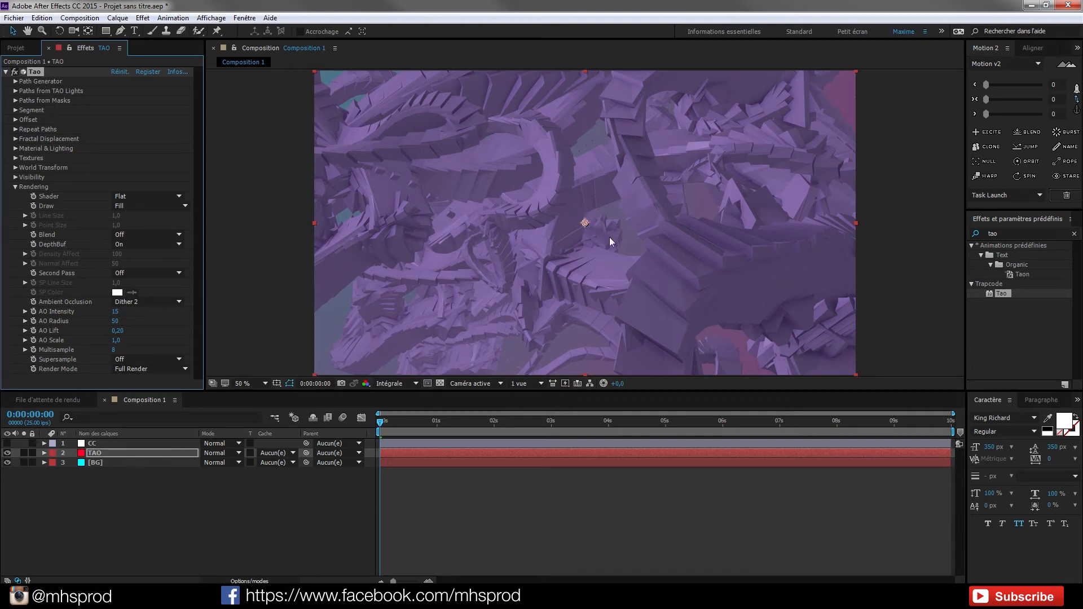
mouse_move(610, 323)
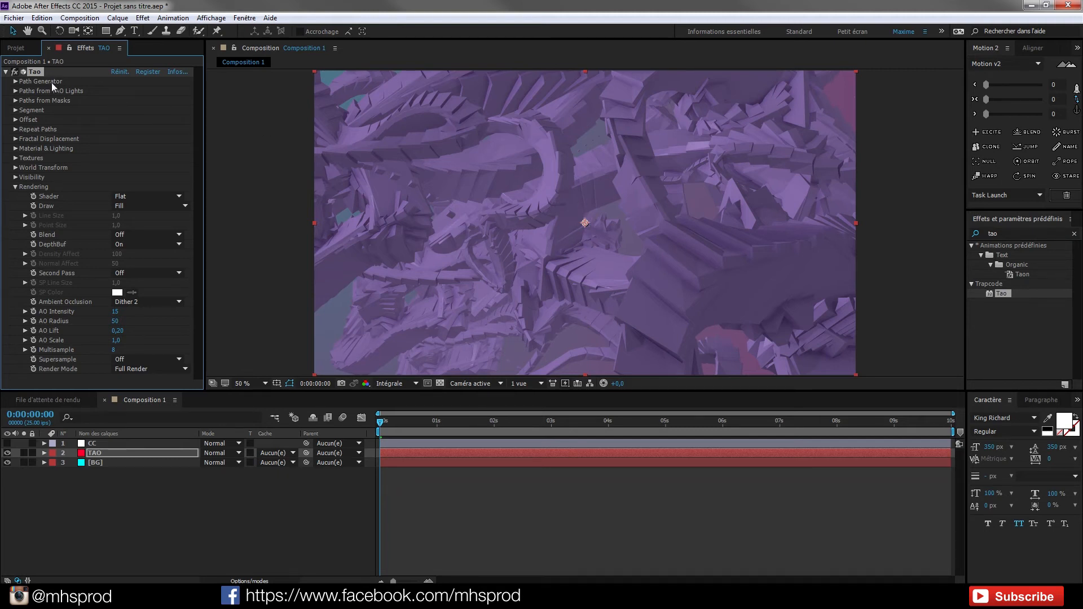
mouse_move(620, 277)
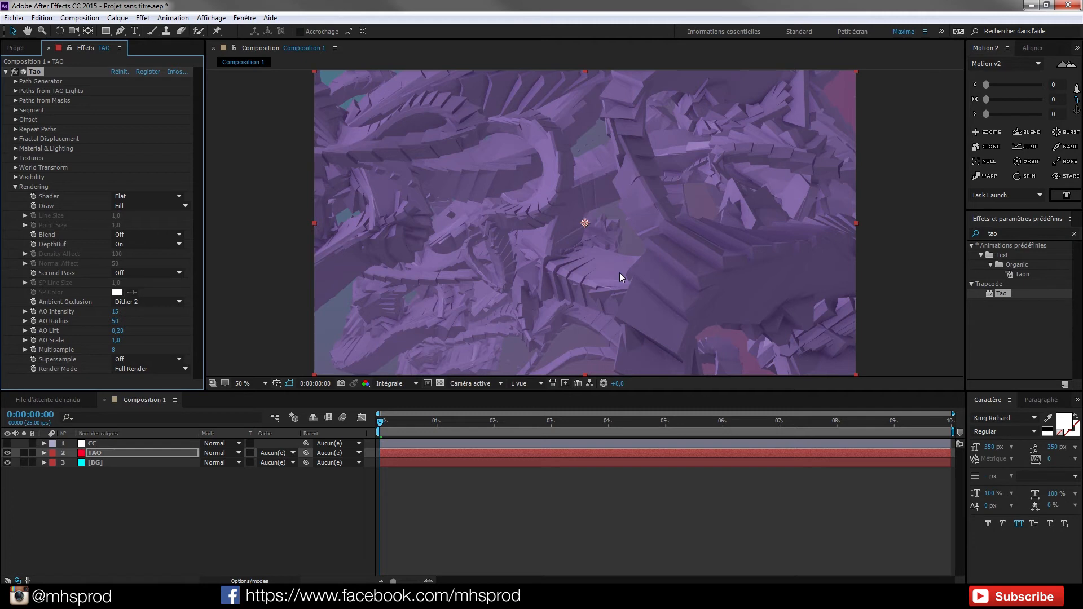
mouse_move(120, 484)
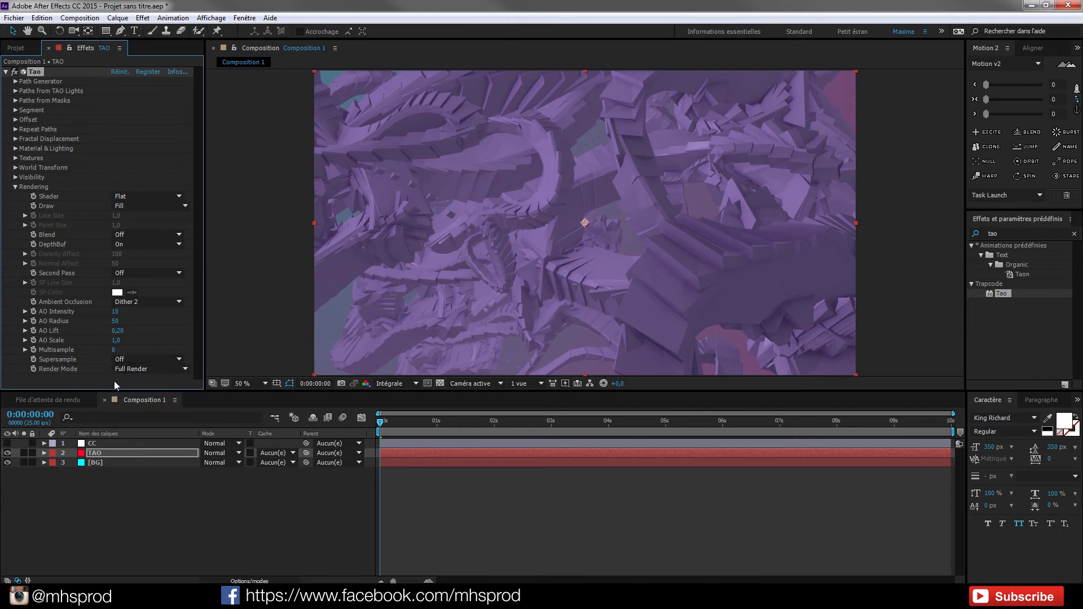
mouse_move(643, 297)
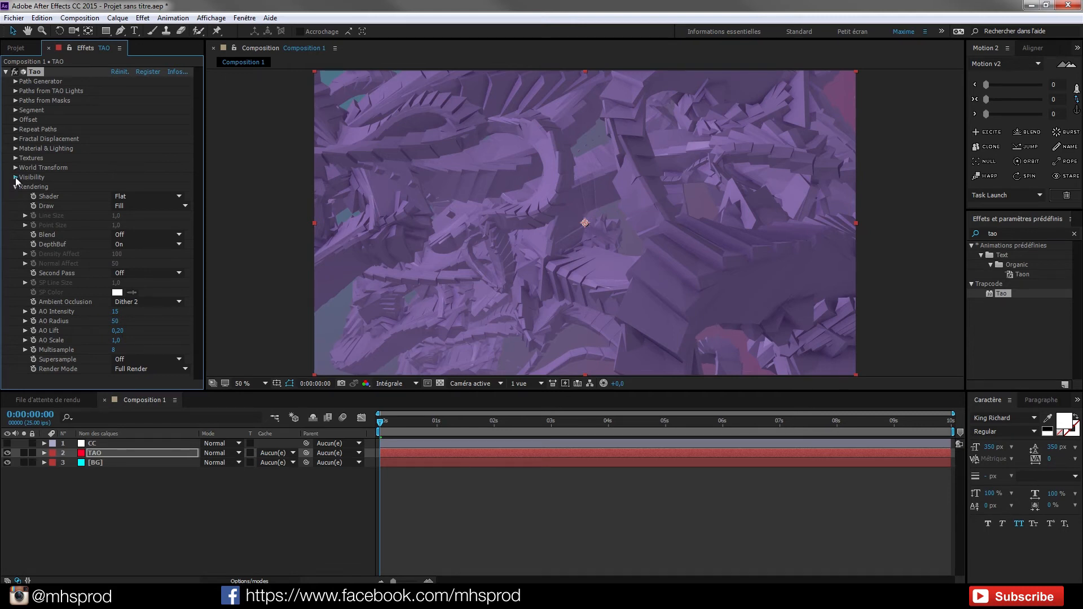
left_click(15, 177)
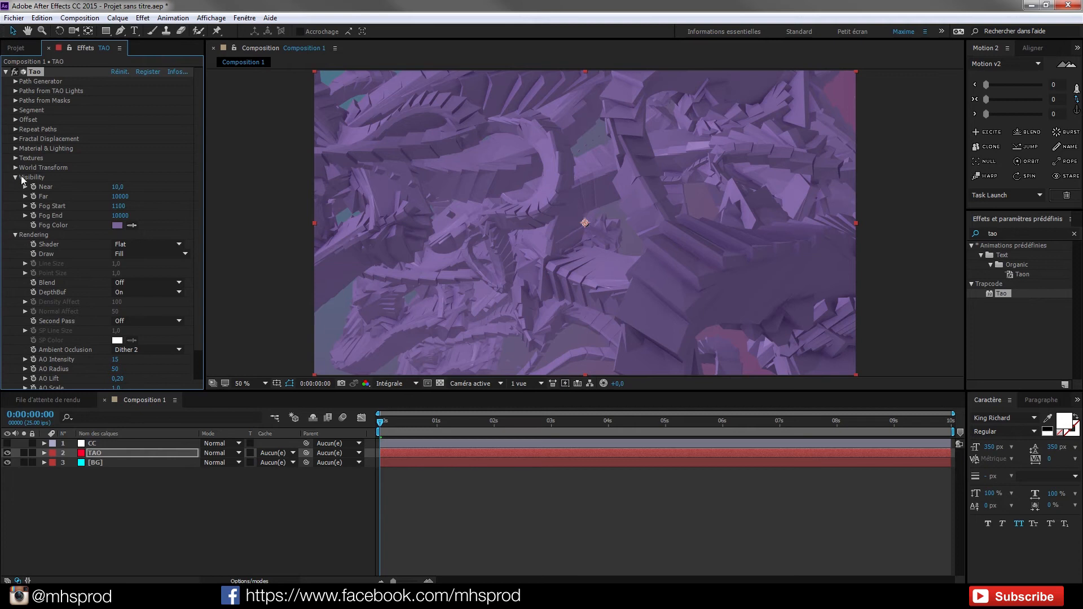
left_click(15, 176)
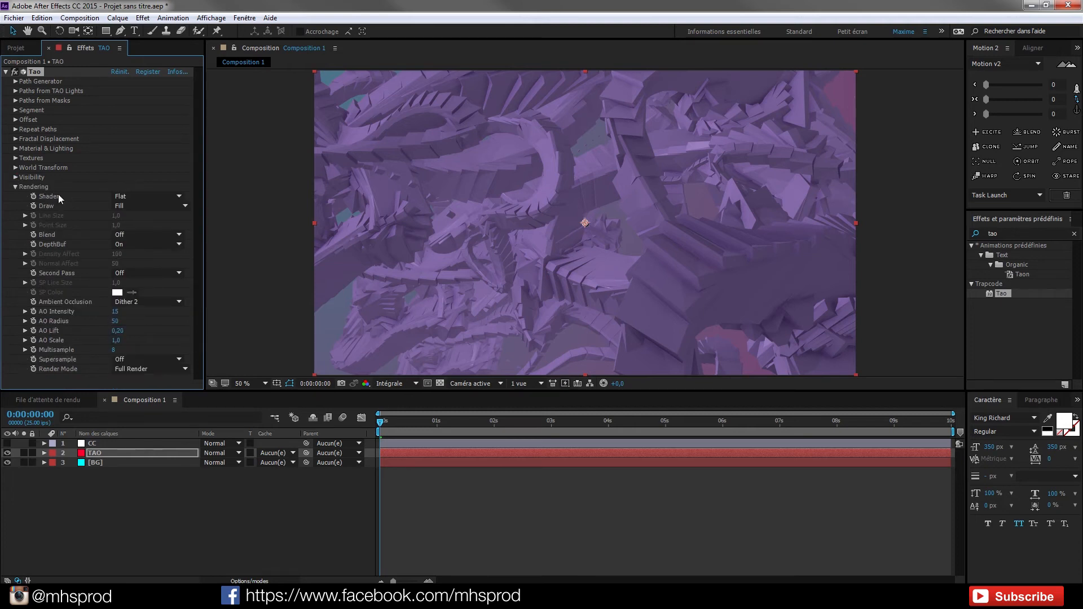
mouse_move(96, 206)
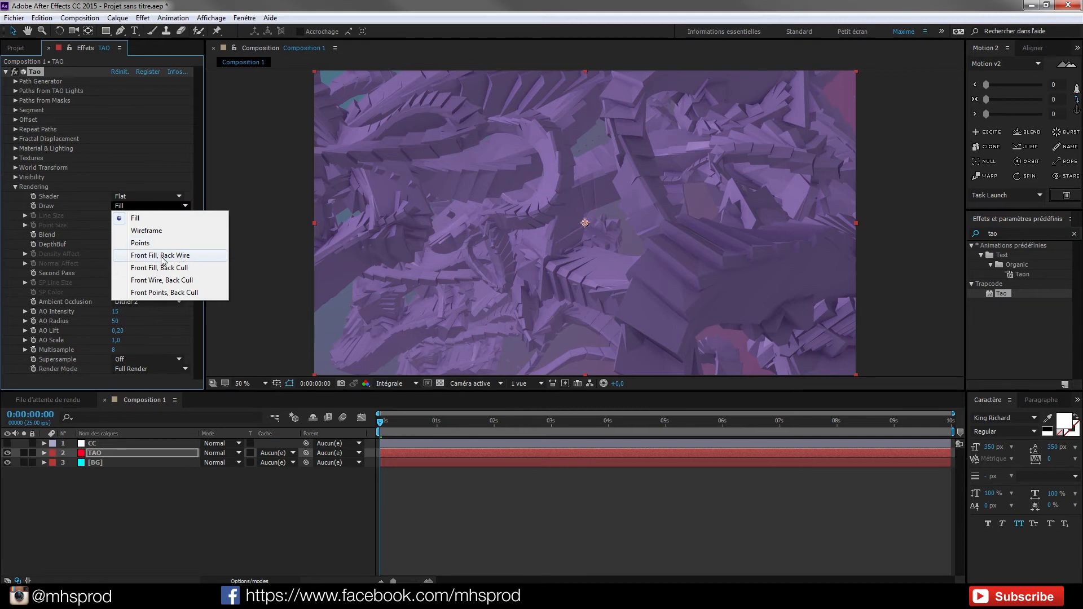
mouse_move(770, 319)
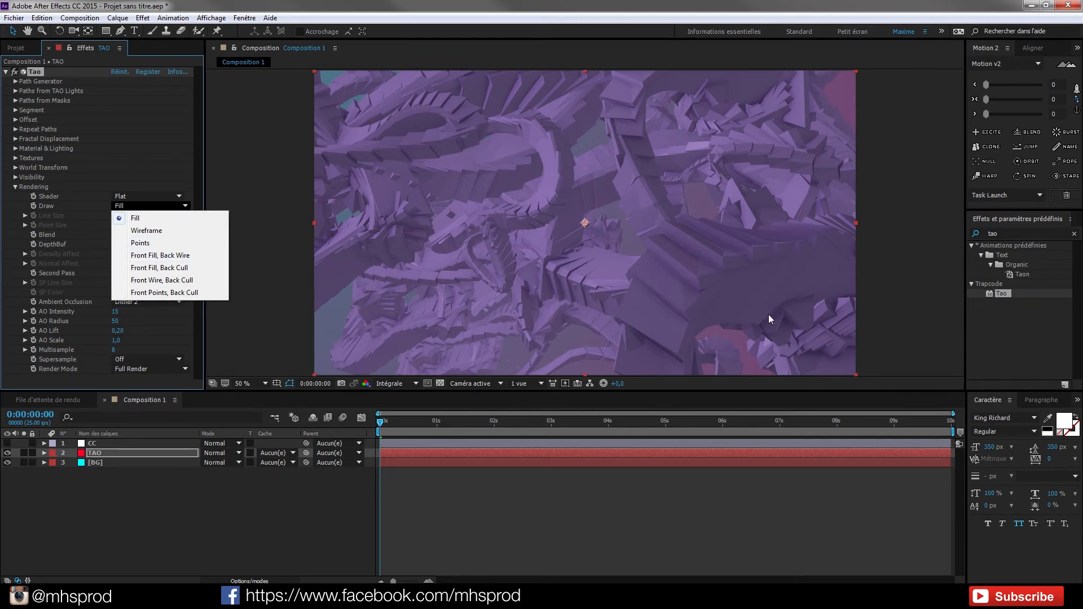
mouse_move(160, 255)
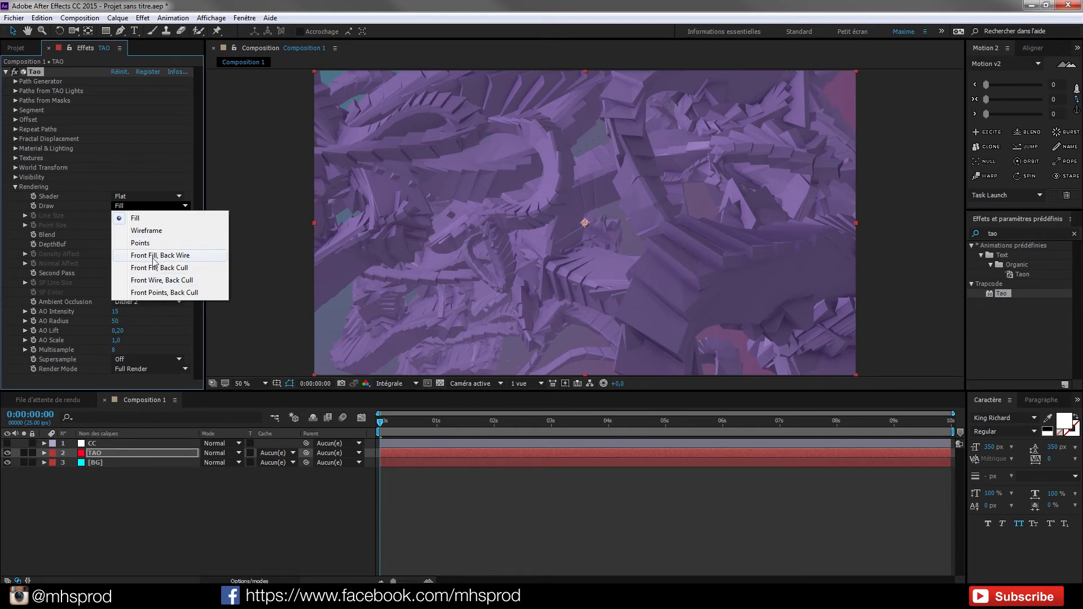
left_click(160, 255)
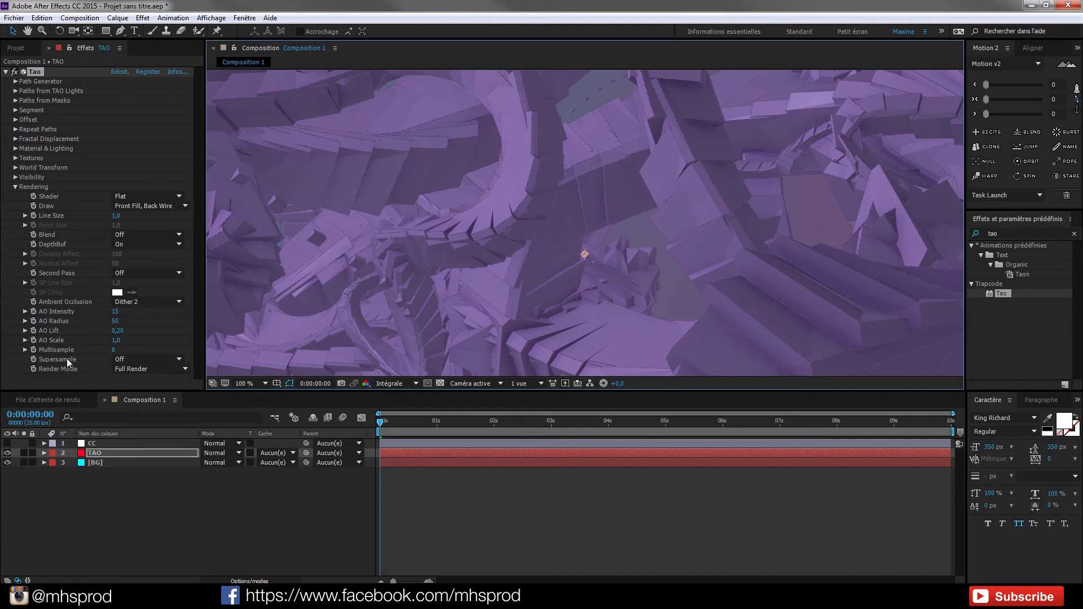
left_click(147, 360)
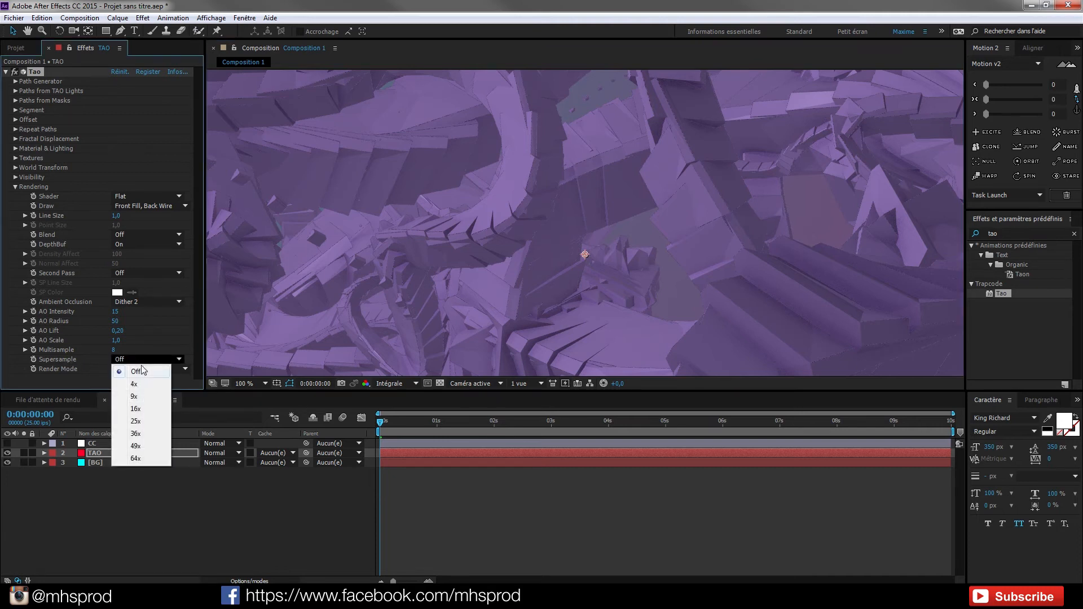
mouse_move(135, 396)
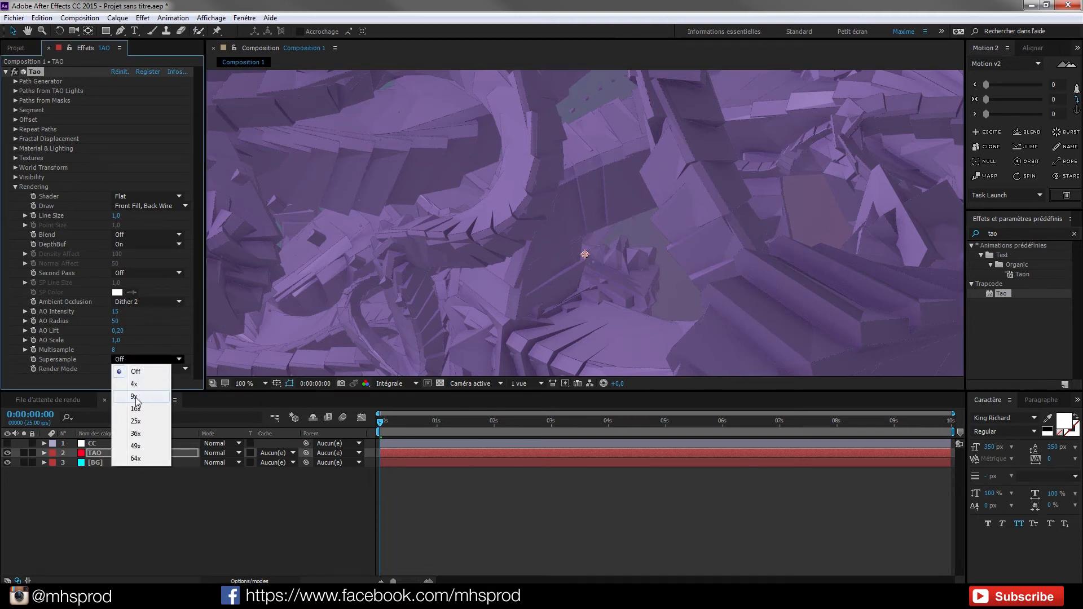
left_click(133, 395)
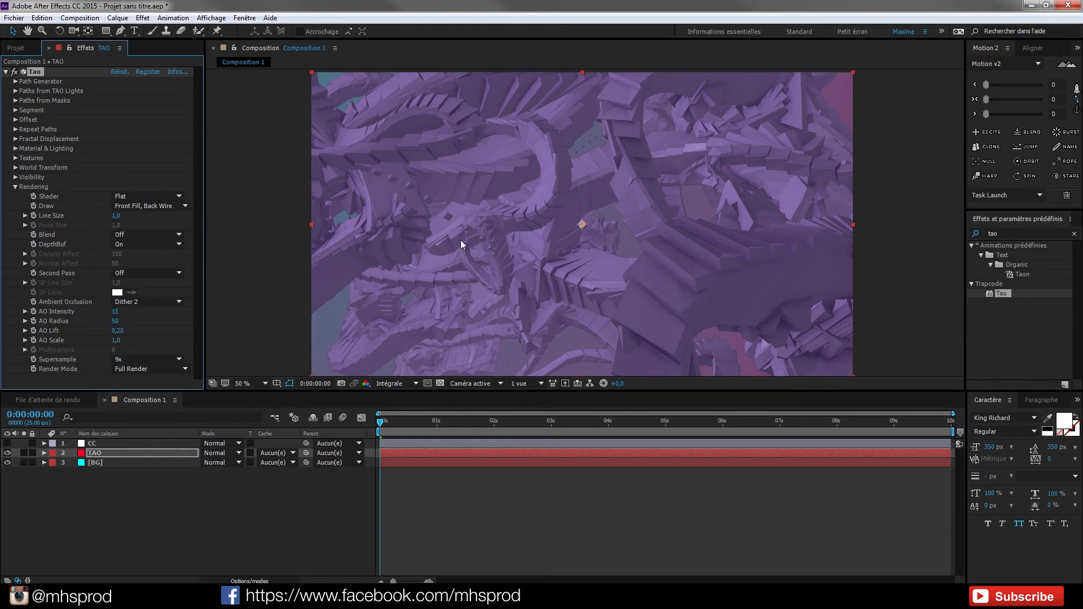
mouse_move(572, 261)
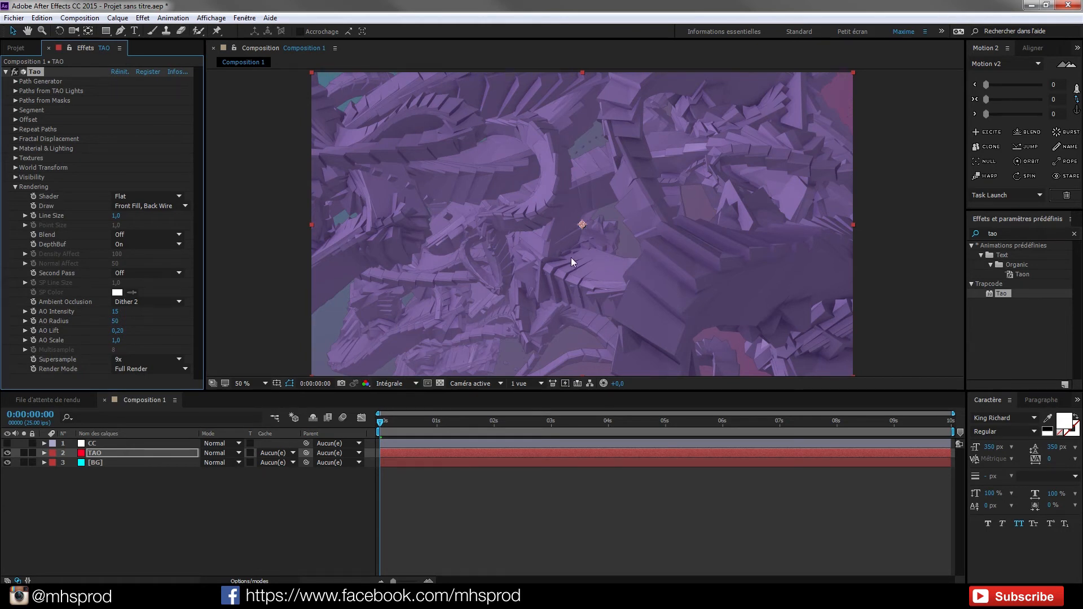
mouse_move(58, 347)
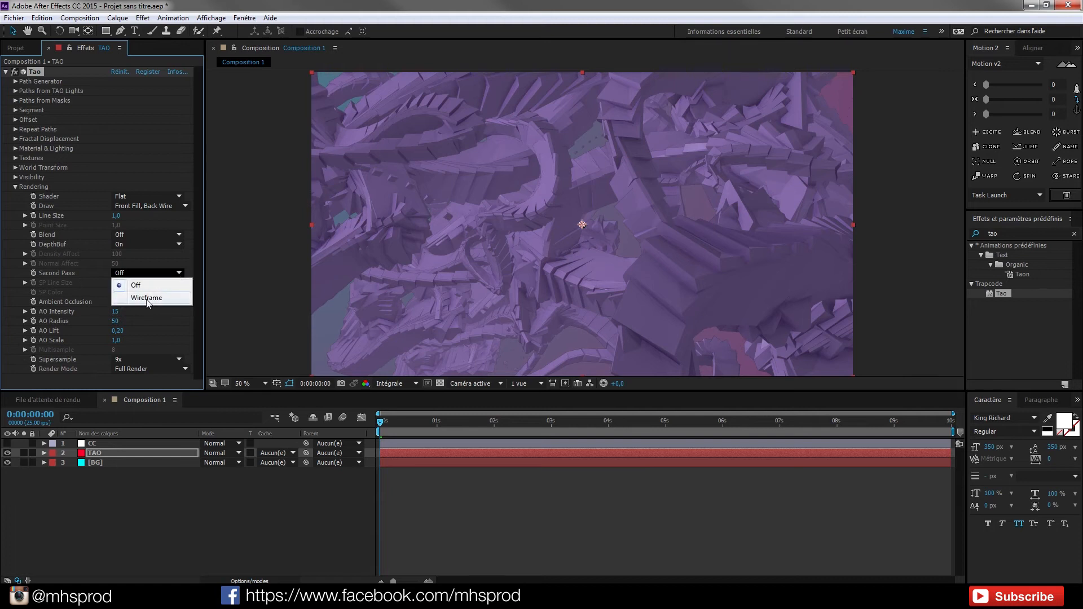
Step: Set Second Pass to Wireframe, trying teal before settling on dark grey lines
left_click(145, 297)
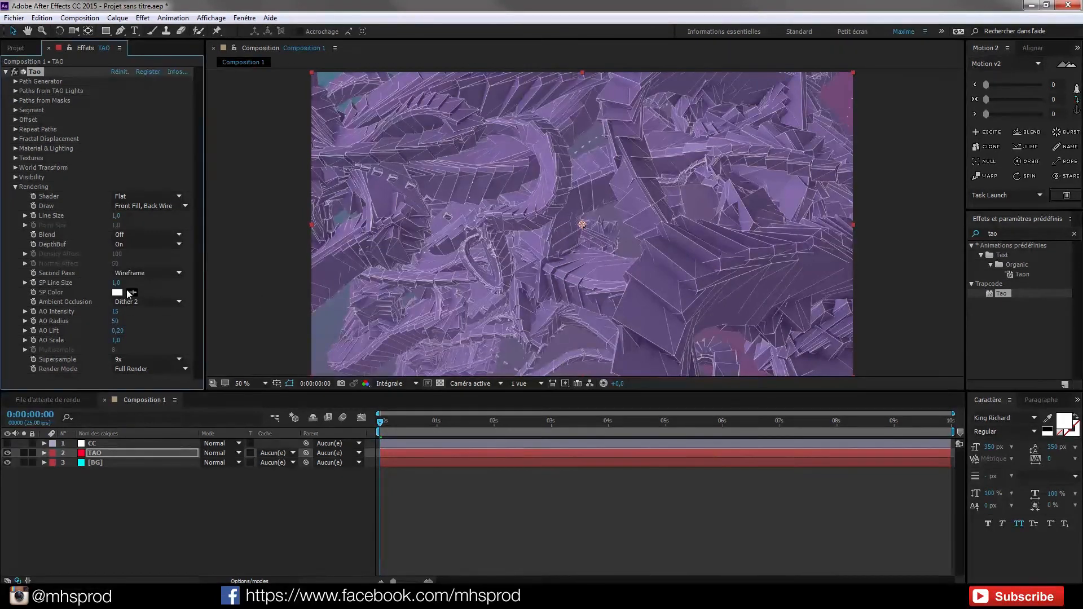
left_click(117, 292)
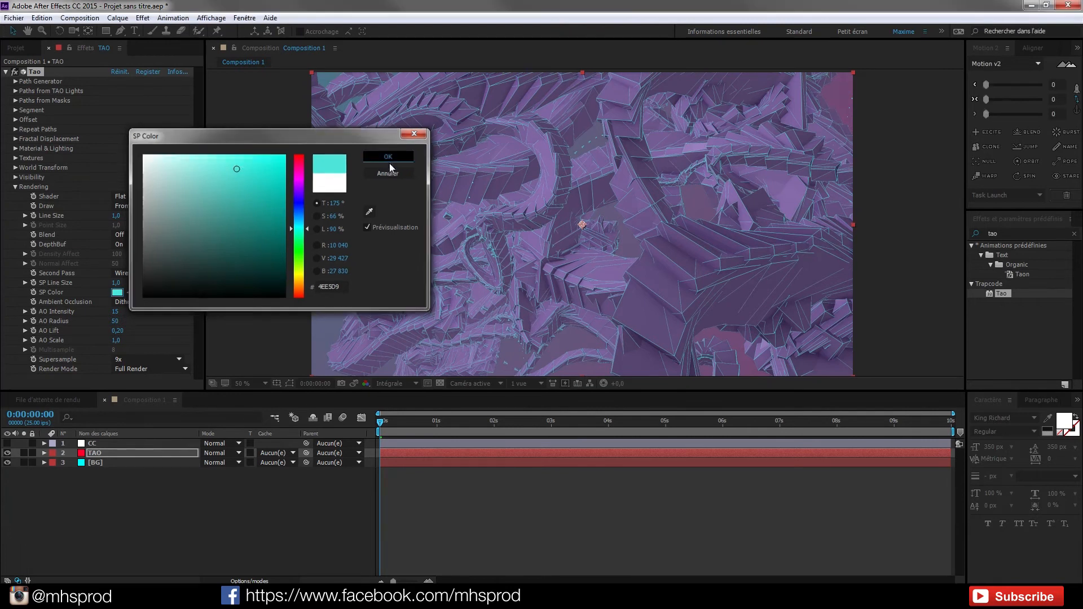
left_click(387, 156)
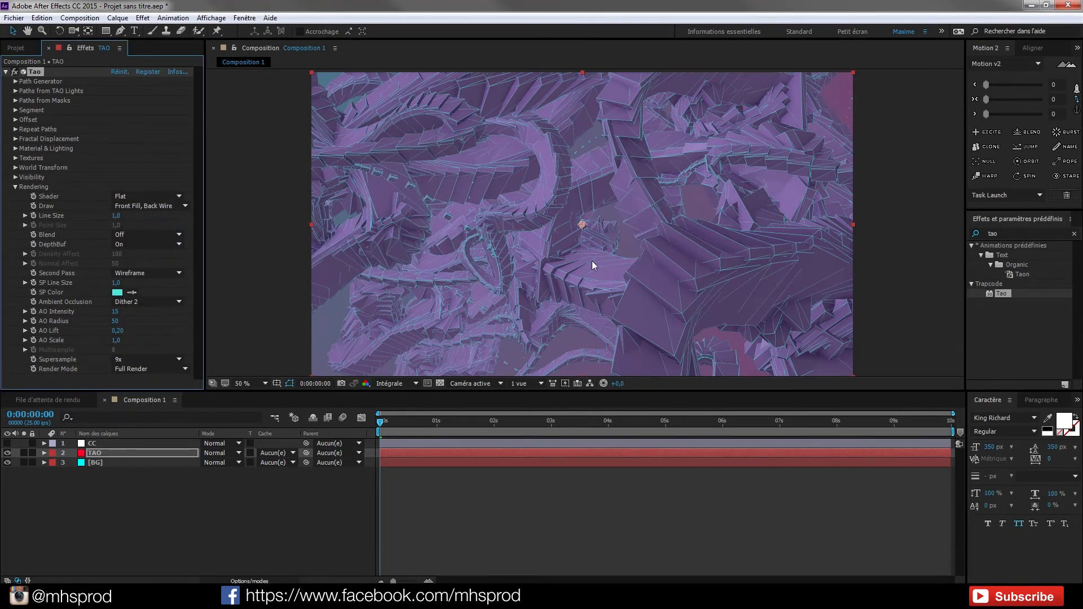
mouse_move(705, 209)
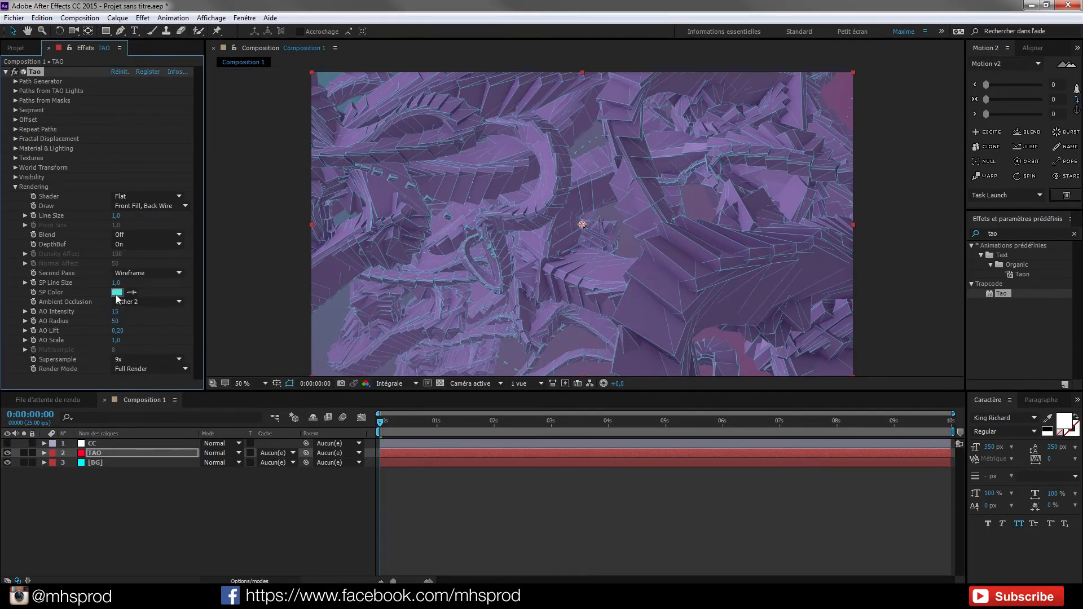
left_click(117, 292)
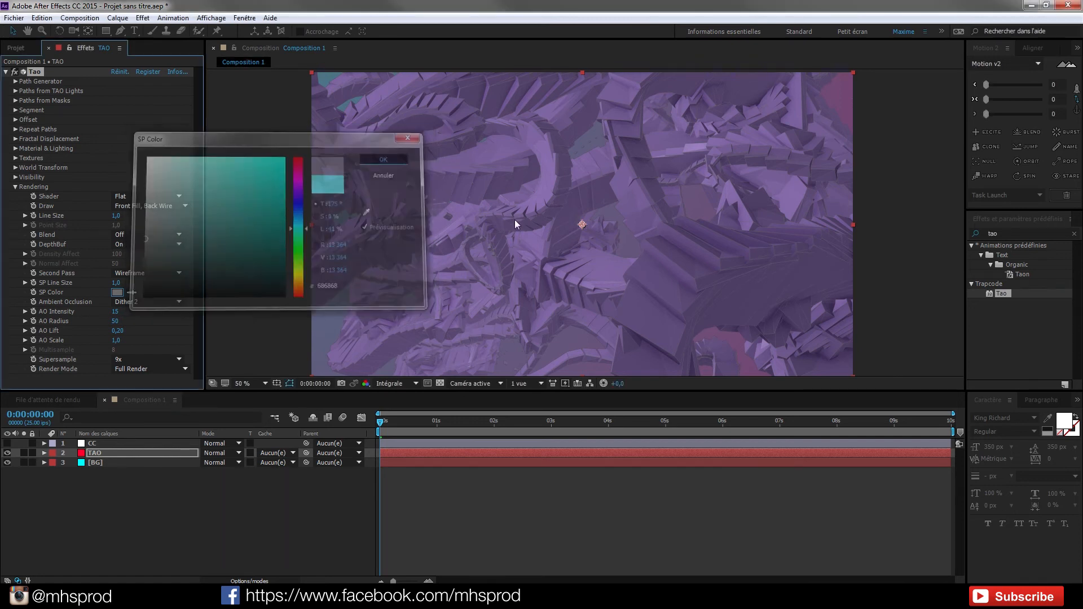
left_click(382, 159)
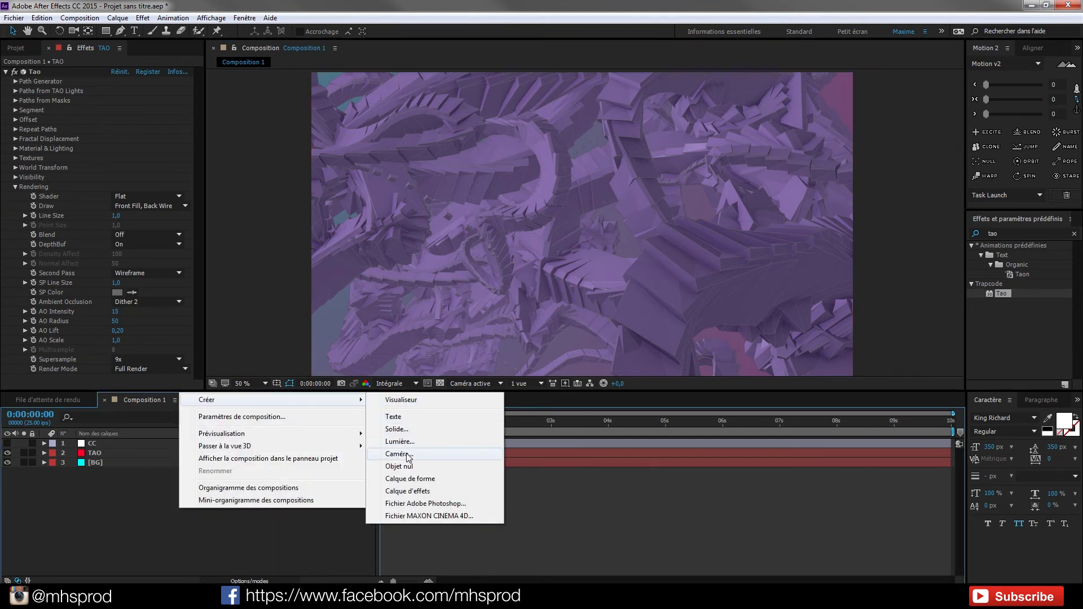
Step: Create Caméra 1 using the 35 mm preset in Composition 1
left_click(398, 454)
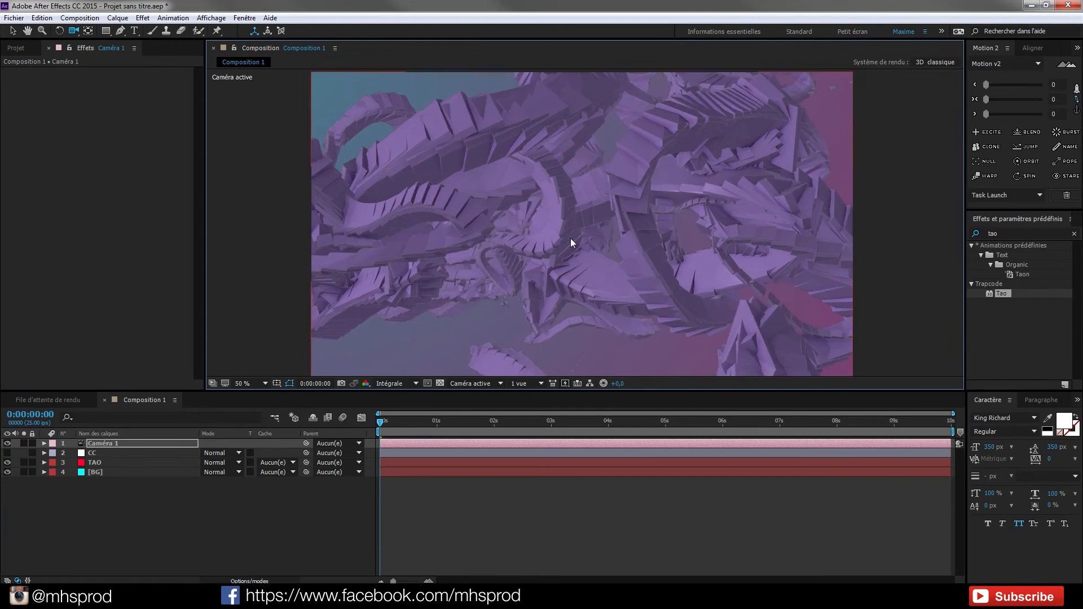
left_click(532, 422)
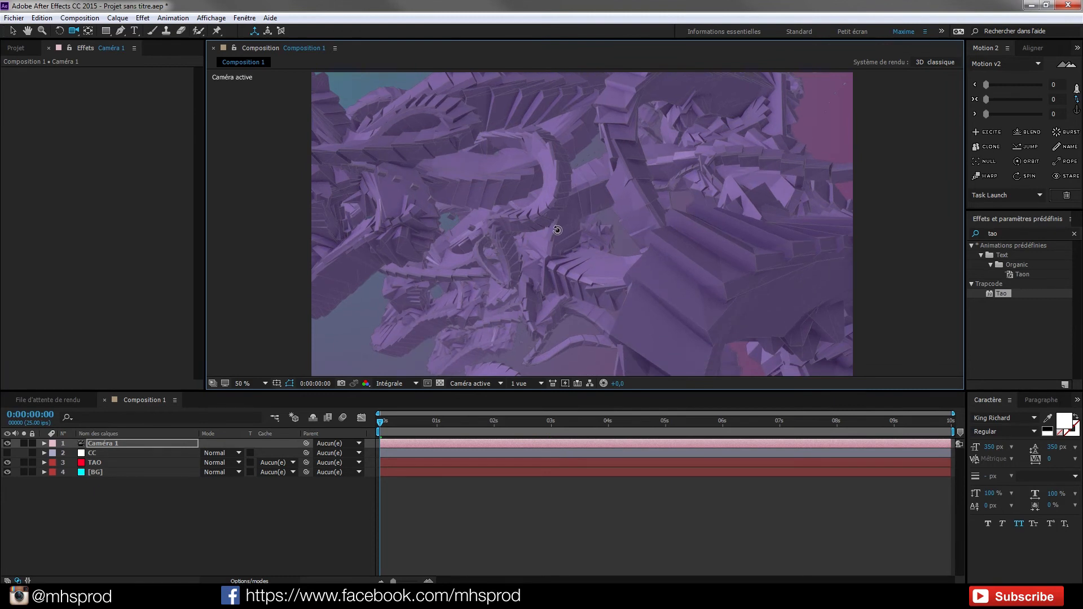
mouse_move(196, 390)
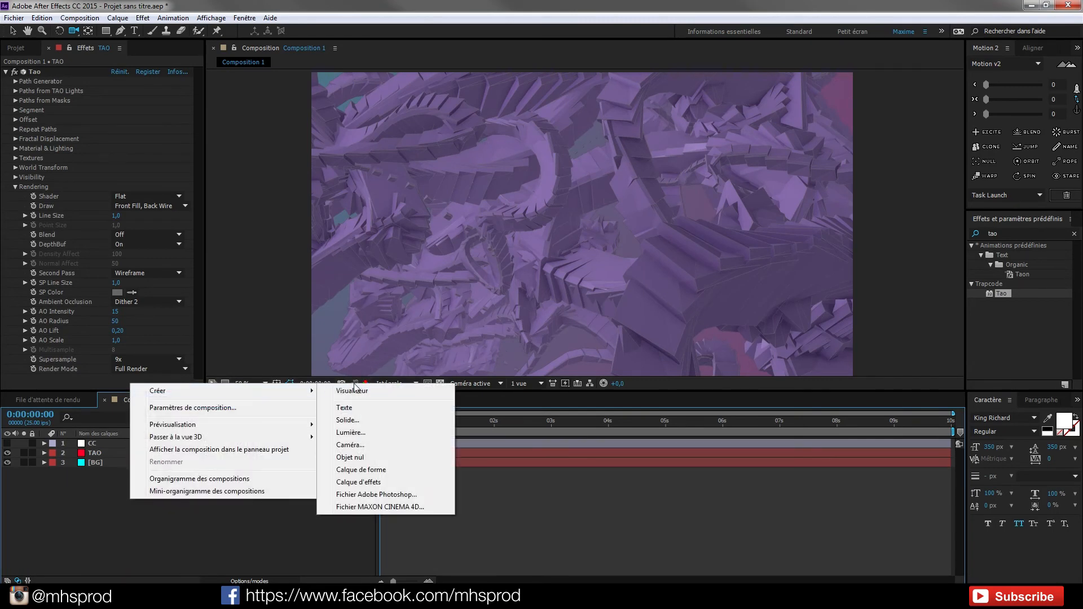
left_click(350, 444)
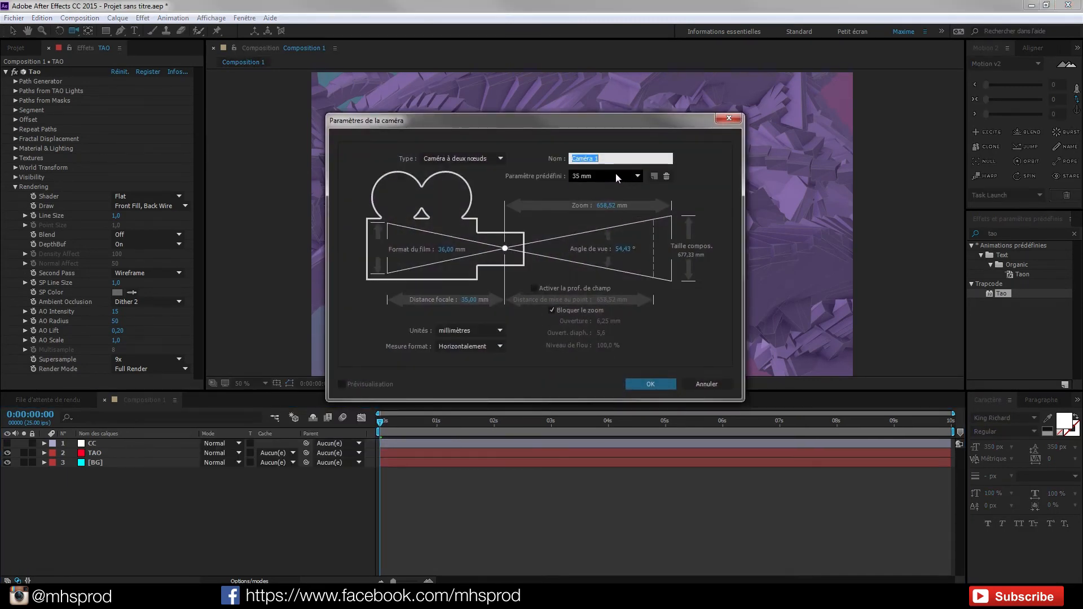
left_click(649, 384)
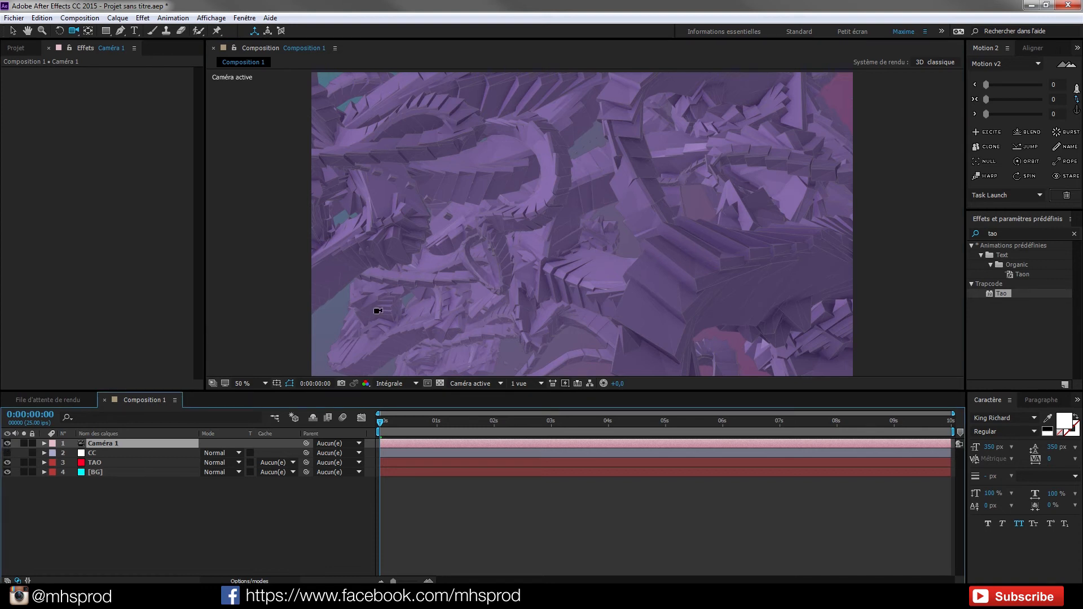
mouse_move(508, 181)
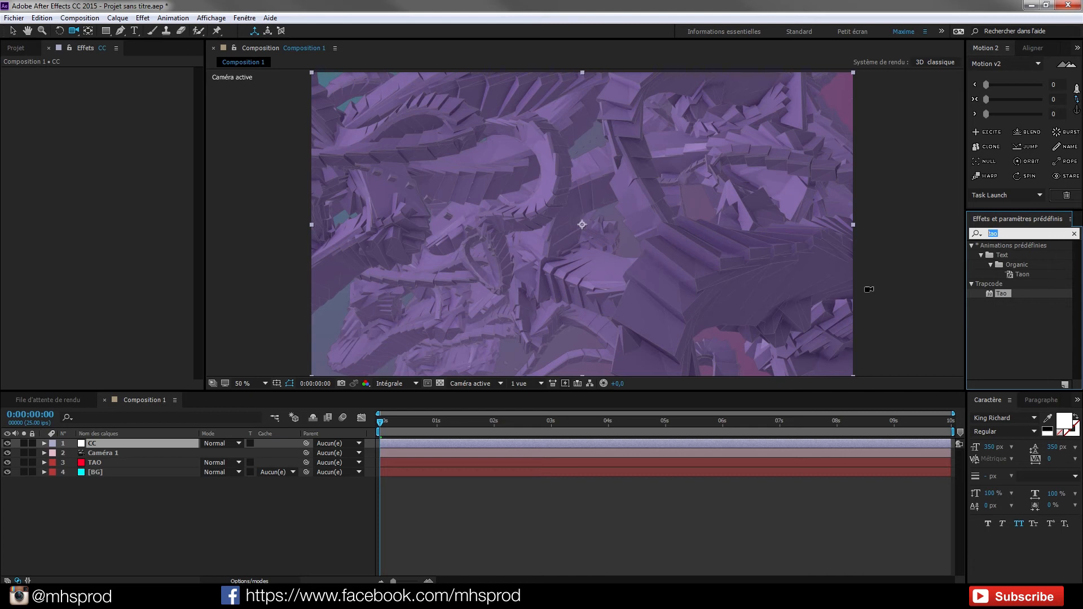
Step: Search 'look', apply Magic Bullet Looks to the CC layer and launch its editor
left_click(1073, 233)
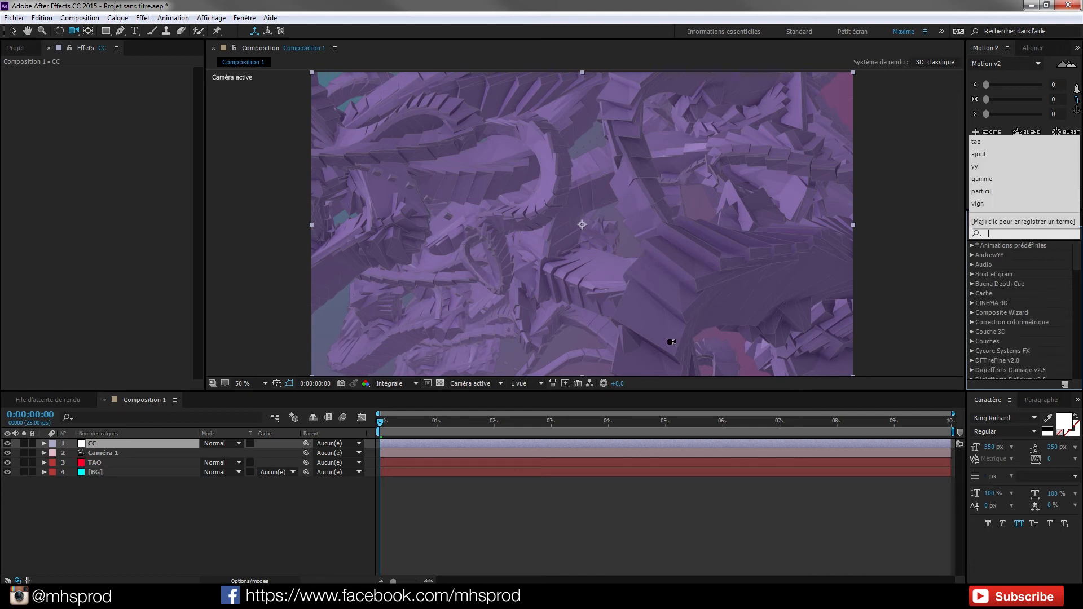
mouse_move(664, 347)
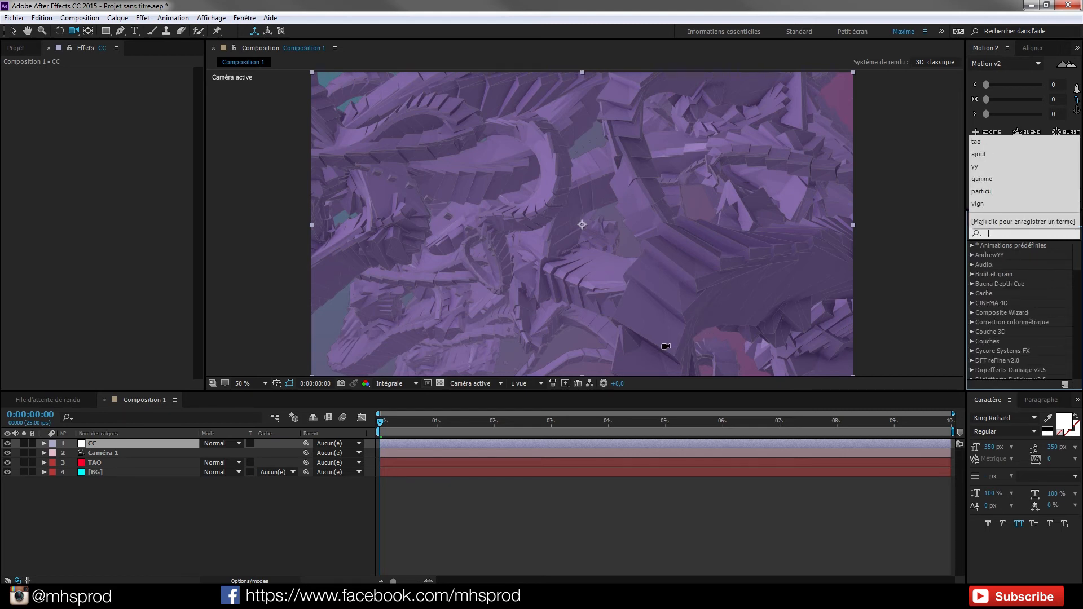
type("look")
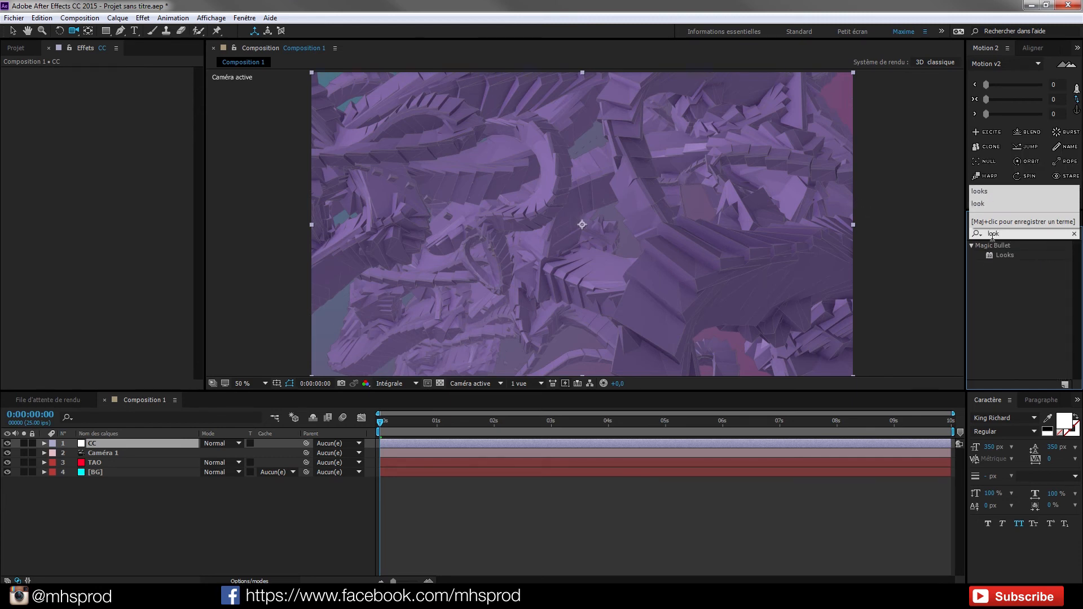
double_click(1004, 254)
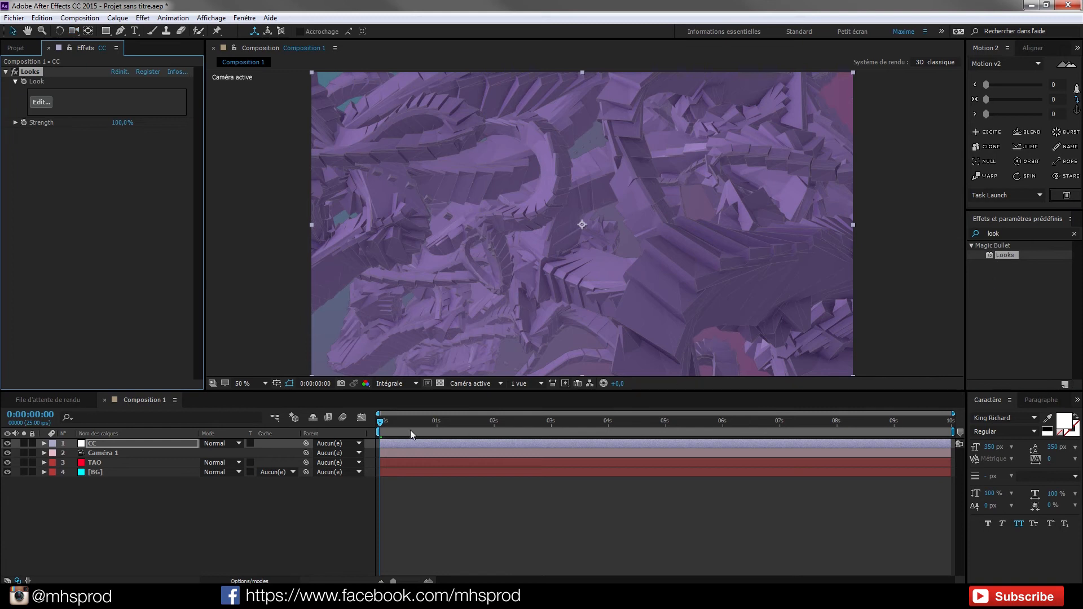
left_click(40, 102)
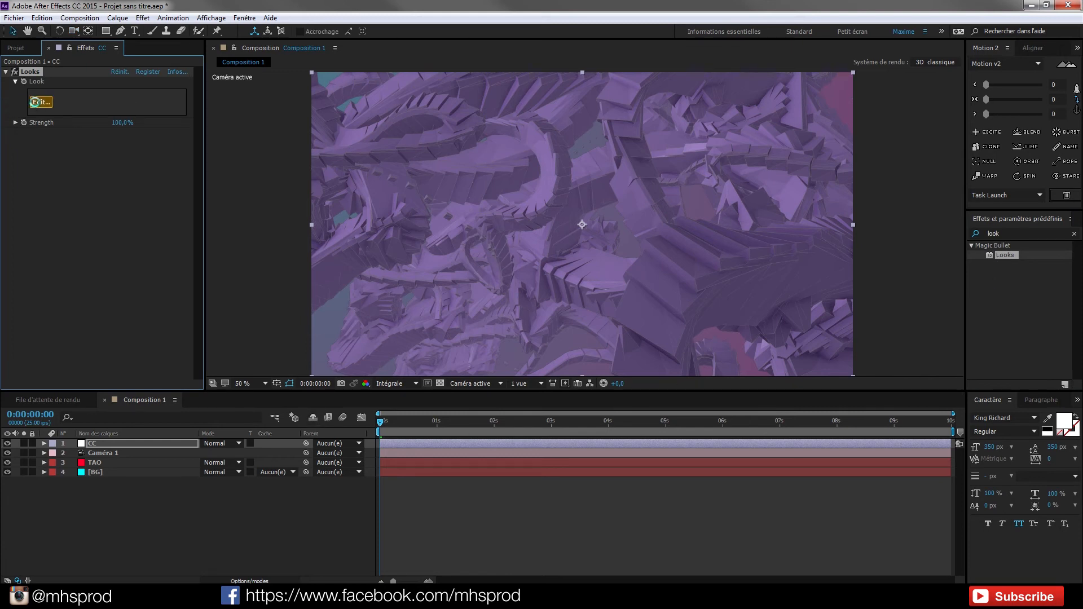
left_click(40, 102)
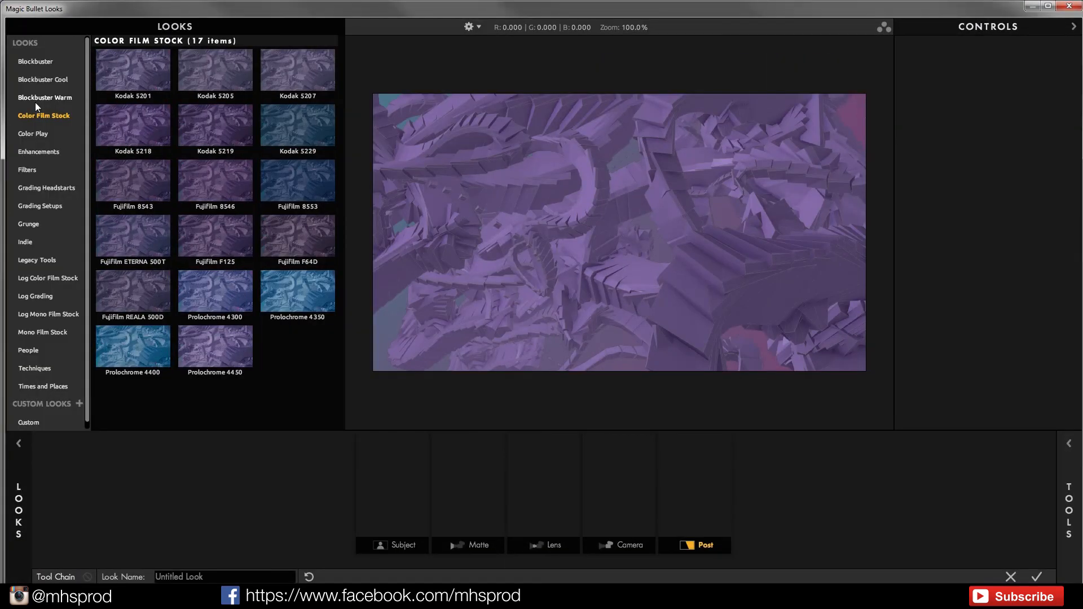
Step: Preview Prolochrome 4300, FujiFilm 8546, Kodak 5219, Blockbuster Warm, Filters and Indie looks
left_click(33, 133)
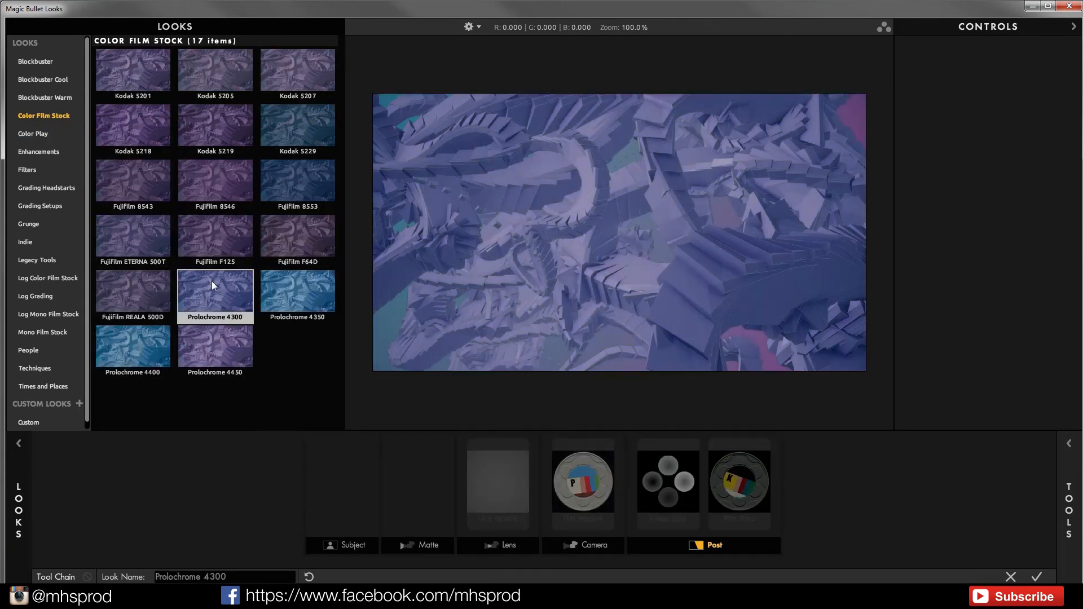
left_click(216, 181)
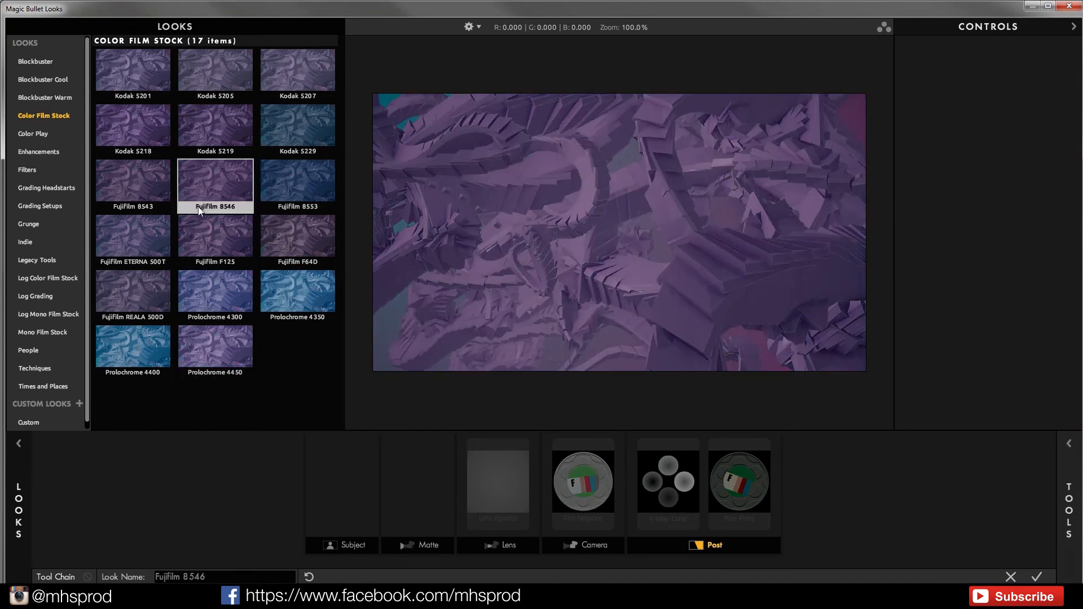
left_click(215, 125)
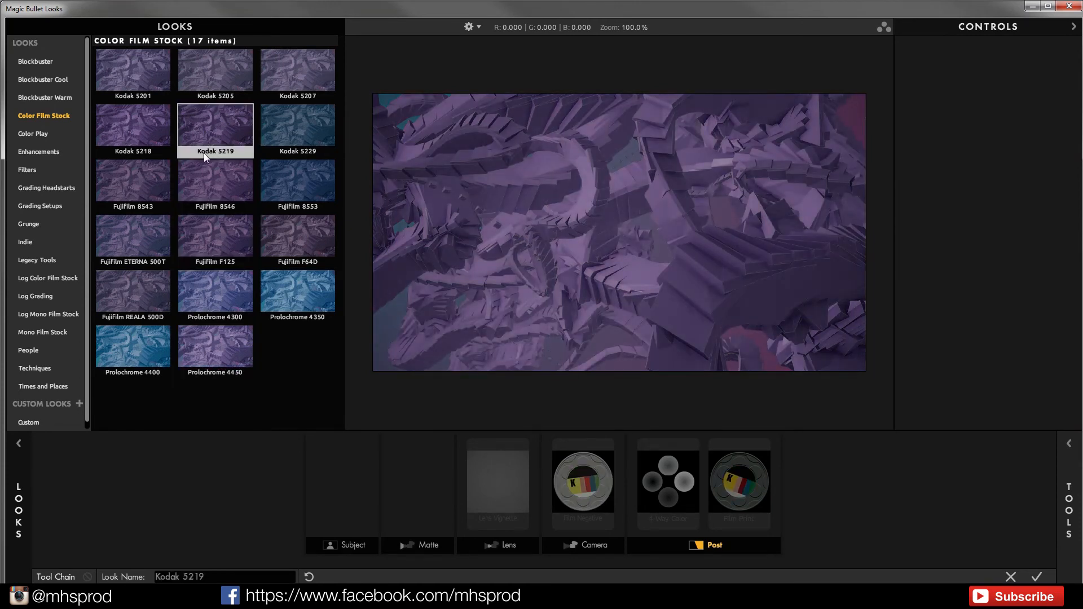
left_click(46, 98)
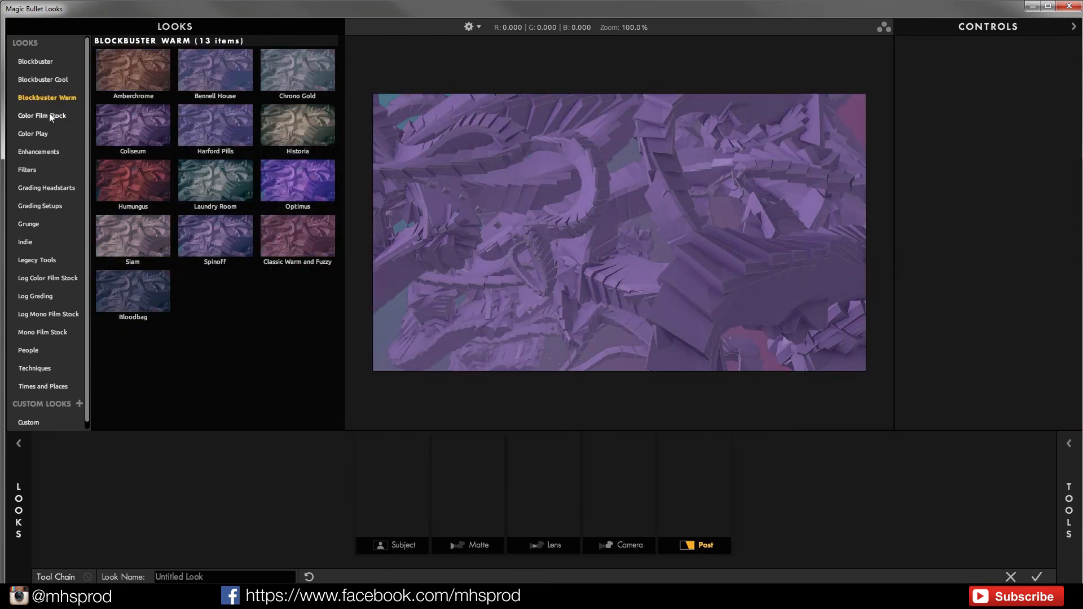
left_click(215, 236)
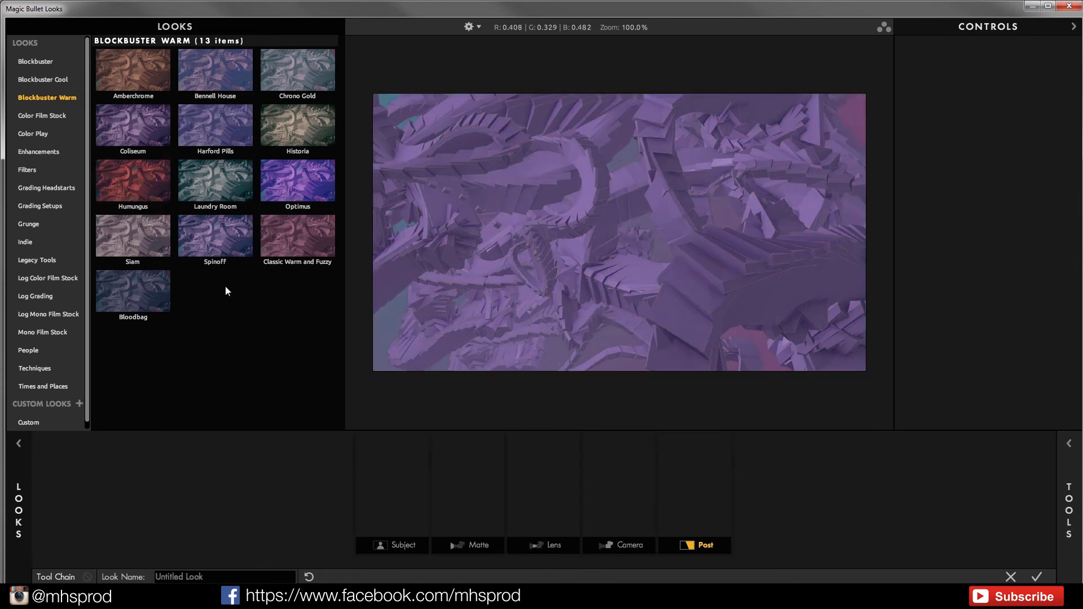
left_click(27, 170)
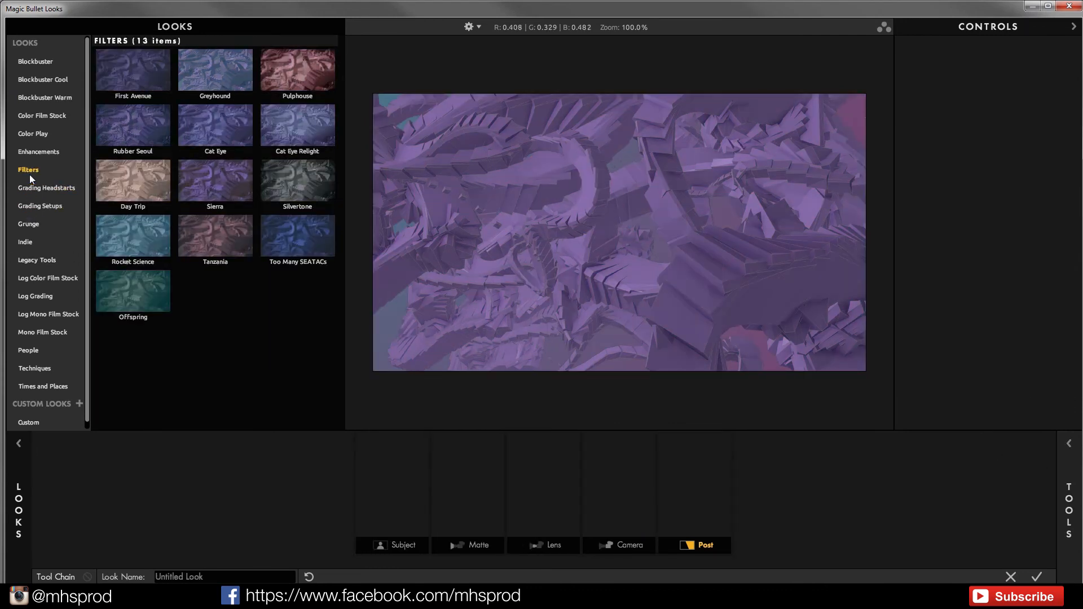
left_click(25, 242)
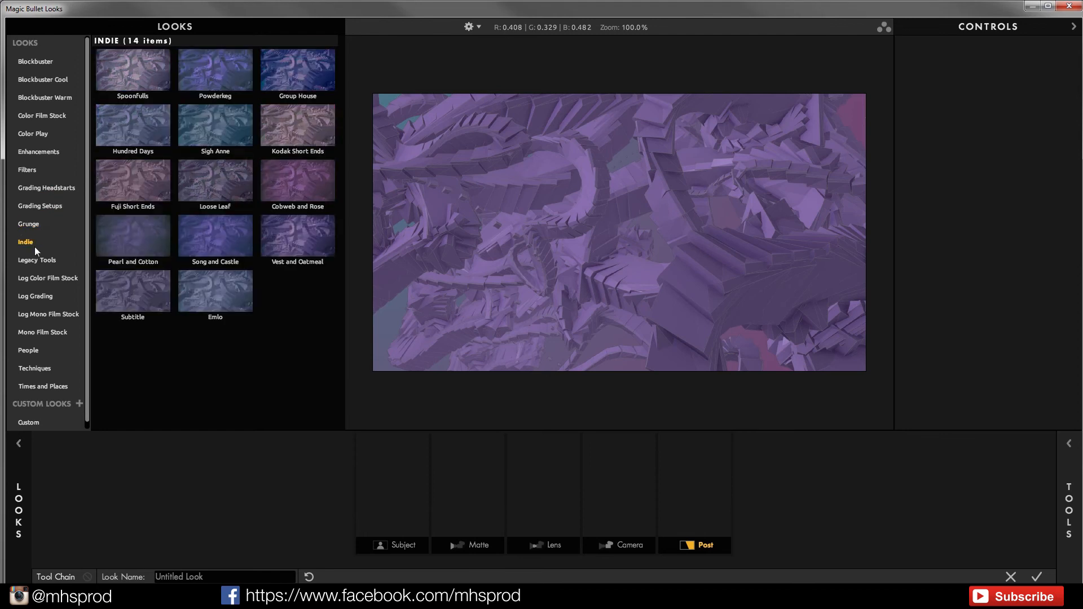
left_click(215, 234)
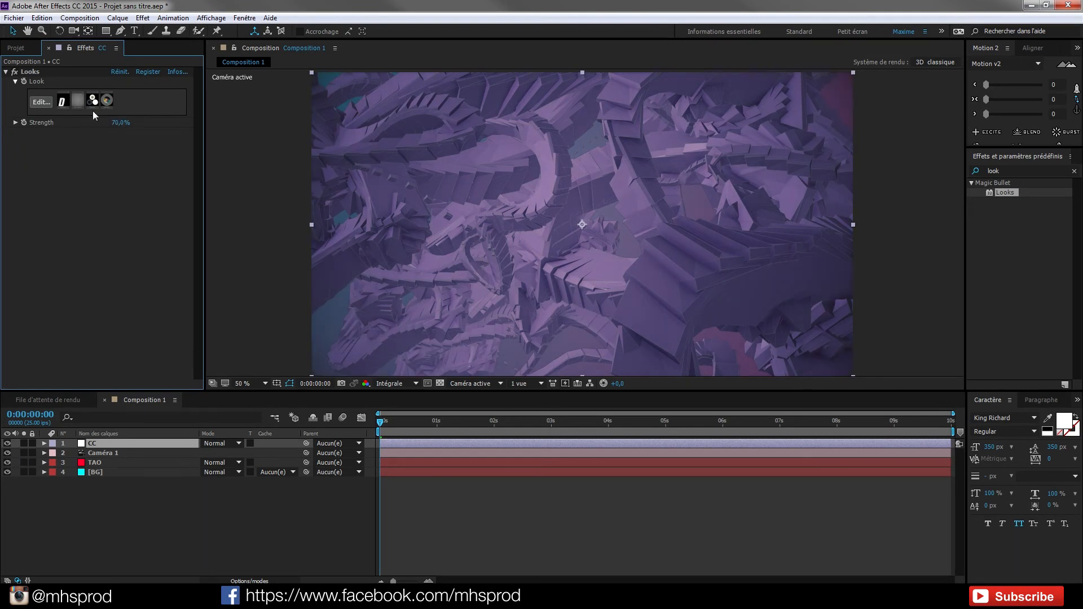
mouse_move(107, 128)
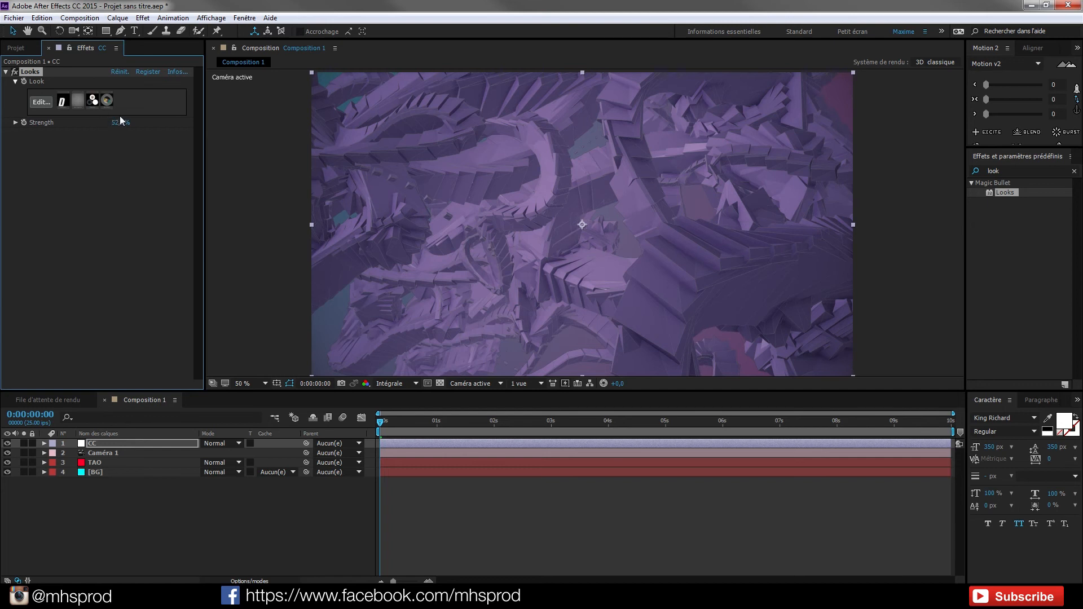
Step: Scrub Looks Strength to 70% and reopen the Magic Bullet Looks editor
left_click_drag(121, 122, 114, 122)
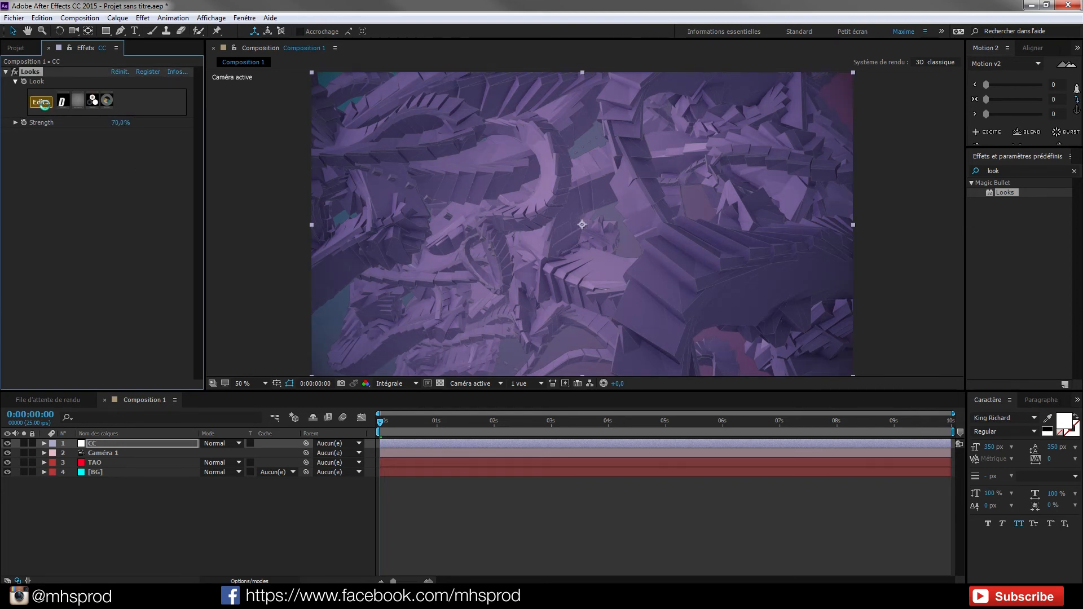
left_click(39, 101)
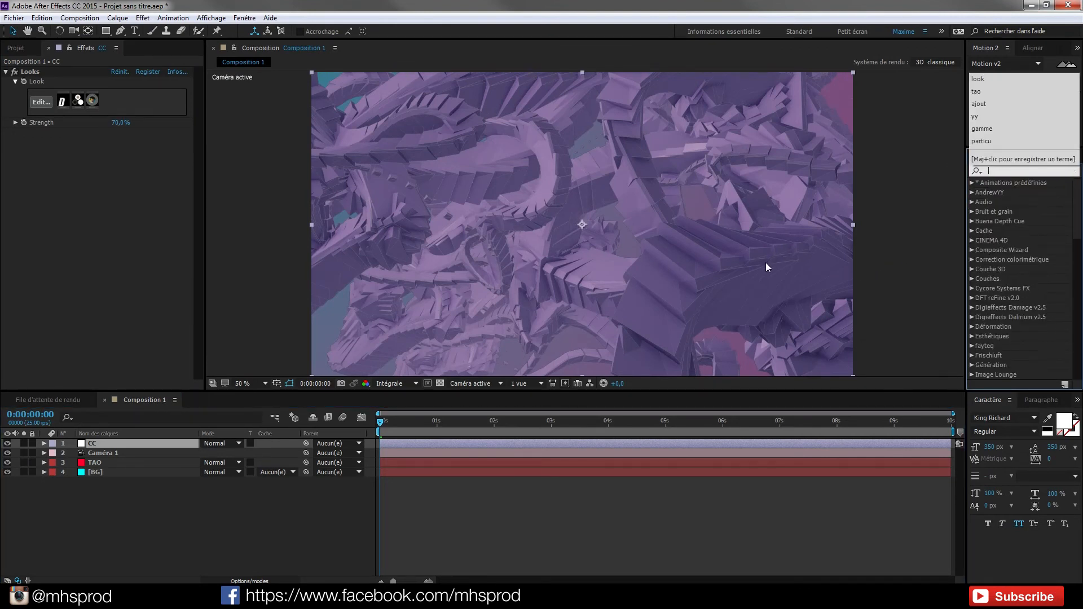
Step: Search 'vign' and apply Sapphire S_Vignette to the CC layer
type("vign")
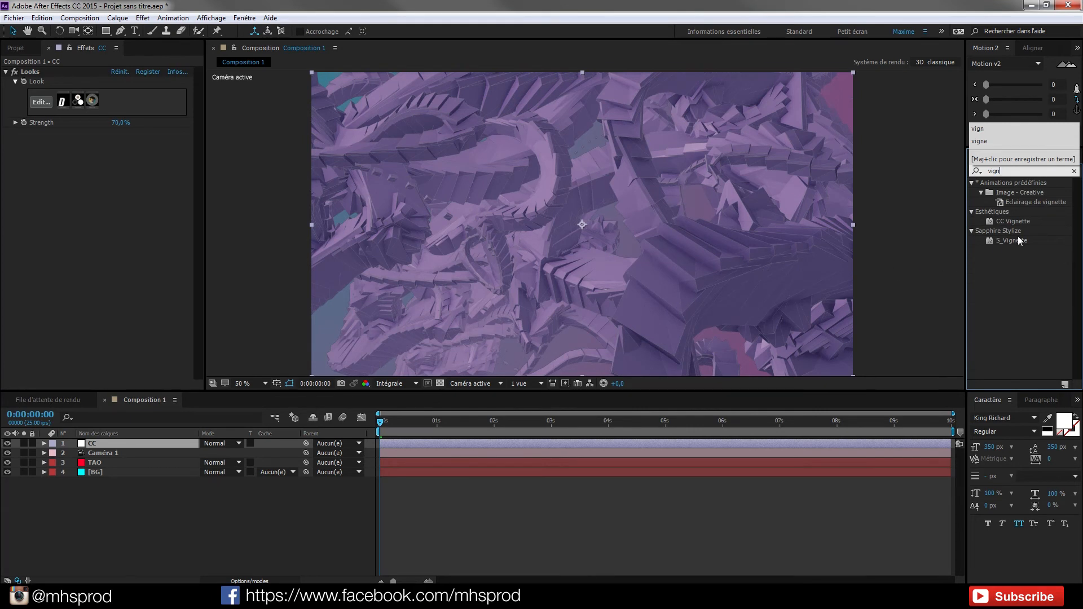
left_click(1013, 240)
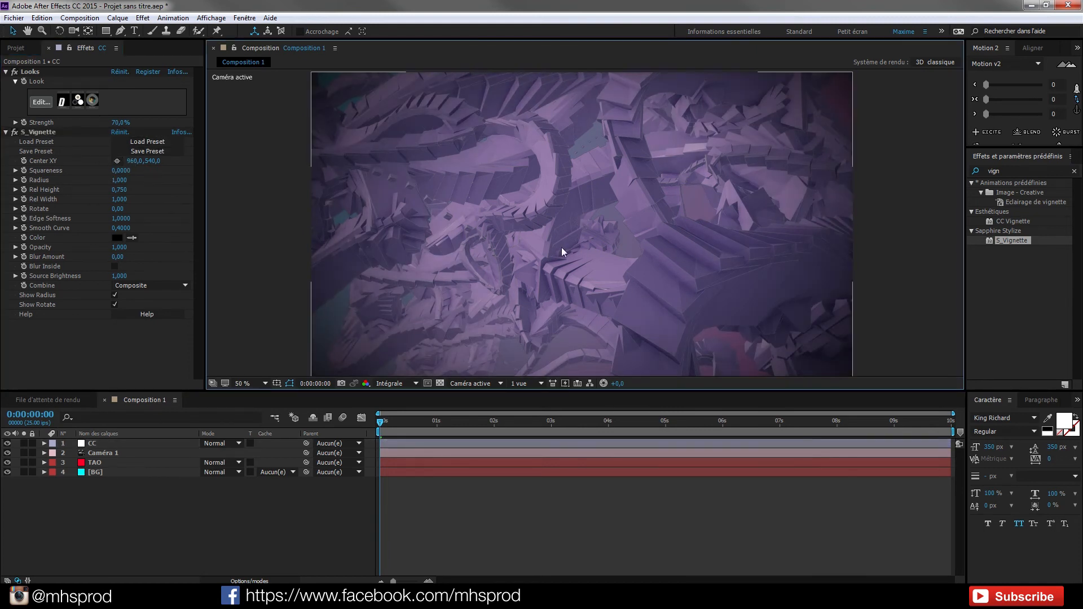
mouse_move(661, 271)
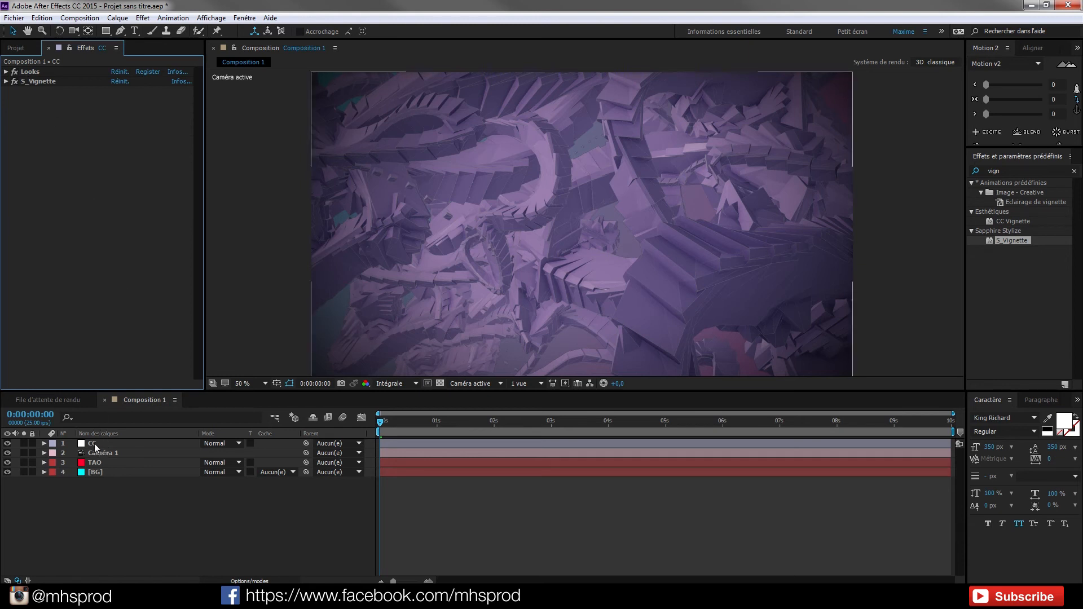
Step: Apply a Courbes (Curves) effect to the CC layer and switch its curve to the blue channel
left_click(92, 443)
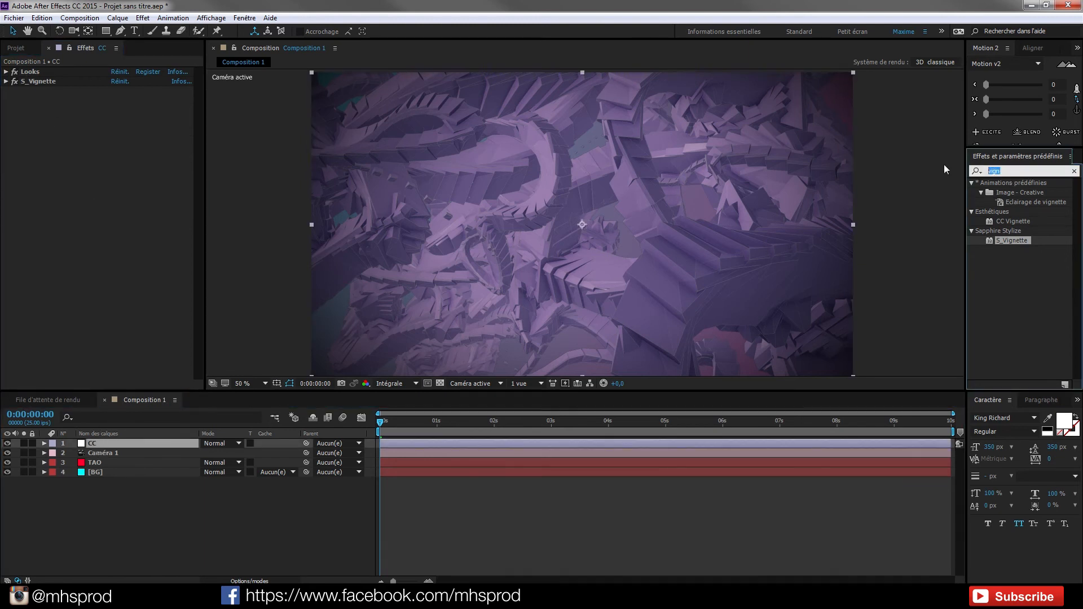
type("courbes")
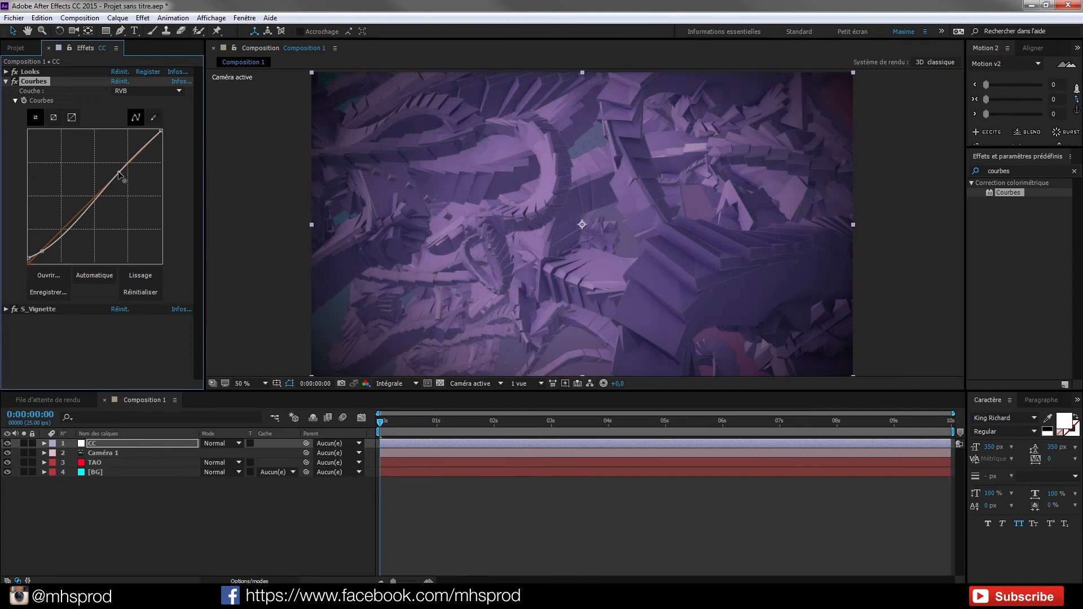
left_click(147, 90)
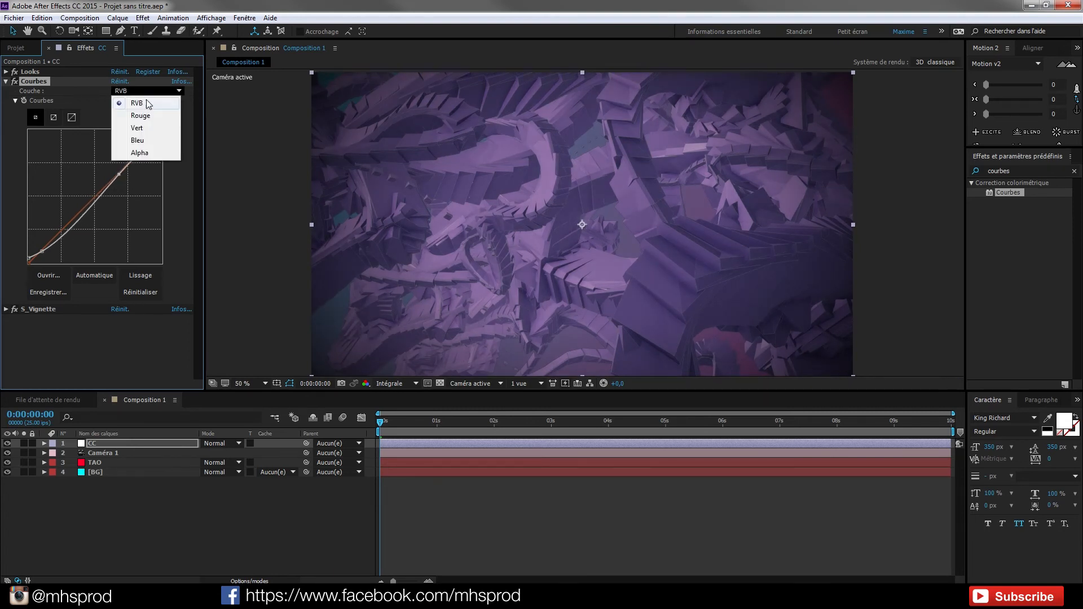
left_click(137, 141)
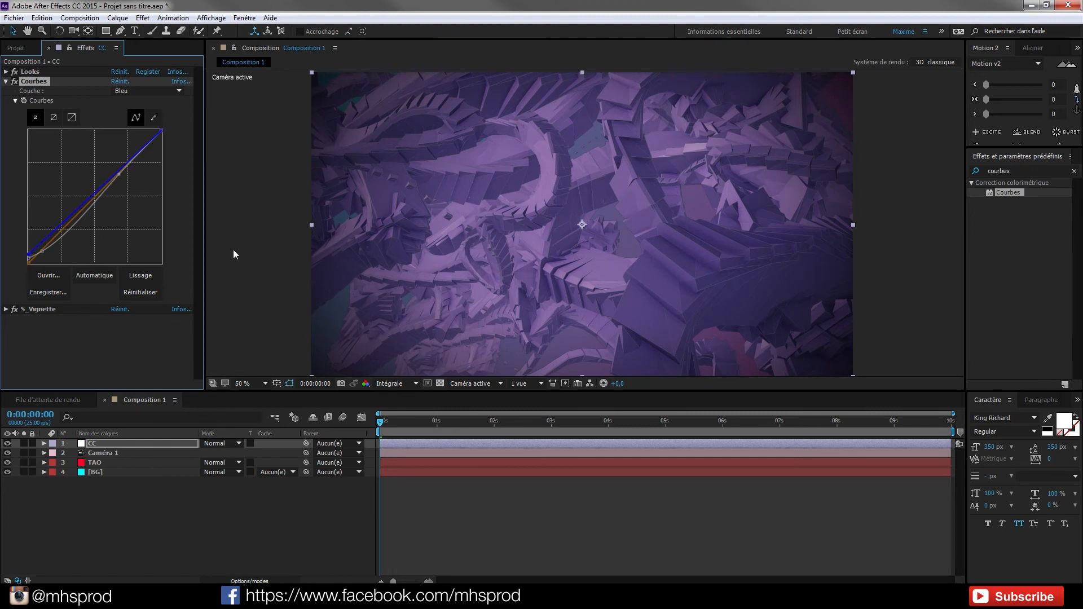
mouse_move(590, 200)
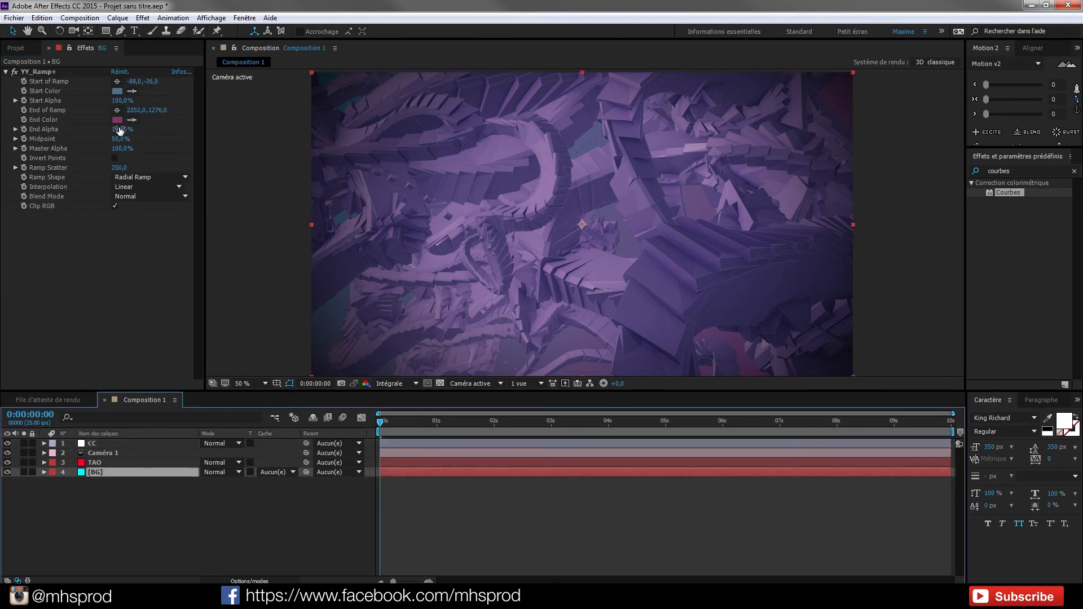
Step: Change the YY_Ramp+ End Color to a deeper magenta
left_click(117, 120)
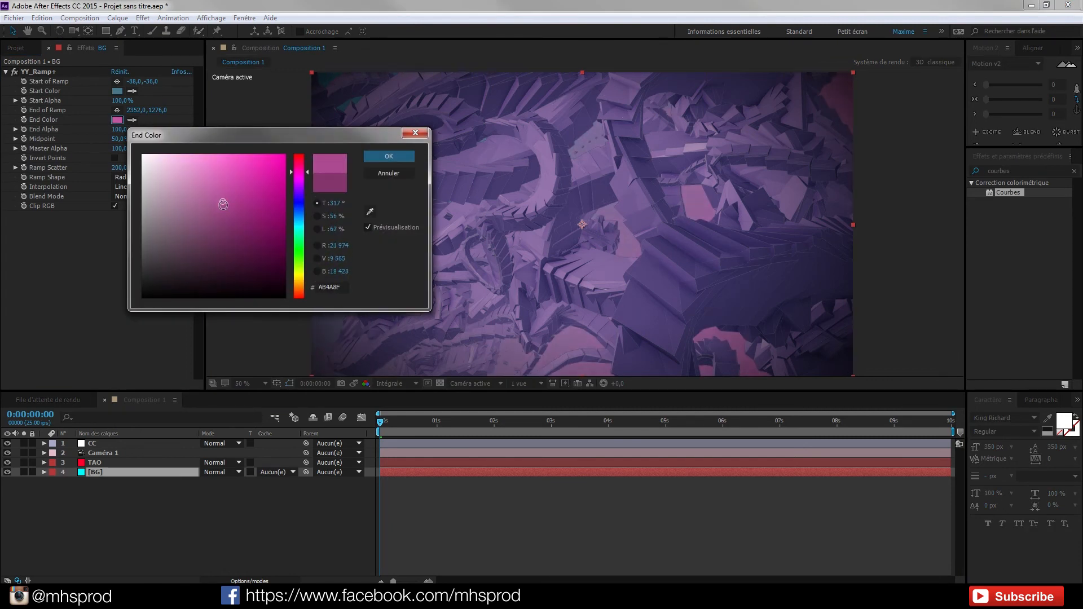
left_click_drag(223, 204, 236, 209)
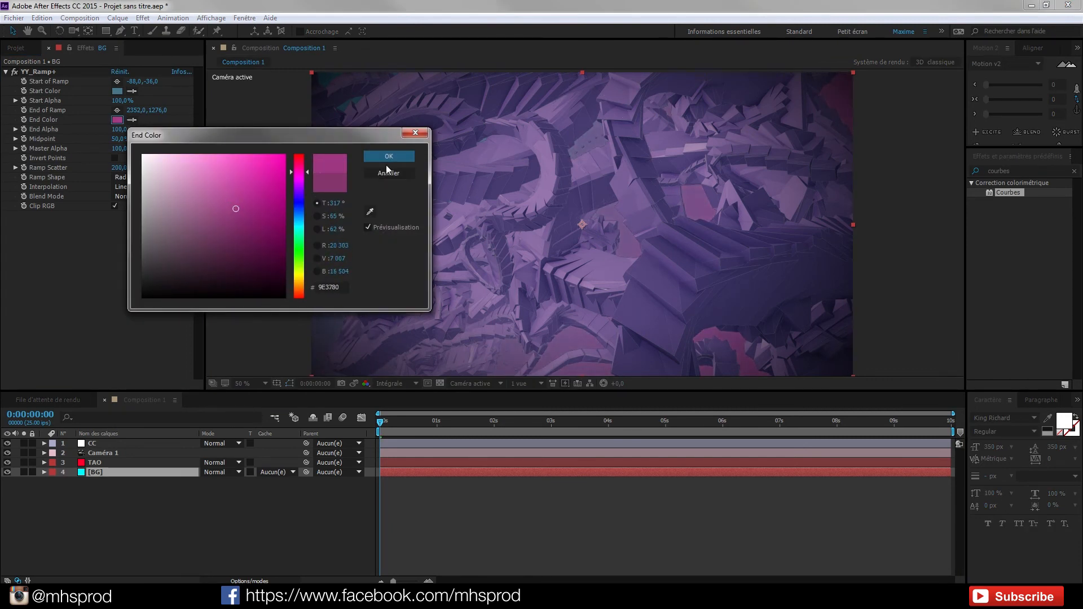
left_click(387, 156)
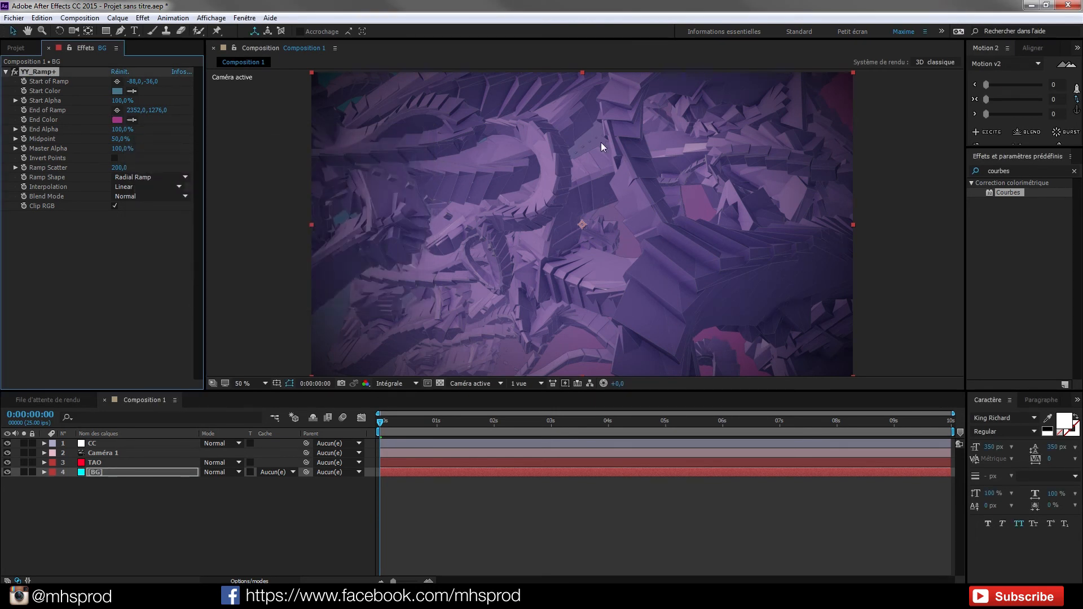
Step: Change the YY_Ramp+ Start Color to a teal-blue shade
left_click(116, 90)
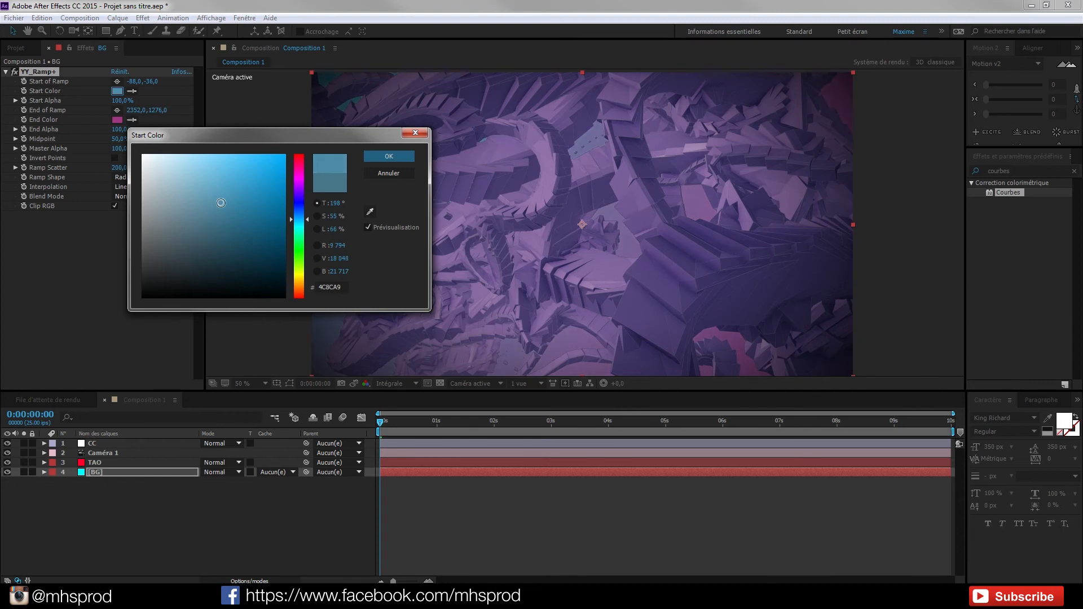
left_click_drag(221, 203, 217, 208)
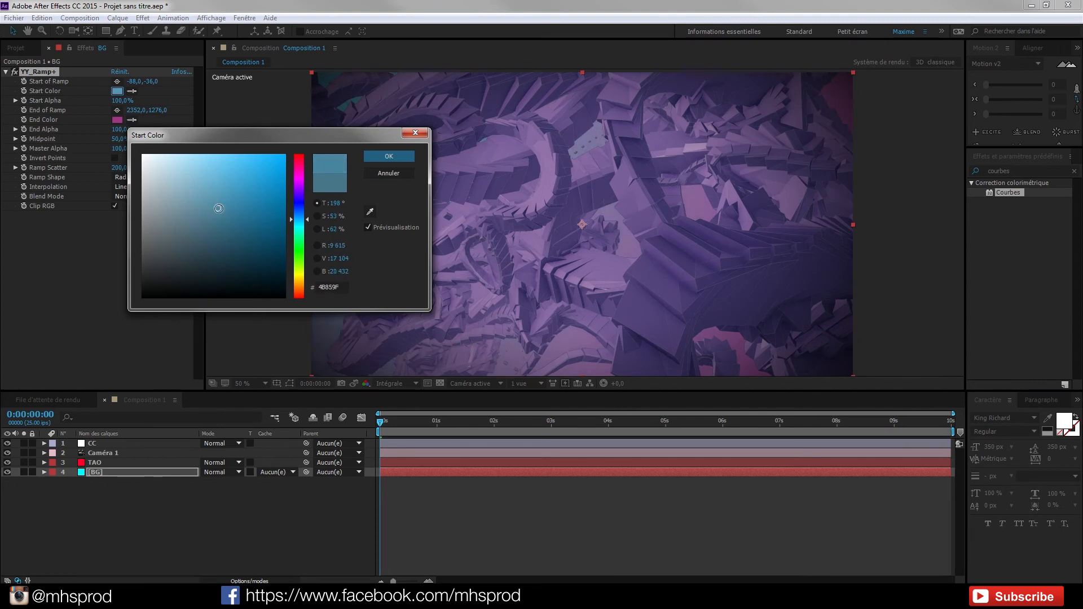
left_click_drag(276, 135, 138, 224)
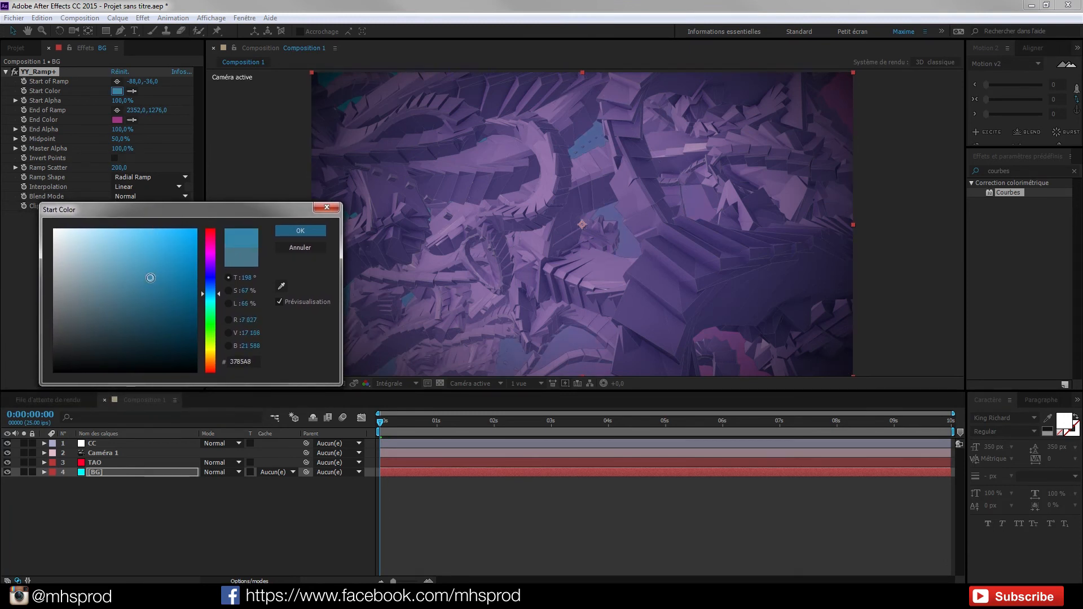
left_click(145, 274)
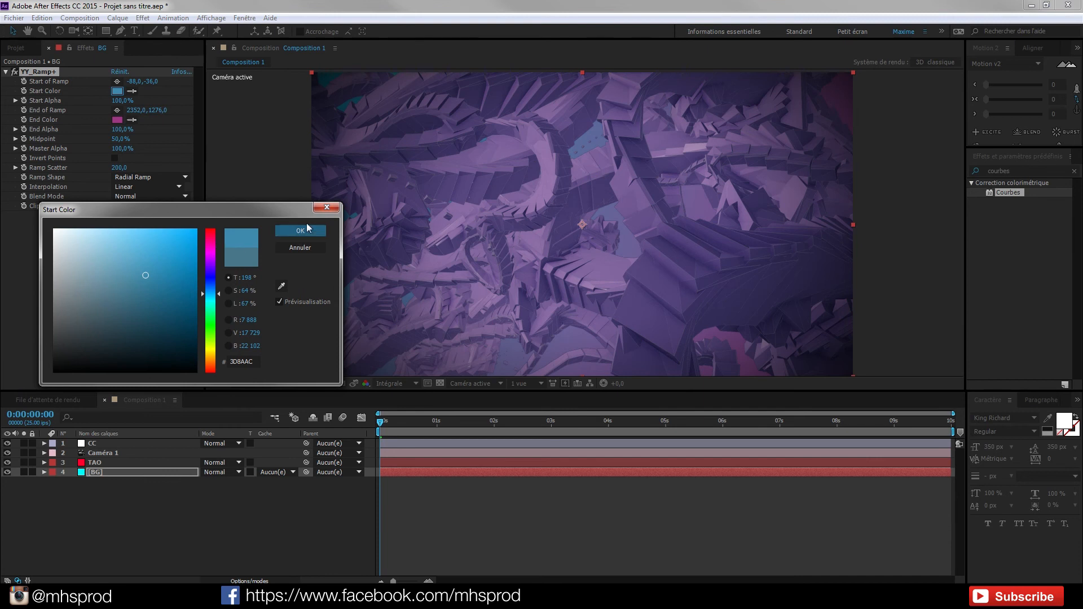
left_click(299, 230)
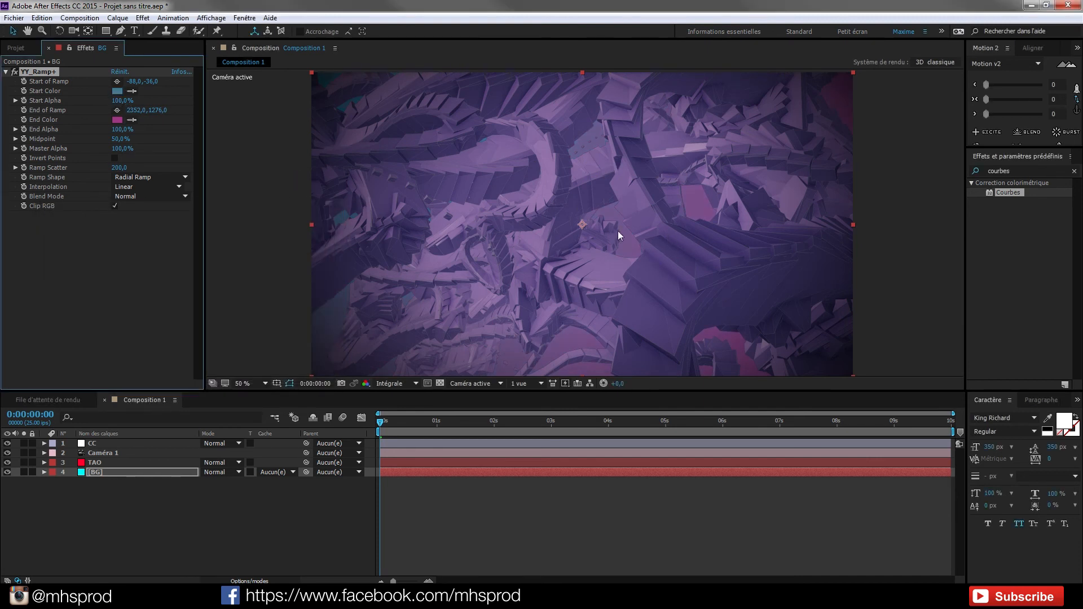
mouse_move(553, 238)
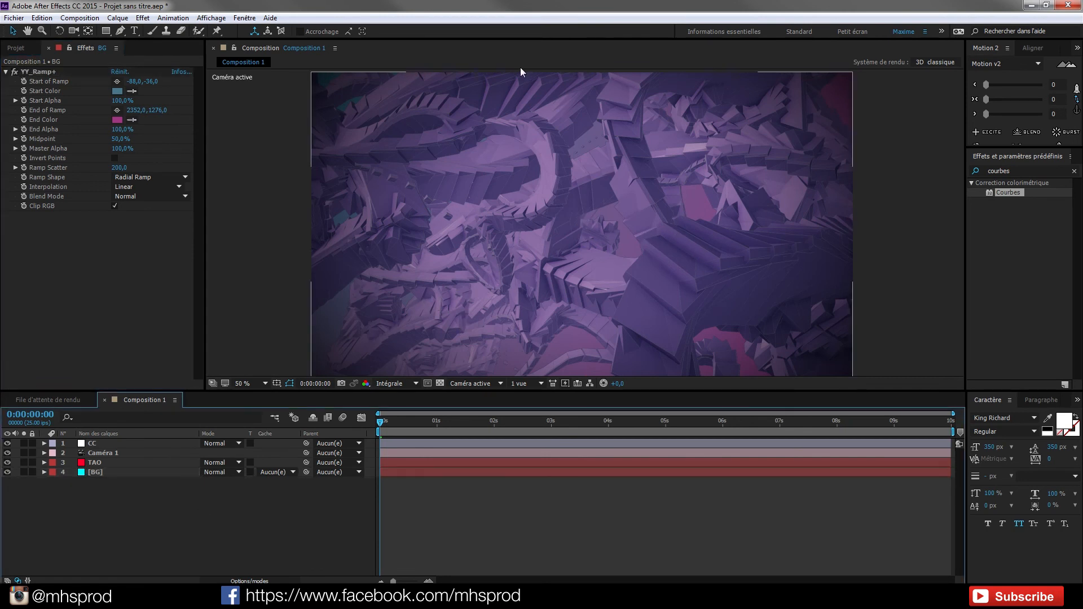
Step: Check the CC layer's grading effects, then start a white text layer reading 'T'
left_click(92, 443)
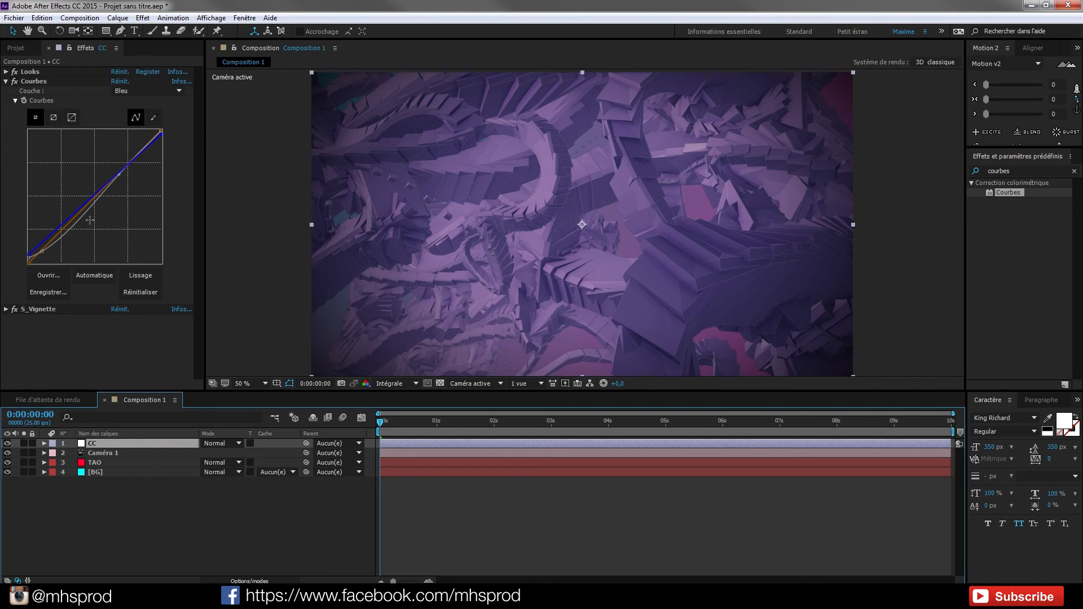
left_click(6, 308)
type("T")
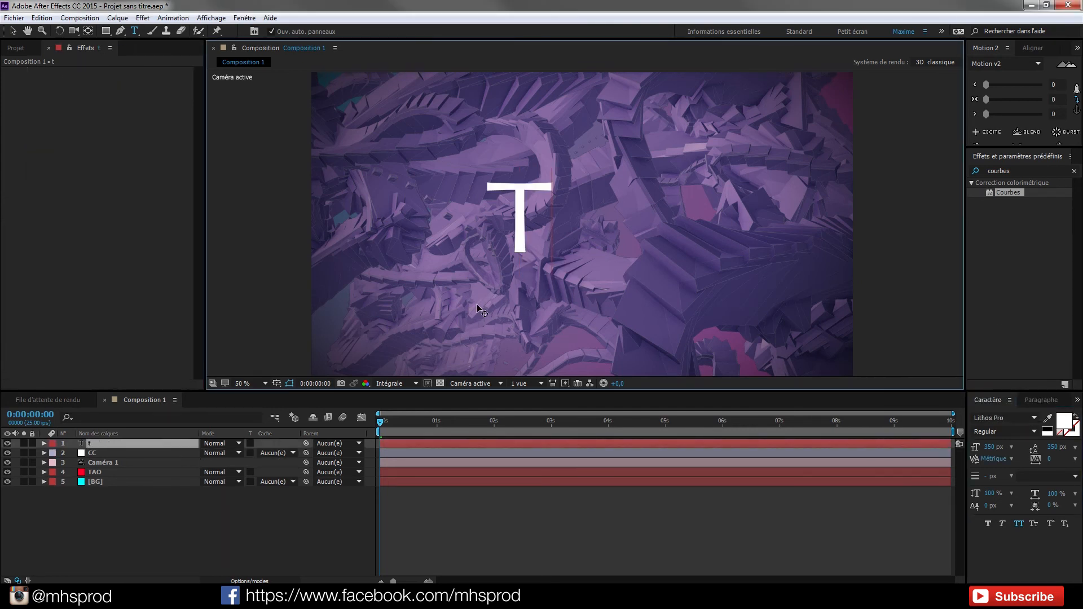
Step: Complete the 'TUTORIAL' title, enable its 3D switch, scale it down and set Z position to -388
type("utorial")
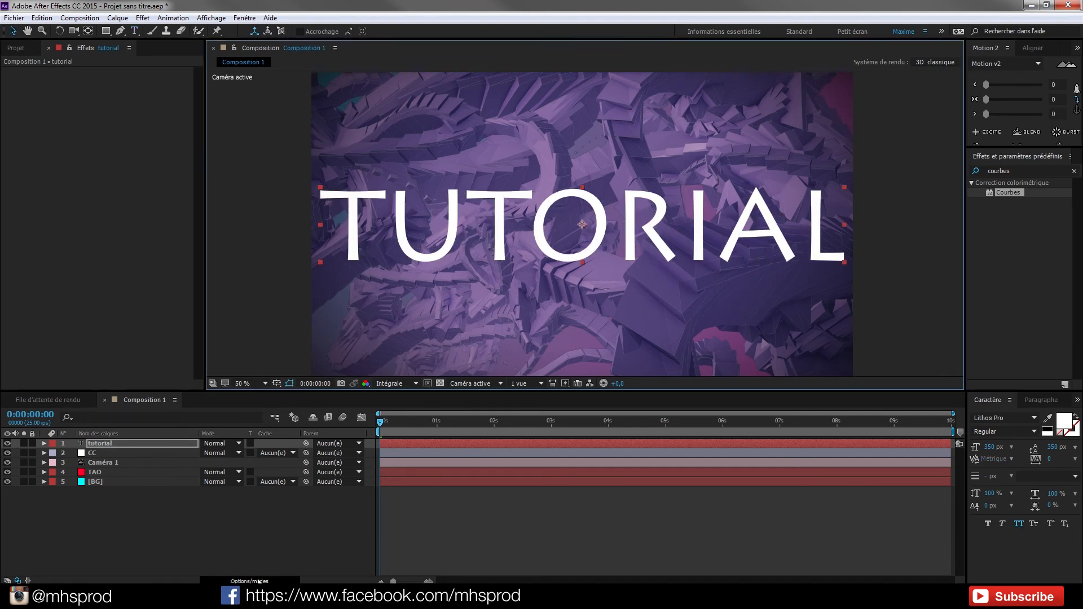
left_click(582, 224)
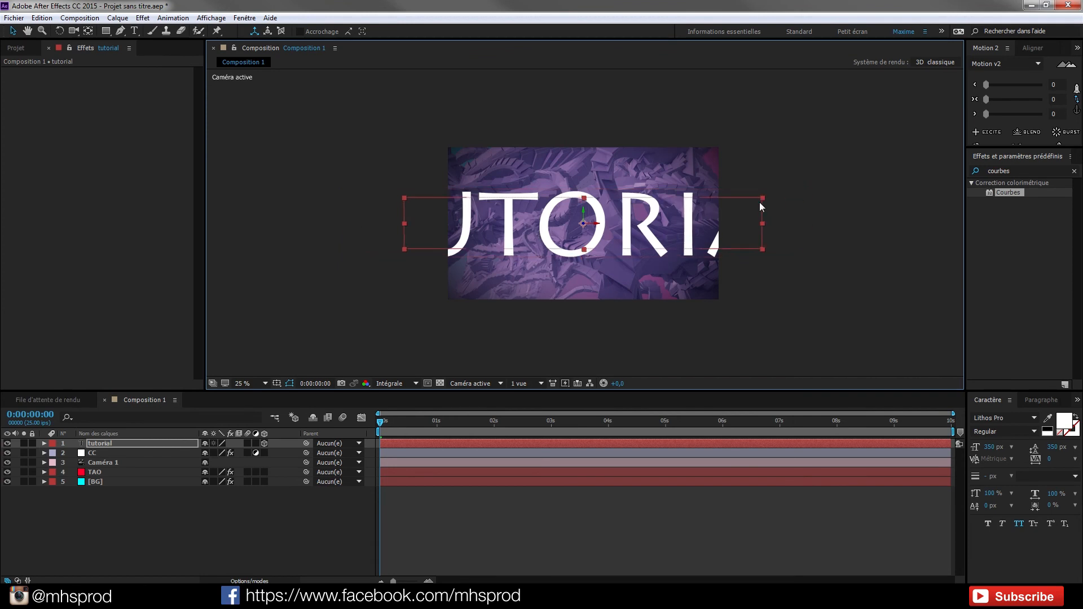
left_click(243, 384)
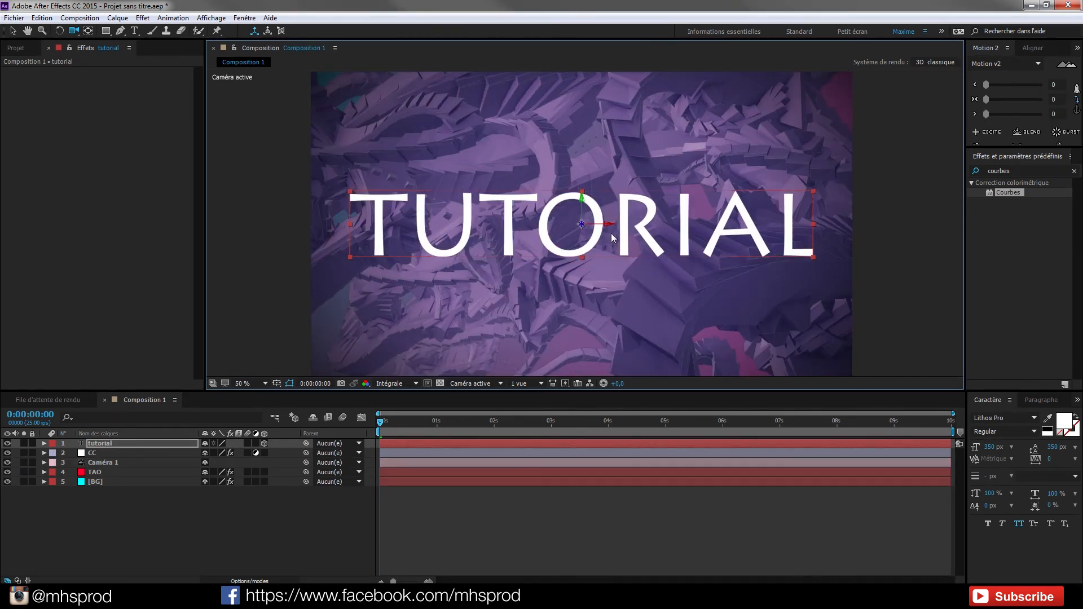
left_click(44, 444)
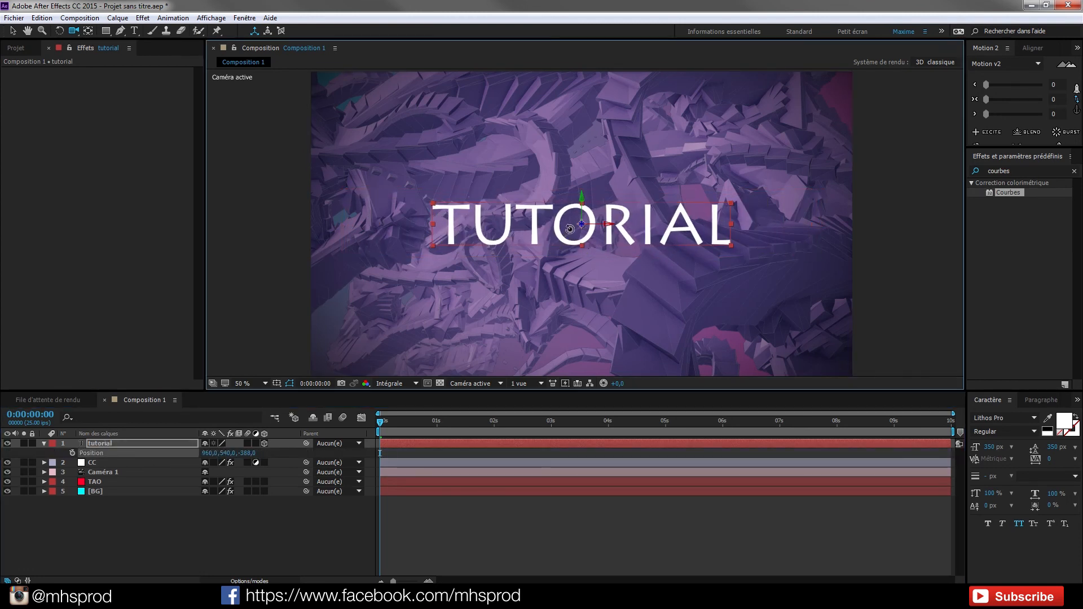
left_click(102, 471)
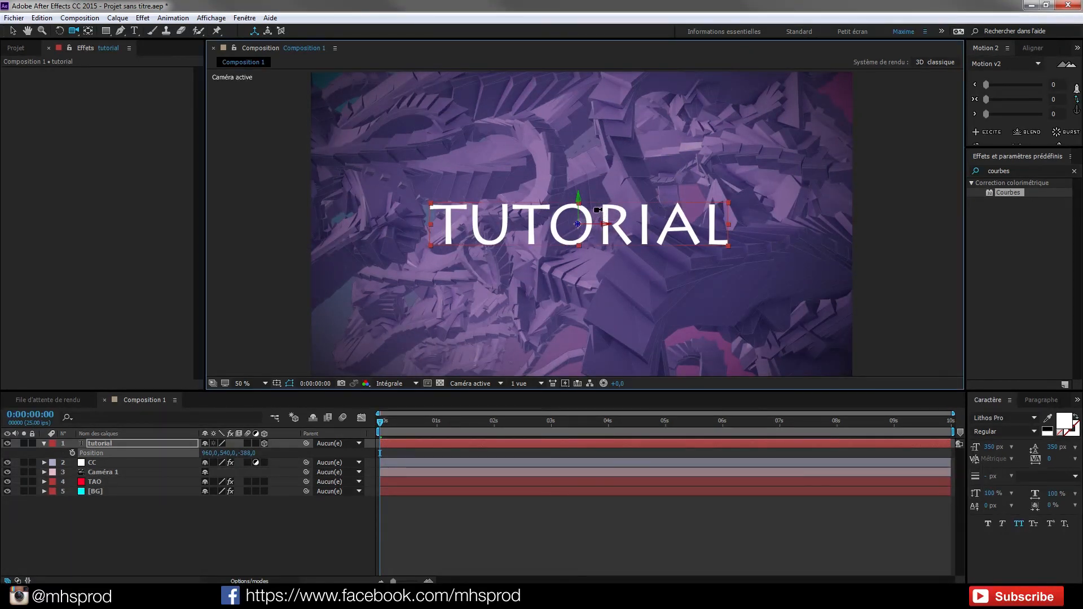
mouse_move(818, 262)
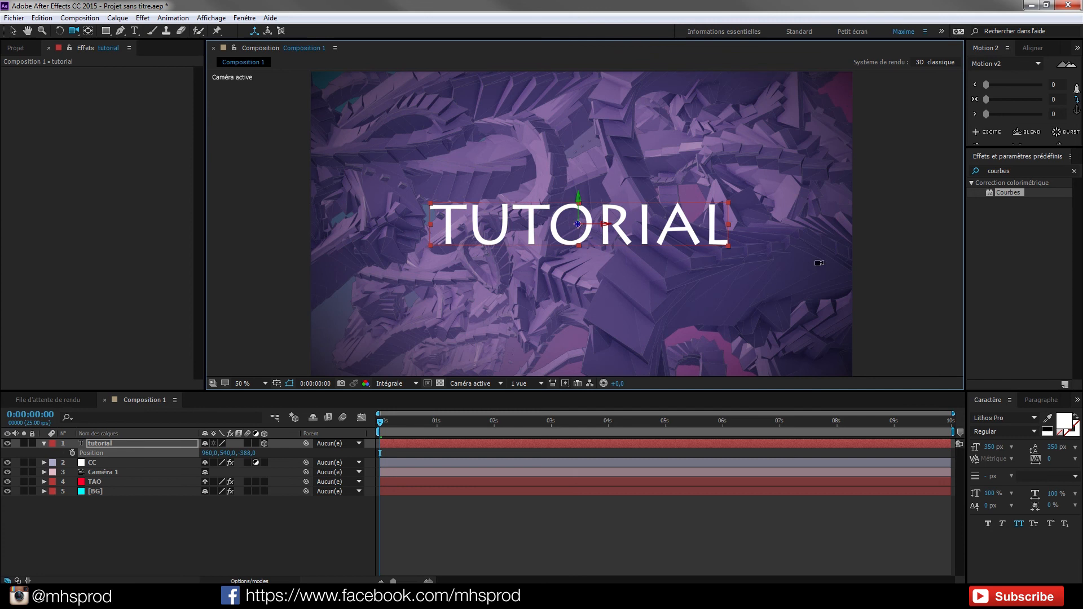
mouse_move(566, 309)
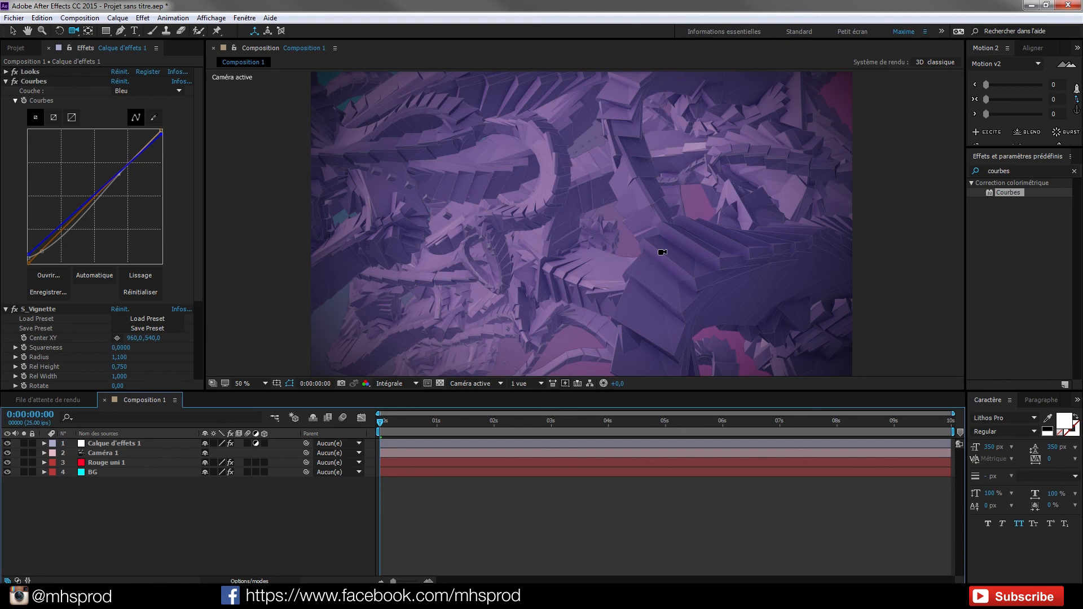
mouse_move(628, 231)
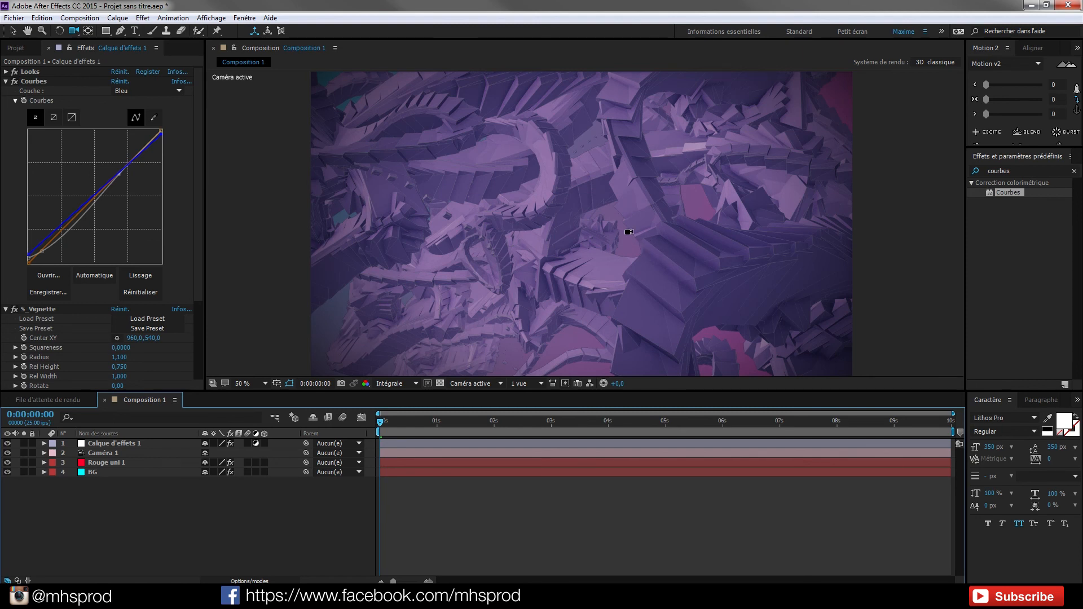
mouse_move(515, 218)
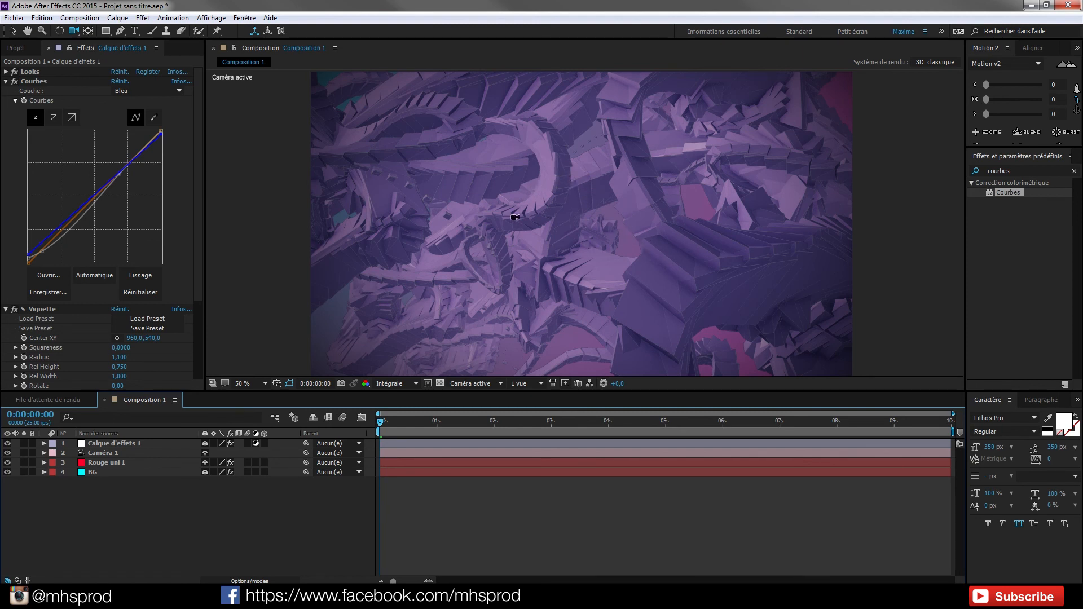
Step: Collapse the S_Vignette and Courbes effect settings and select Caméra 1 in the timeline
left_click(6, 308)
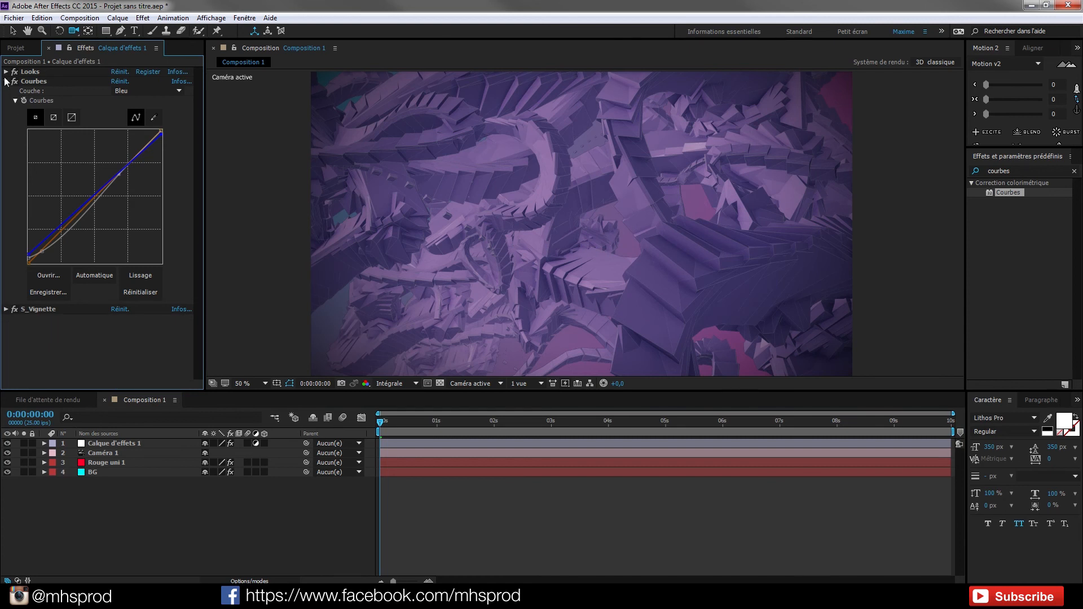
left_click(13, 81)
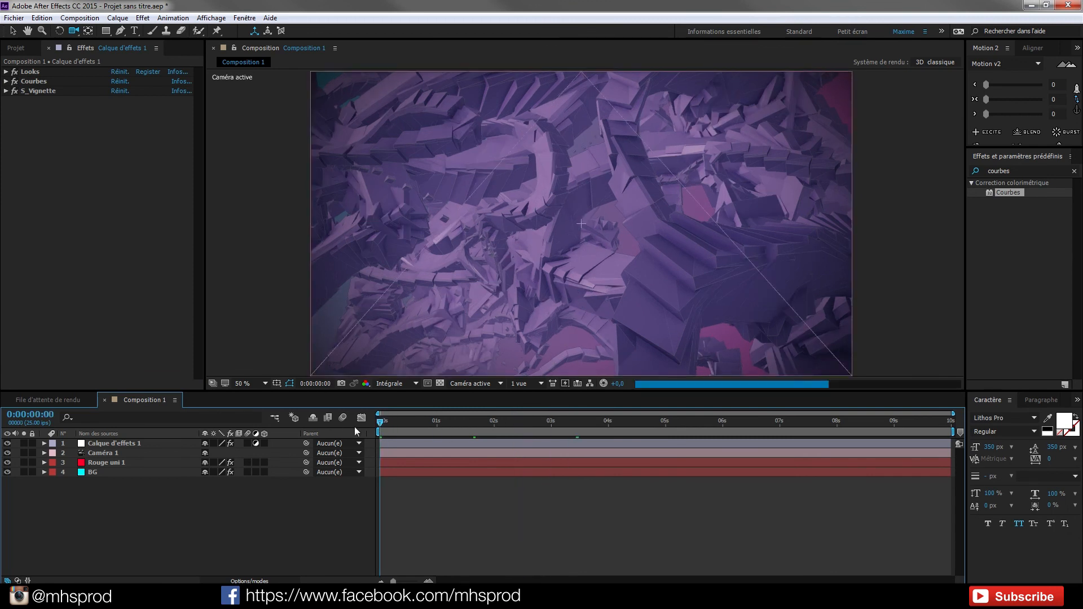
left_click(102, 453)
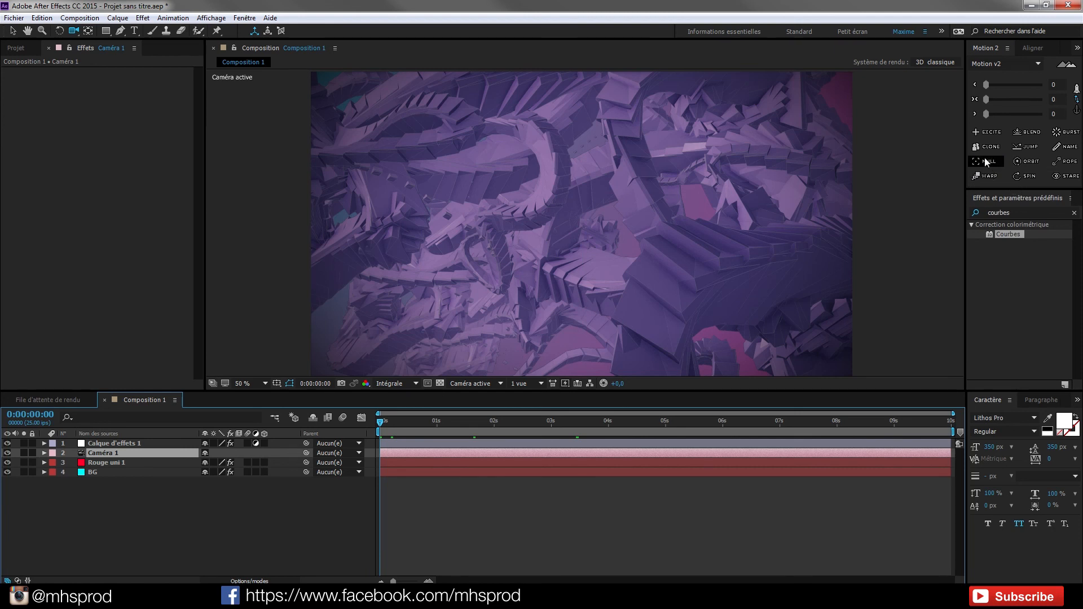
Step: Create Nul 1 to drive the camera and keyframe its Position and Orientation near 1 s and 8 s
left_click(987, 161)
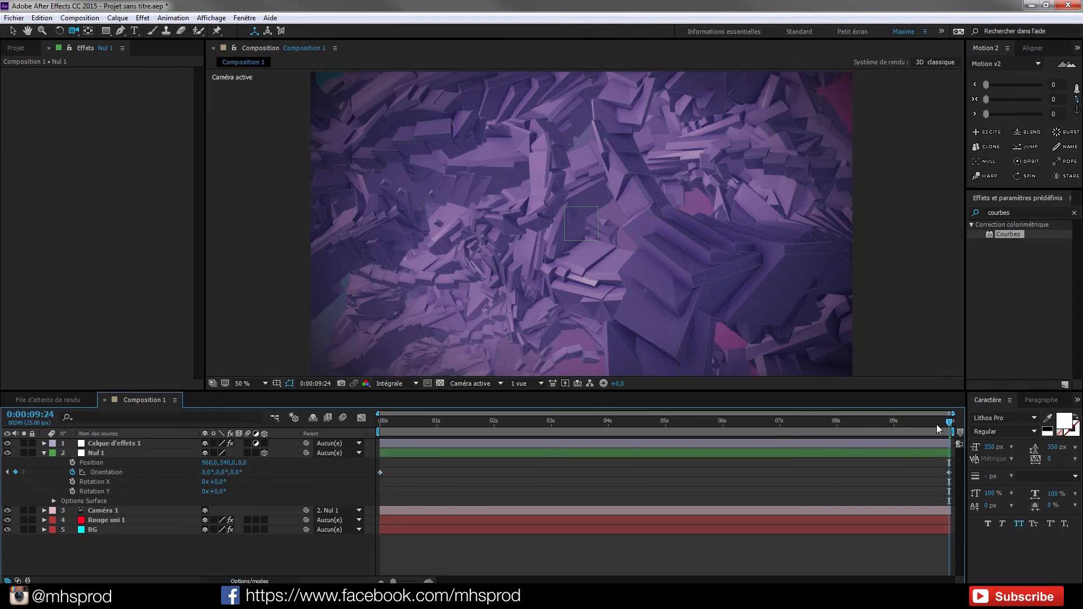
left_click(688, 419)
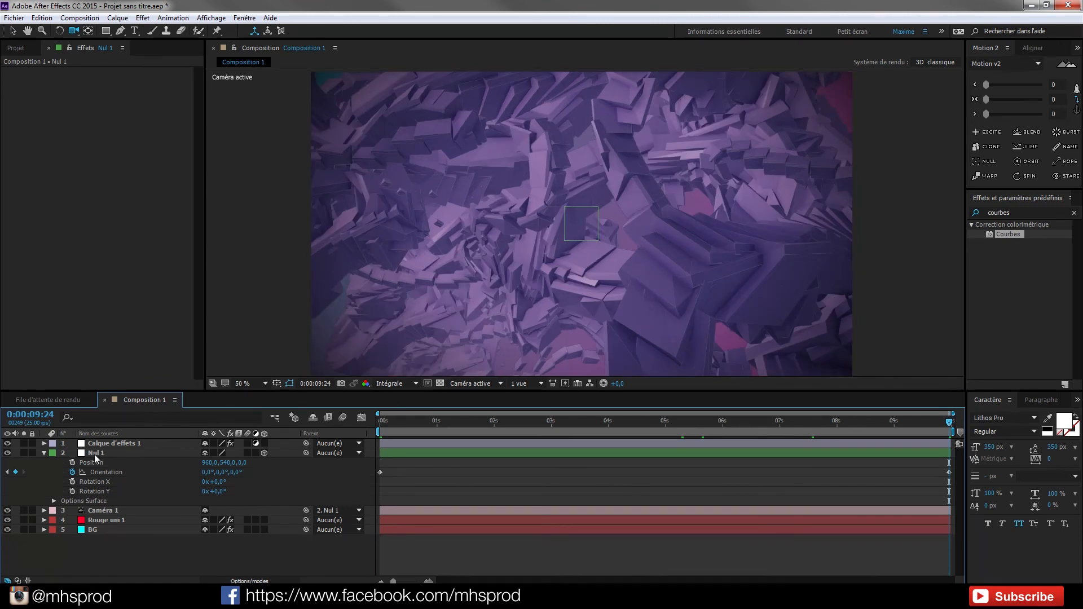
left_click(95, 453)
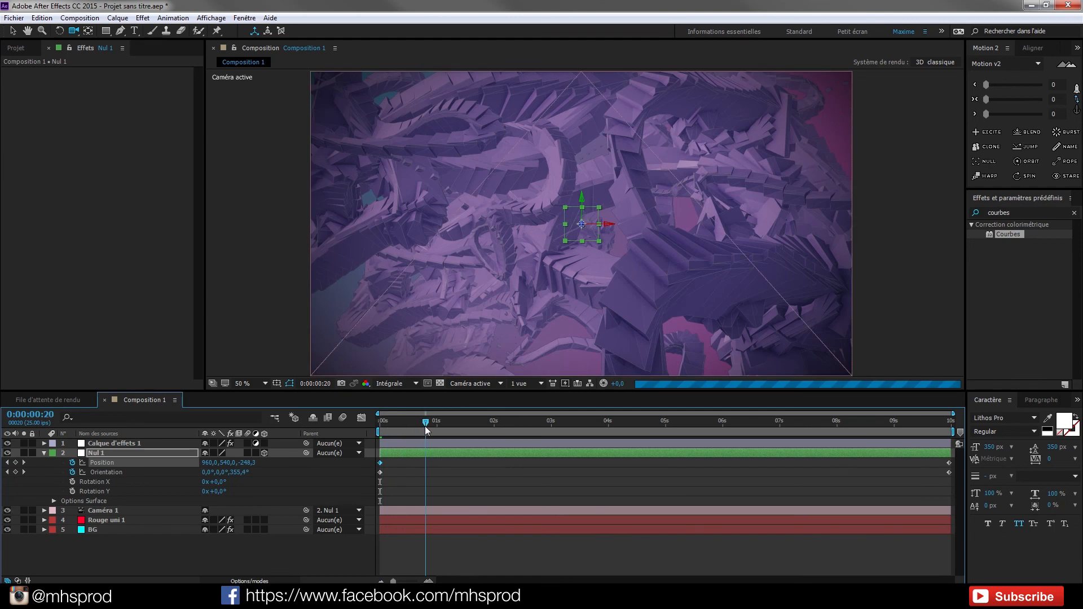
left_click(478, 422)
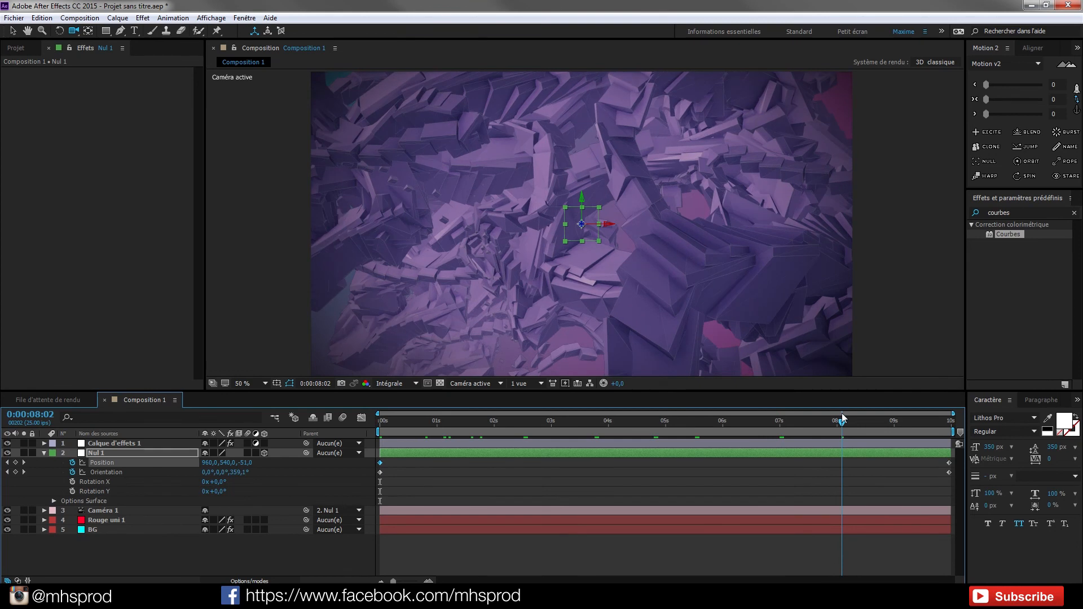
left_click(13, 31)
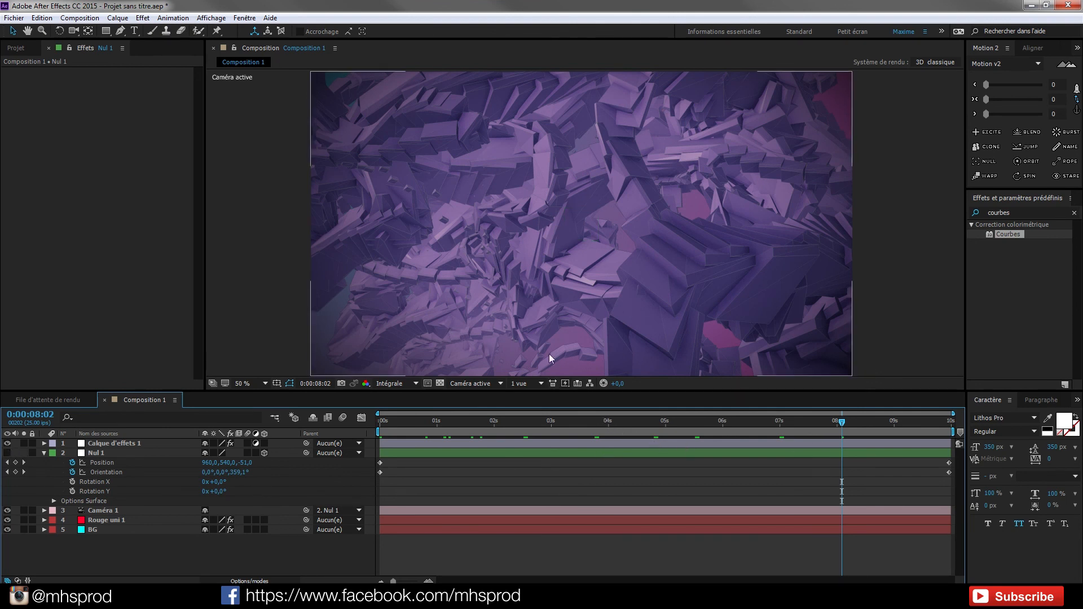
left_click(611, 420)
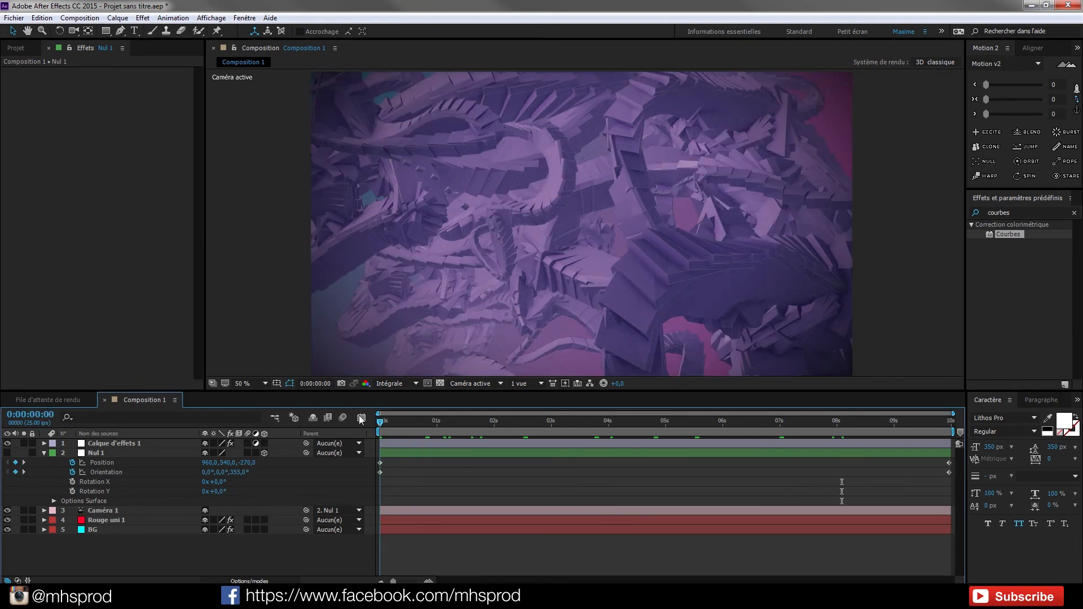
left_click(494, 7)
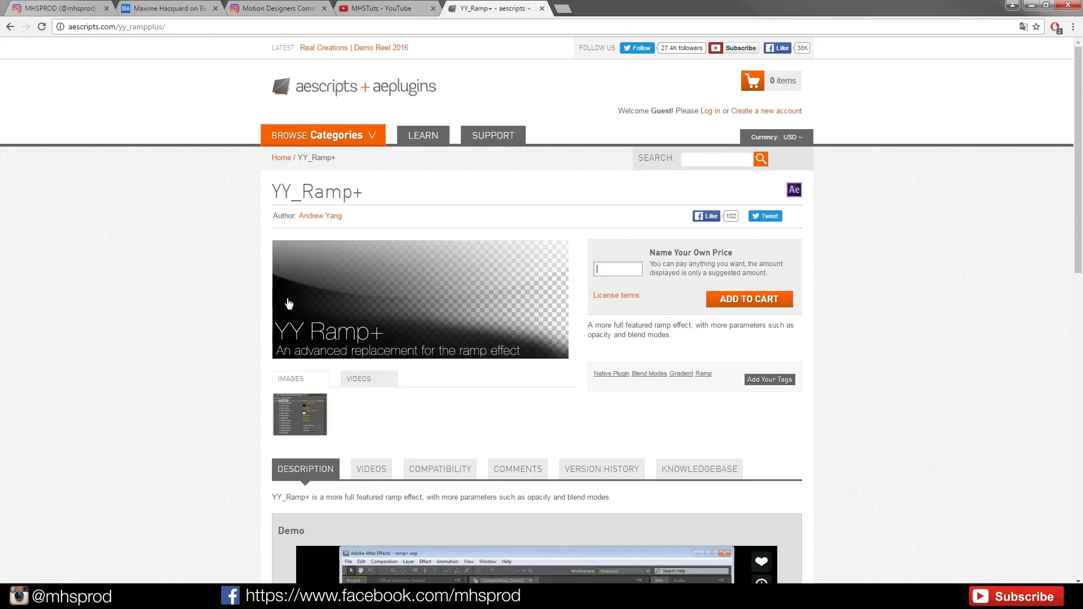
Step: Scroll the MHSTuts YouTube Videos page, loading more with 'Afficher plus'
left_click(384, 8)
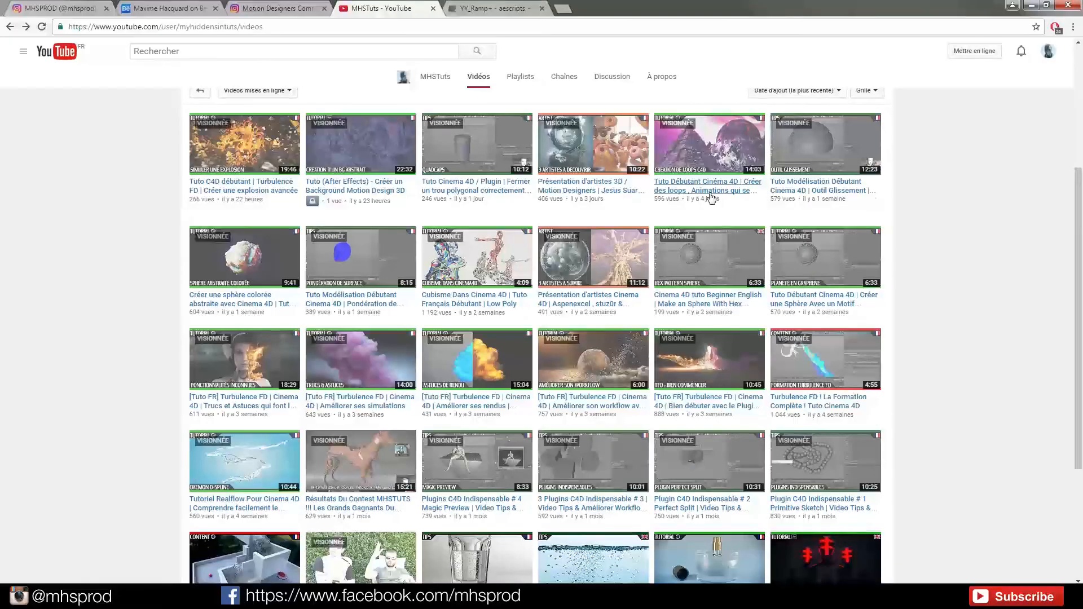
scroll("up", 3)
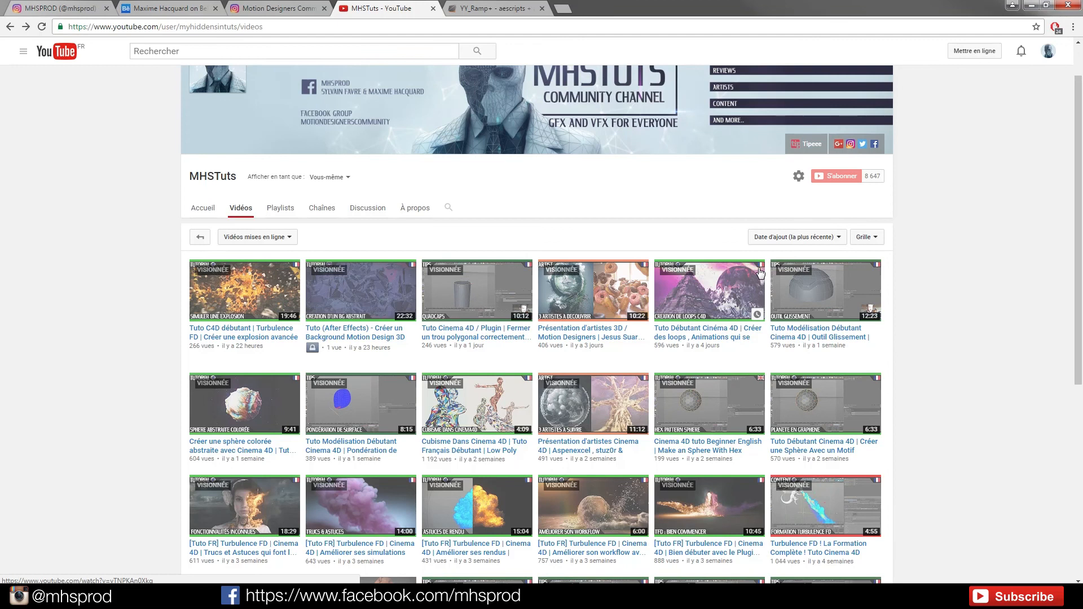
mouse_move(427, 283)
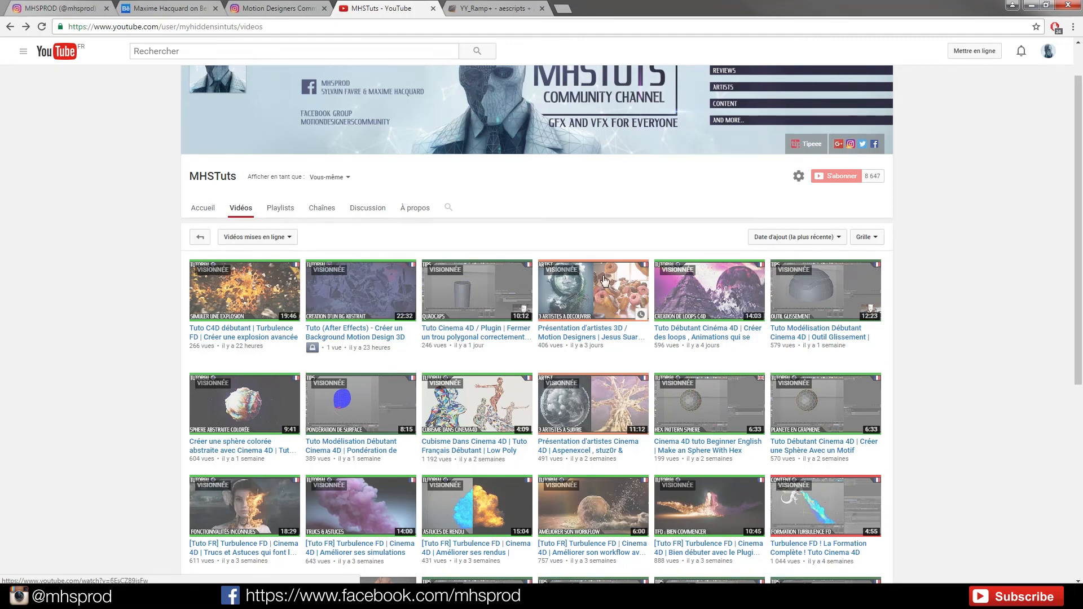
scroll("down", 3)
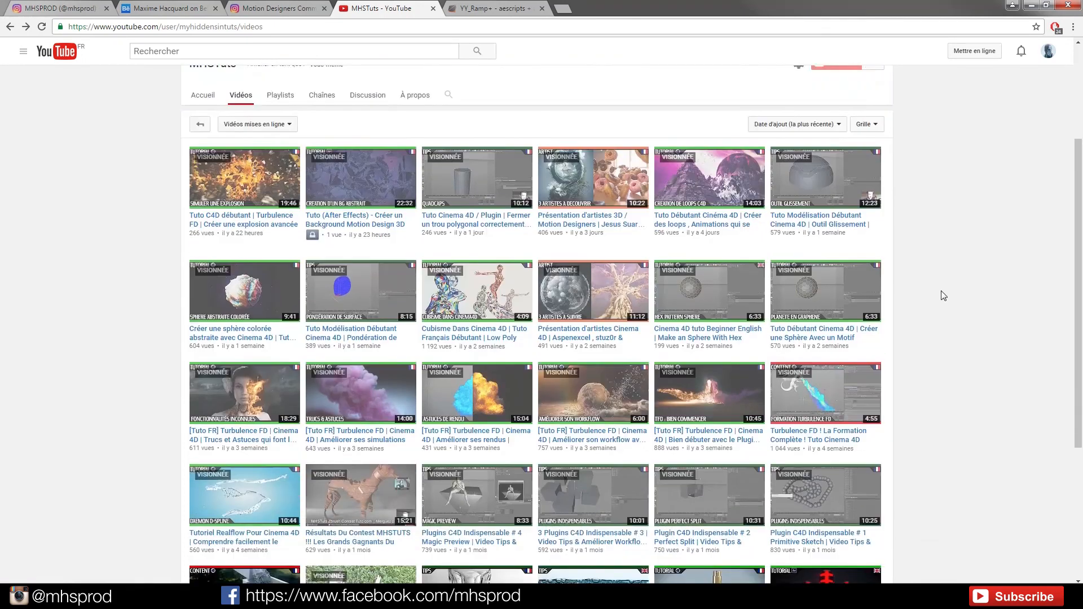
scroll("down", 3)
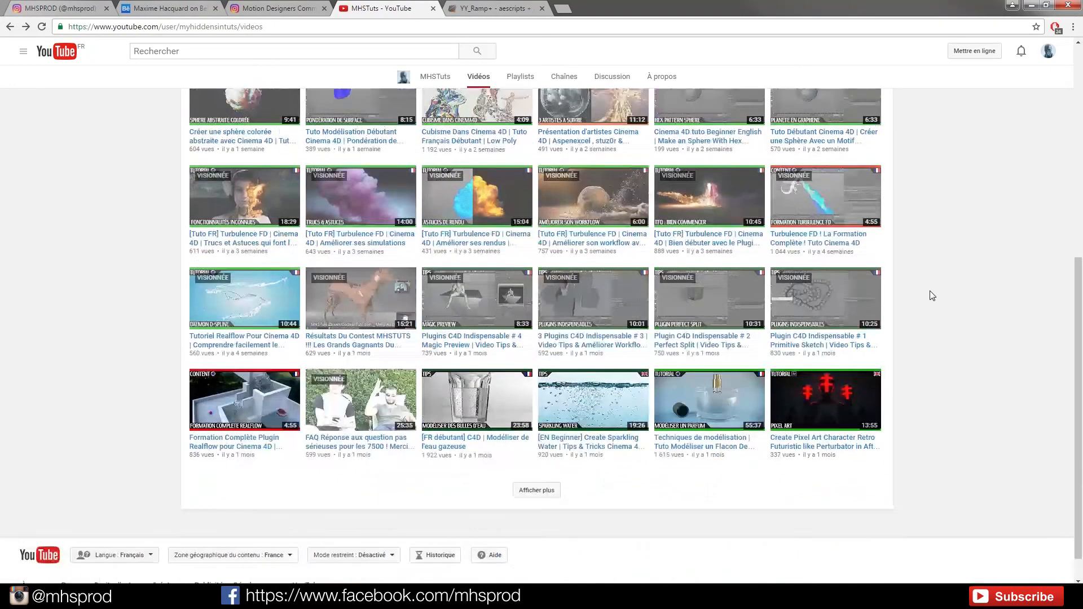
left_click(536, 489)
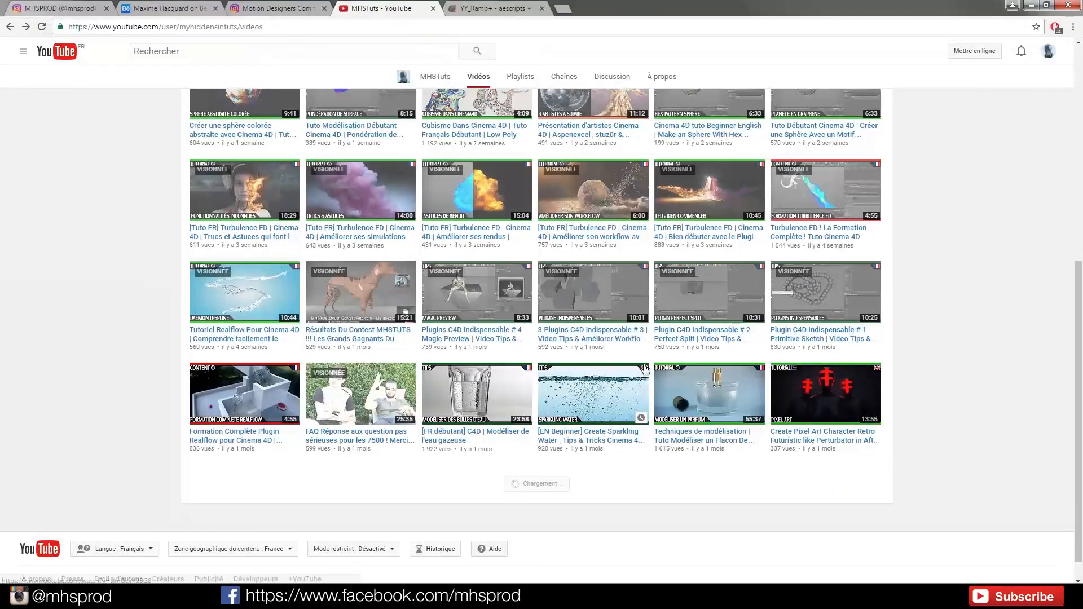
scroll("down", 3)
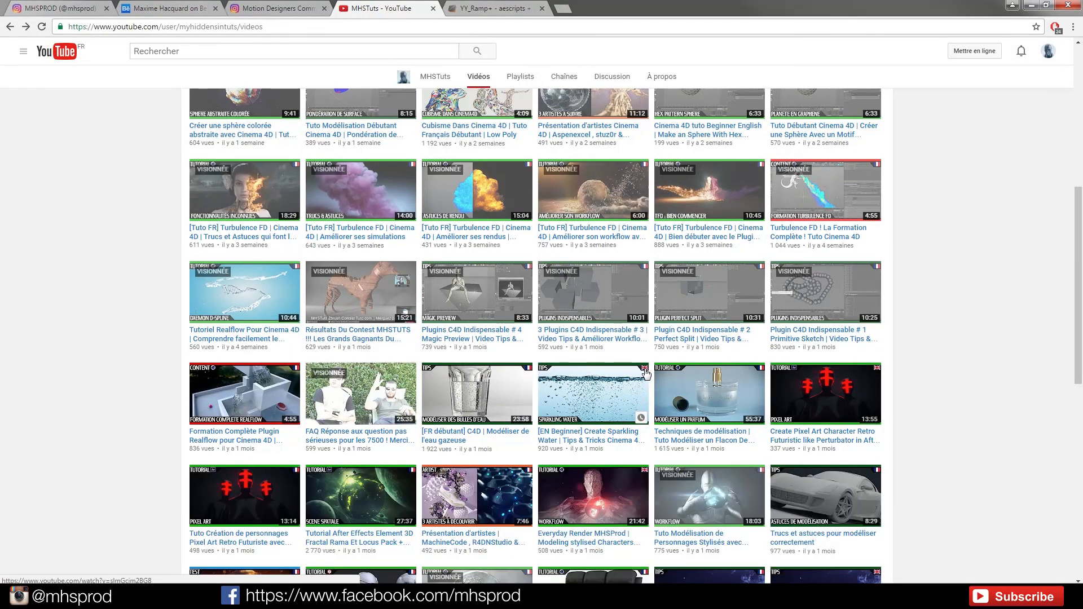
mouse_move(877, 373)
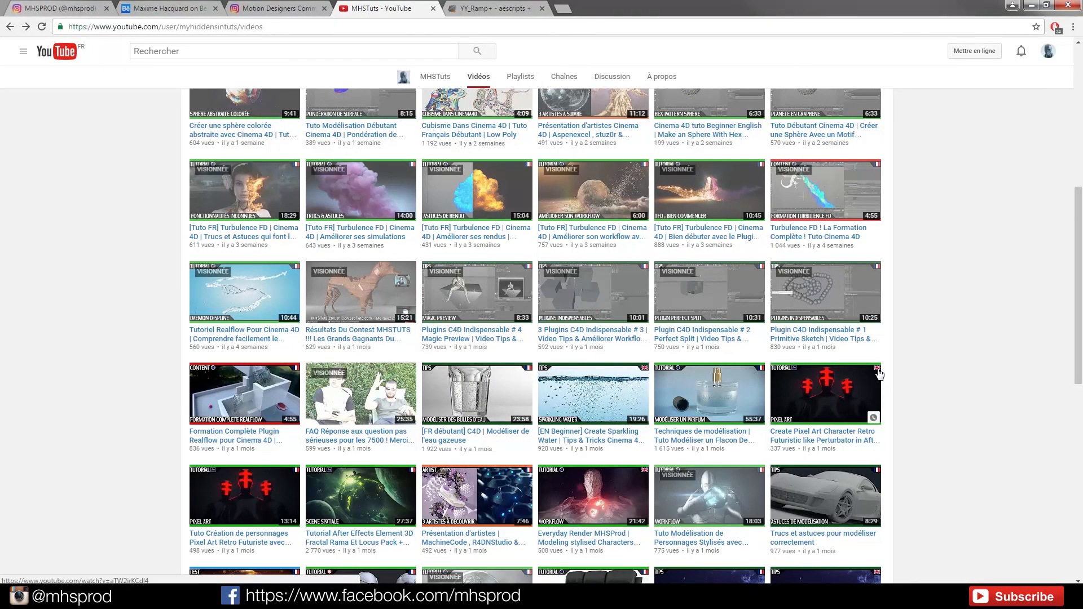
scroll("down", 3)
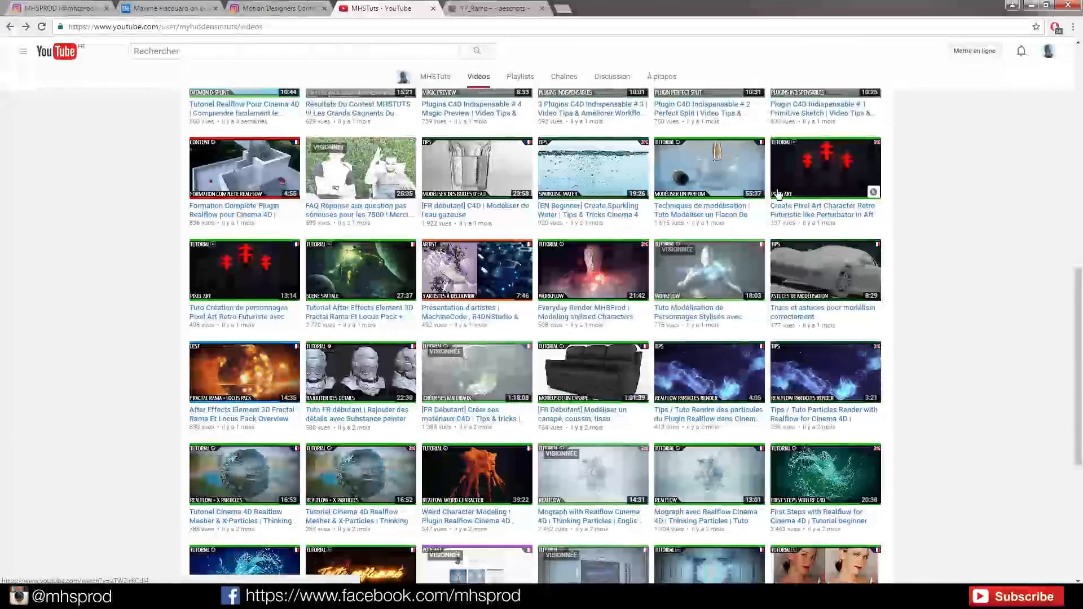
scroll("up", 3)
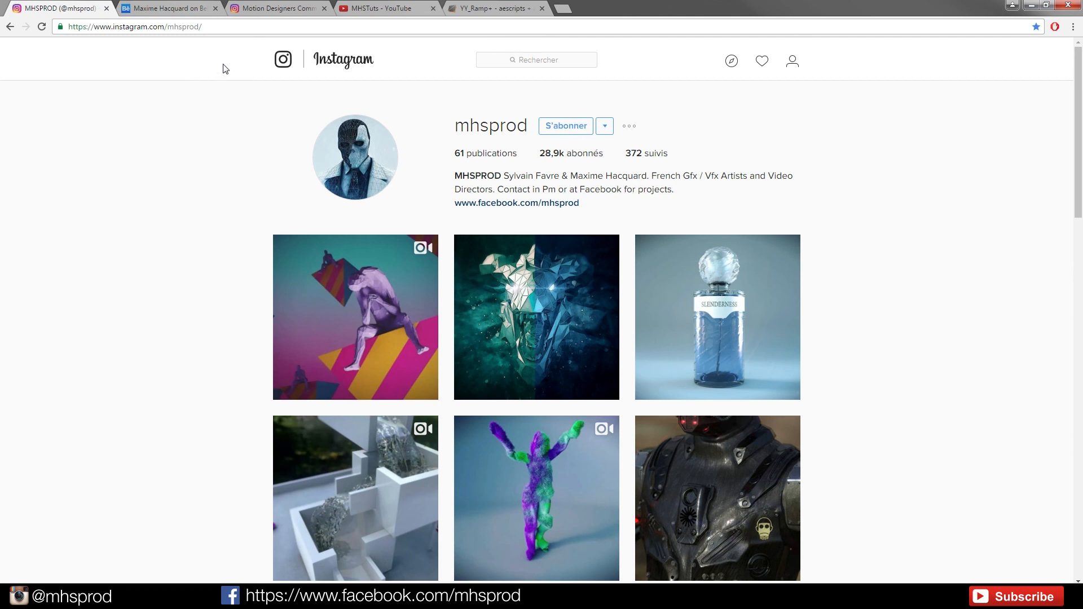
Step: Scroll through the motiondesigners Instagram grid and open the #mdcommunity hashtag from its bio
left_click(276, 9)
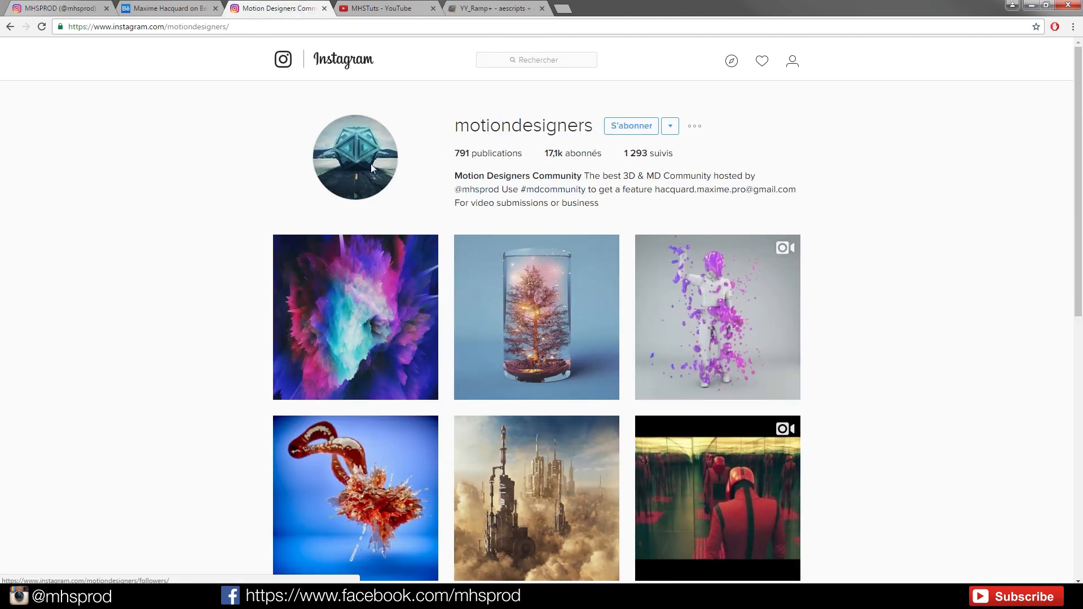
scroll("down", 3)
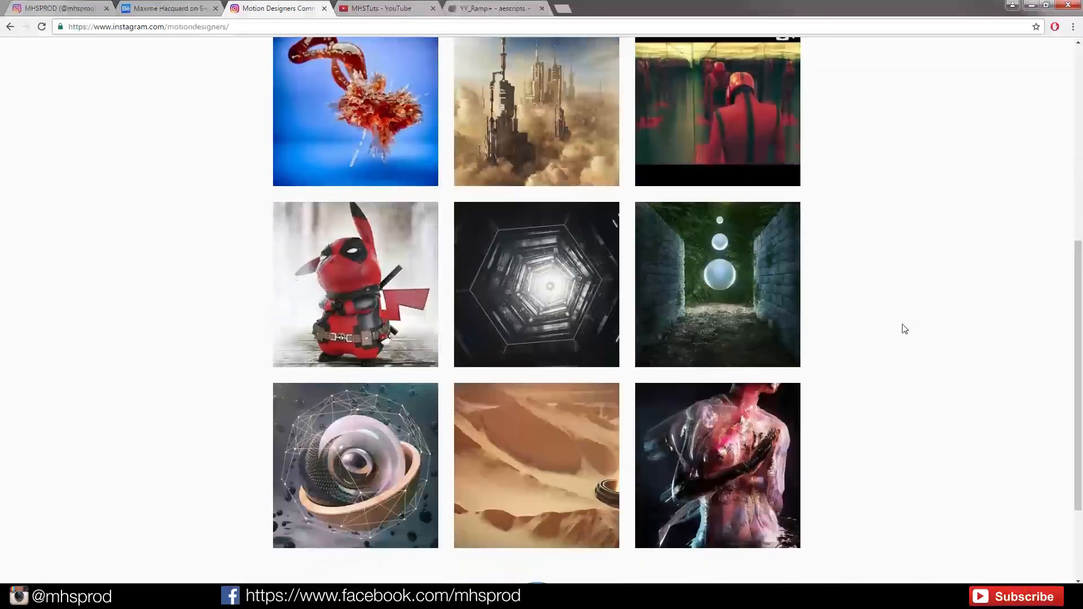
scroll("down", 3)
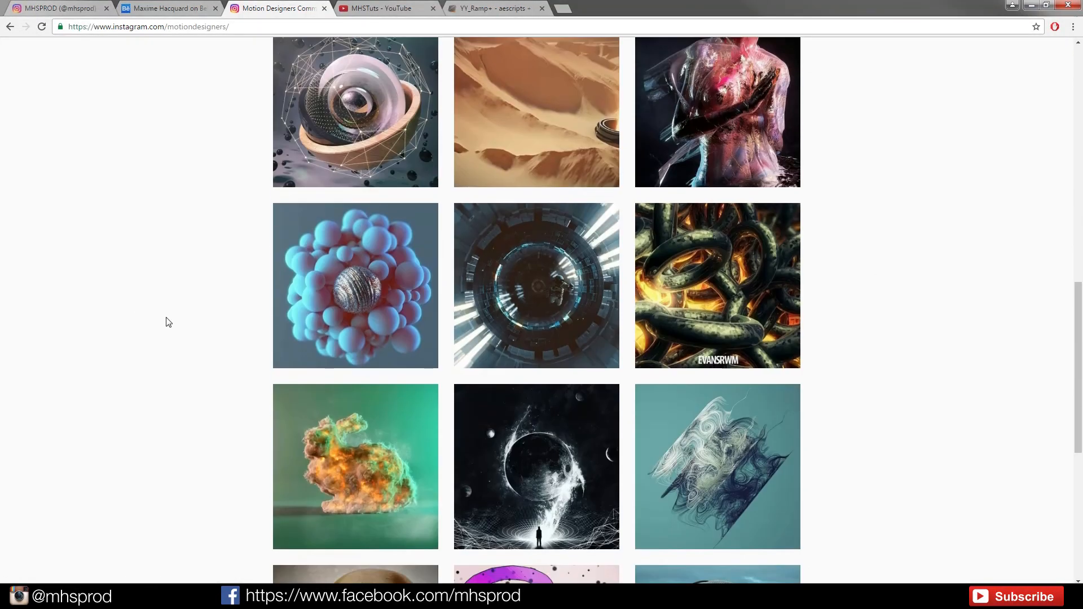
scroll("down", 3)
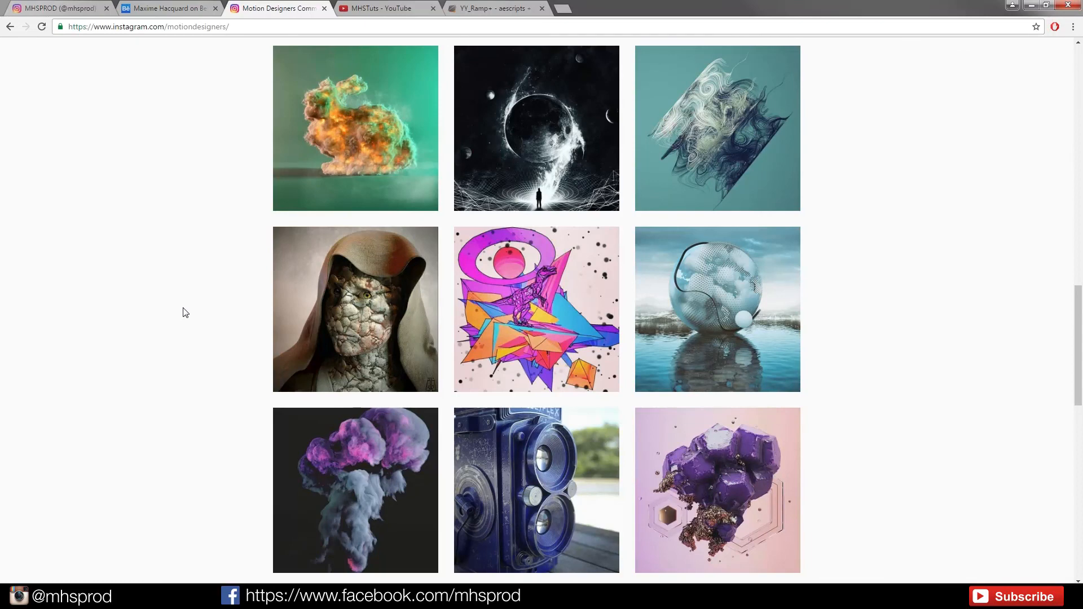
scroll("down", 3)
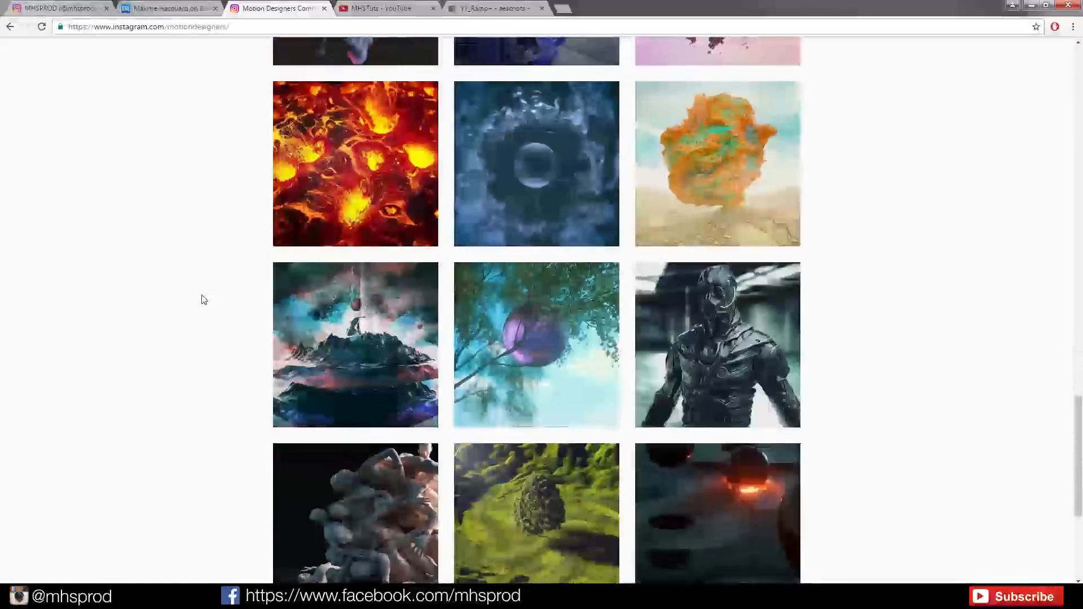
scroll("down", 3)
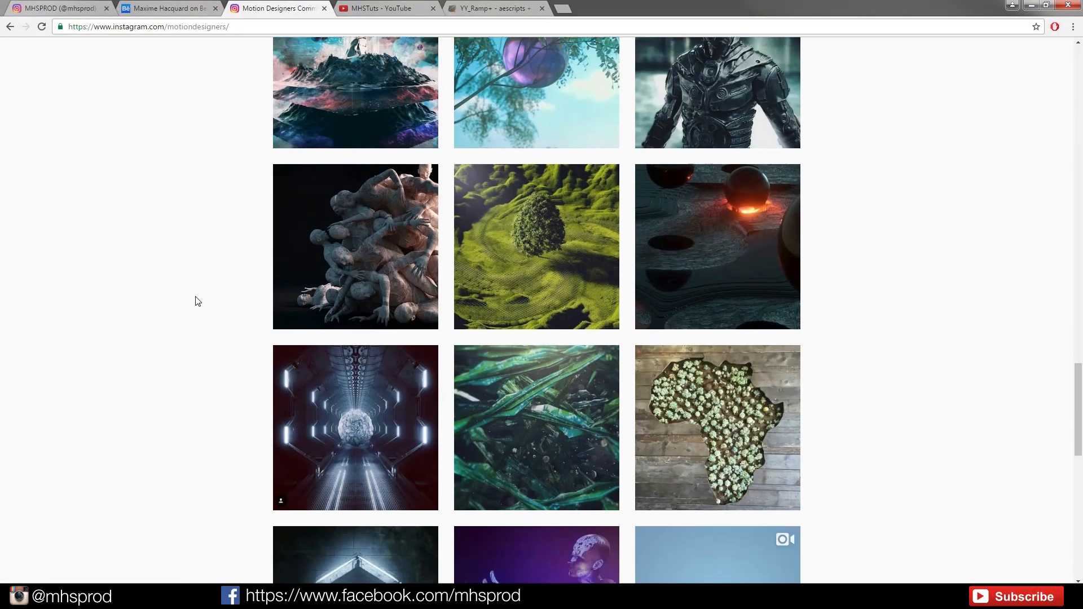
scroll("up", 3)
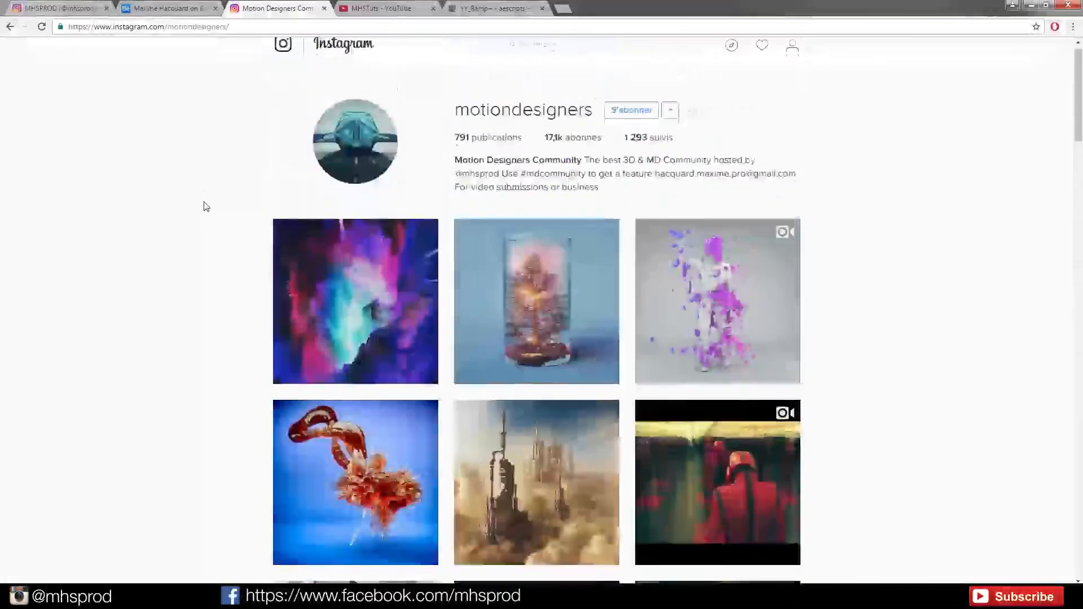
scroll("up", 3)
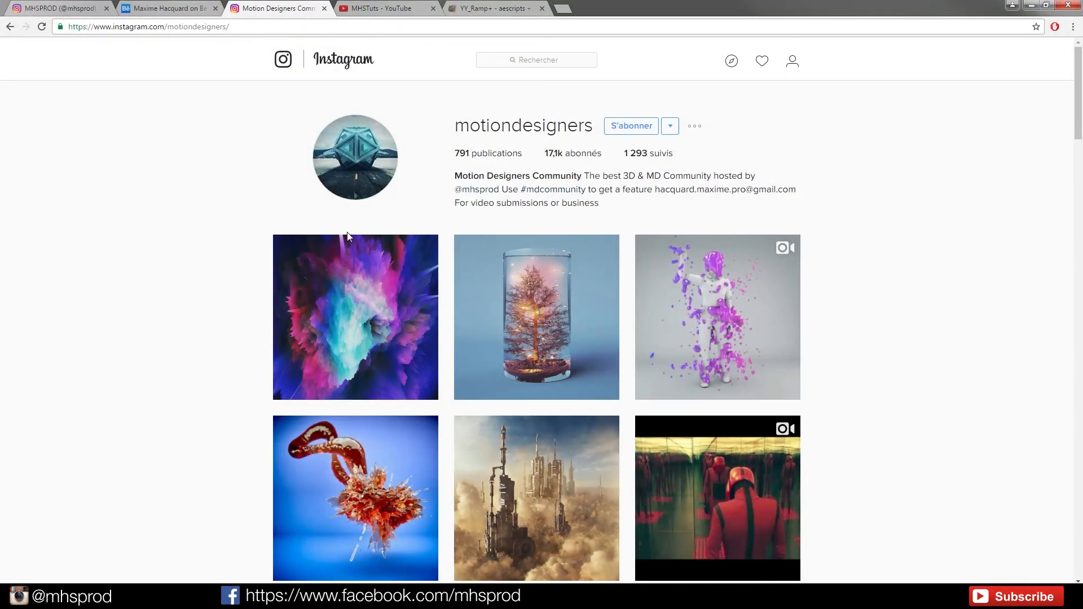
mouse_move(537, 190)
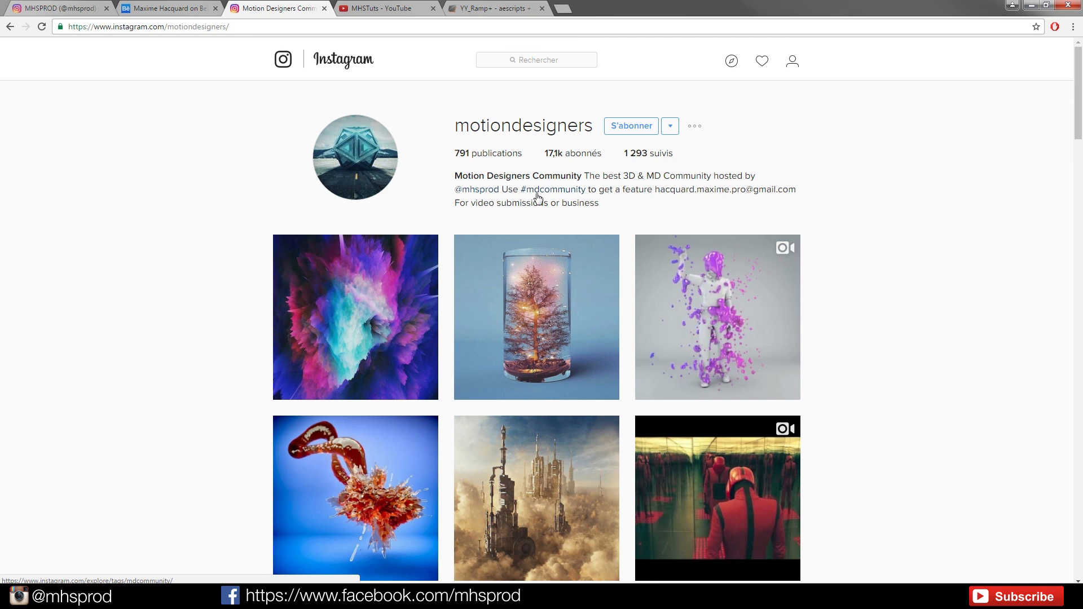
mouse_move(558, 194)
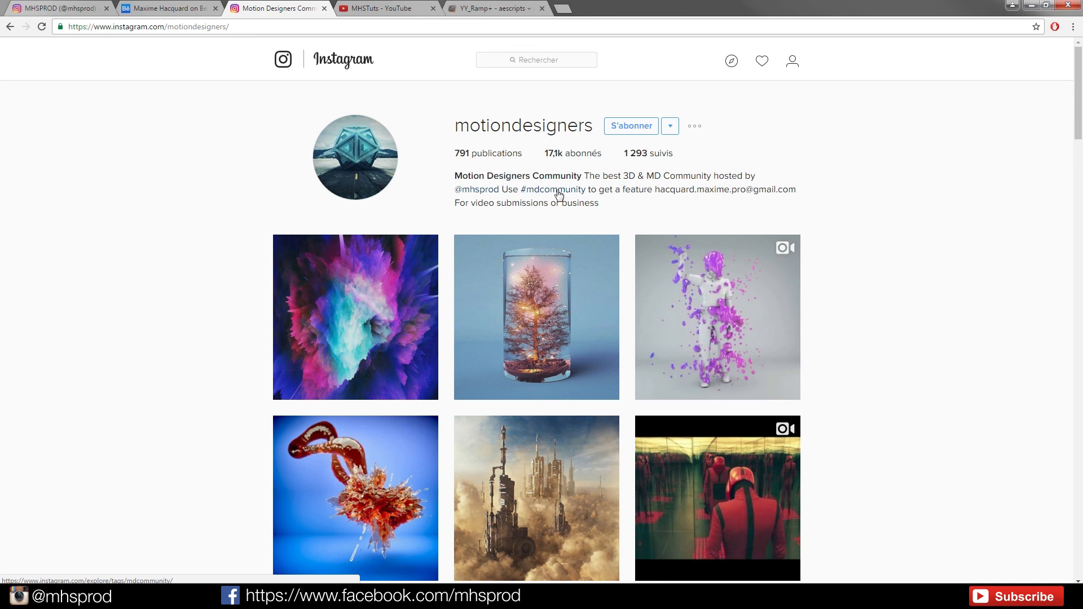
left_click(552, 190)
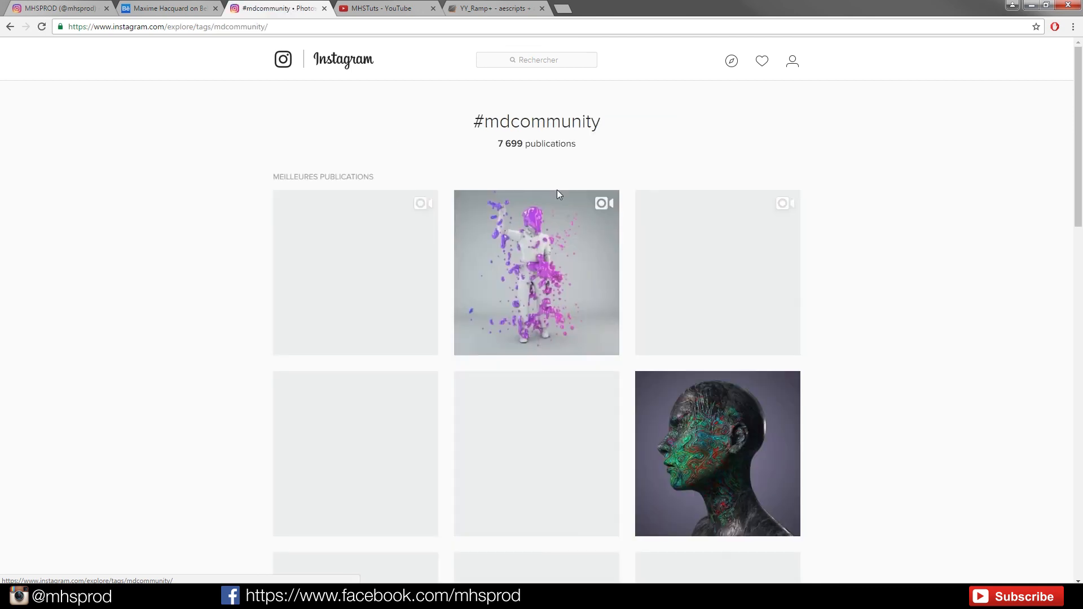
Step: Scroll down the #mdcommunity tag page and load more posts
scroll("down", 3)
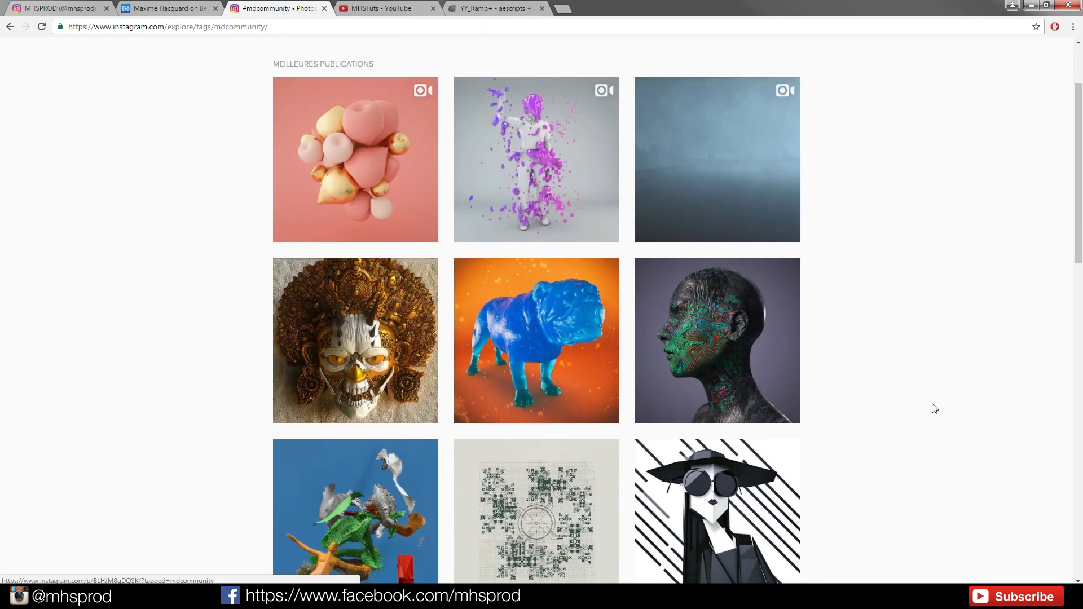
scroll("down", 3)
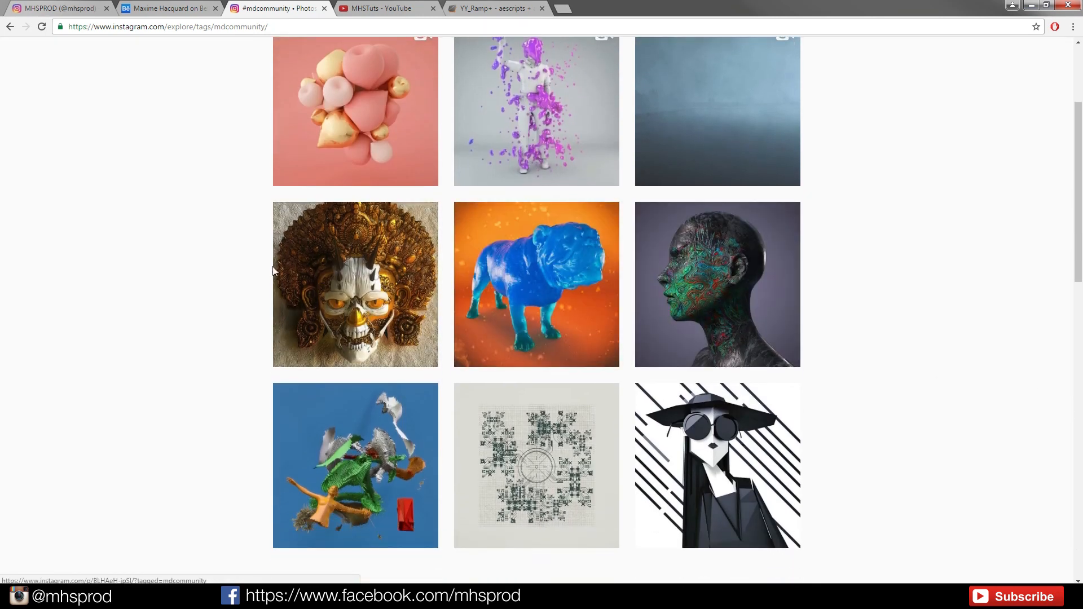
scroll("down", 3)
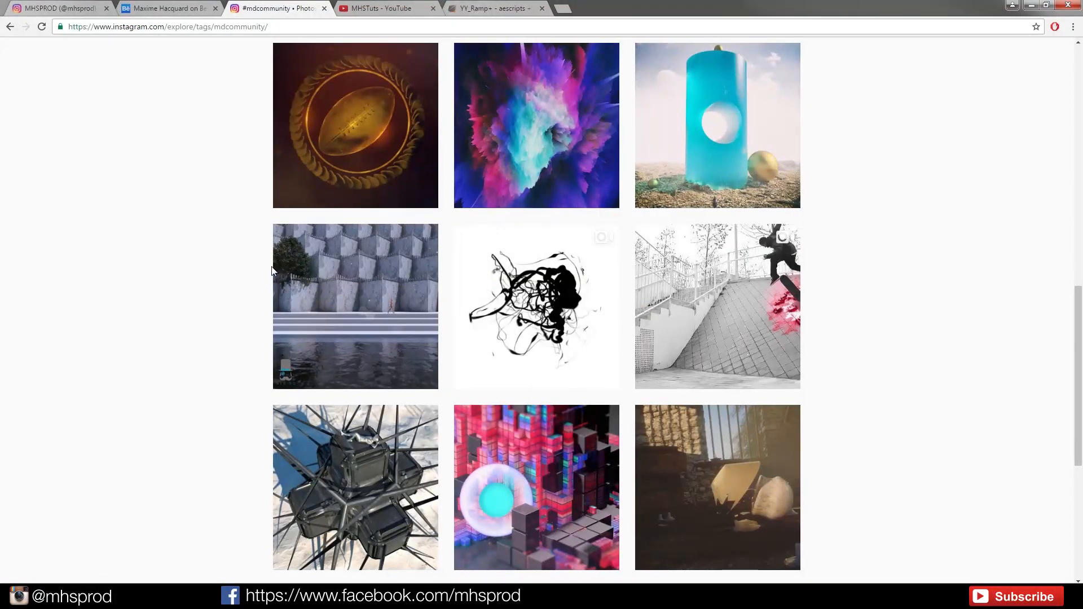
scroll("down", 3)
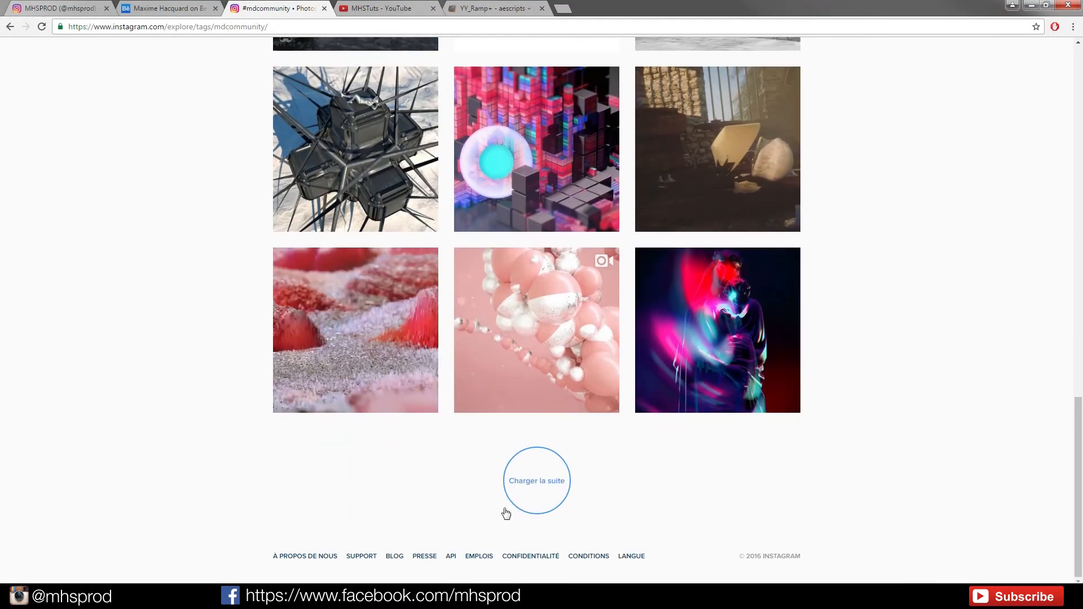
left_click(536, 481)
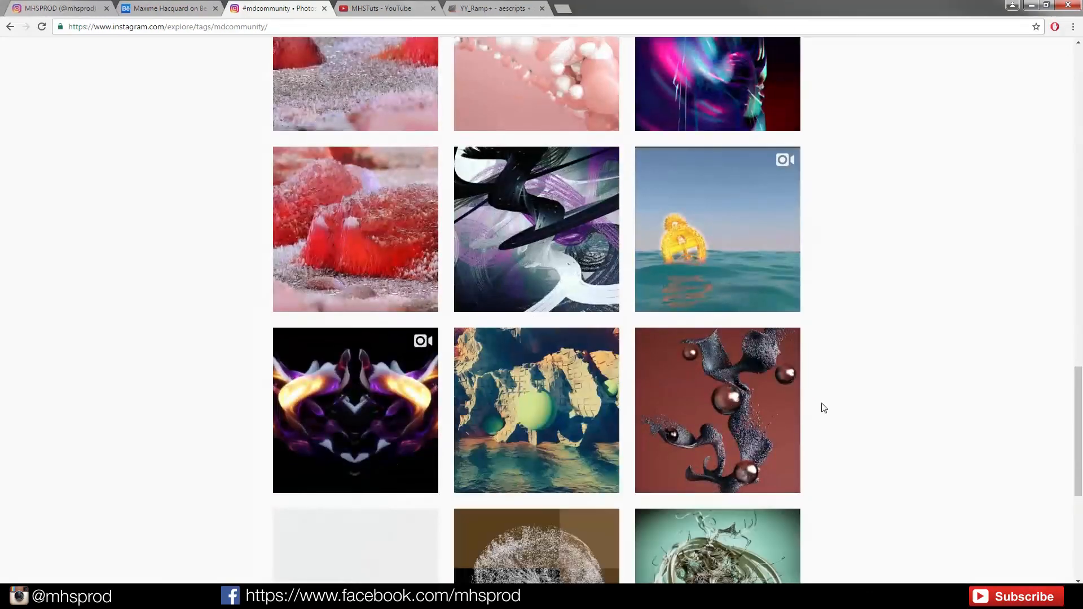
Step: Scroll through the additional #mdcommunity posts, then go to the Behance portfolio
scroll("down", 3)
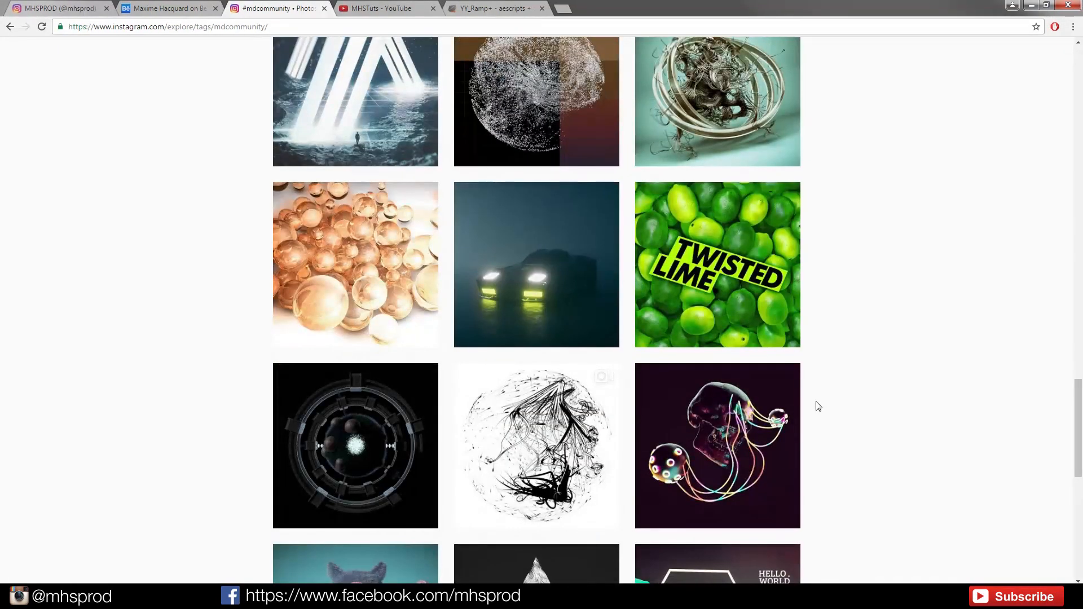
scroll("down", 3)
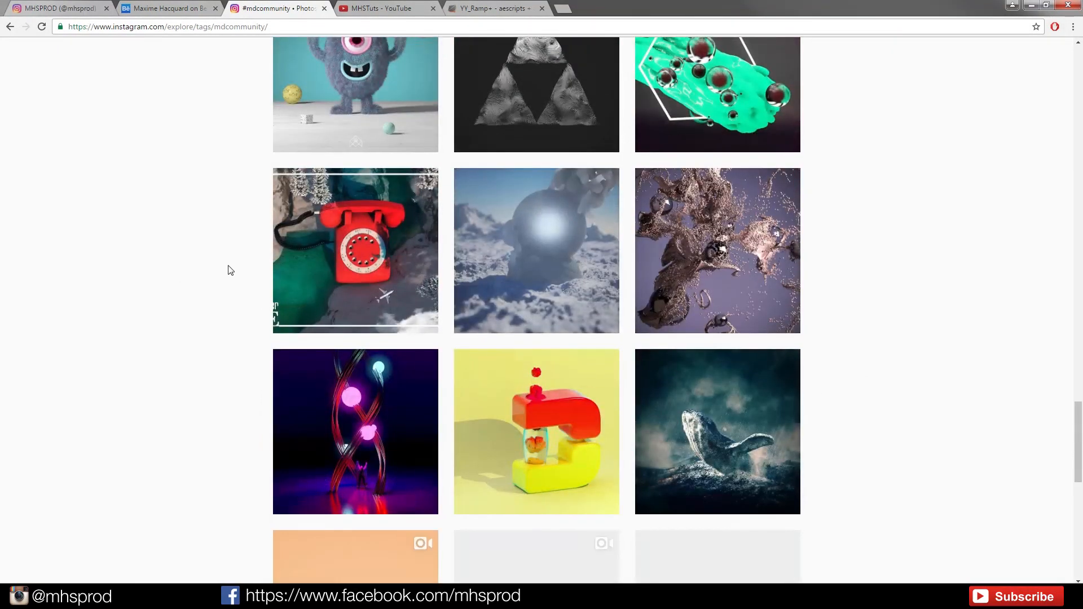
scroll("down", 3)
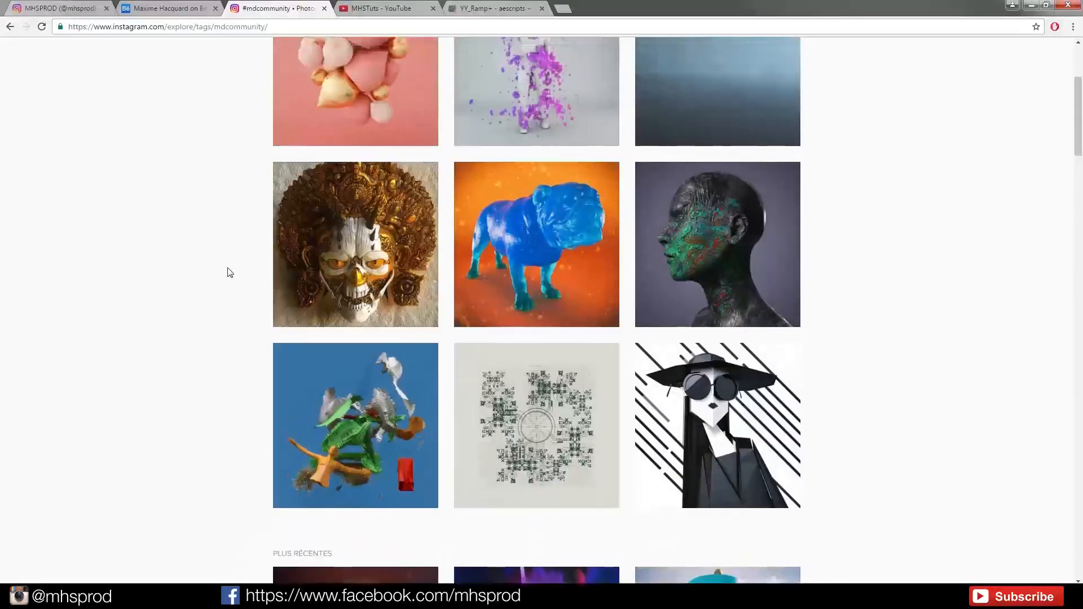
scroll("down", 3)
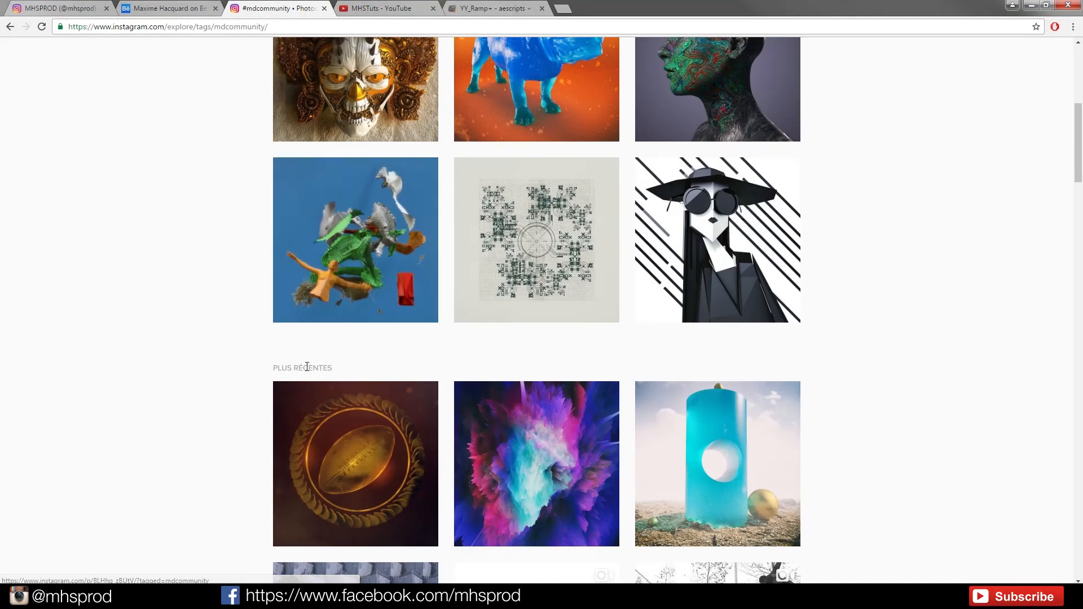
scroll("up", 3)
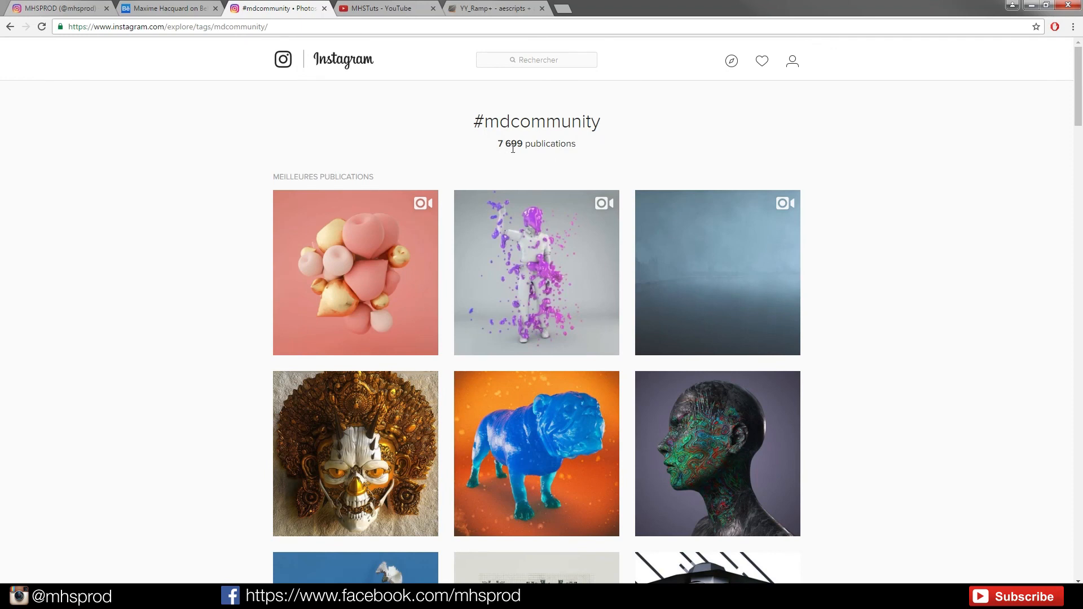
mouse_move(187, 114)
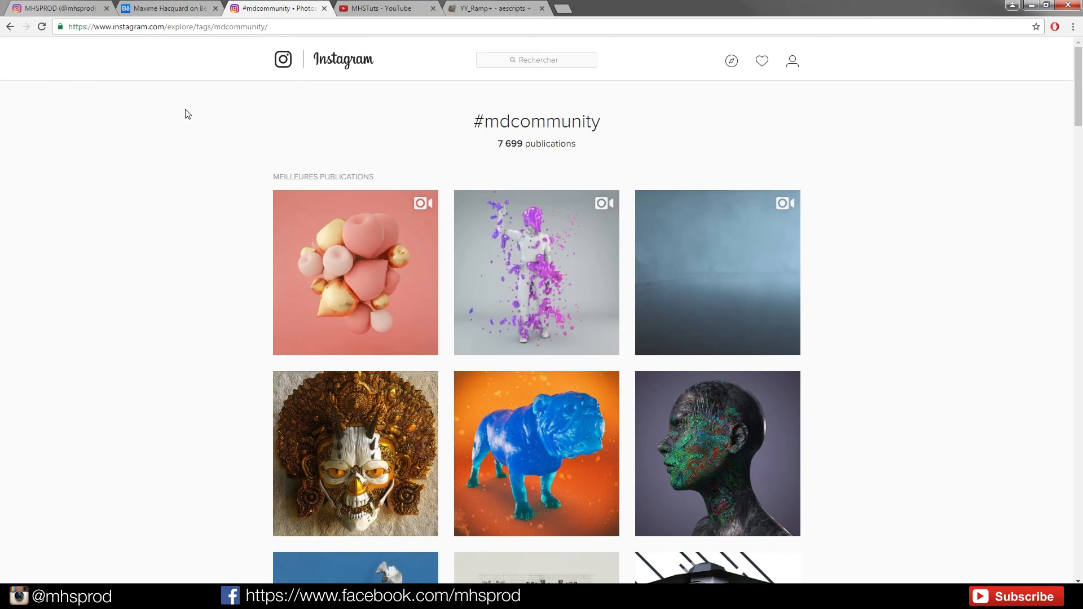
left_click(168, 8)
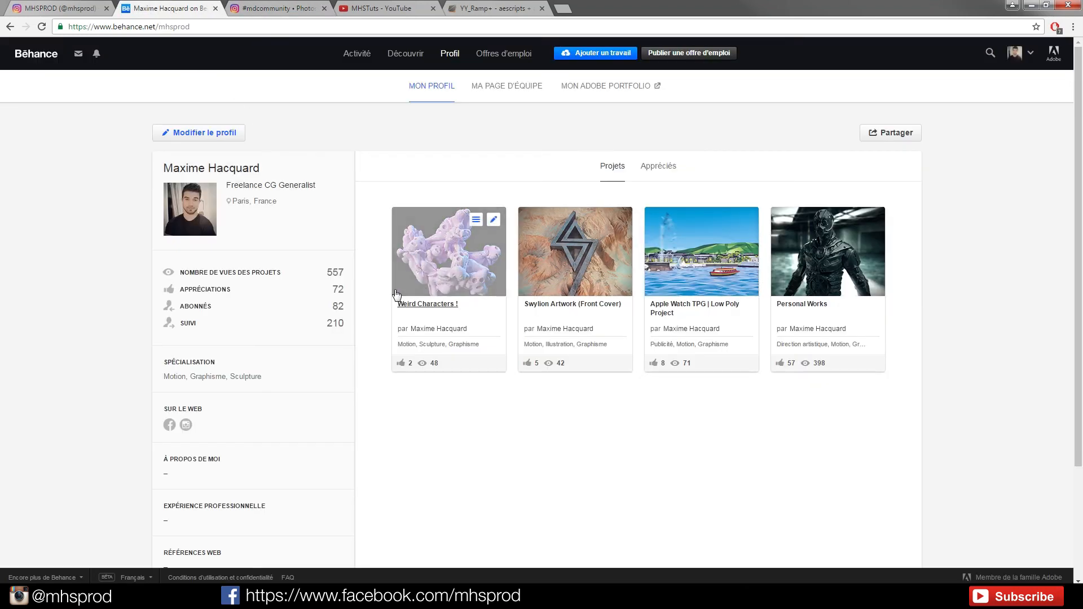
mouse_move(297, 285)
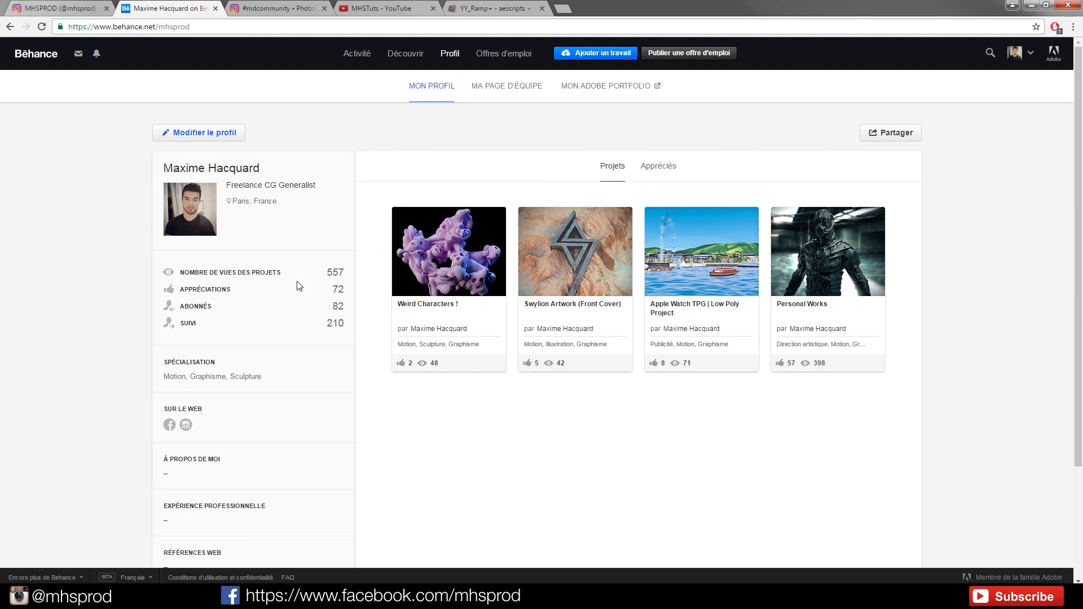
mouse_move(892, 436)
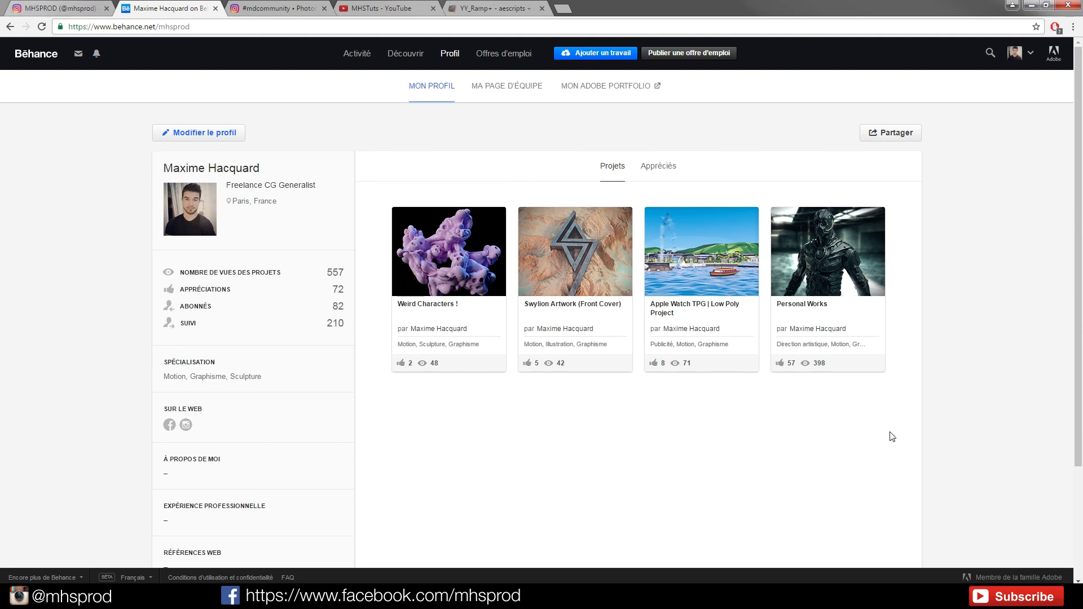
mouse_move(884, 351)
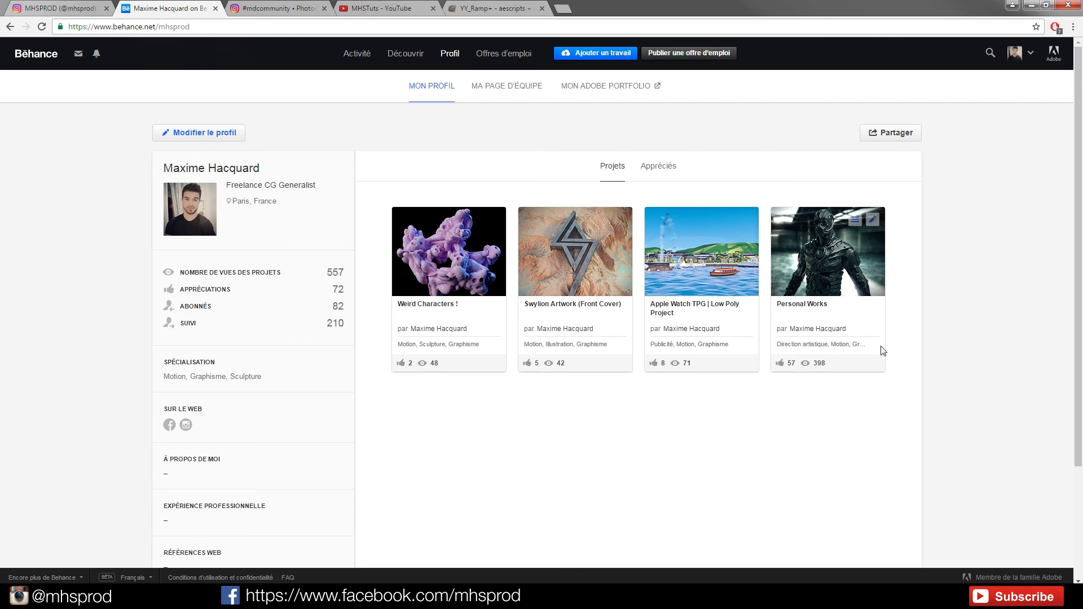
mouse_move(68, 256)
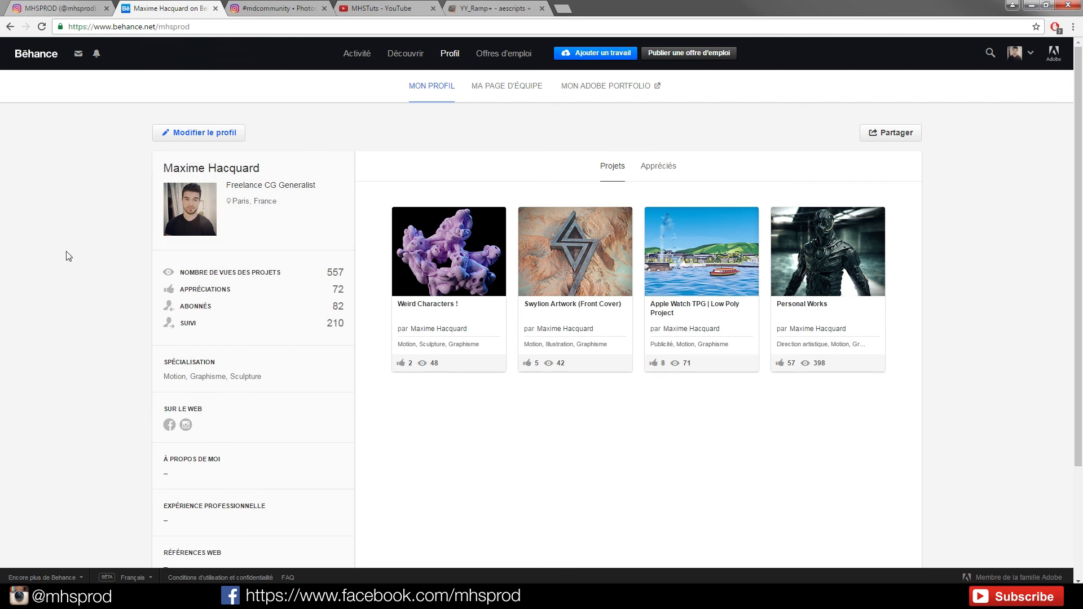
mouse_move(239, 97)
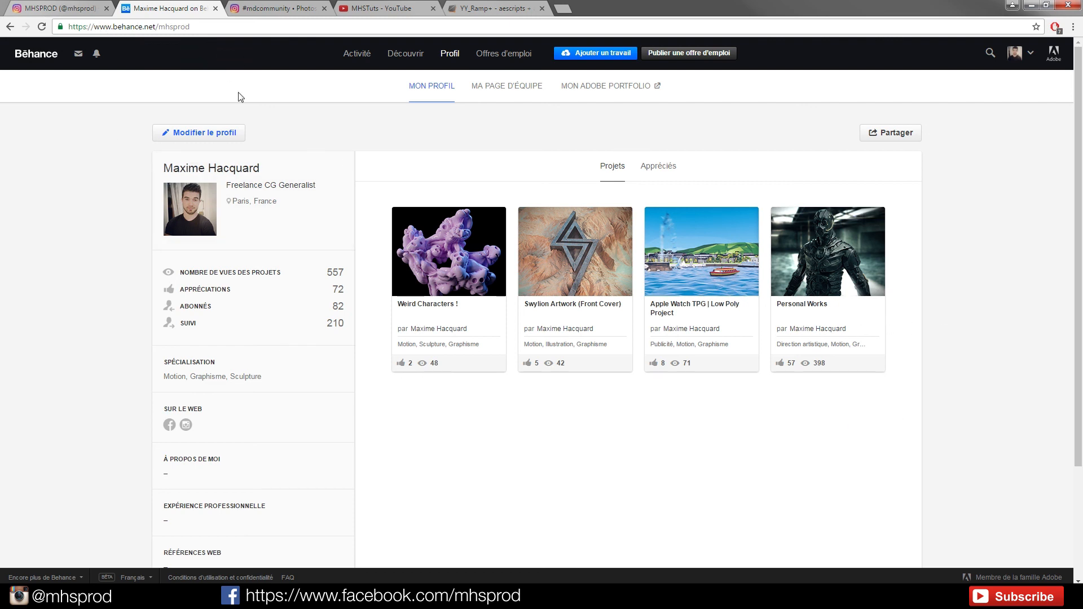
mouse_move(986, 304)
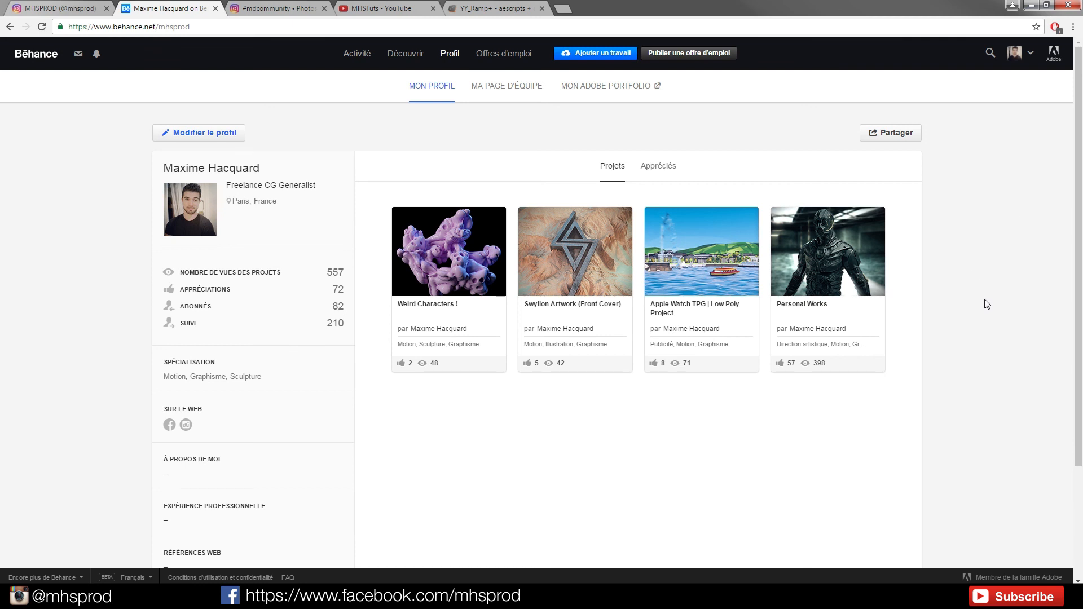
mouse_move(951, 406)
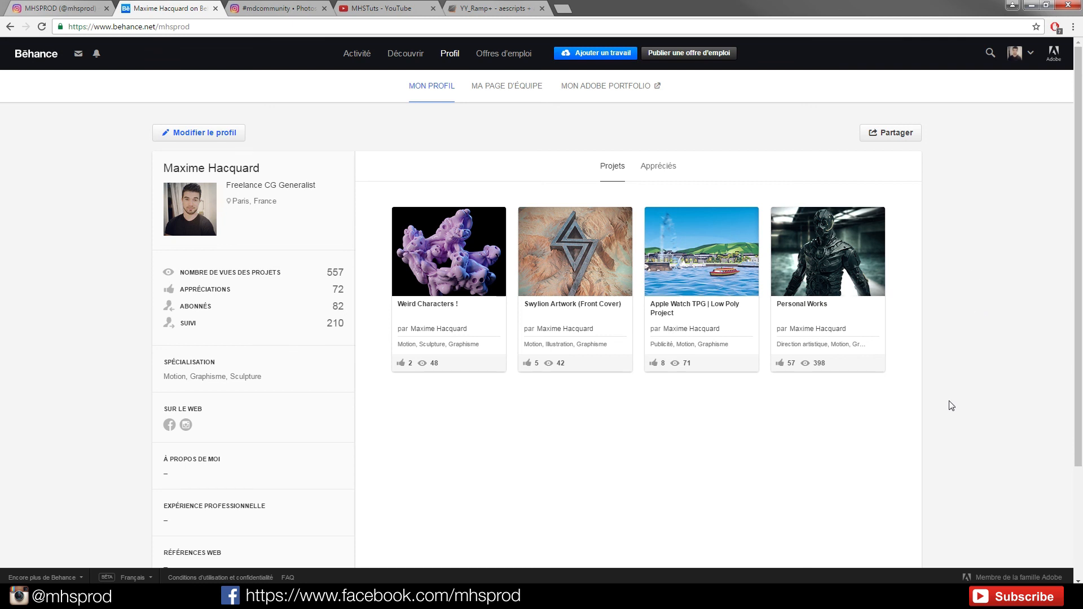
mouse_move(998, 357)
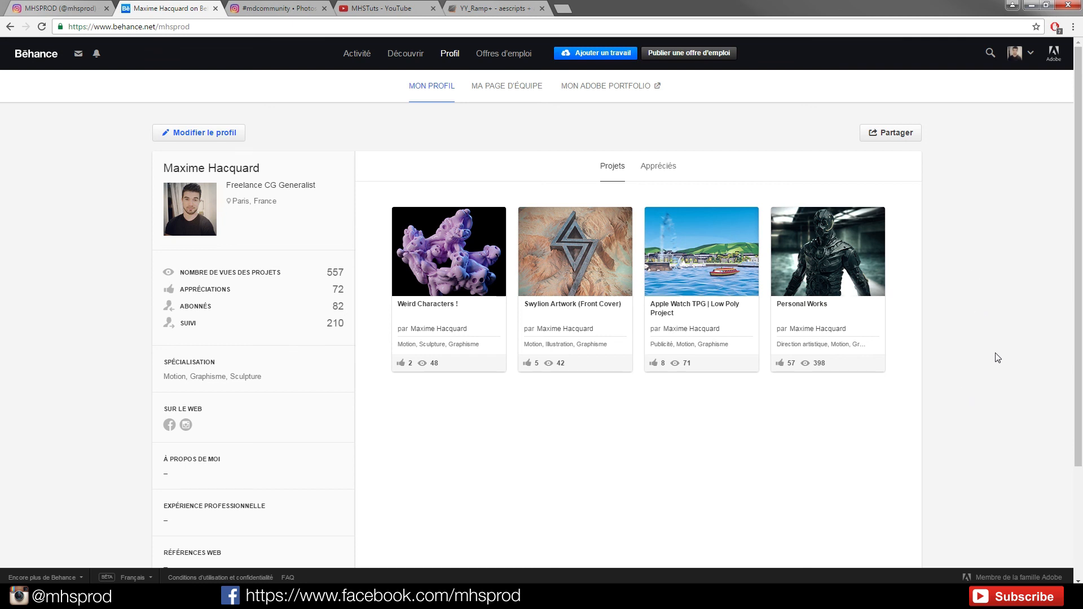
mouse_move(71, 287)
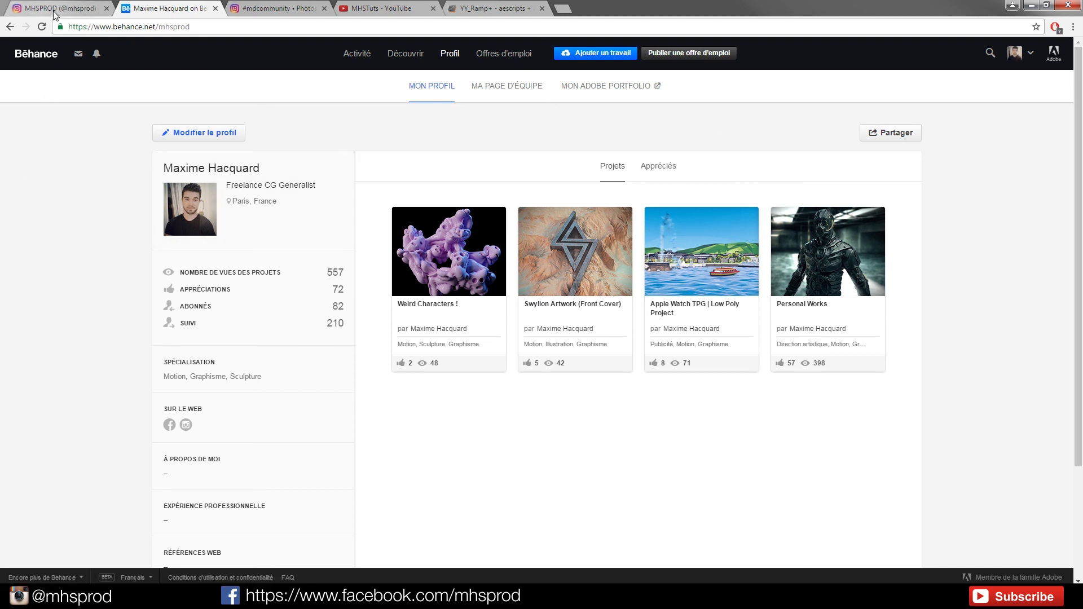
Step: Scroll down the Behance profile and back up to its four projects
scroll("down", 3)
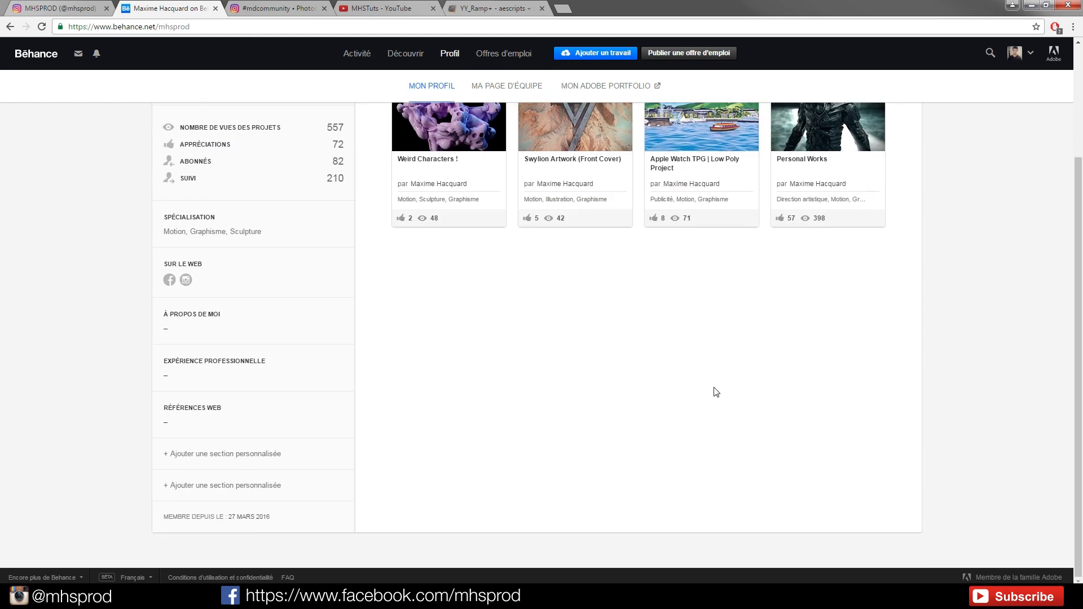
scroll("up", 3)
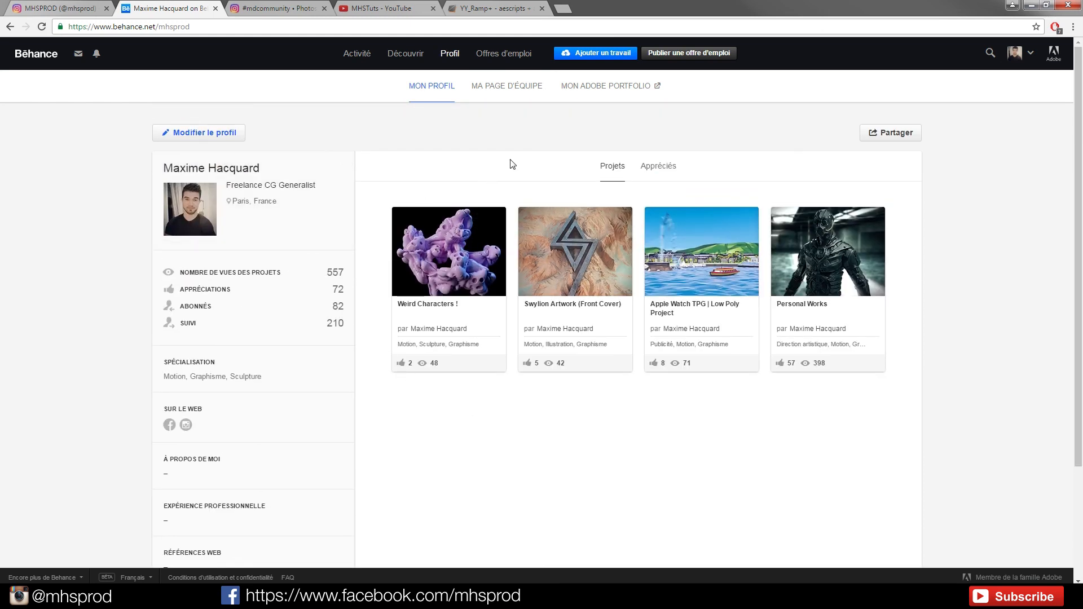
mouse_move(342, 166)
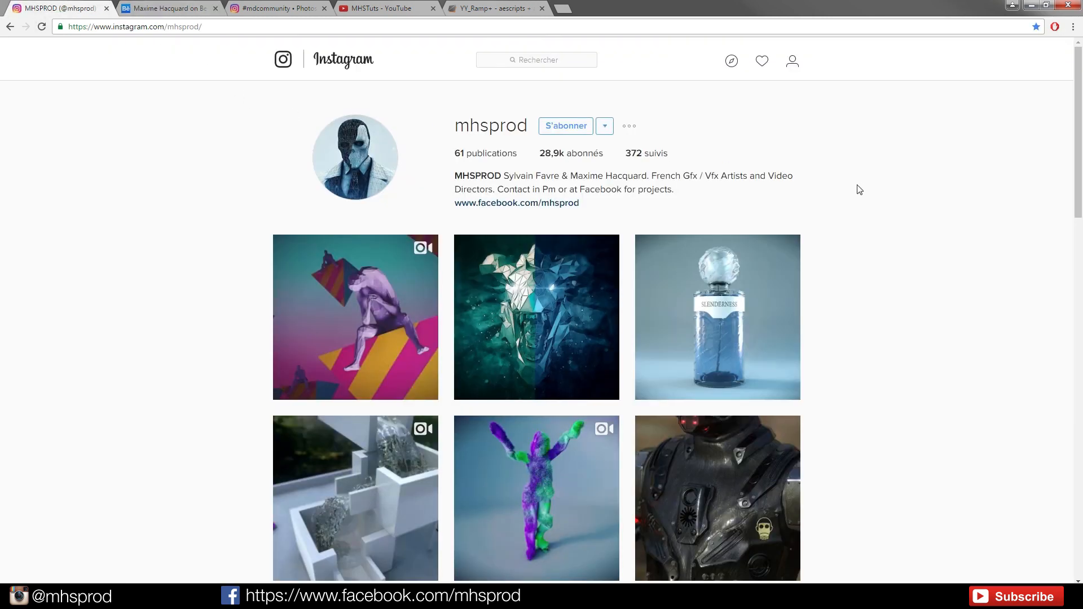
mouse_move(923, 147)
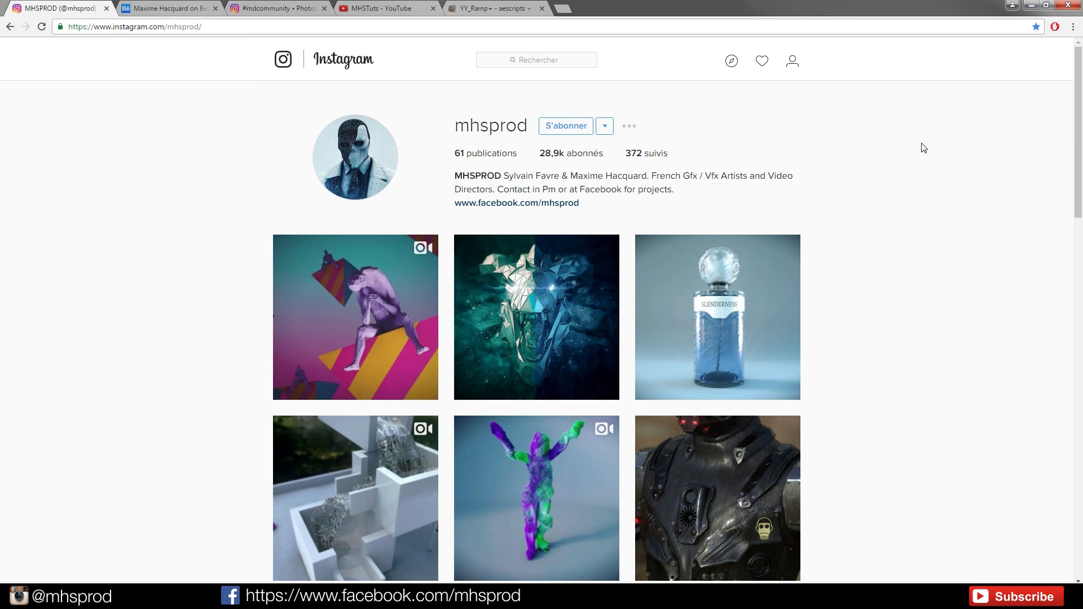
mouse_move(136, 196)
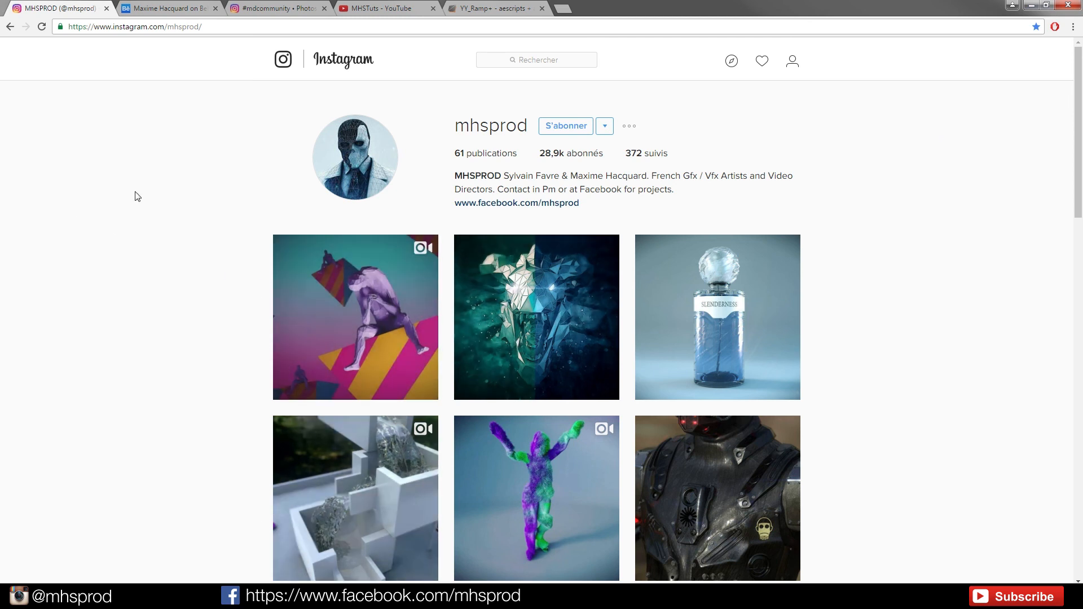
mouse_move(390, 21)
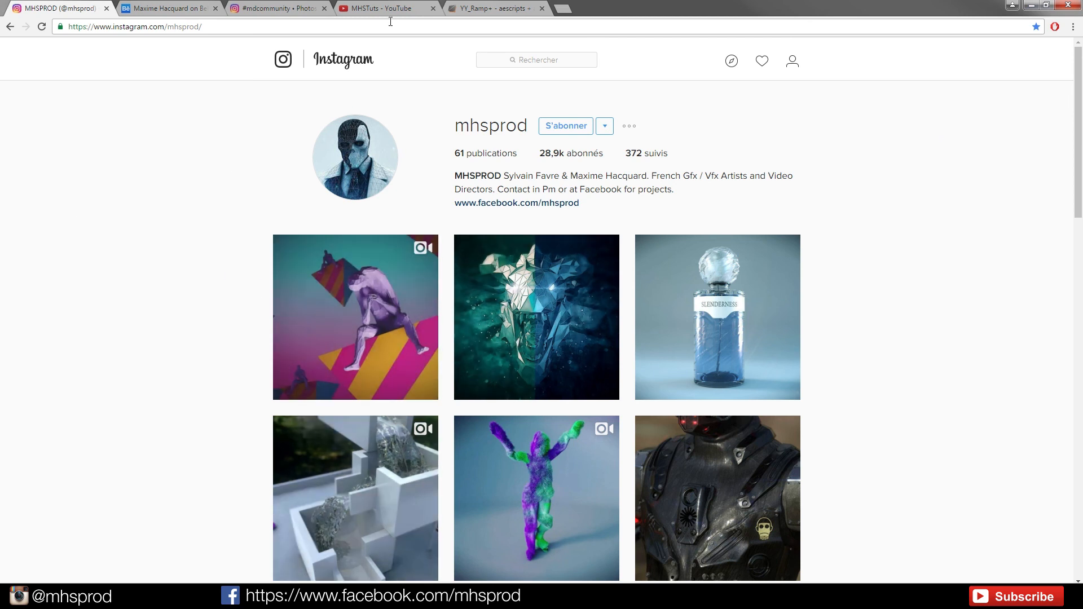
mouse_move(219, 166)
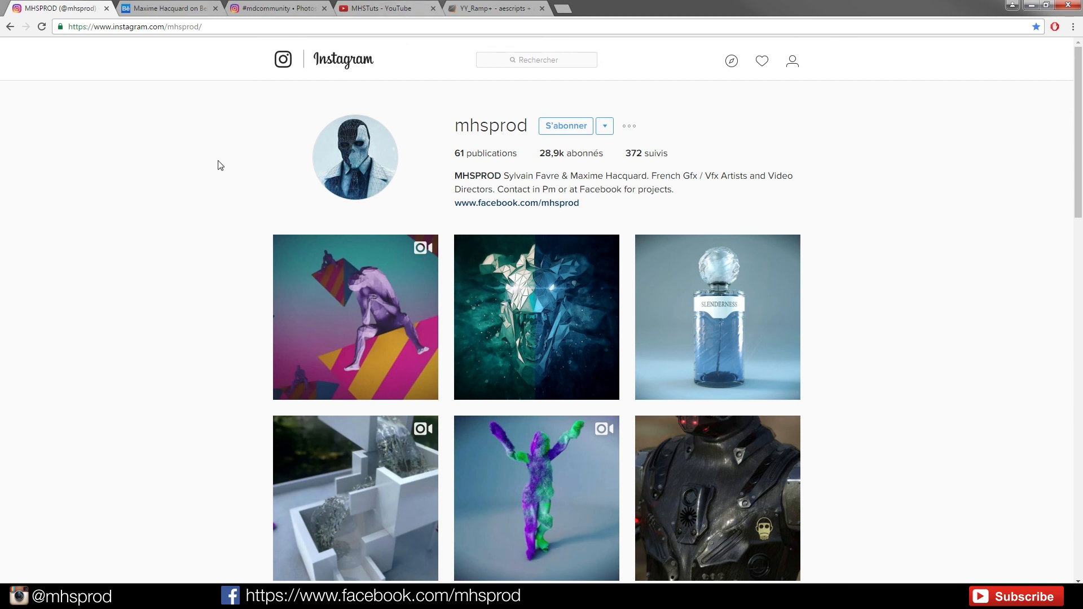
mouse_move(211, 225)
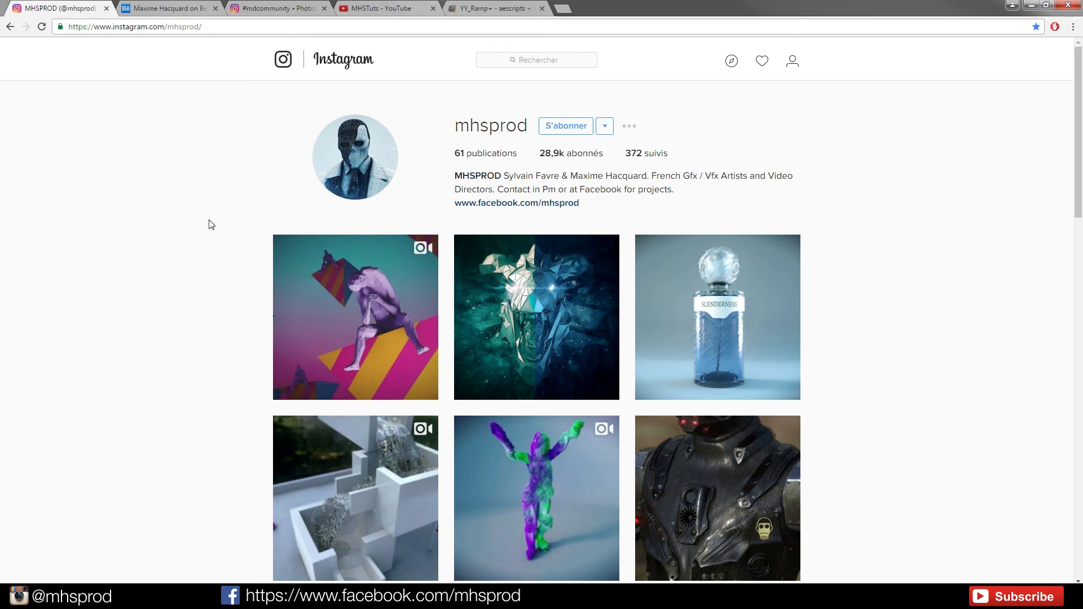
mouse_move(208, 226)
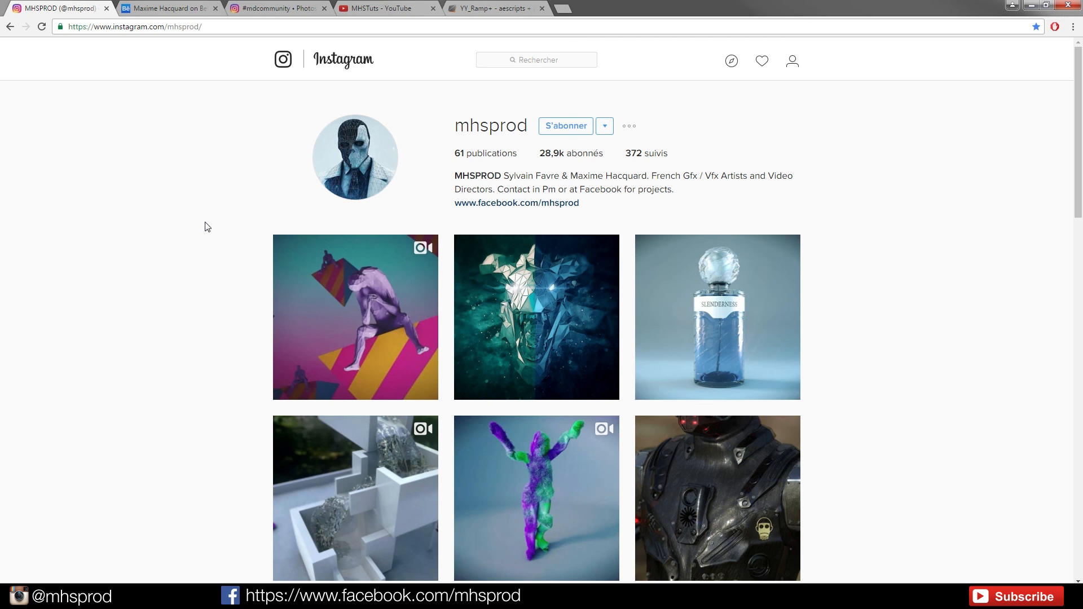